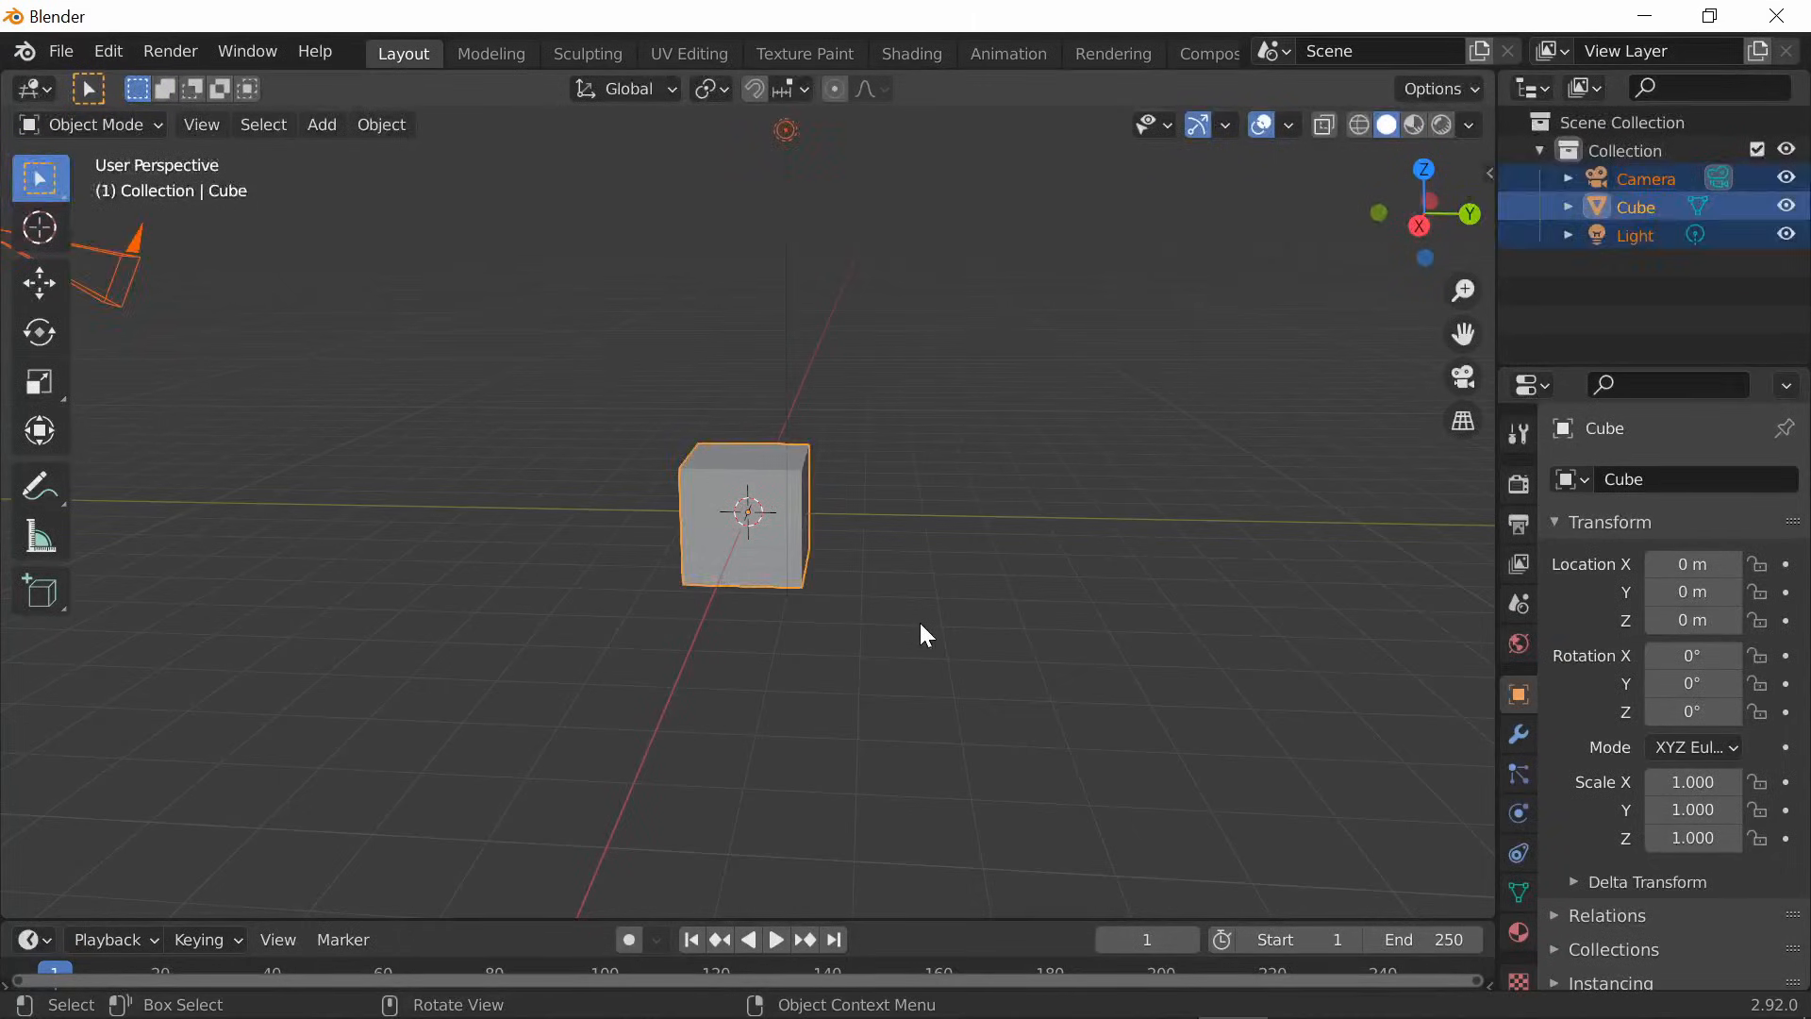
Add a 32-vertex, 1 m circle mesh at the origin and view it side-on
left_click(322, 124)
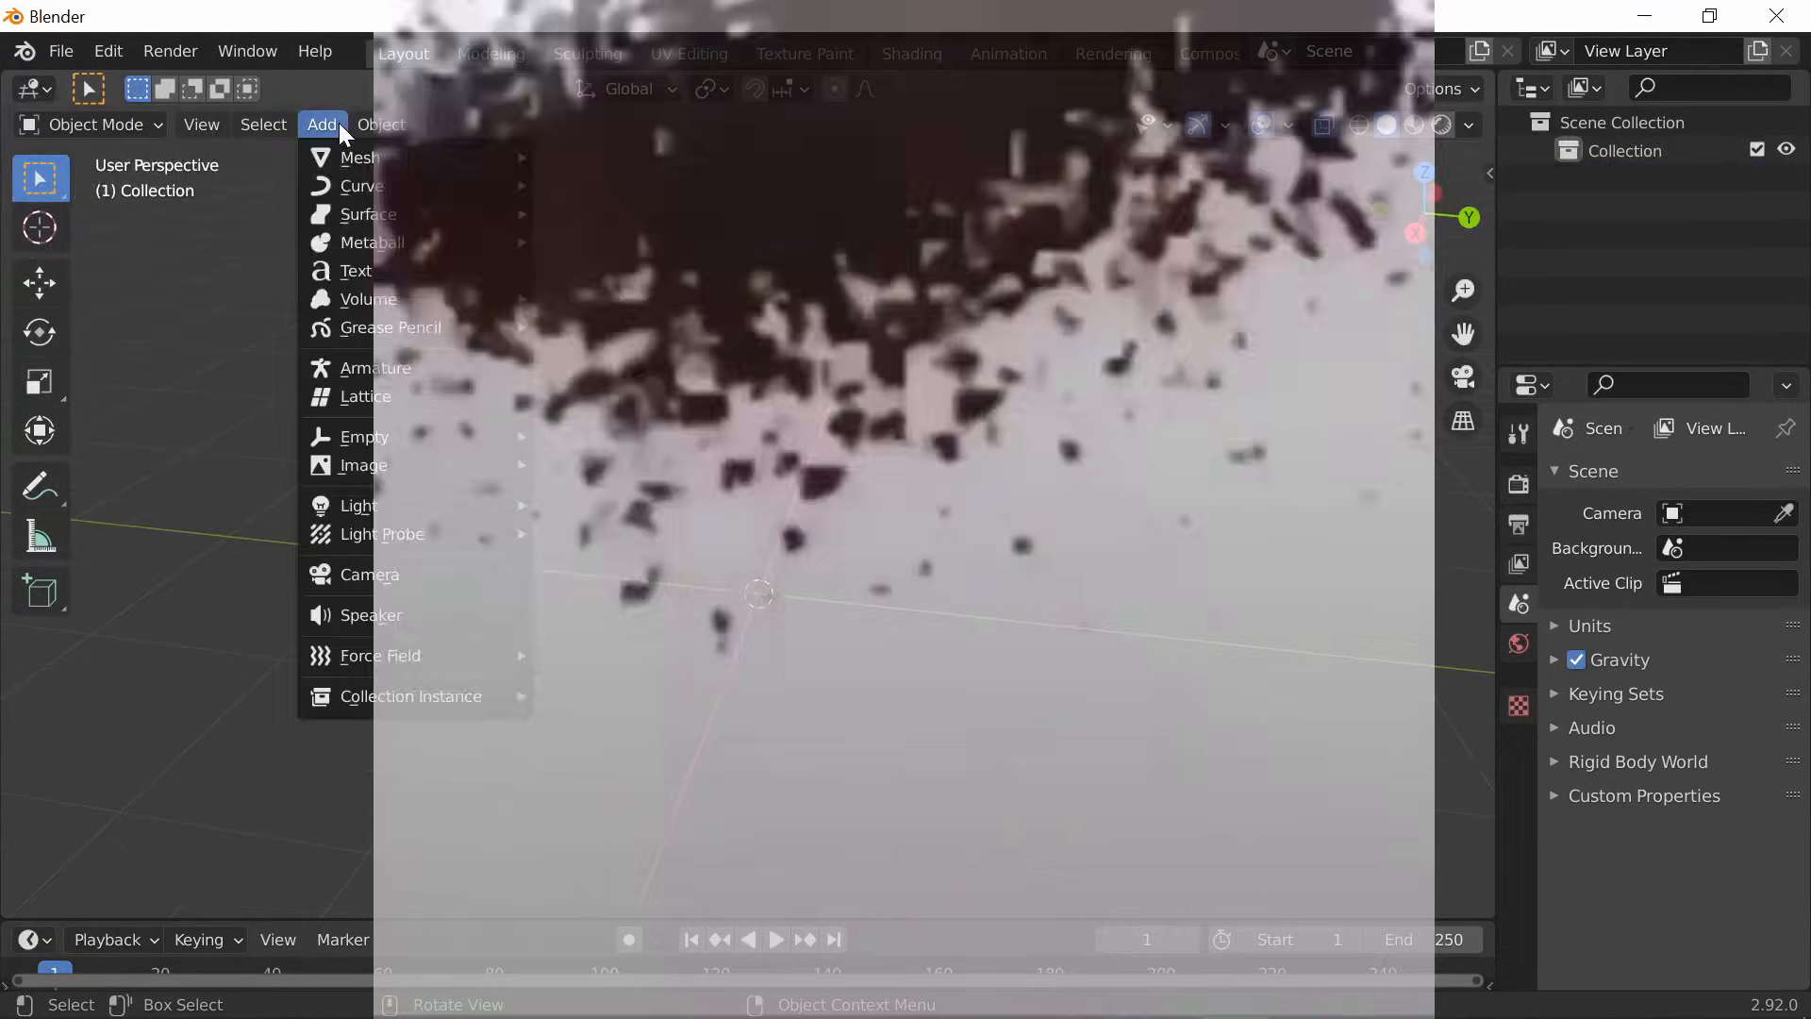
mouse_move(360, 157)
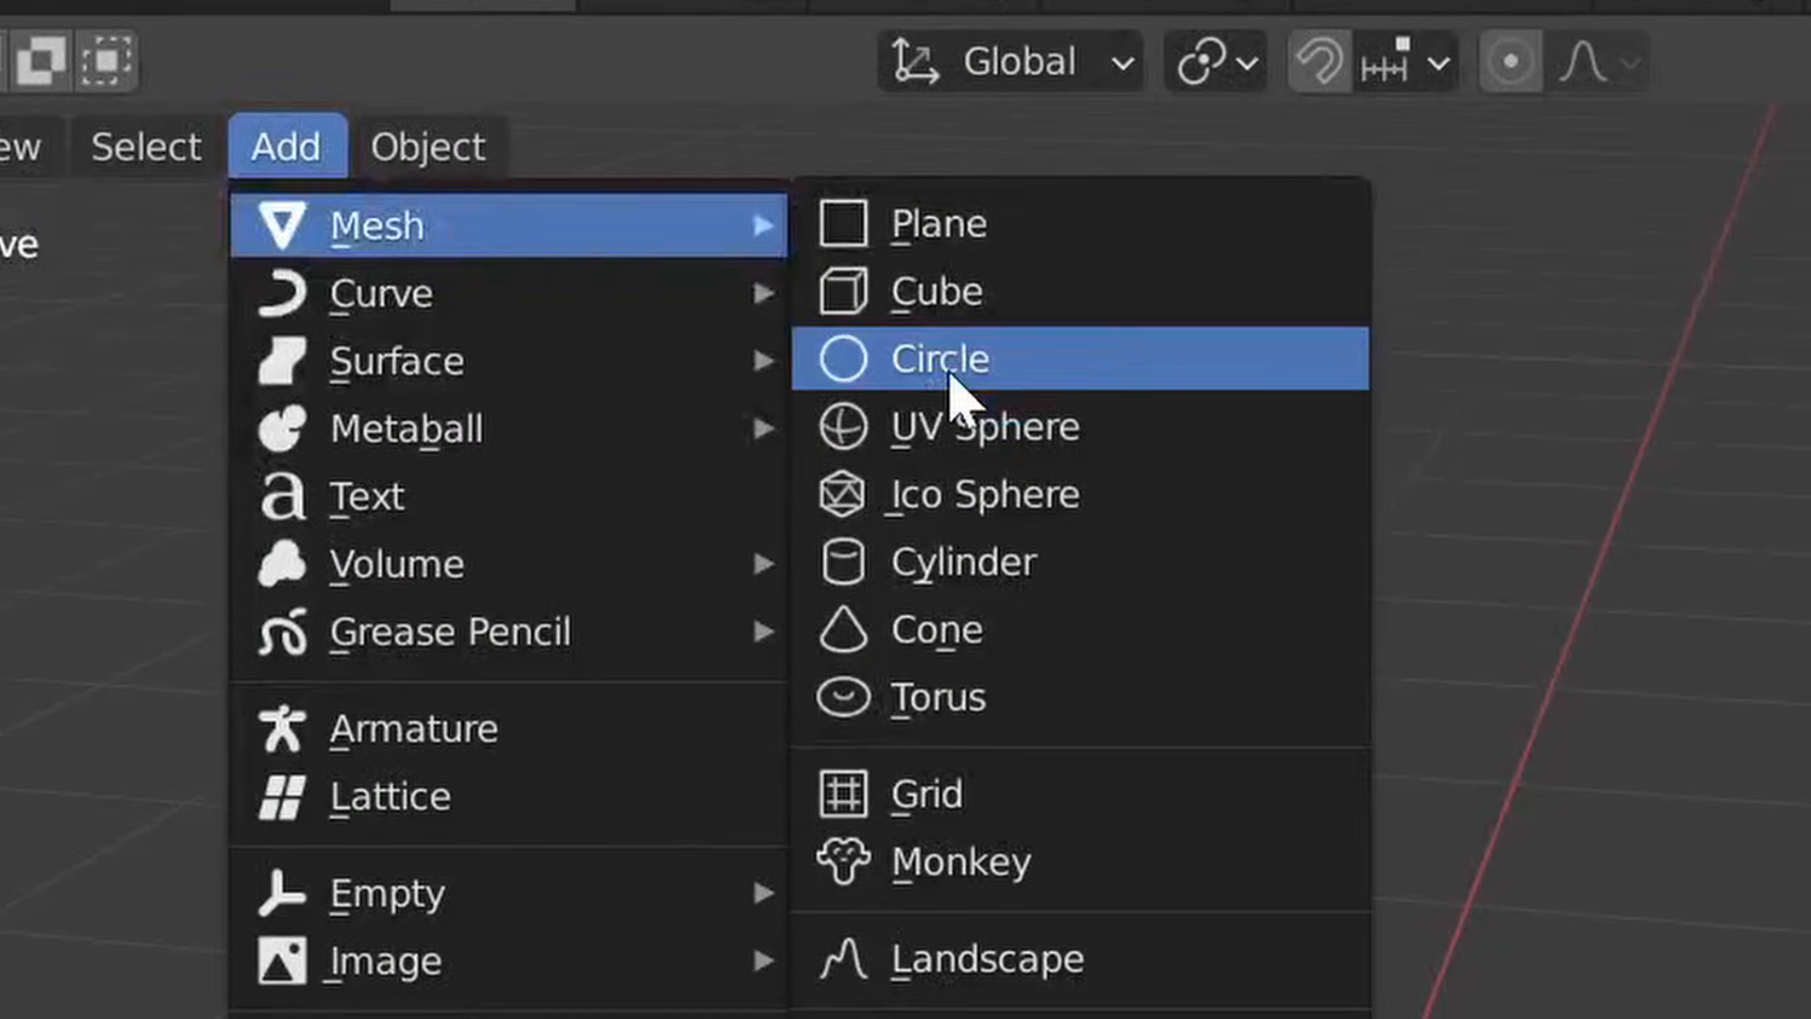
left_click(938, 358)
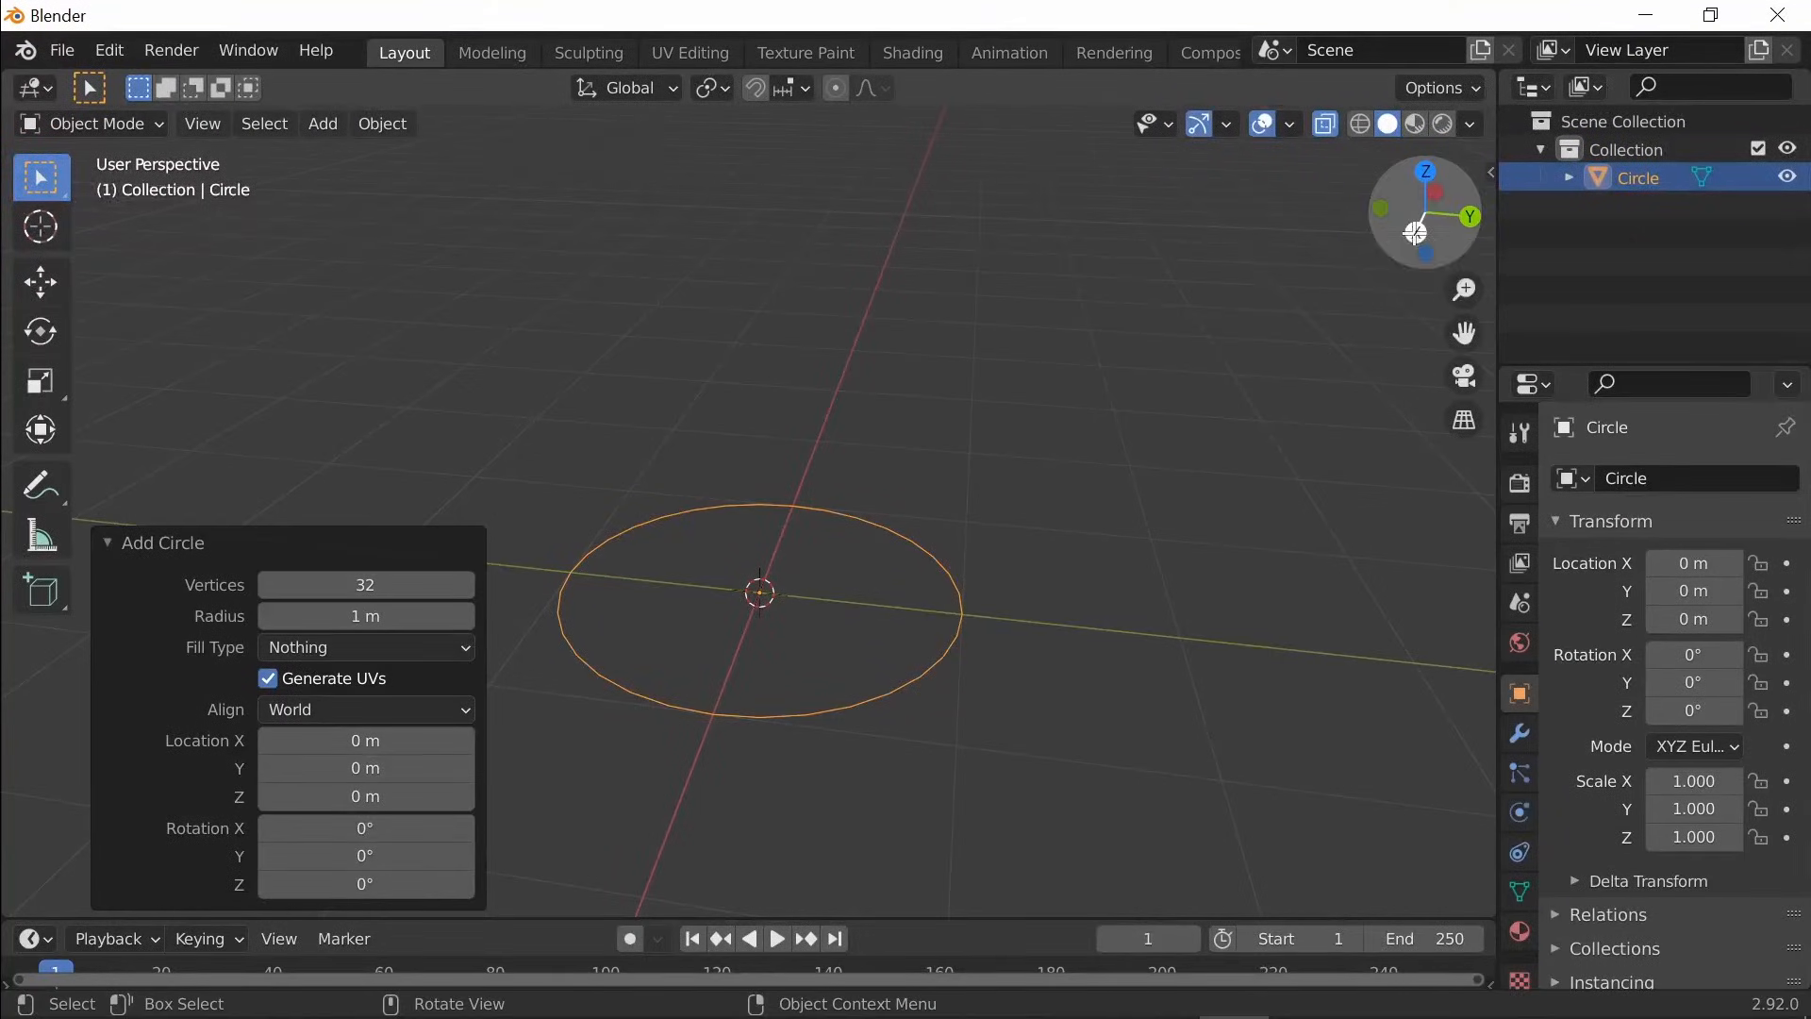
left_click(1425, 213)
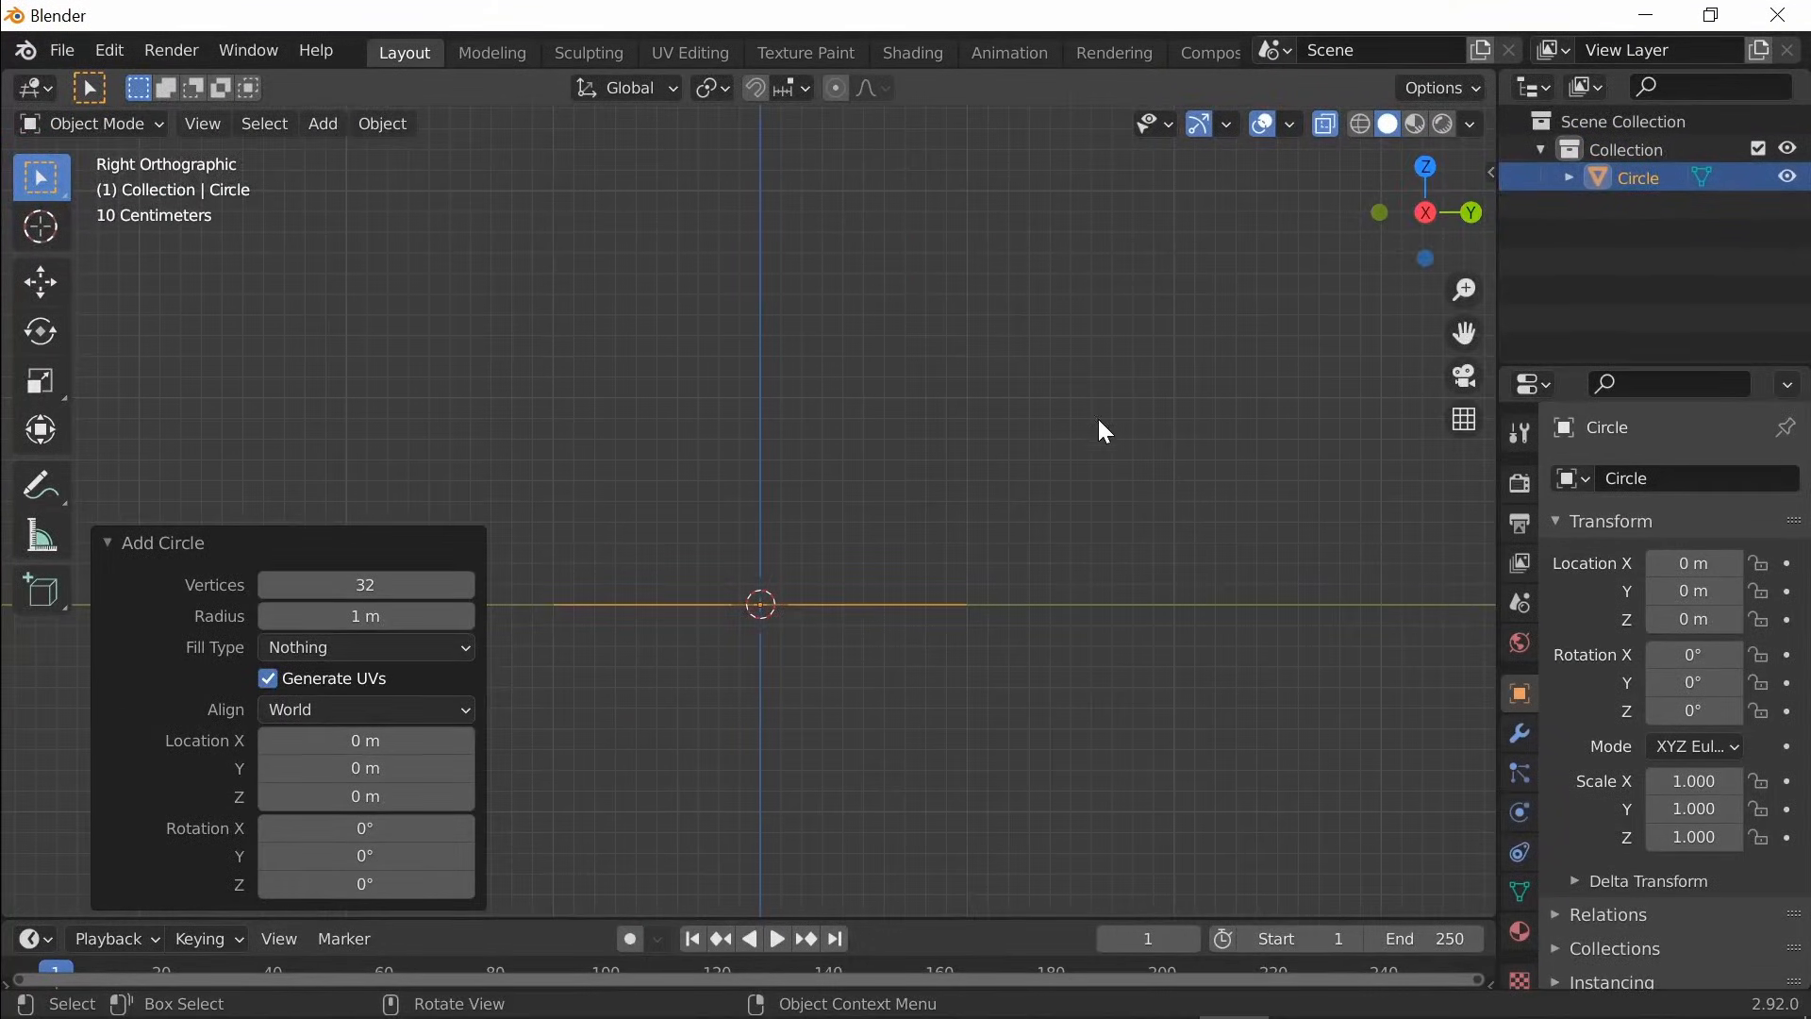
In Edit Mode, extrude the circle upward ring by ring, scaling each ring narrower
key("Tab")
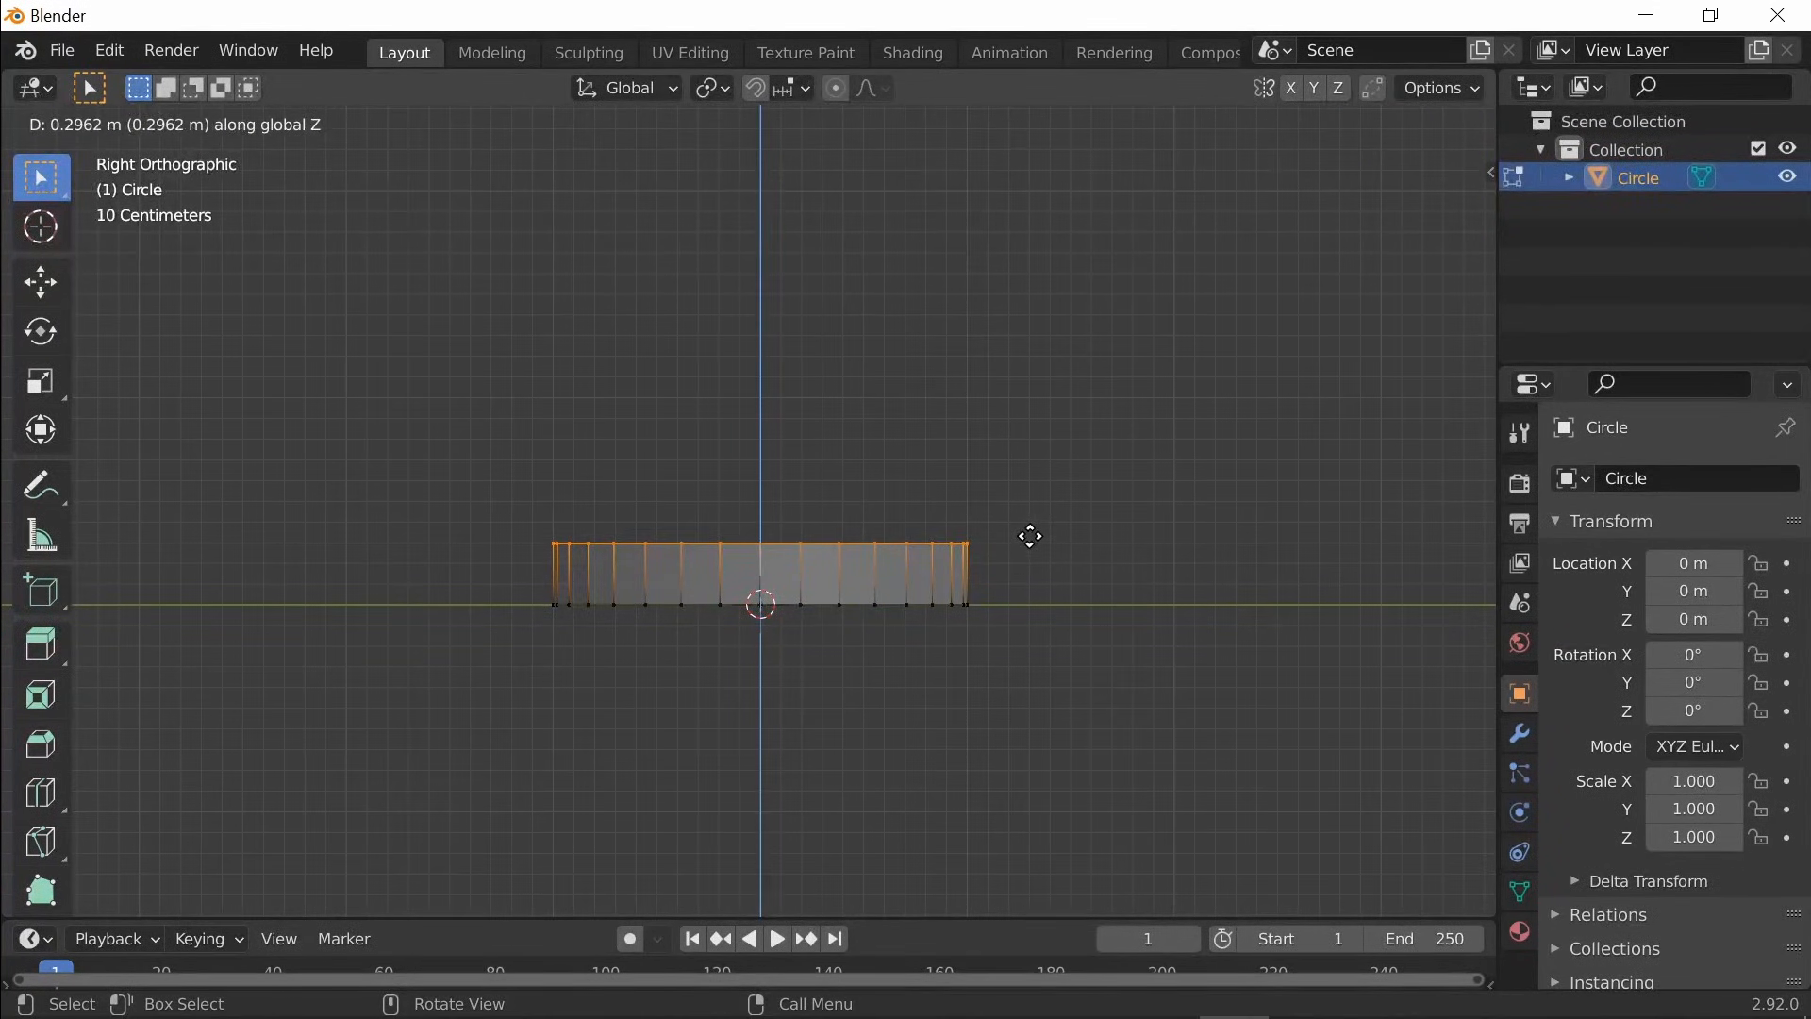
left_click(1027, 535)
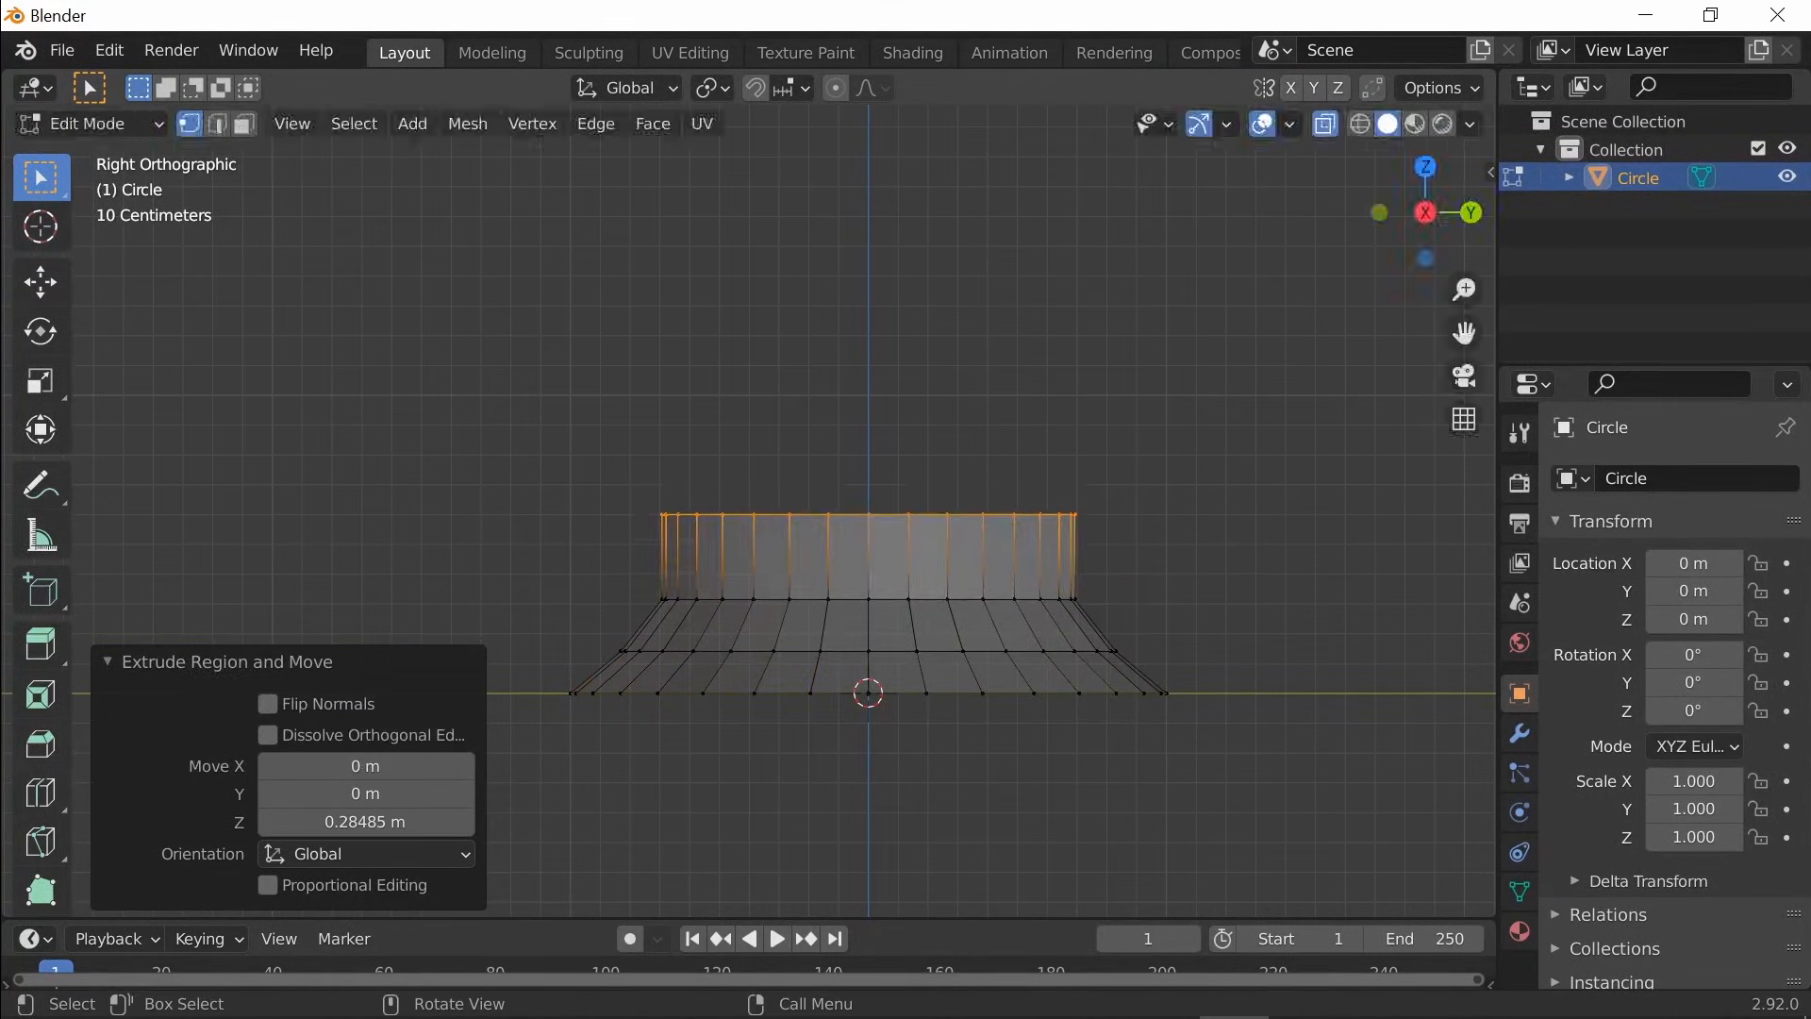
key("s")
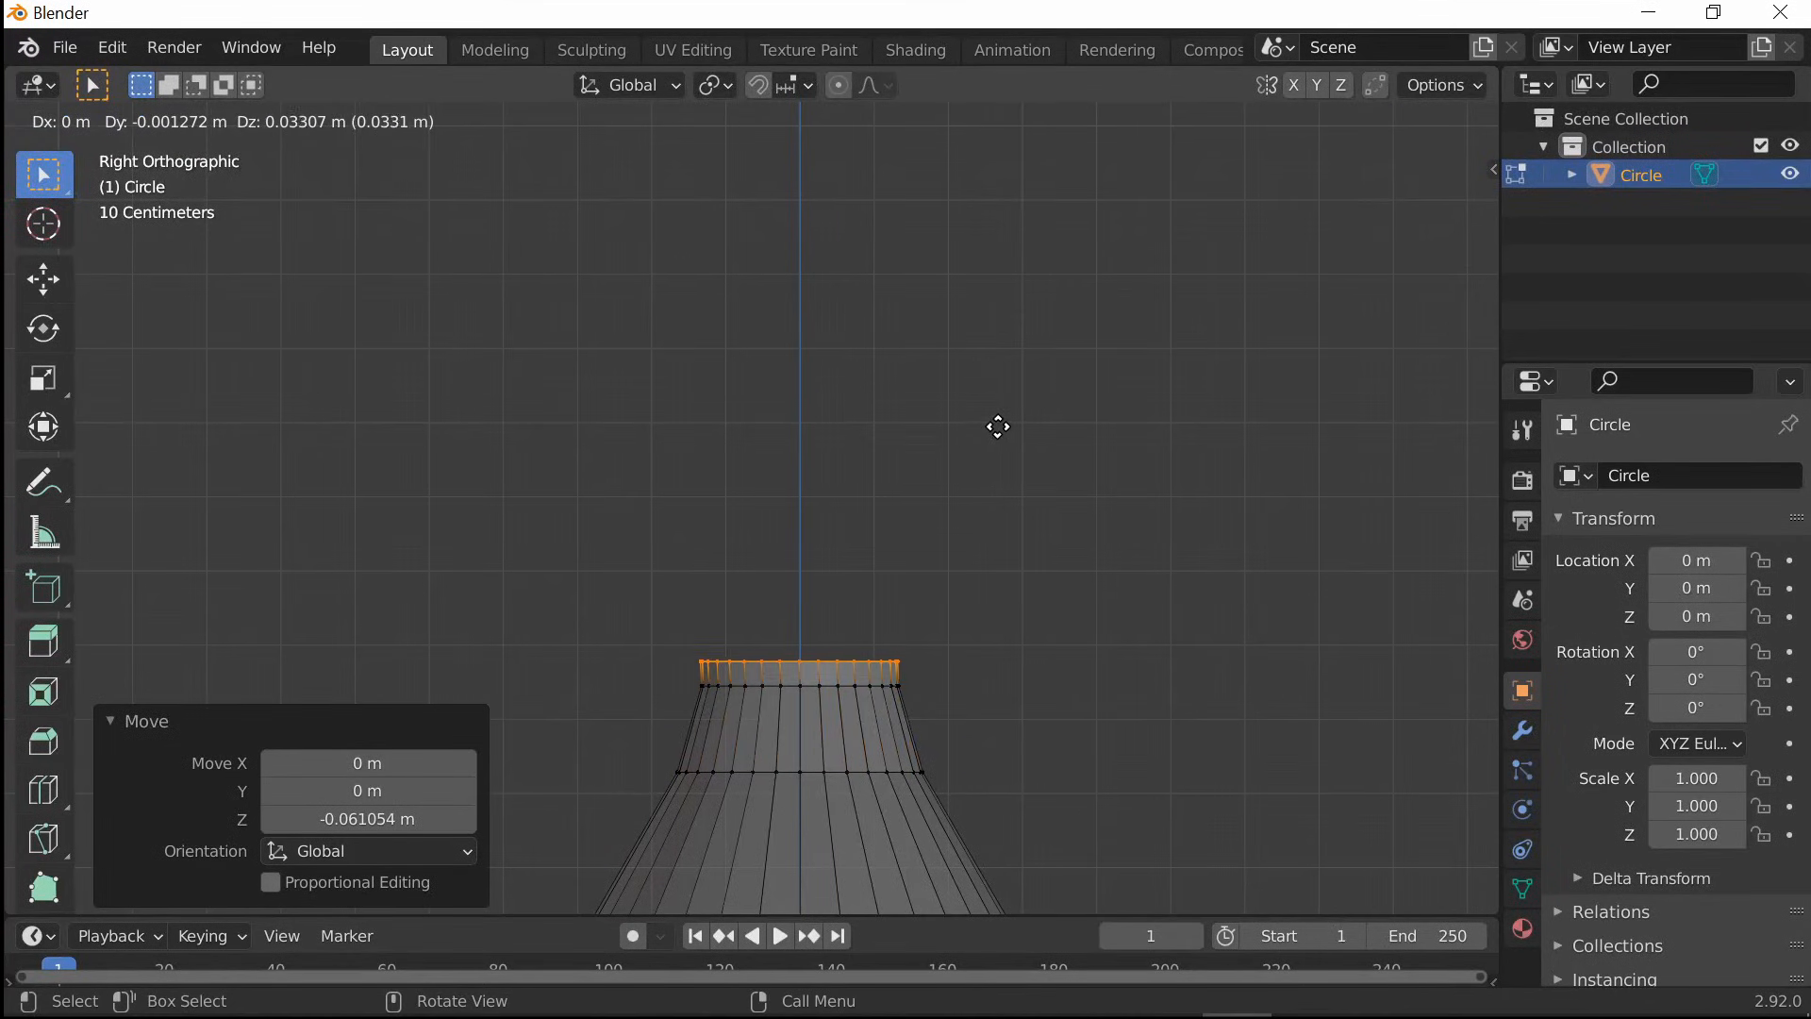
mouse_move(1011, 419)
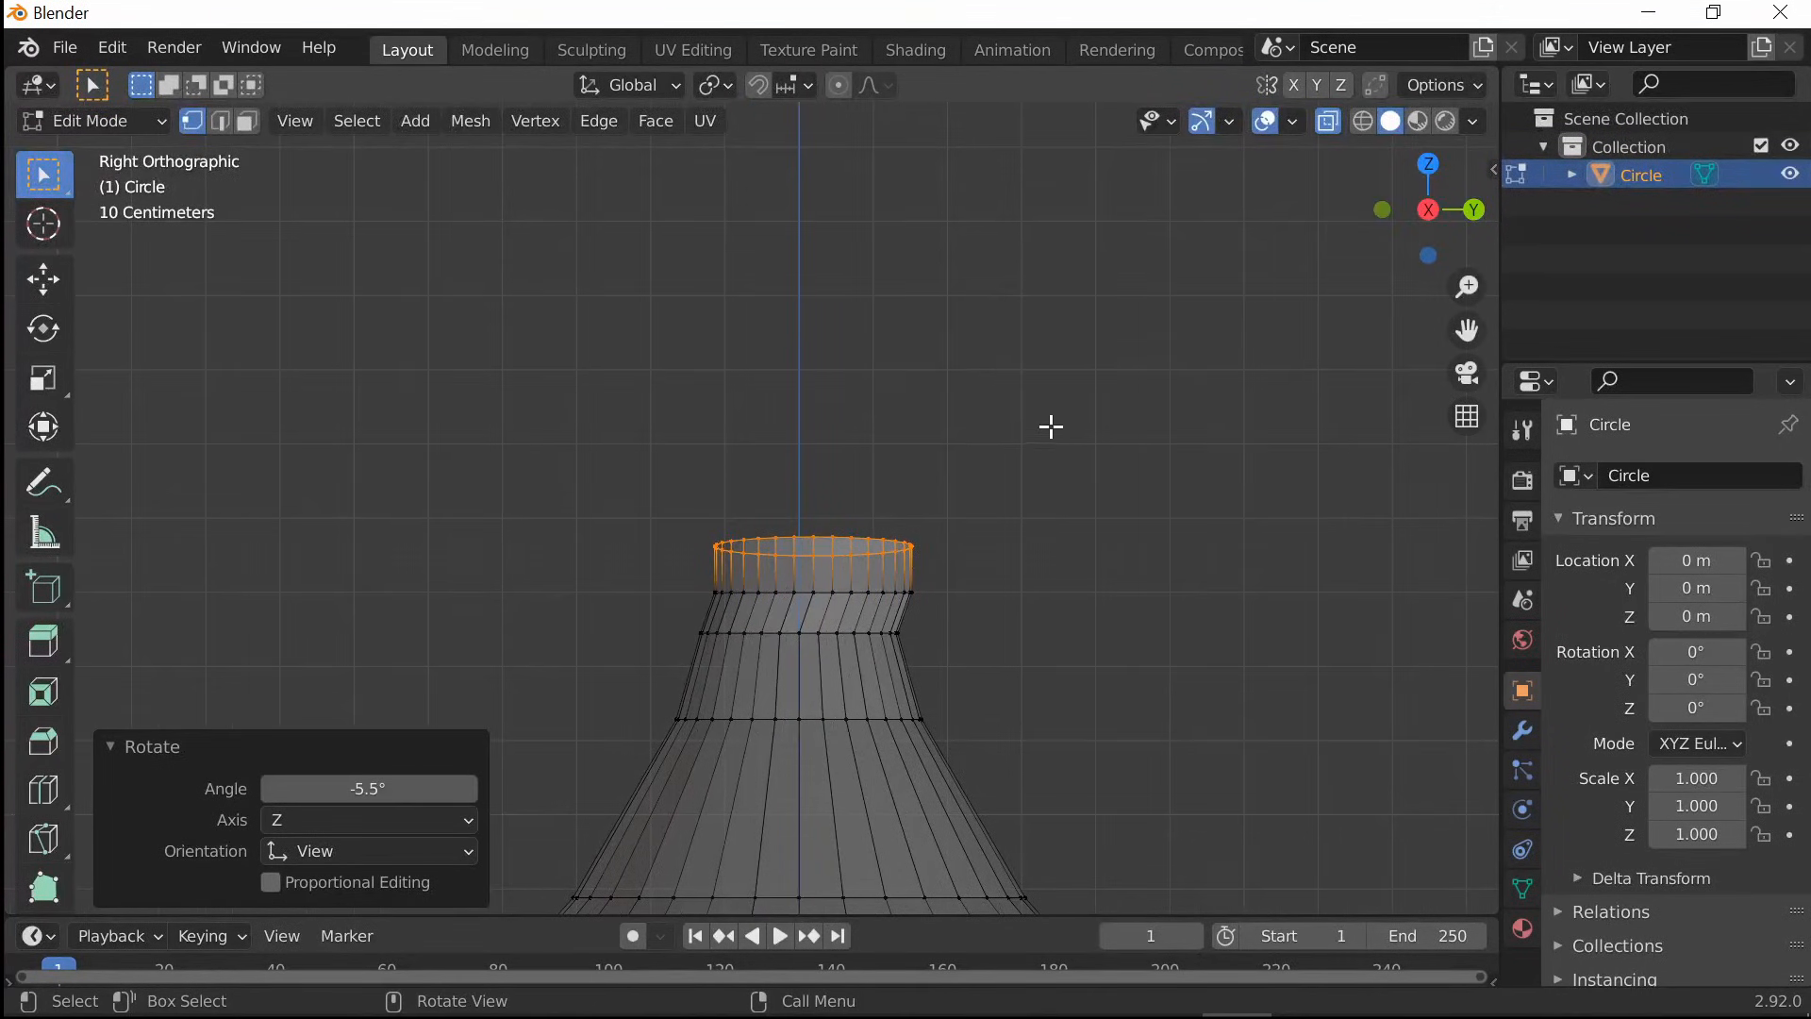
mouse_move(1043, 495)
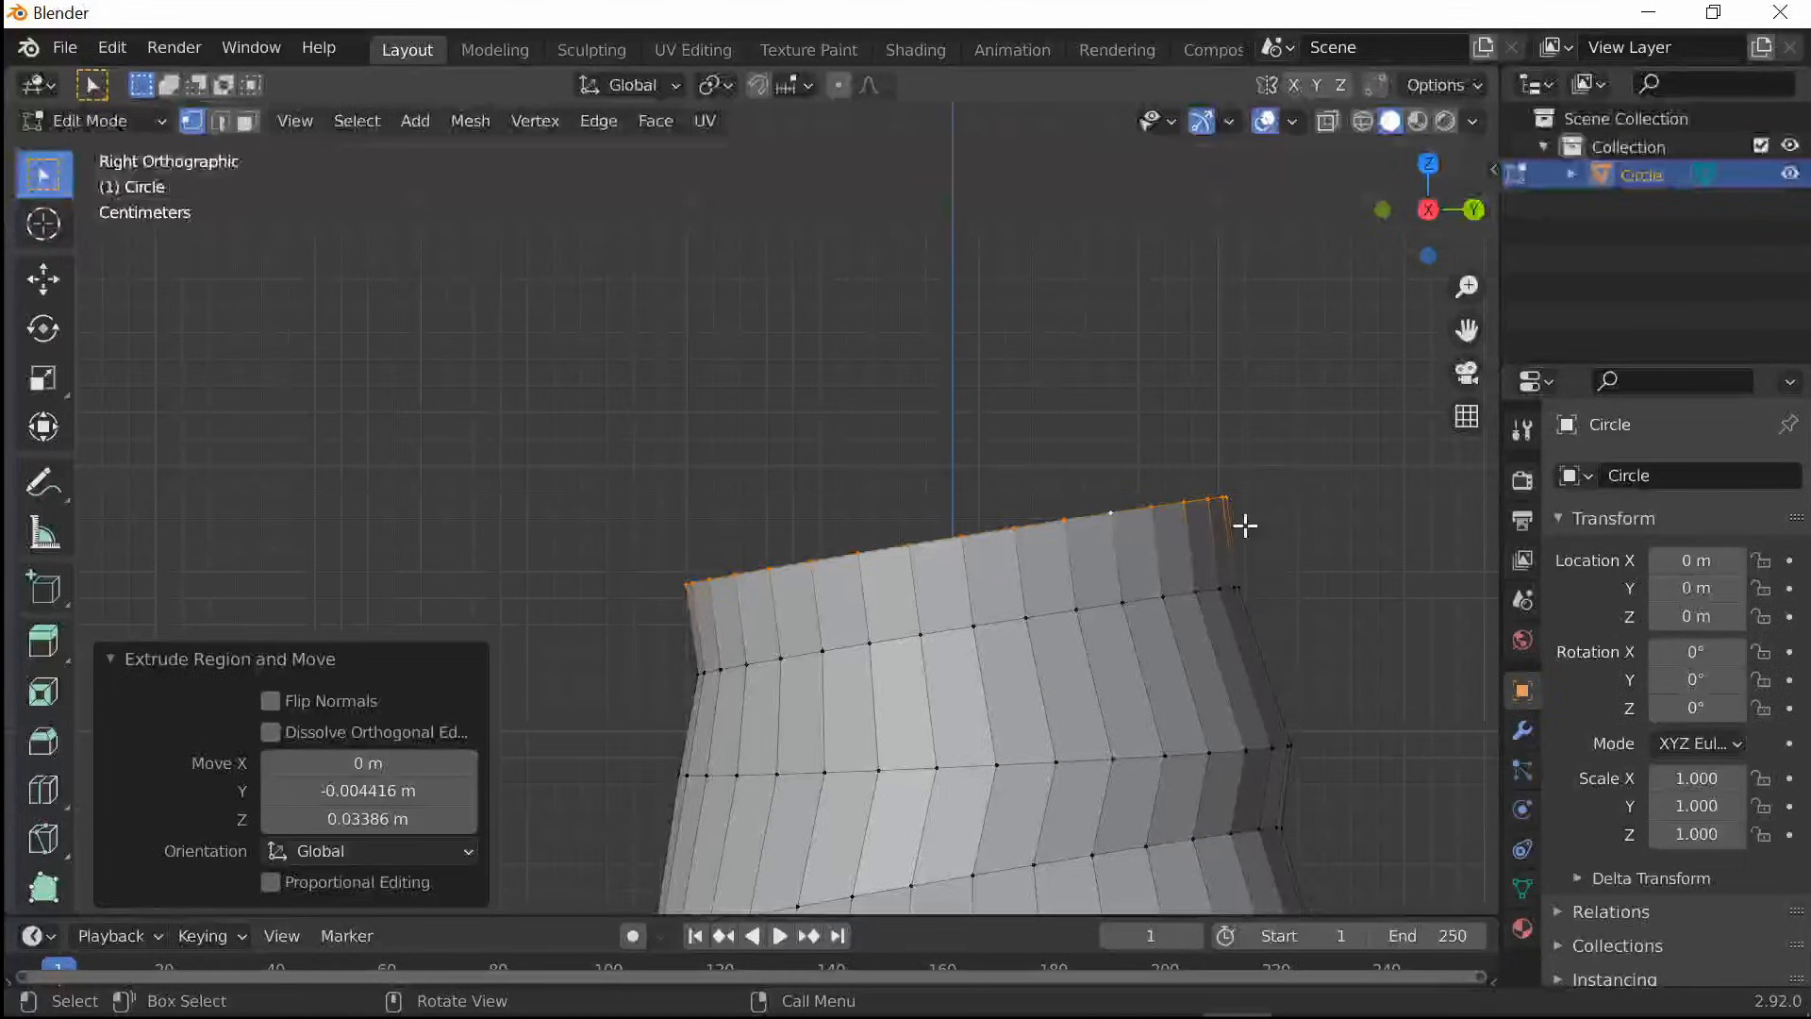
Extrude twisted rings up the slender neck, flare the top rim, then return to Object Mode
key("r")
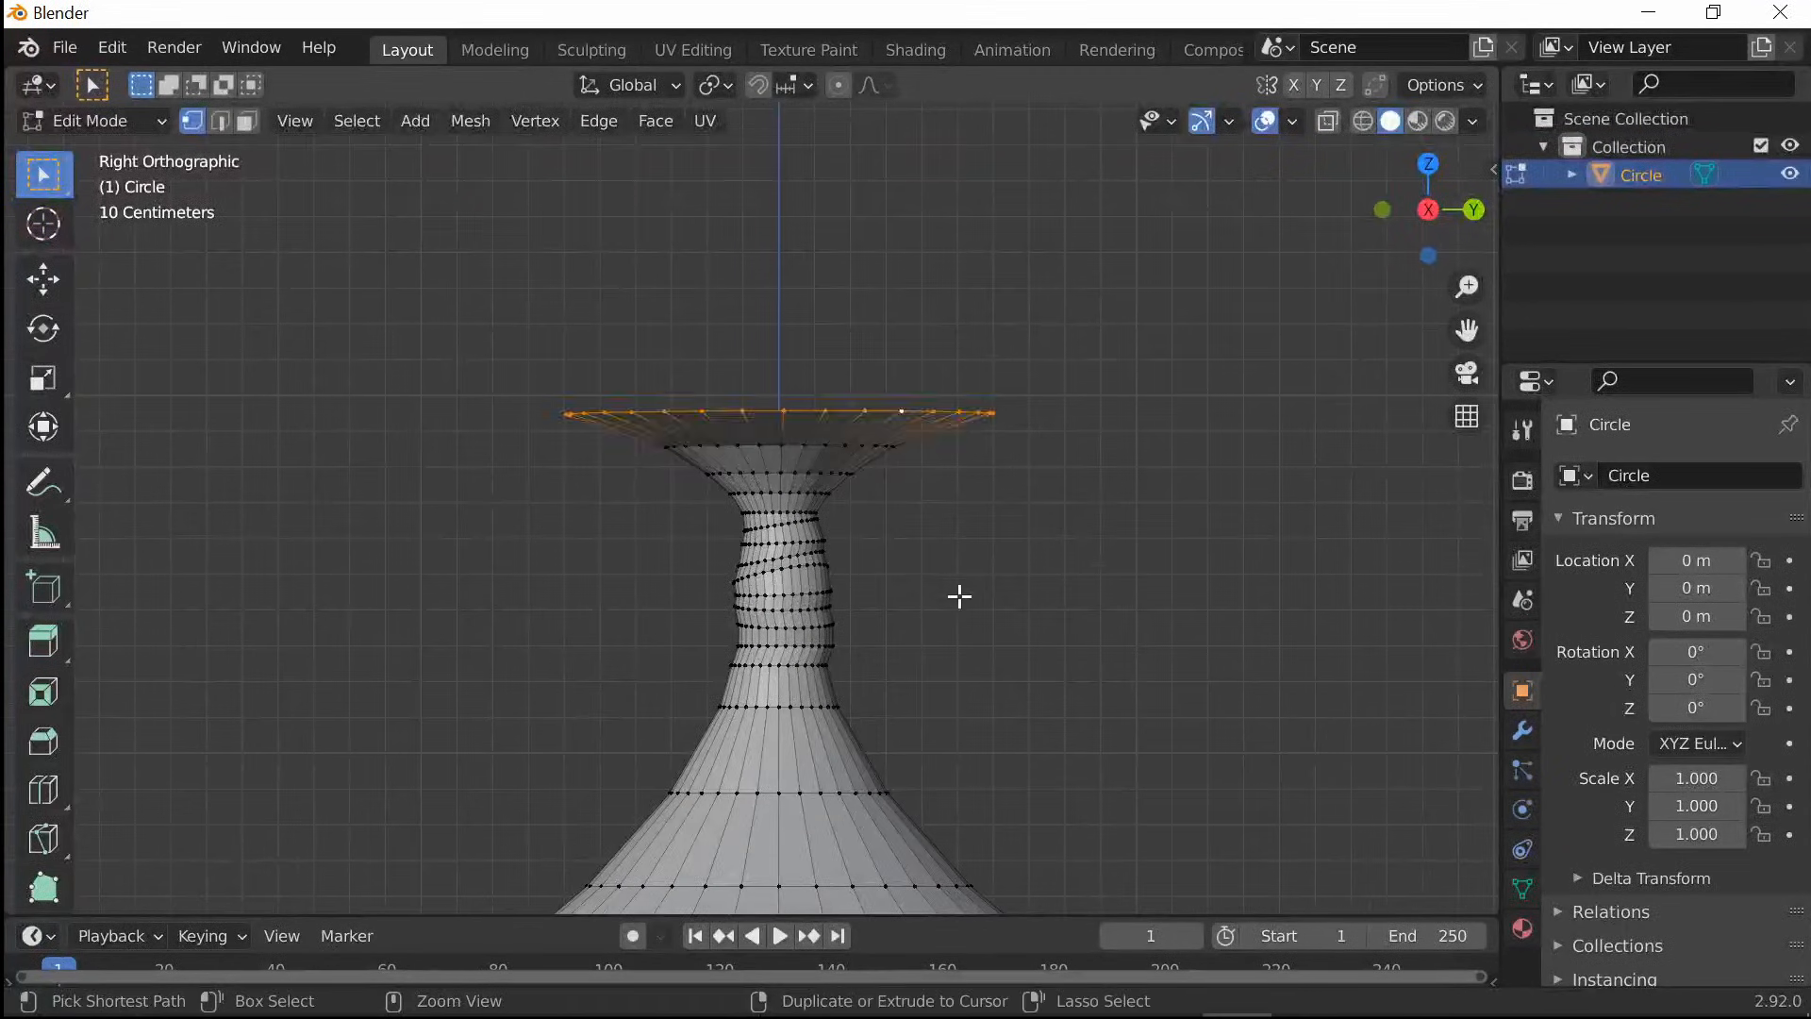
key("Tab")
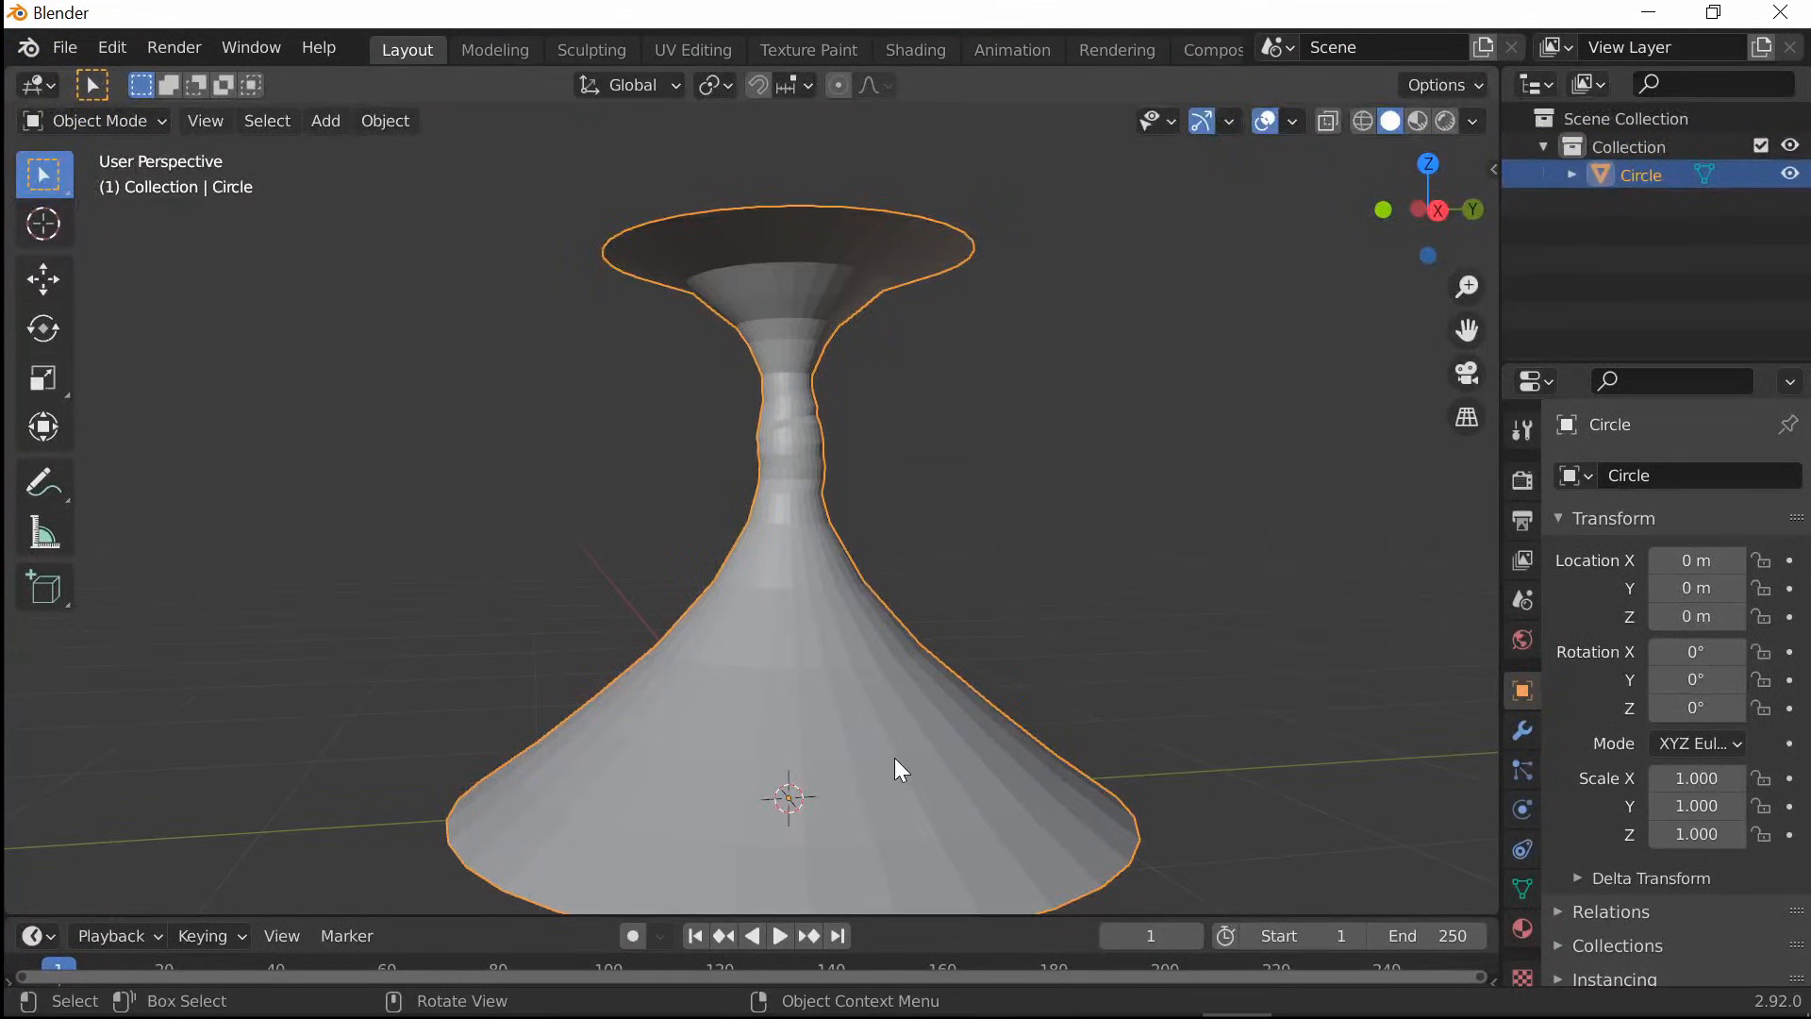
Rotate the funnel 180° on X and apply the rotation
scroll("down", 3)
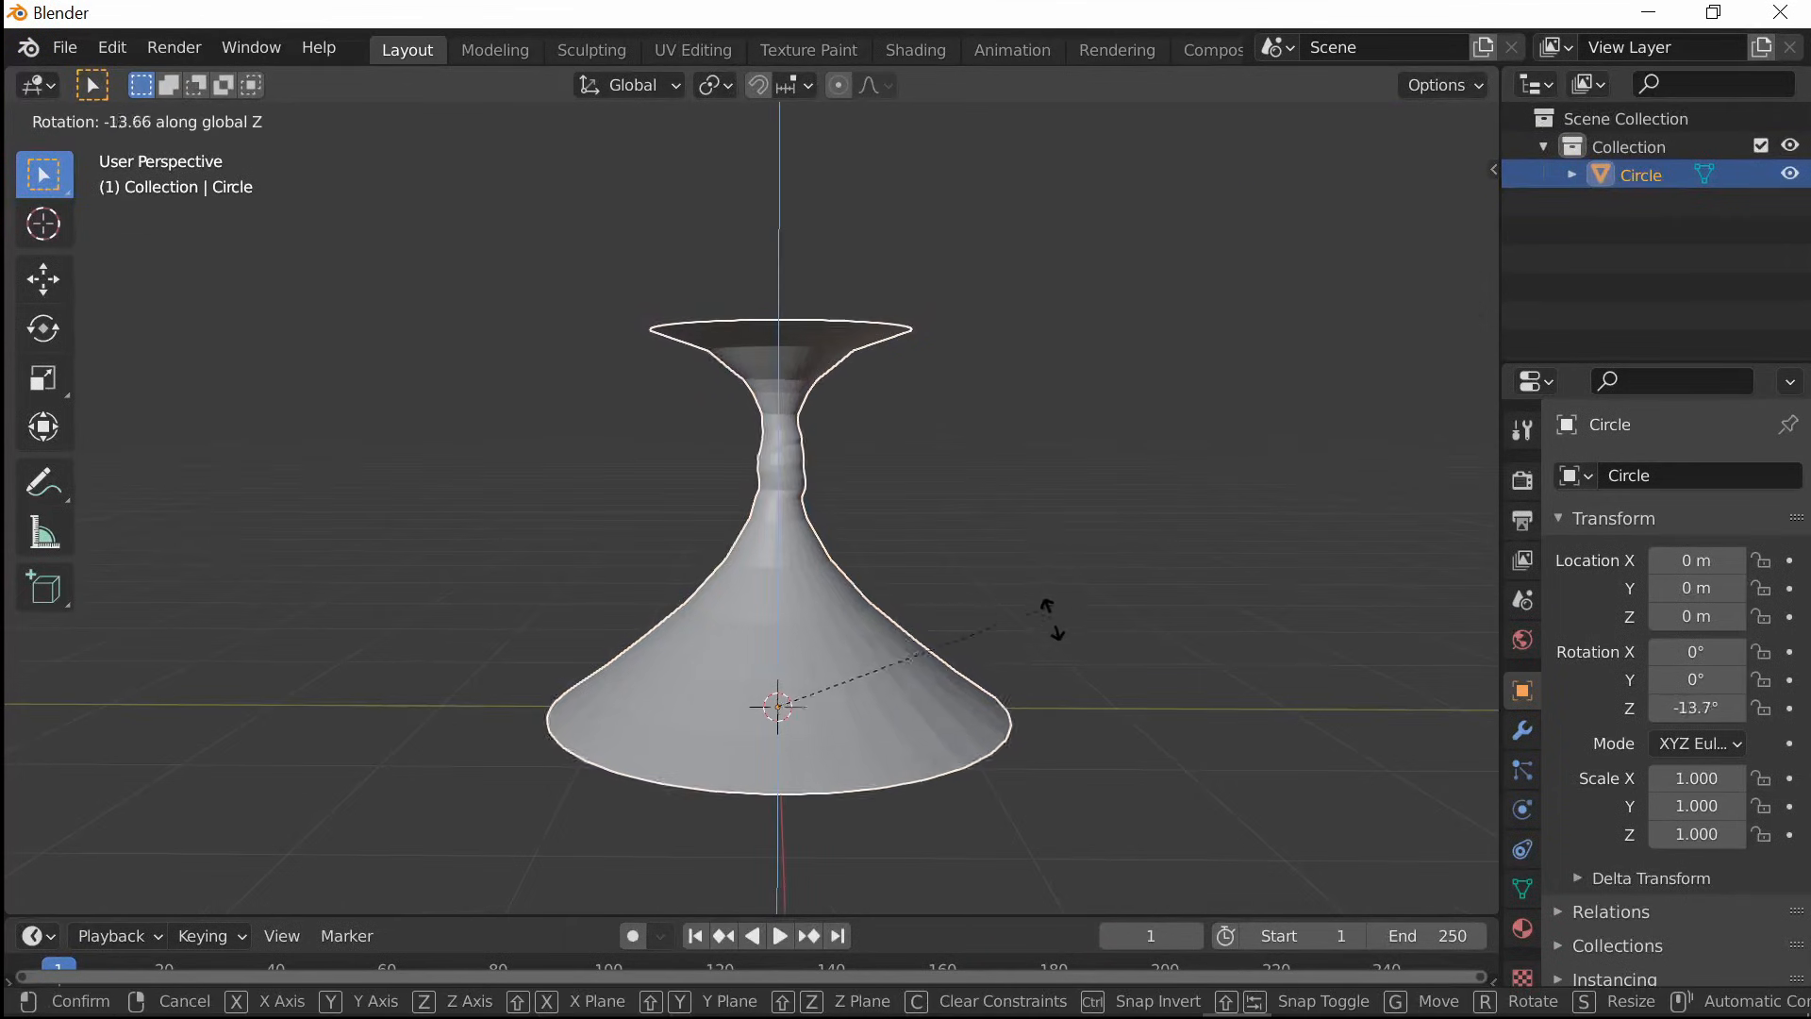
mouse_move(832, 688)
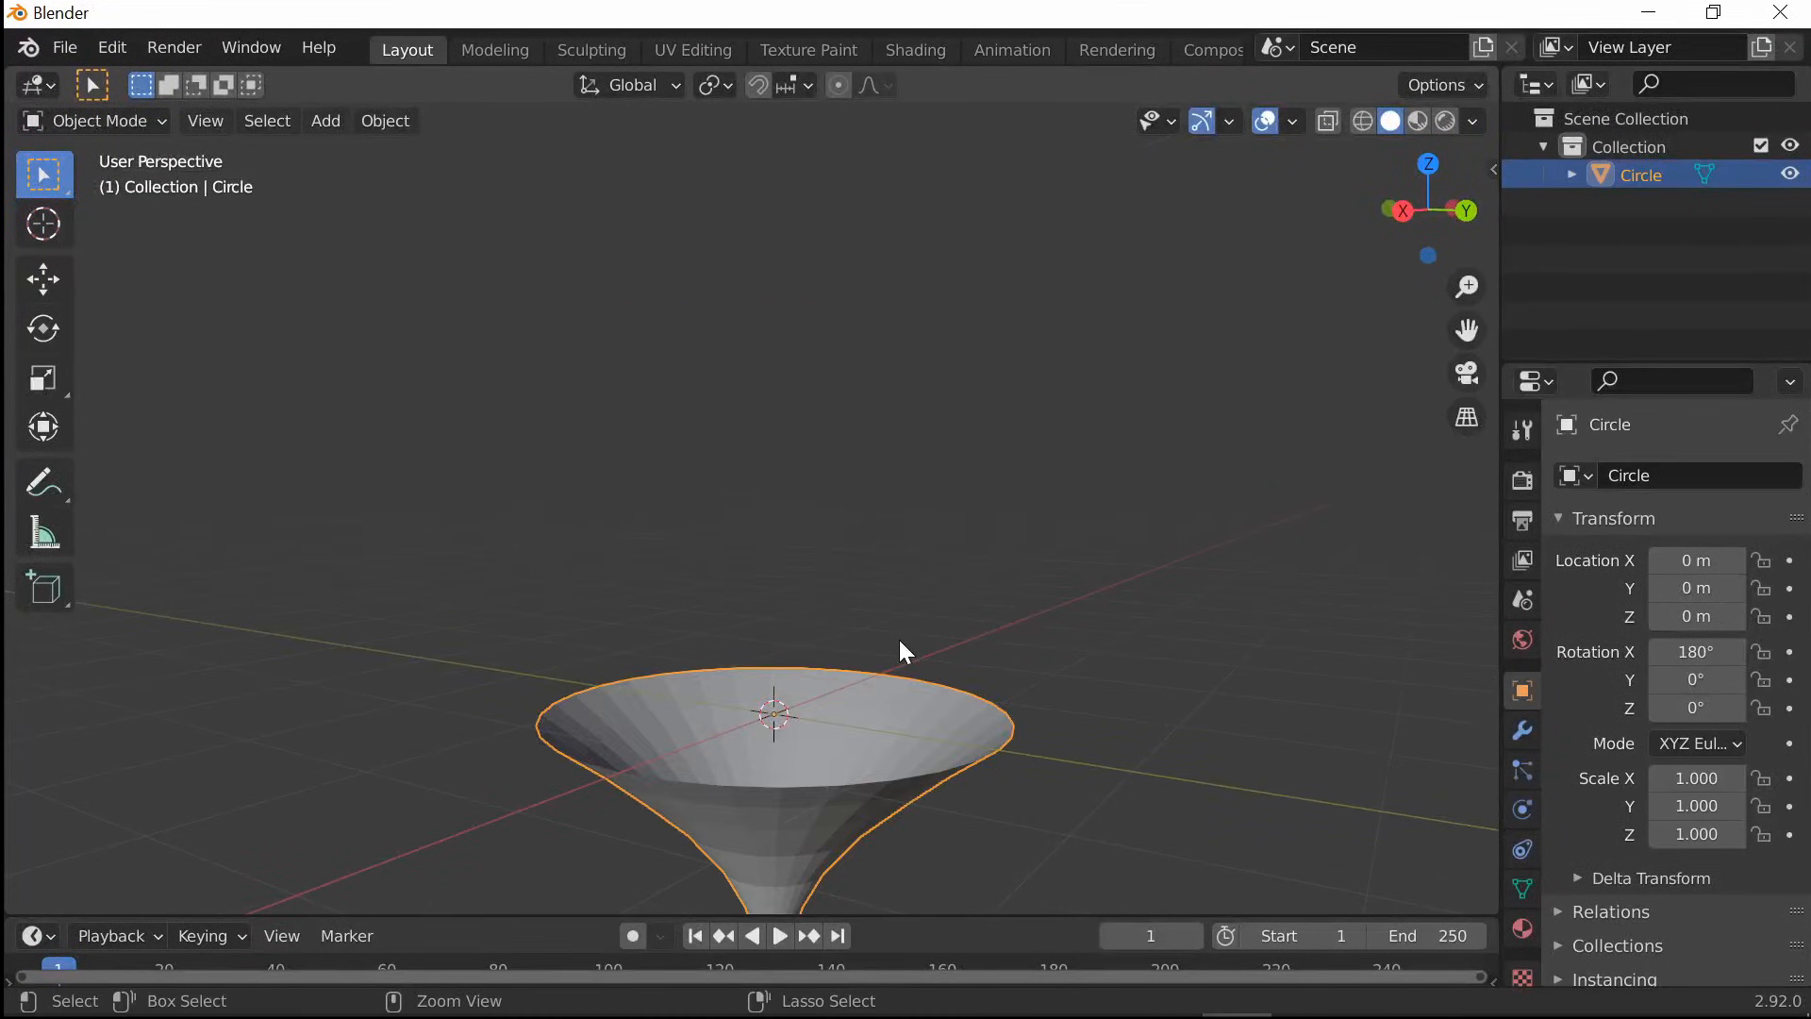
key("Tab")
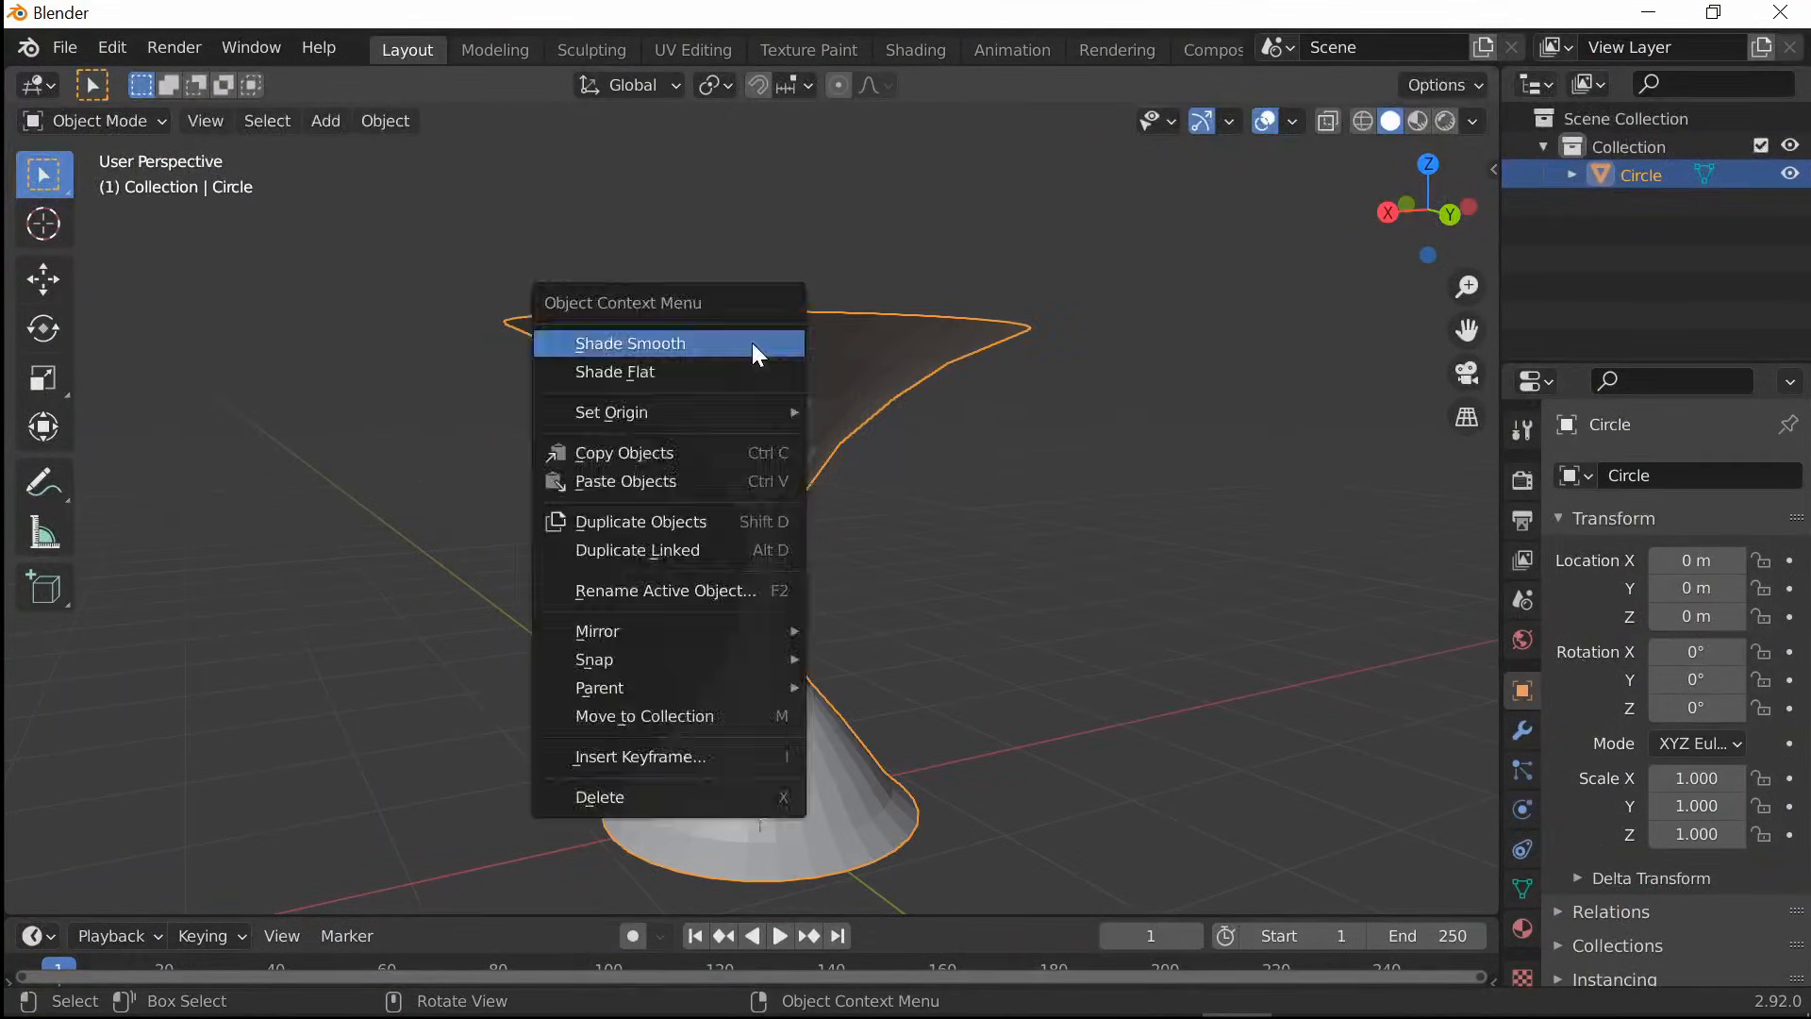
Shade the funnel smooth and duplicate it, scaling X and Y to 1.558
left_click(629, 344)
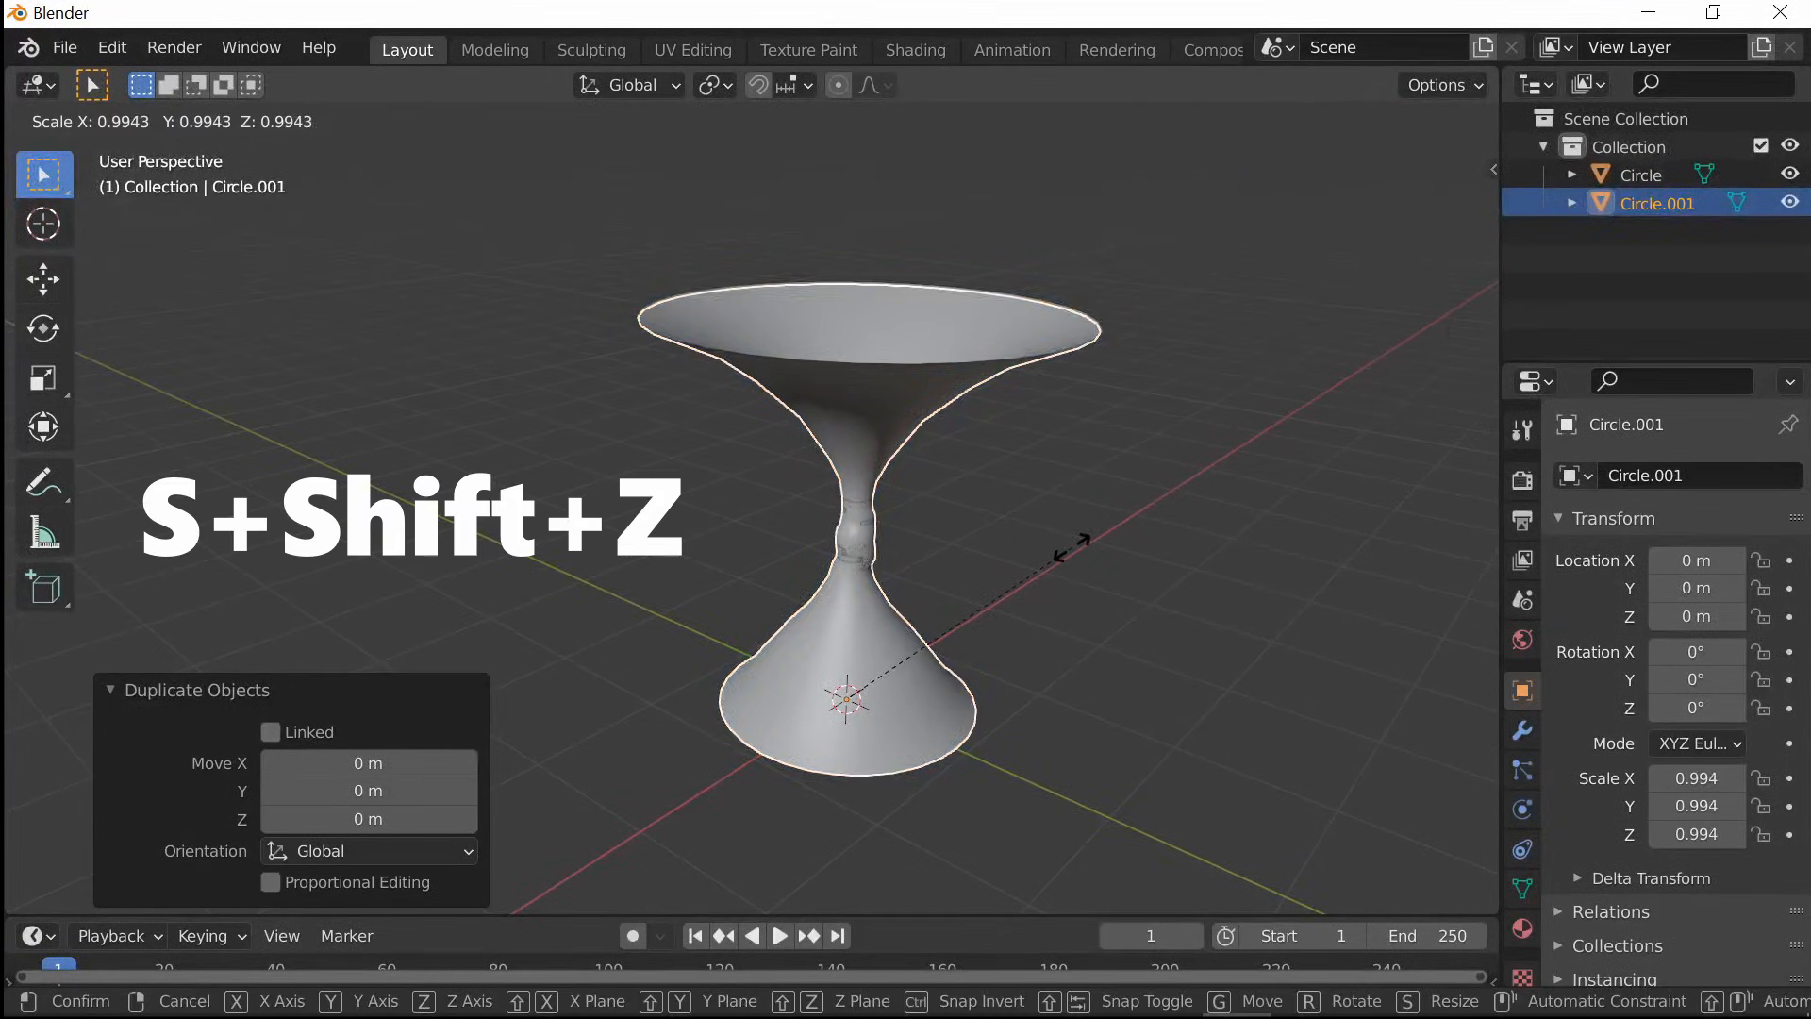
key("shift+z")
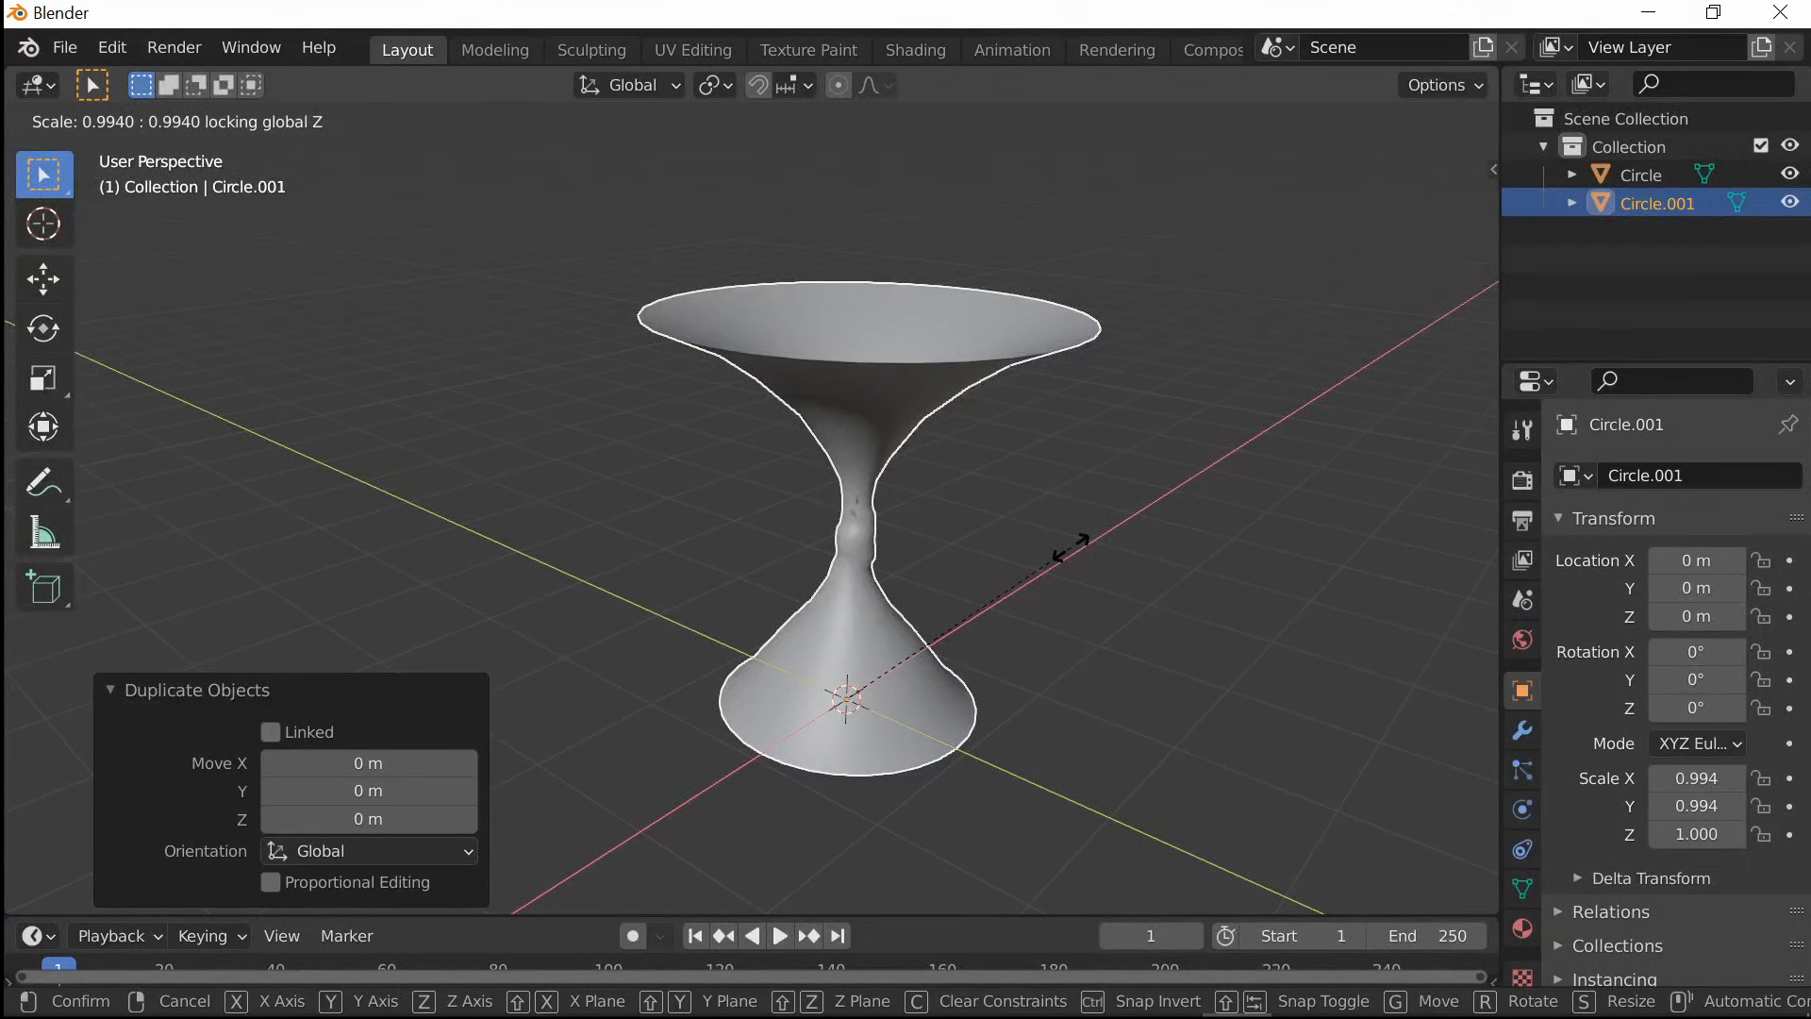
mouse_move(1201, 569)
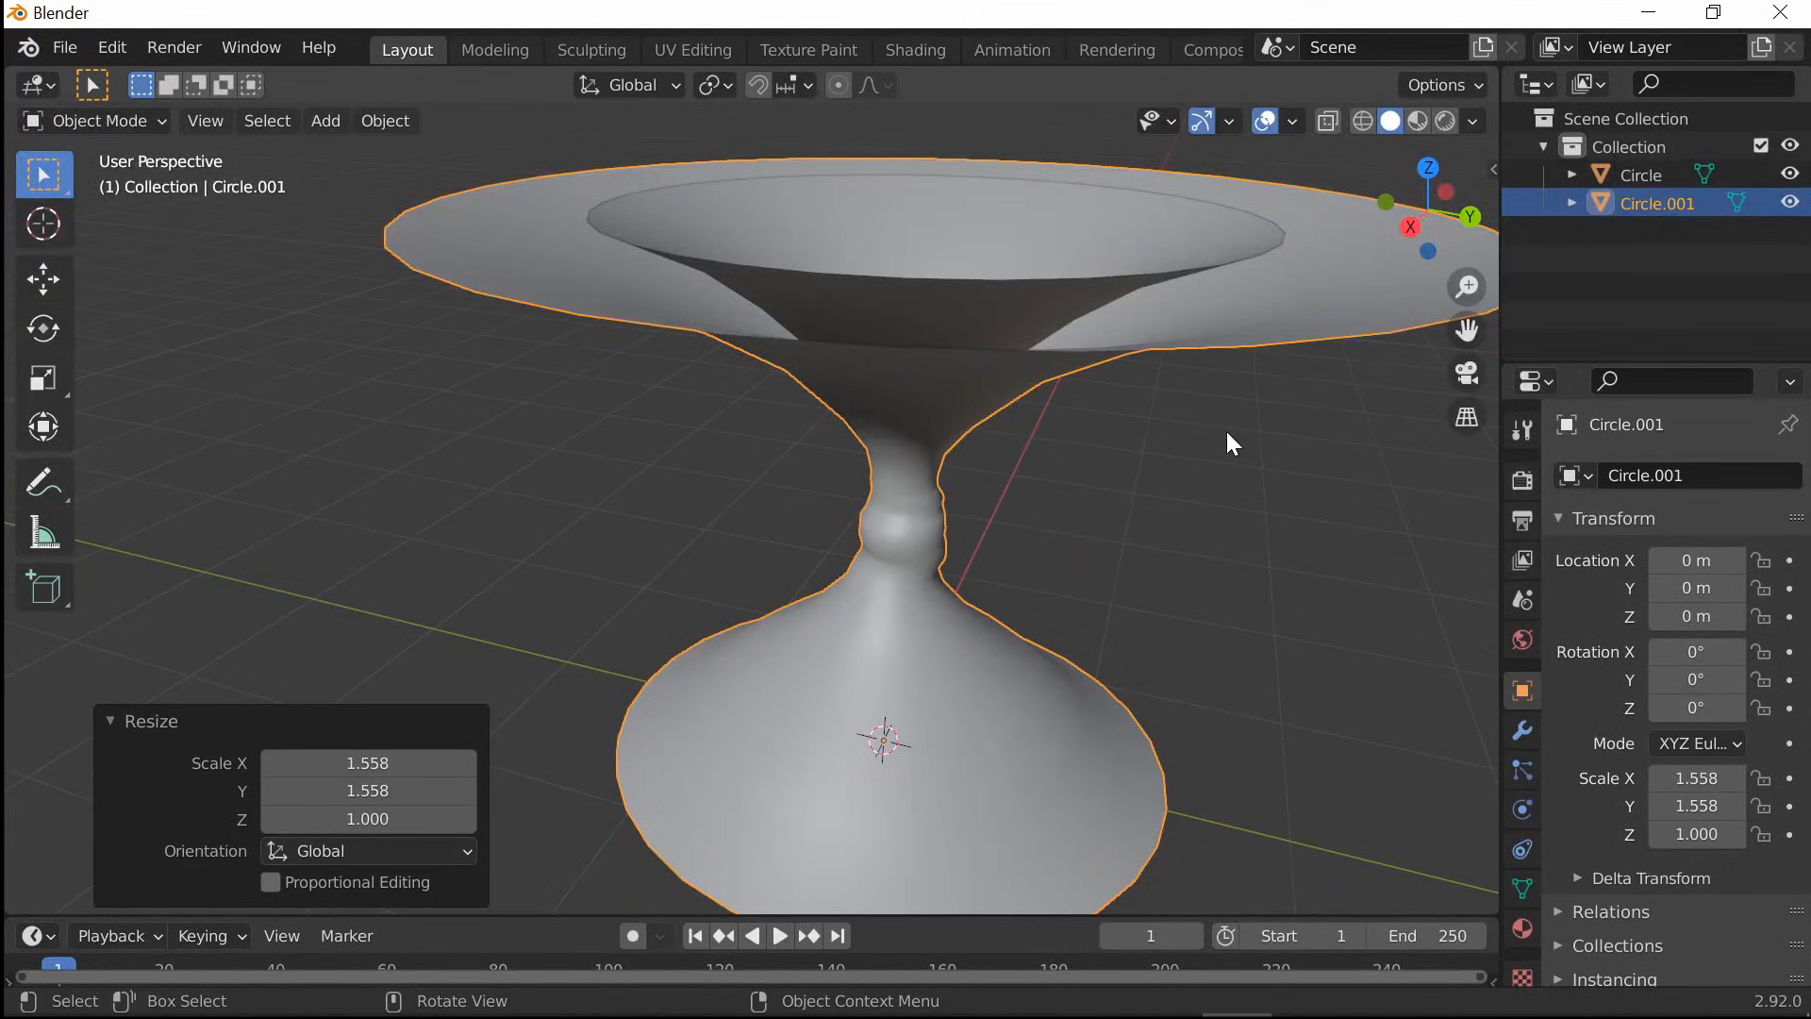
mouse_move(1195, 469)
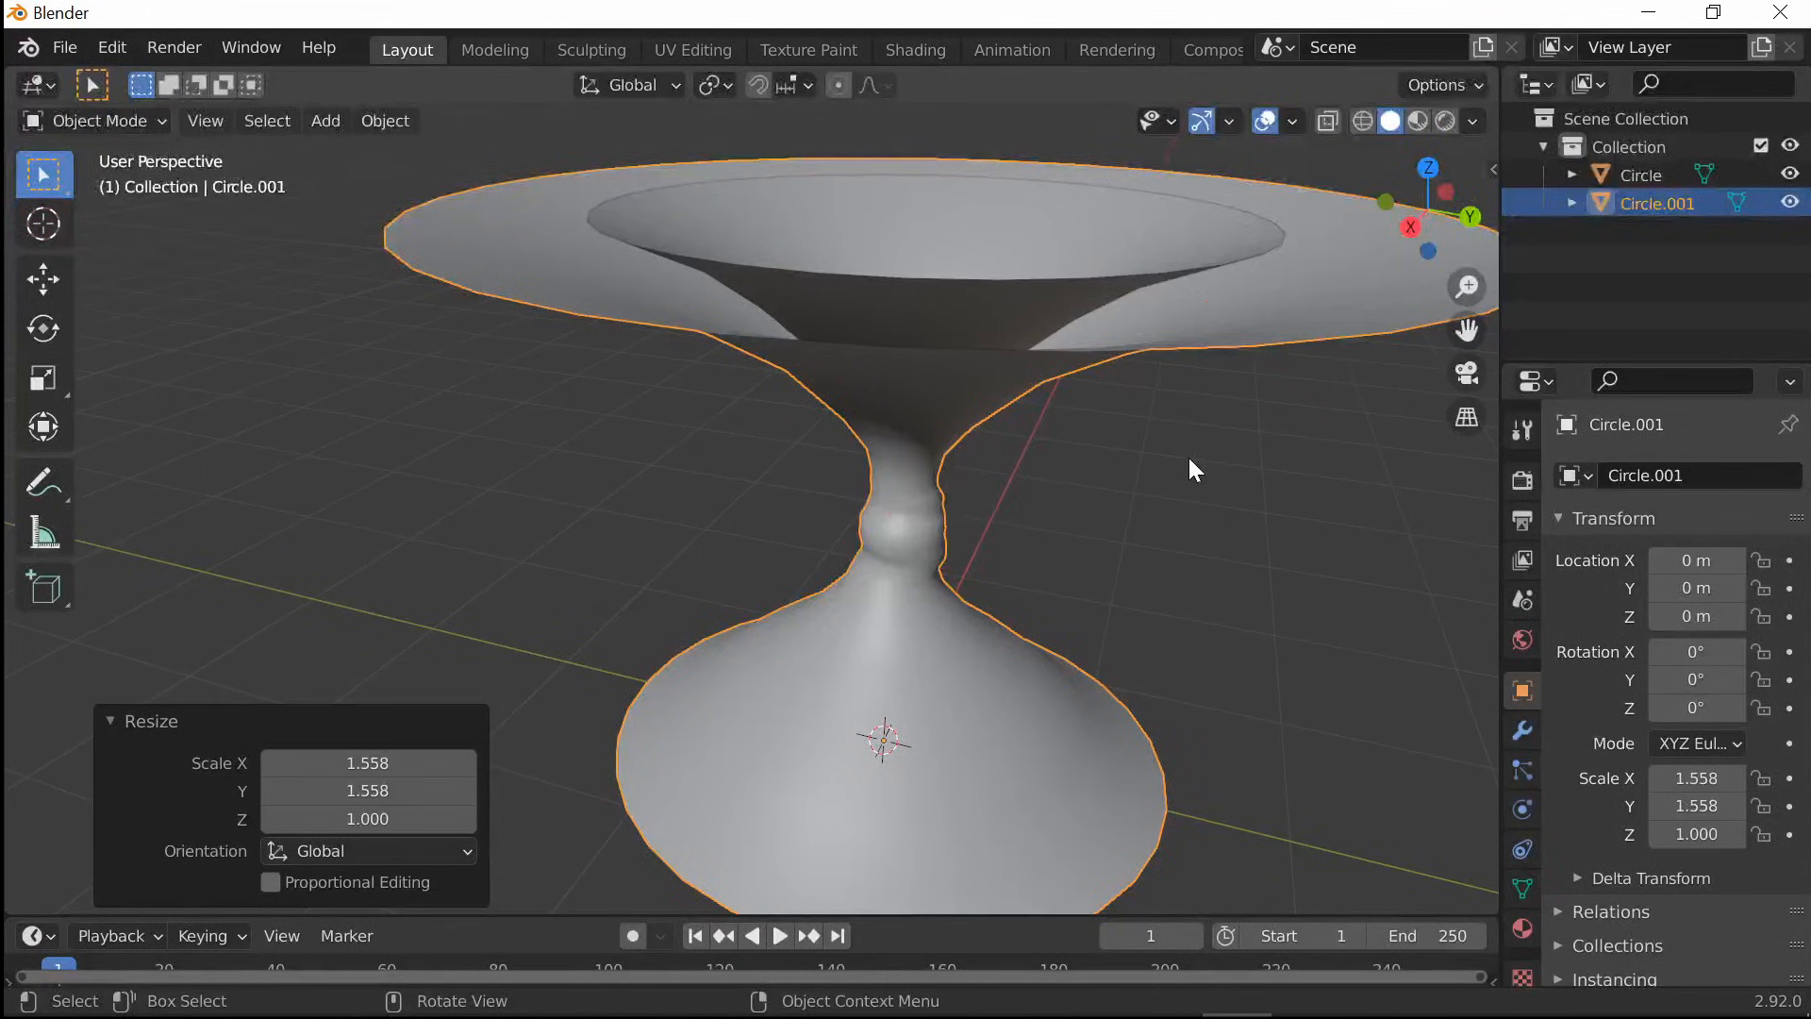
Subdivide the whole mesh of the wider copy and add vertex group 'Group'
key("Tab")
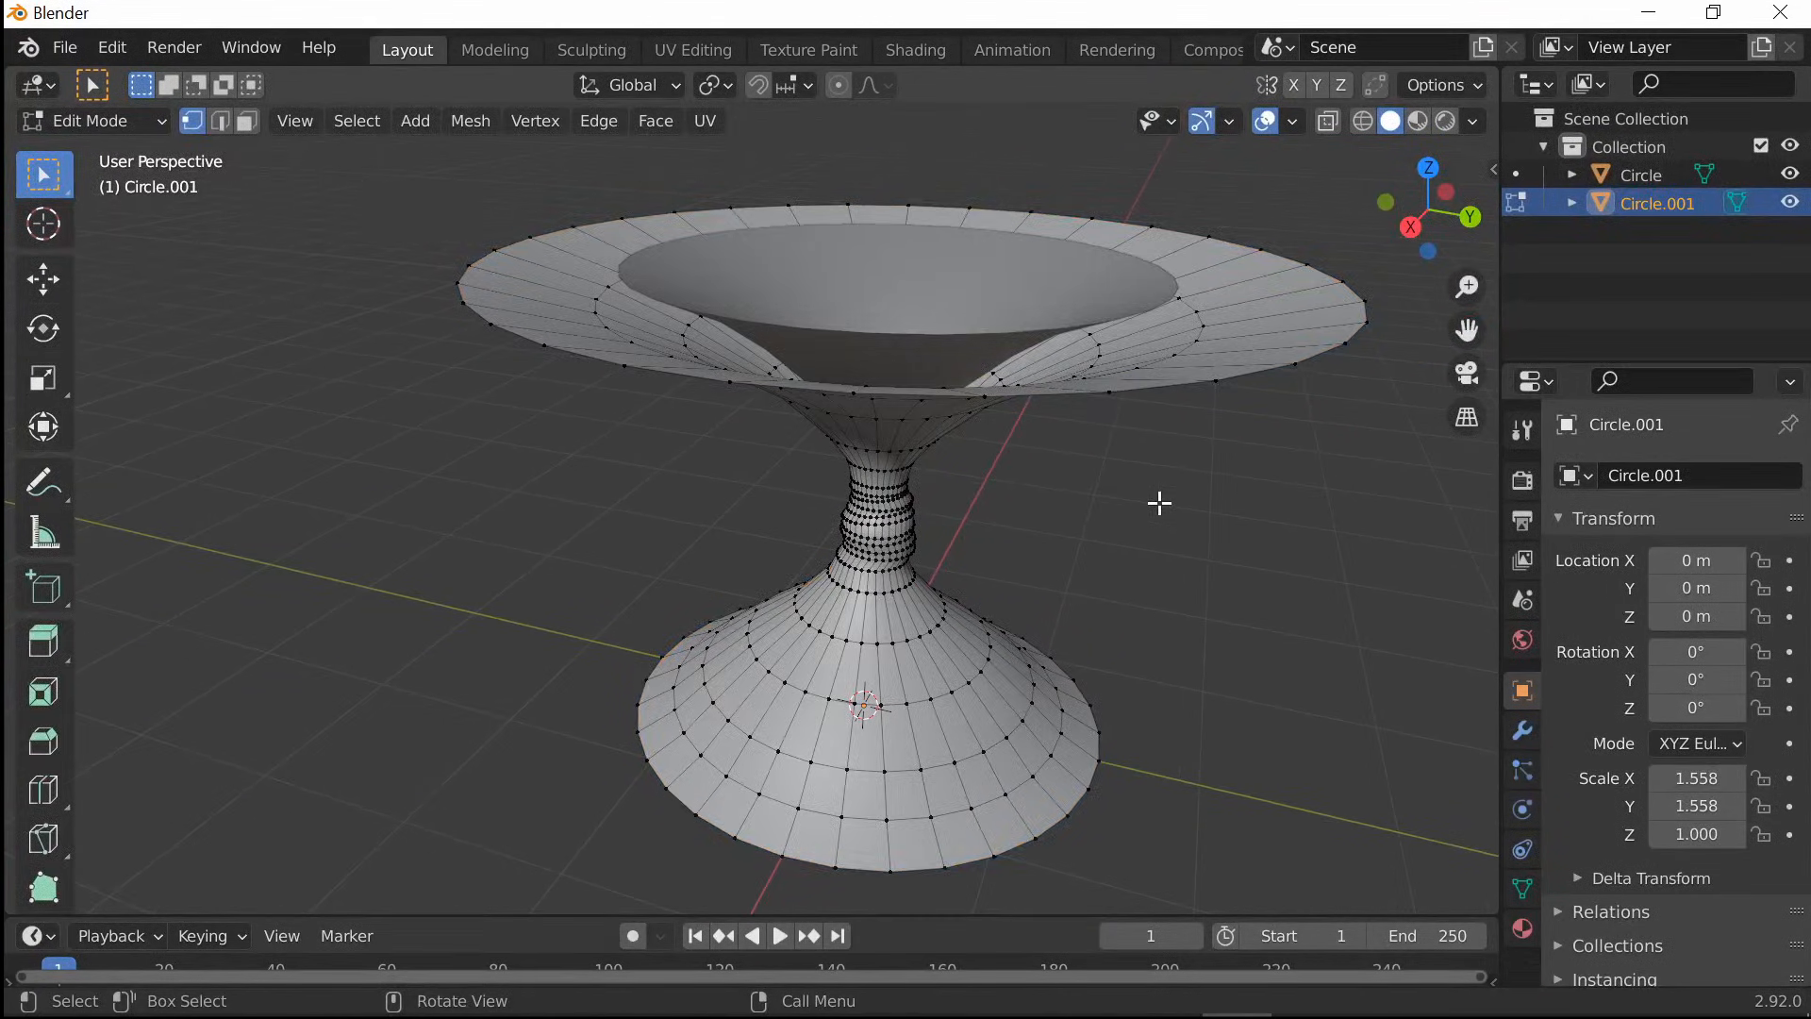
right_click(860, 705)
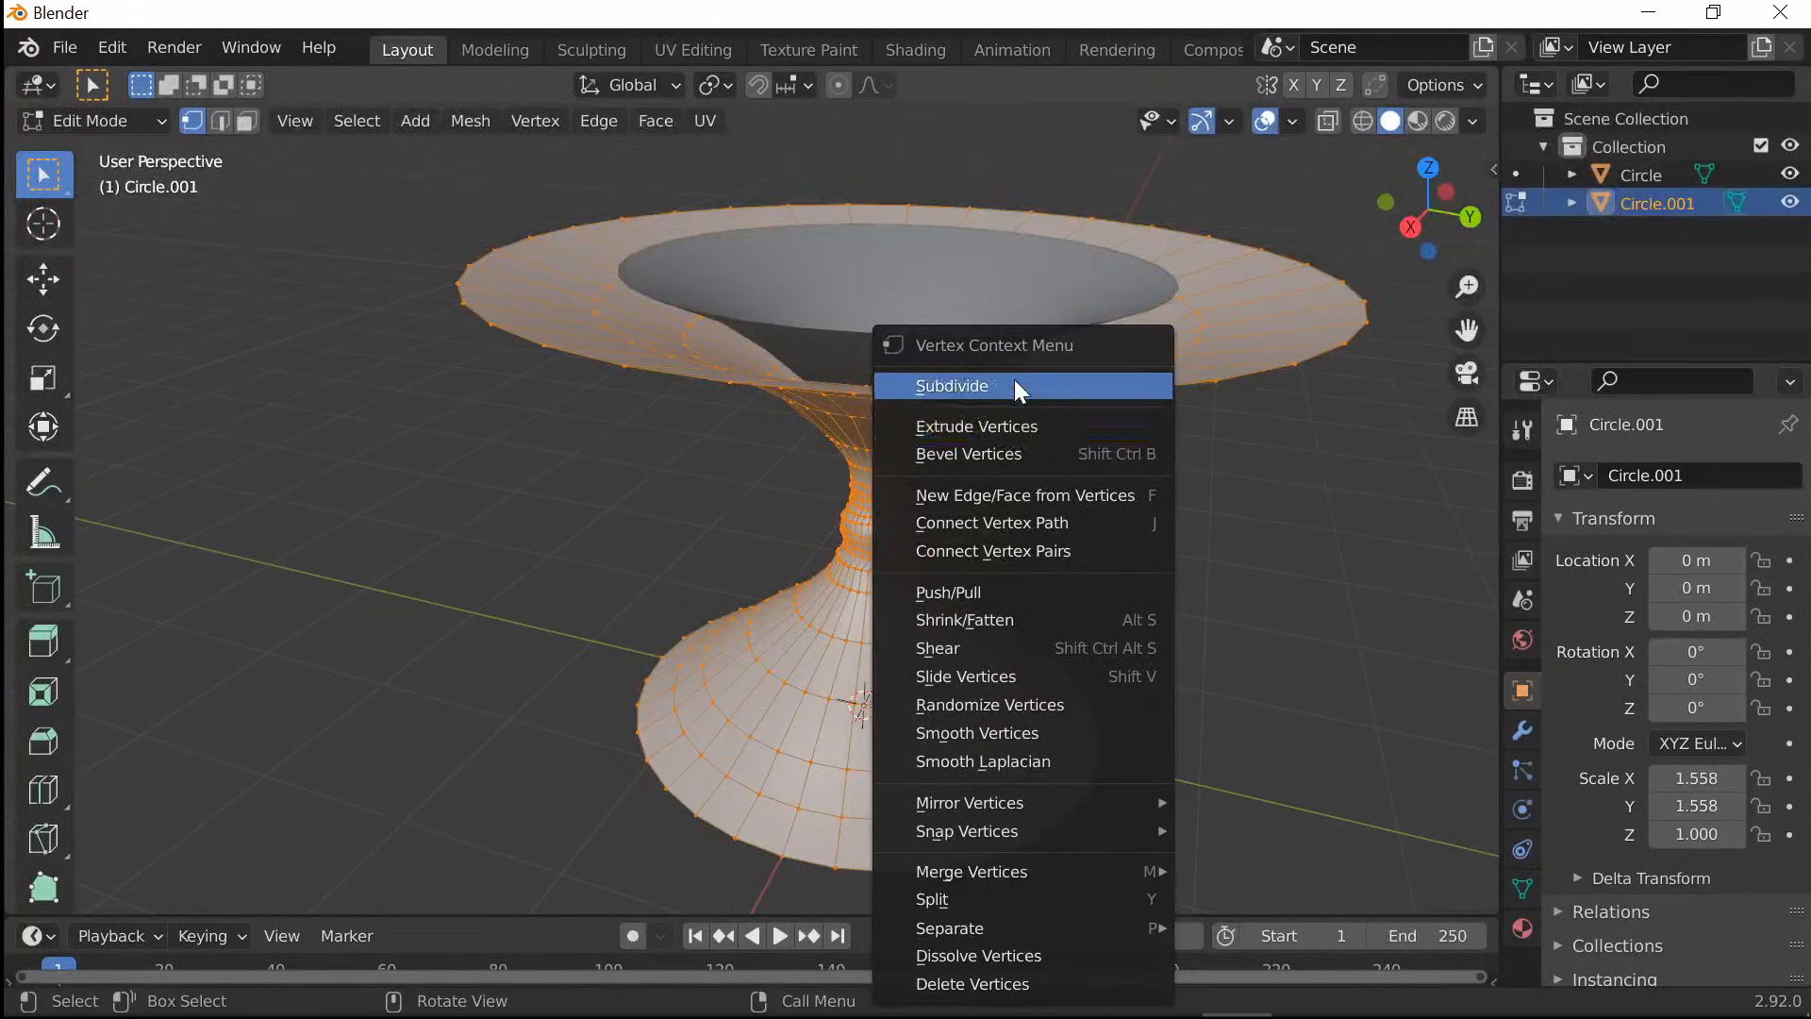
left_click(952, 386)
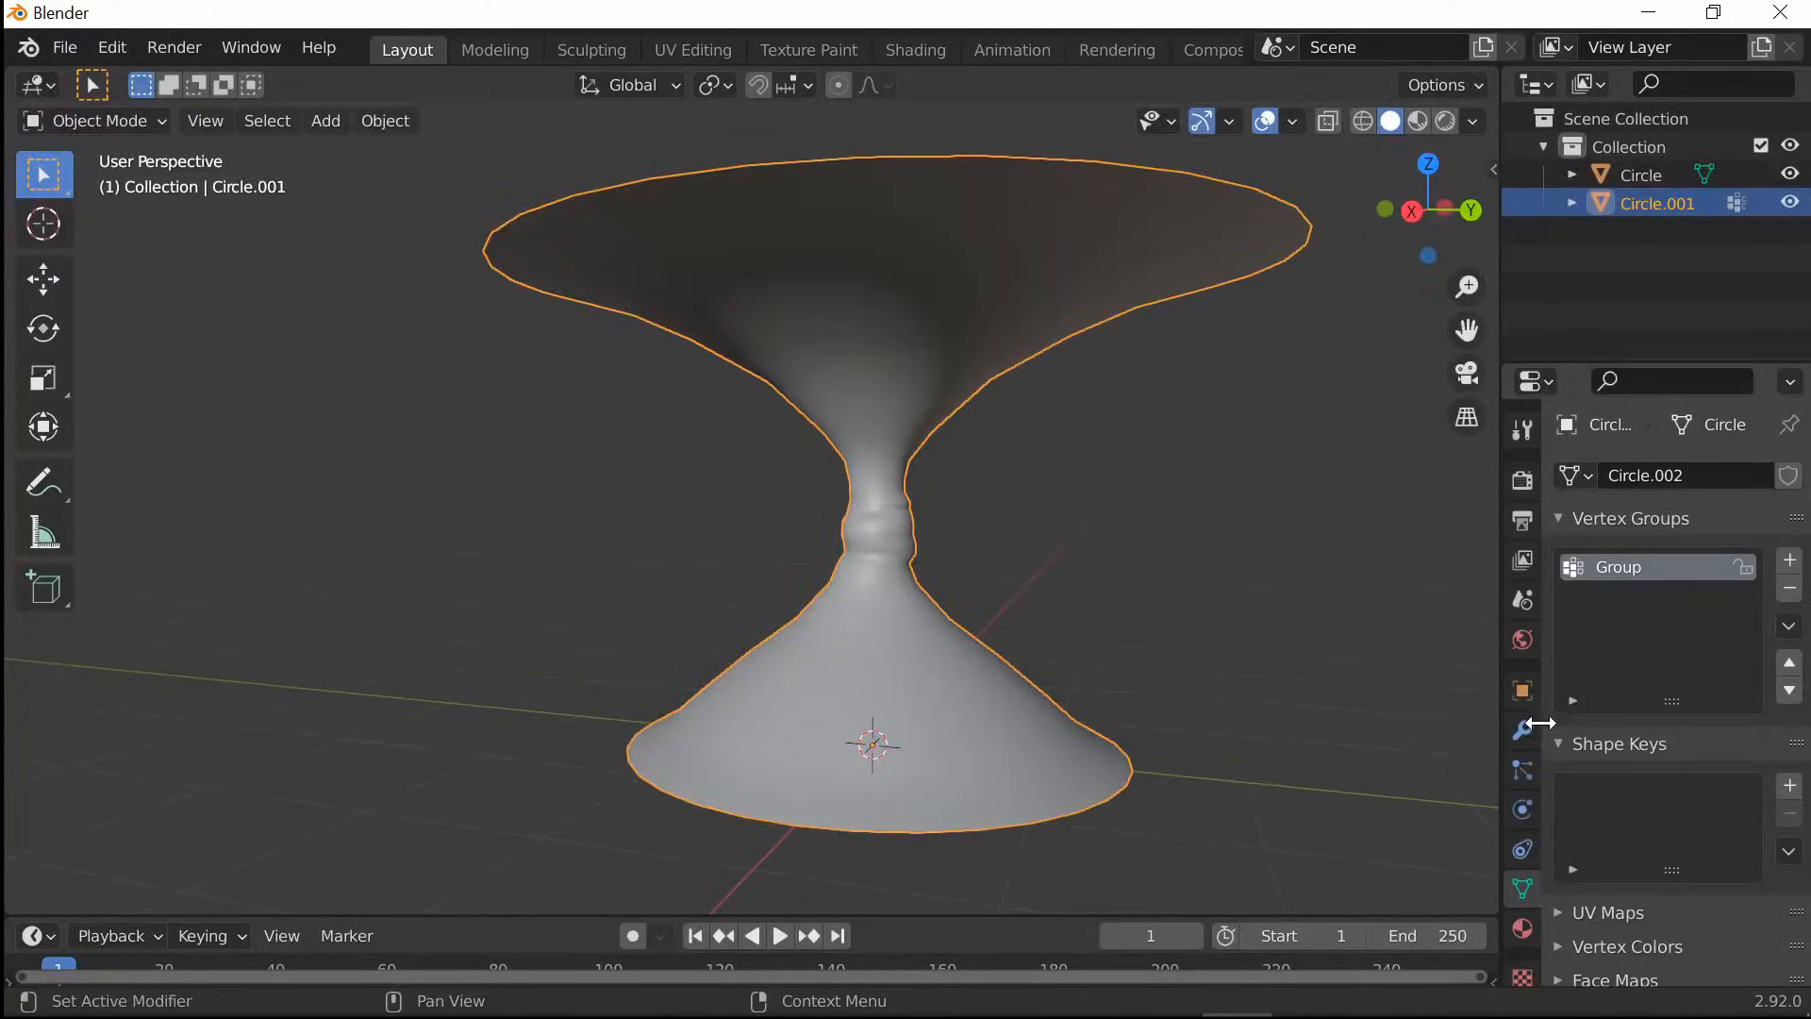
Set the Vertex Weight Edit modifier to use Group with a custom falloff curve
left_click(1677, 474)
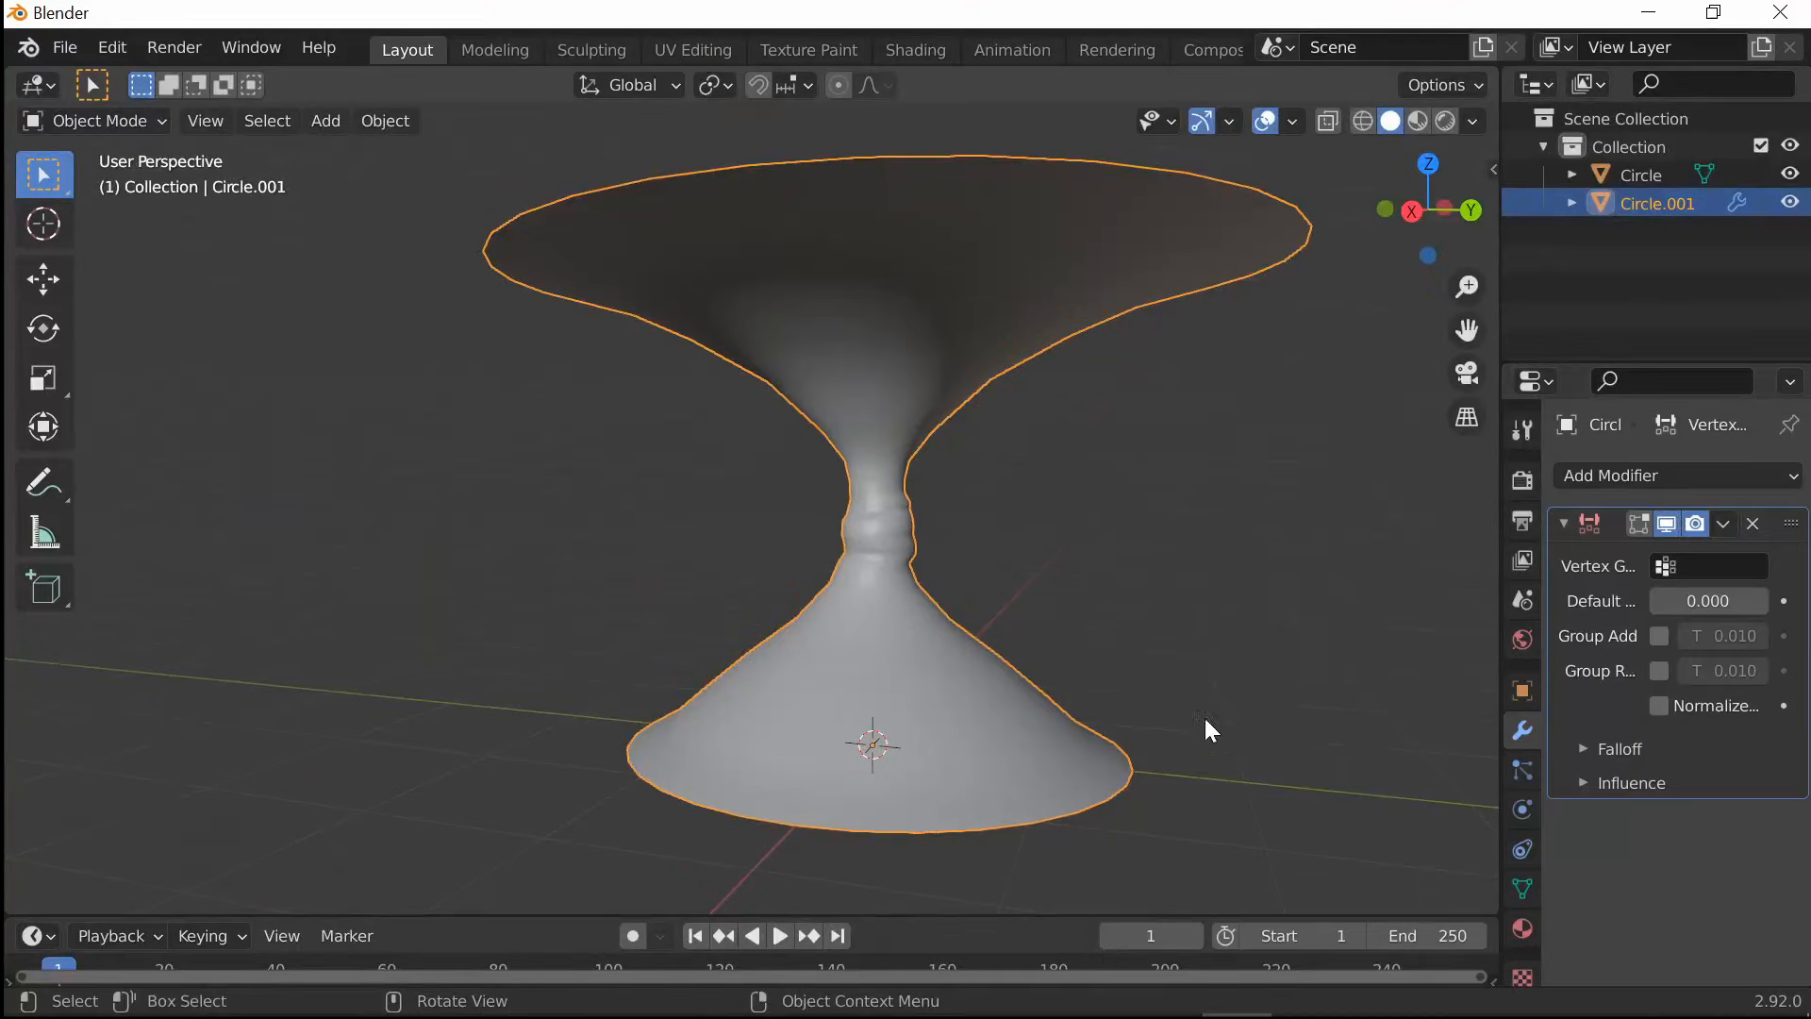
left_click(1709, 566)
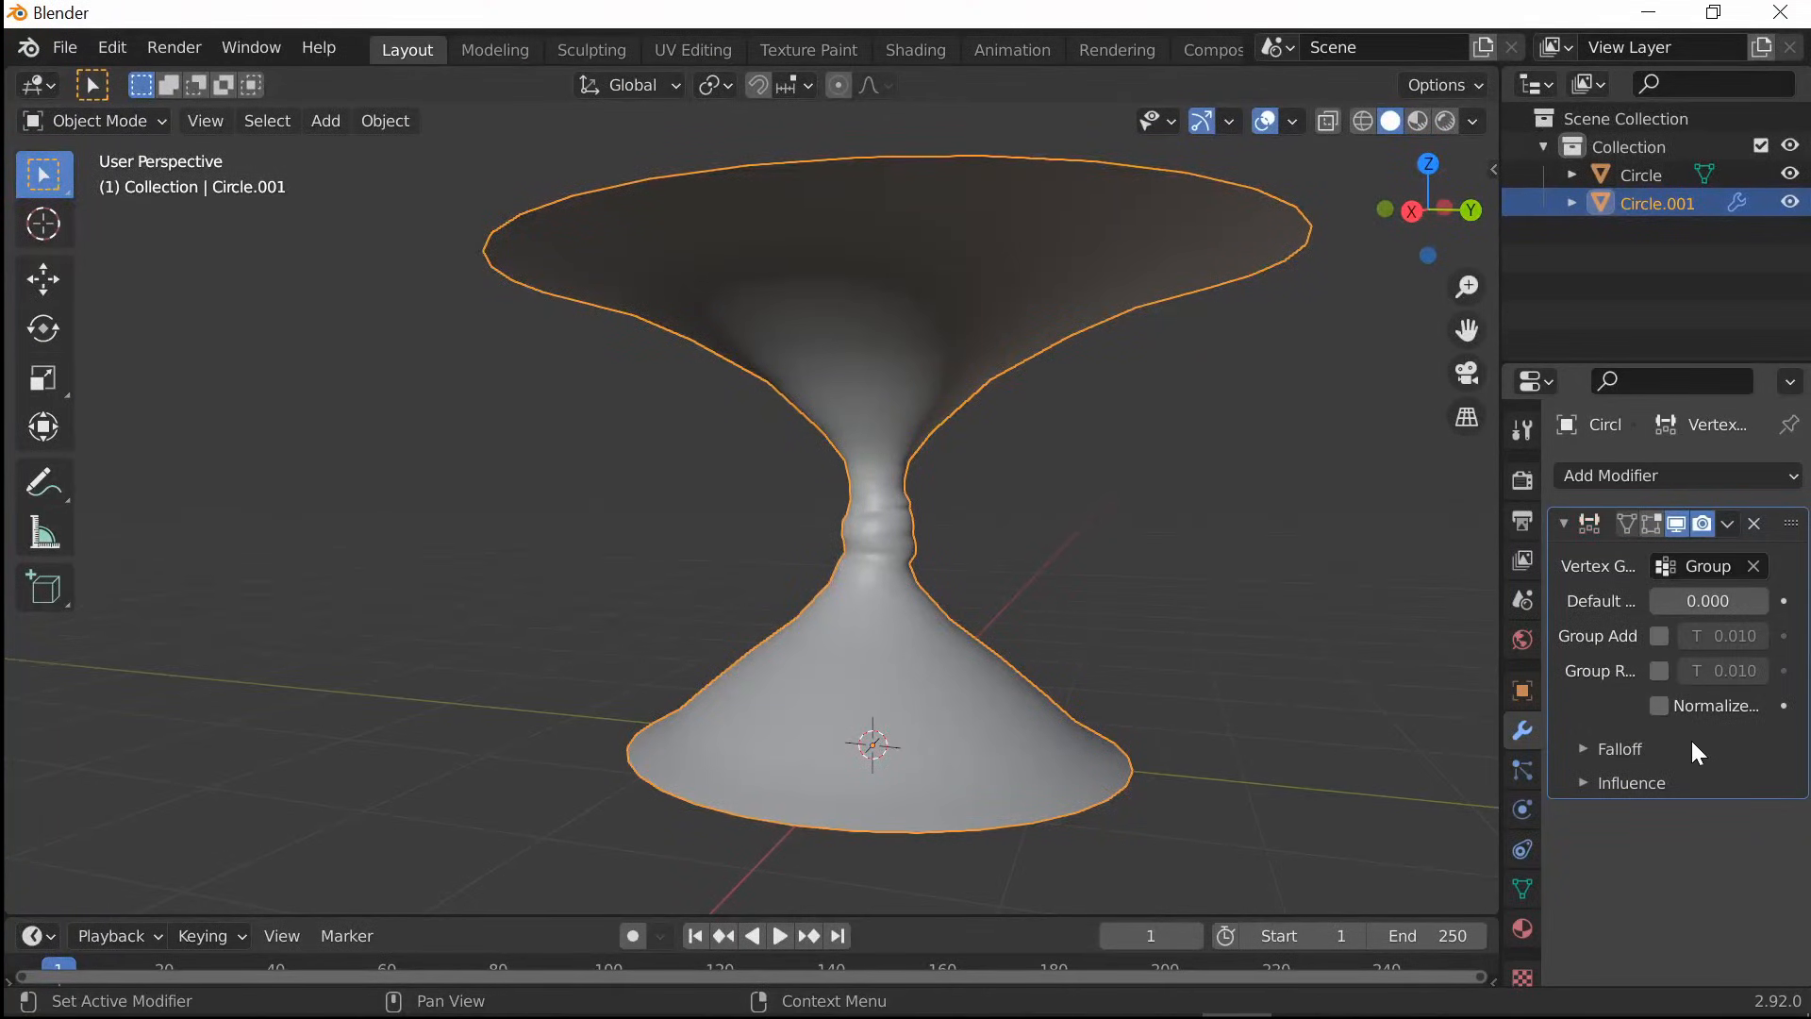
left_click(1619, 748)
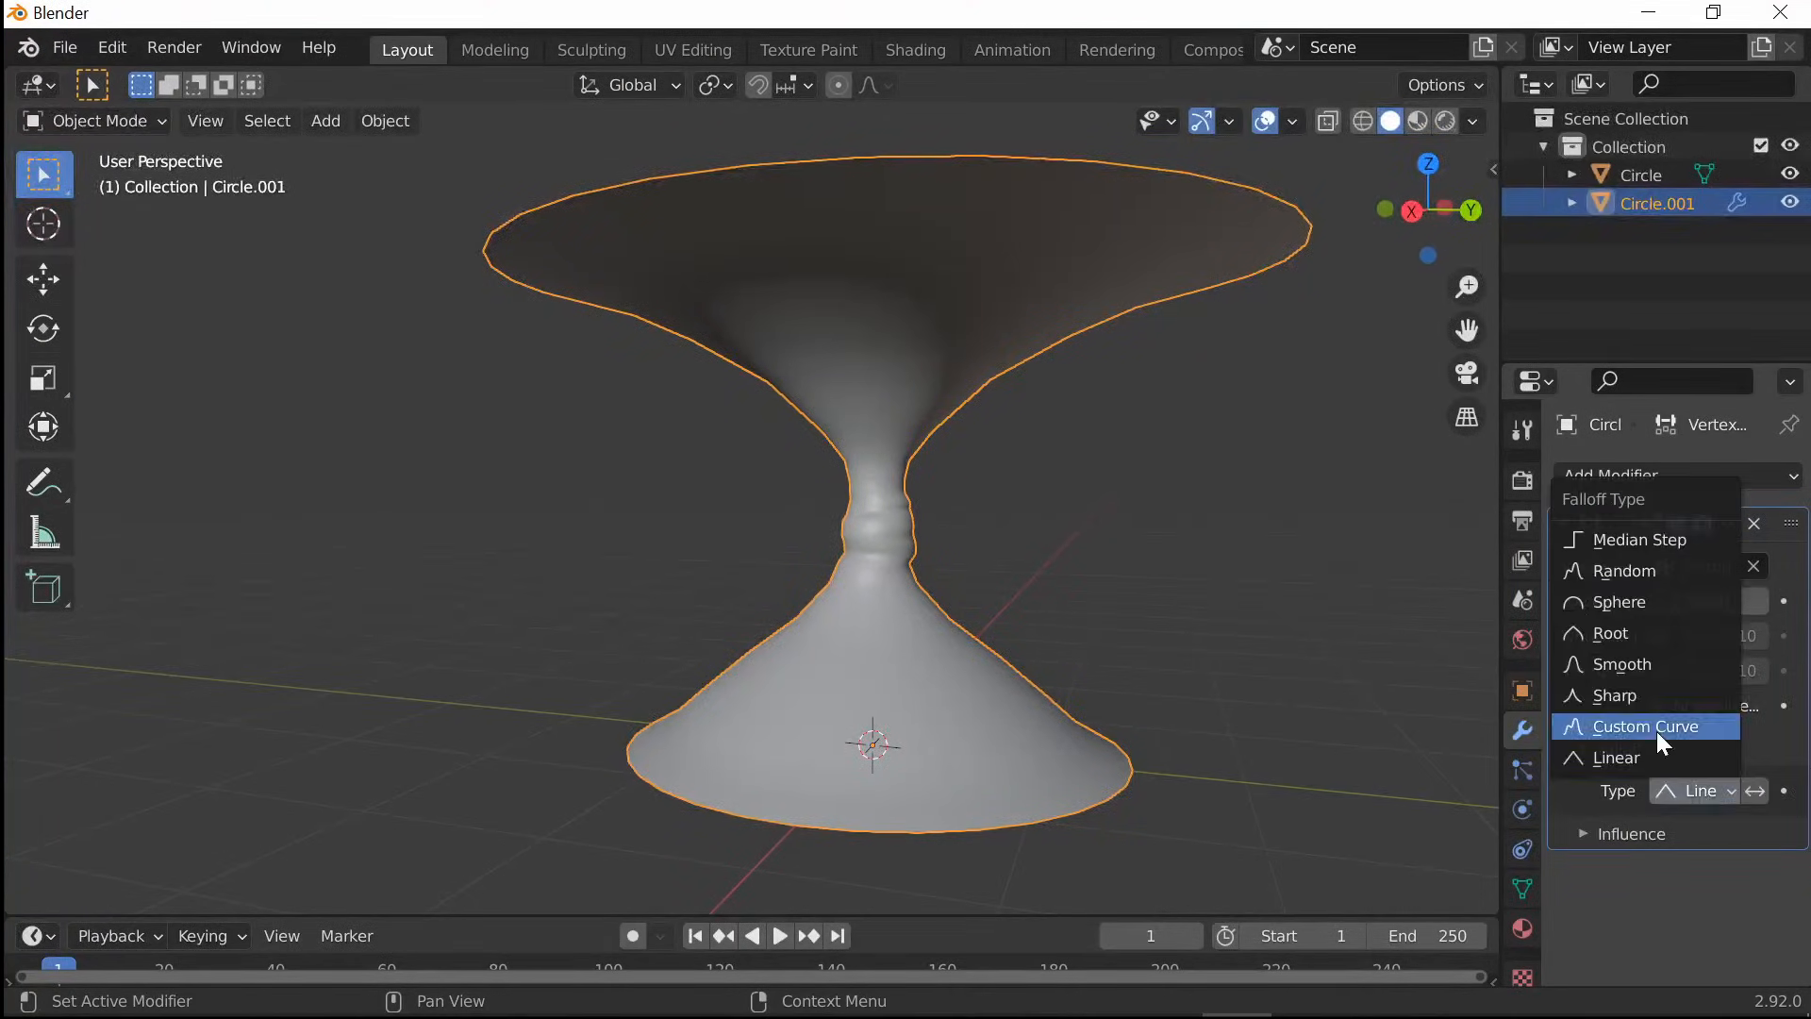
left_click(1645, 725)
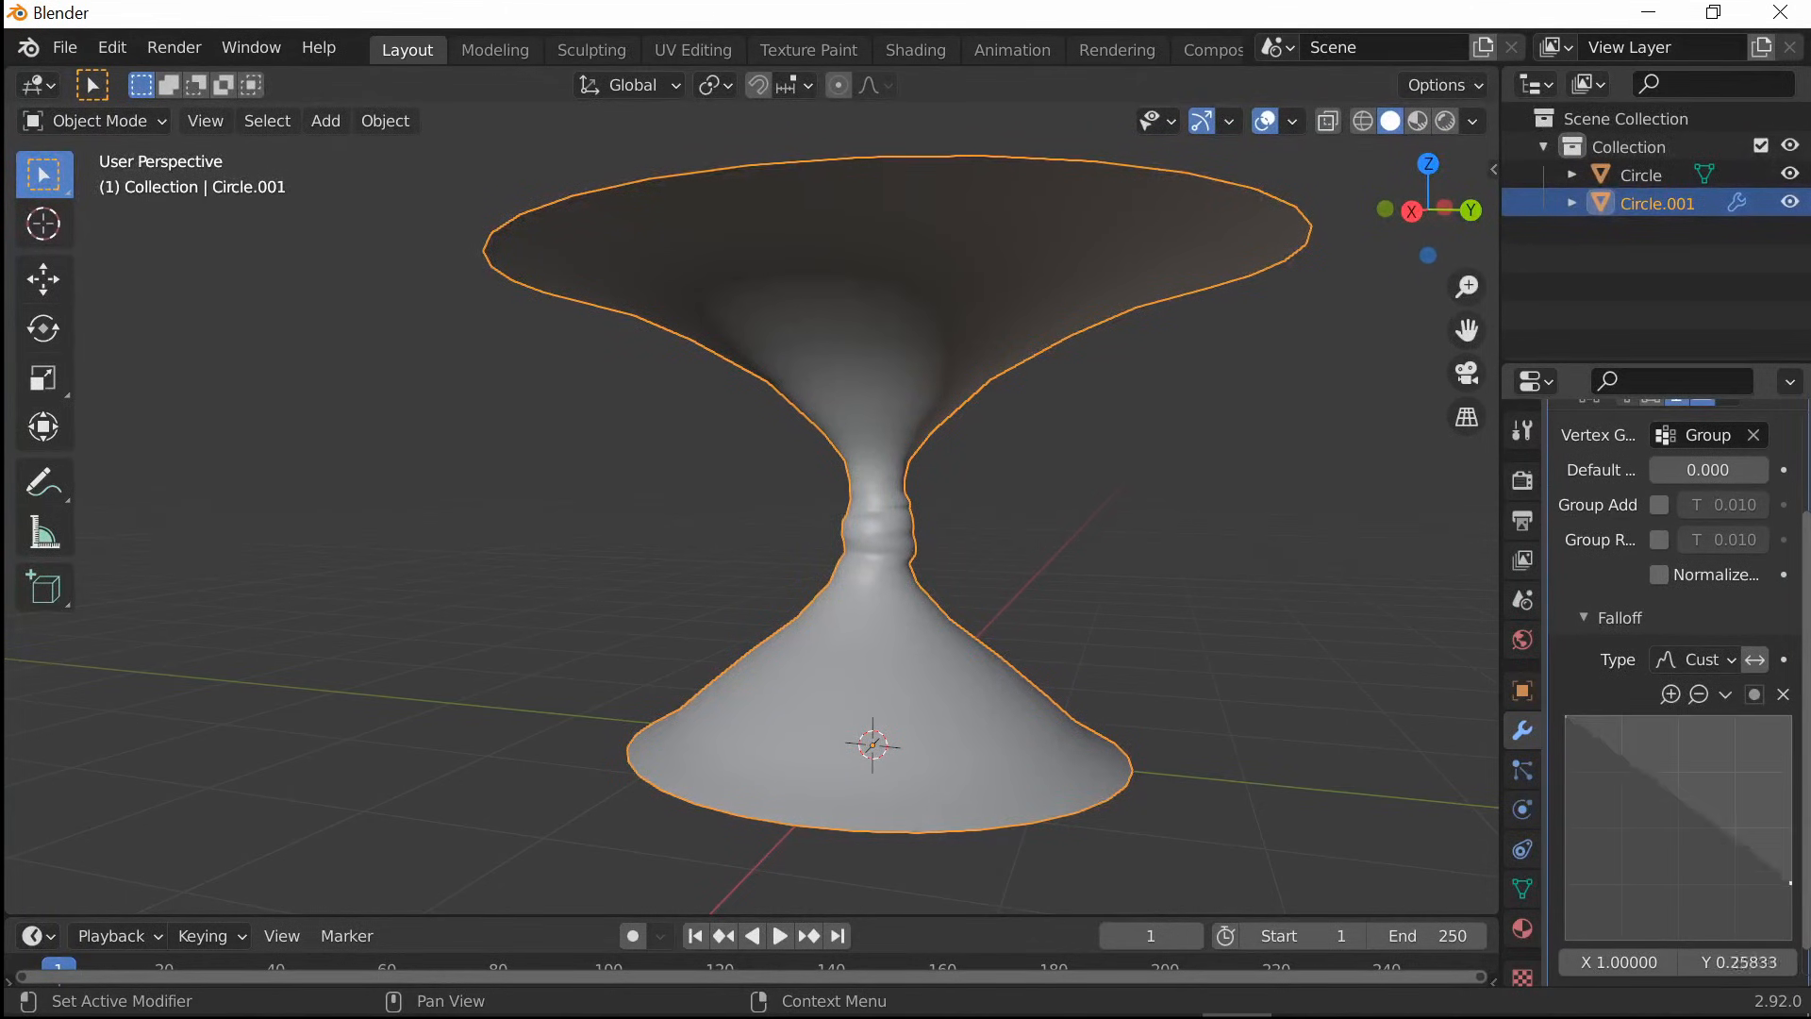
Create a new mask texture for the Vertex Weight Edit modifier
scroll("down", 3)
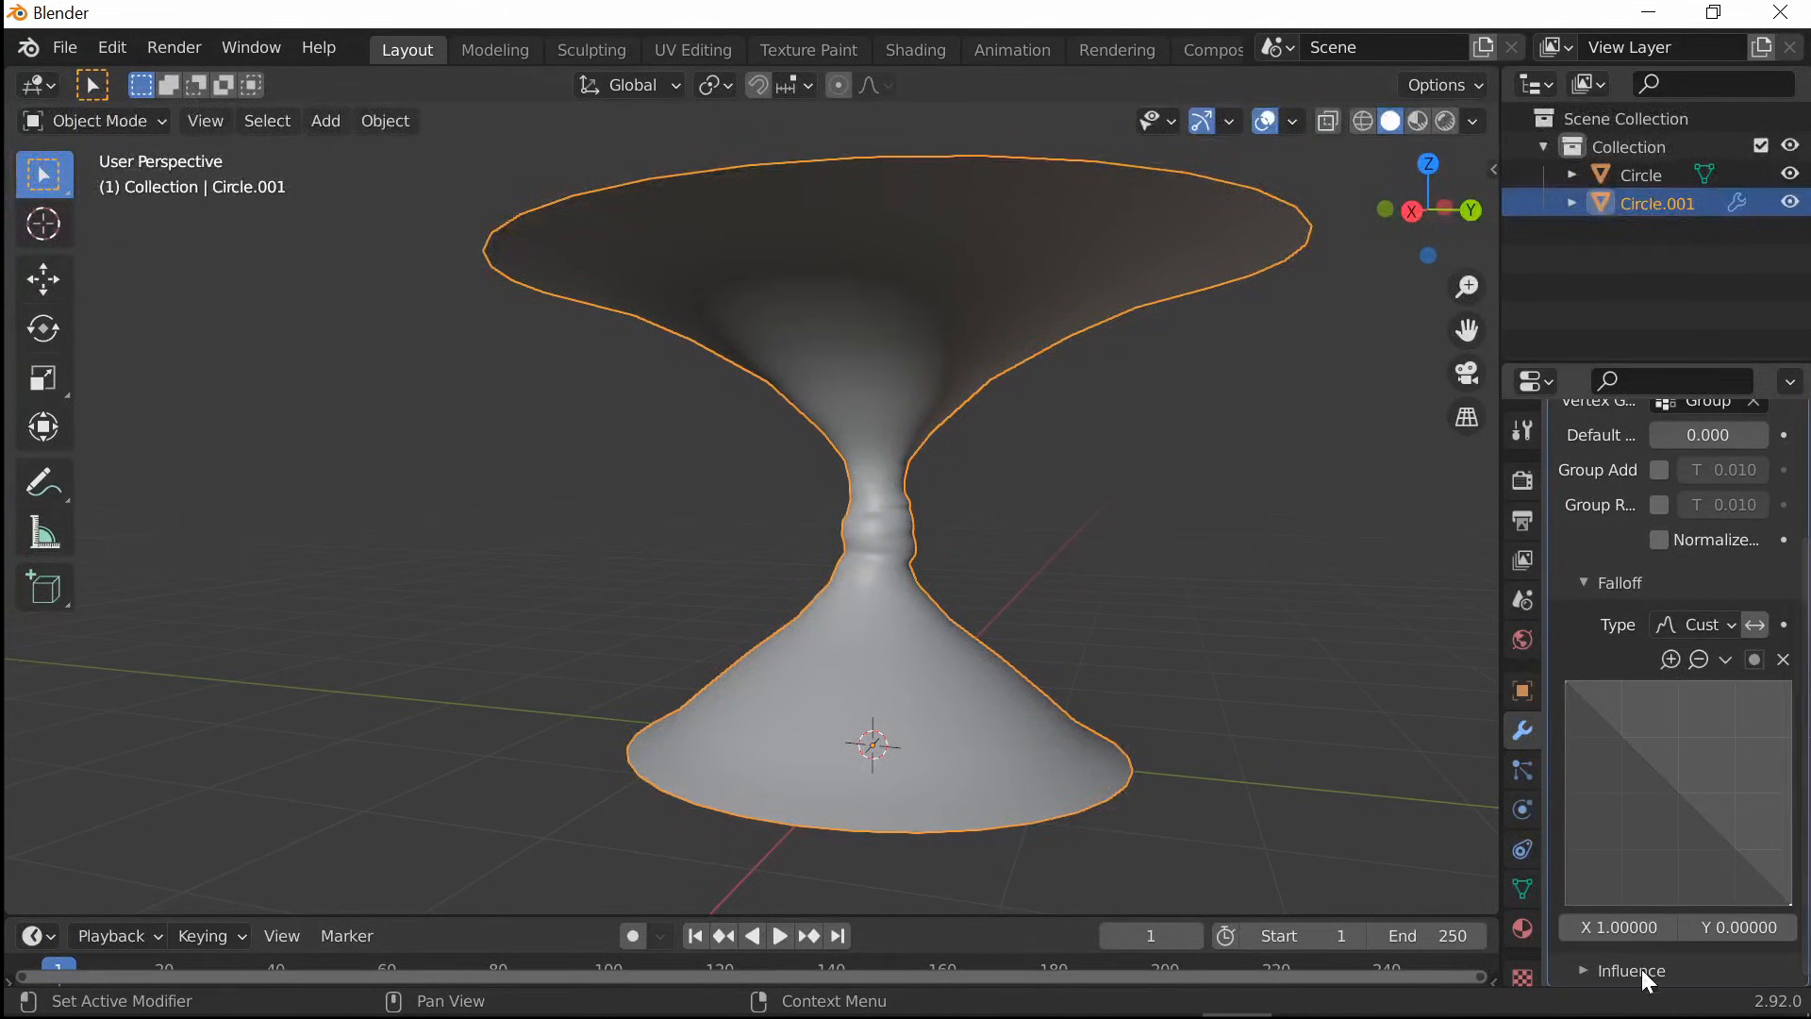
scroll("down", 3)
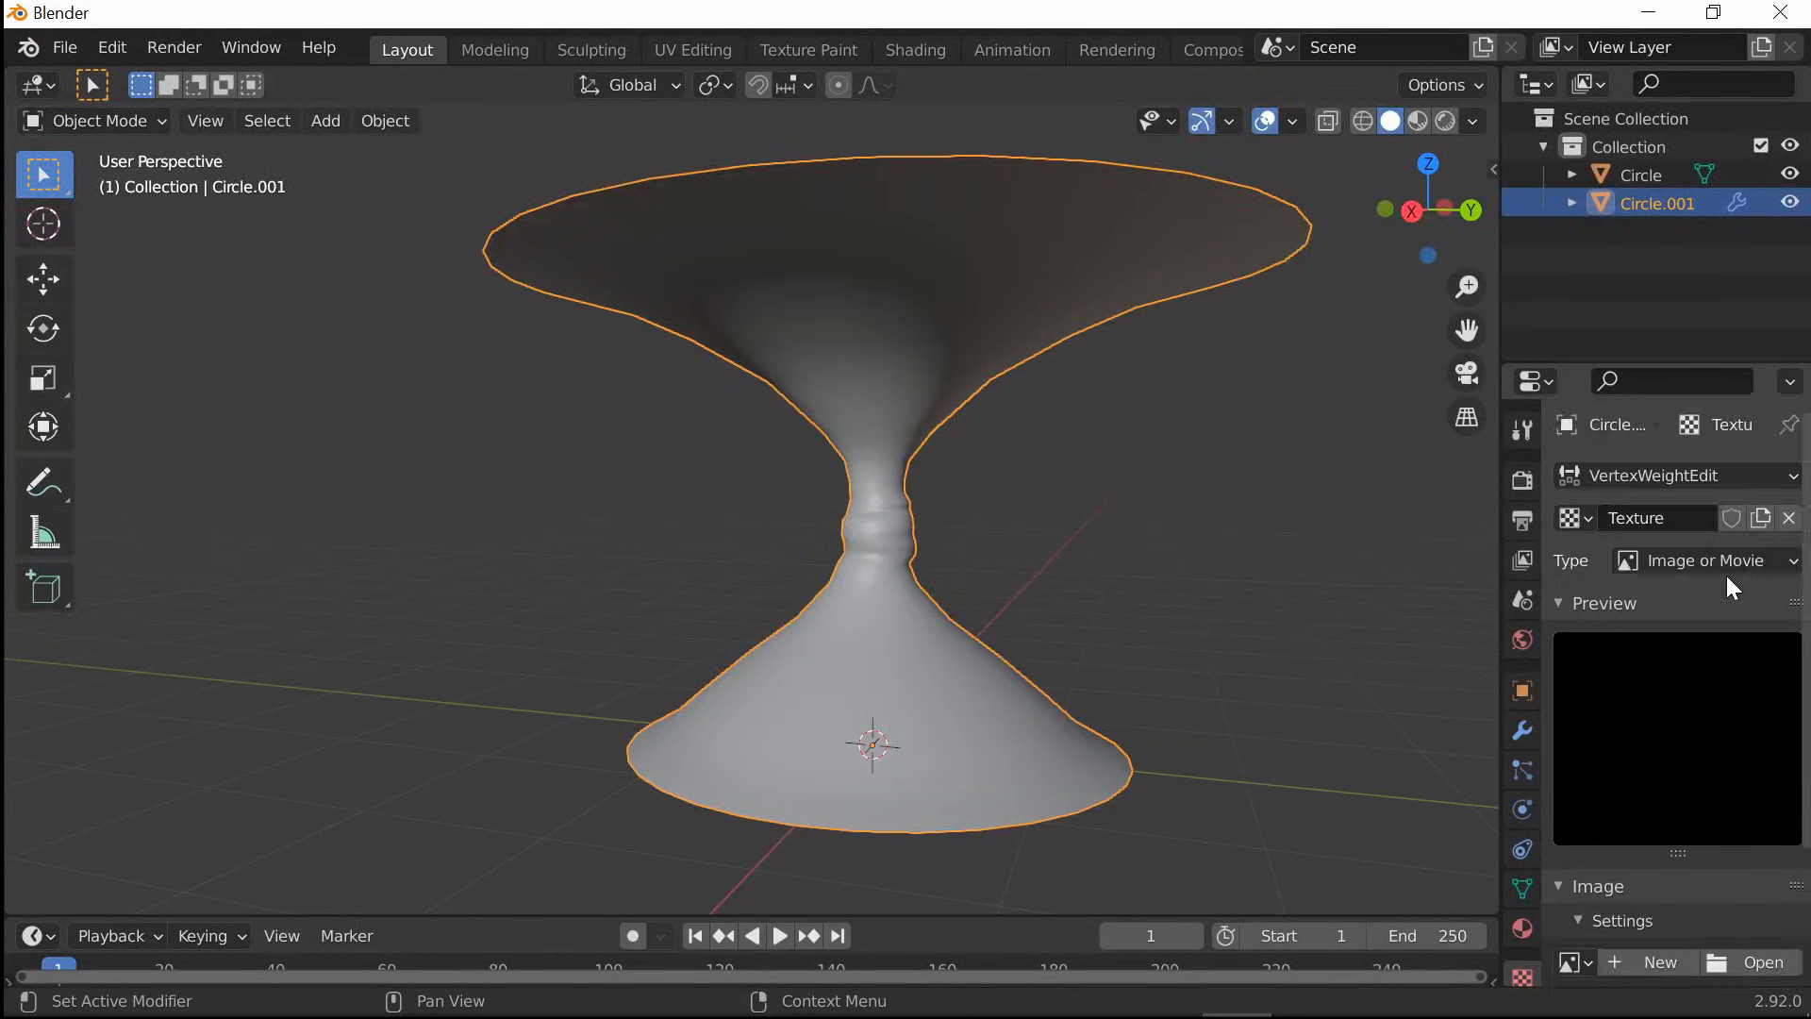
left_click(1703, 560)
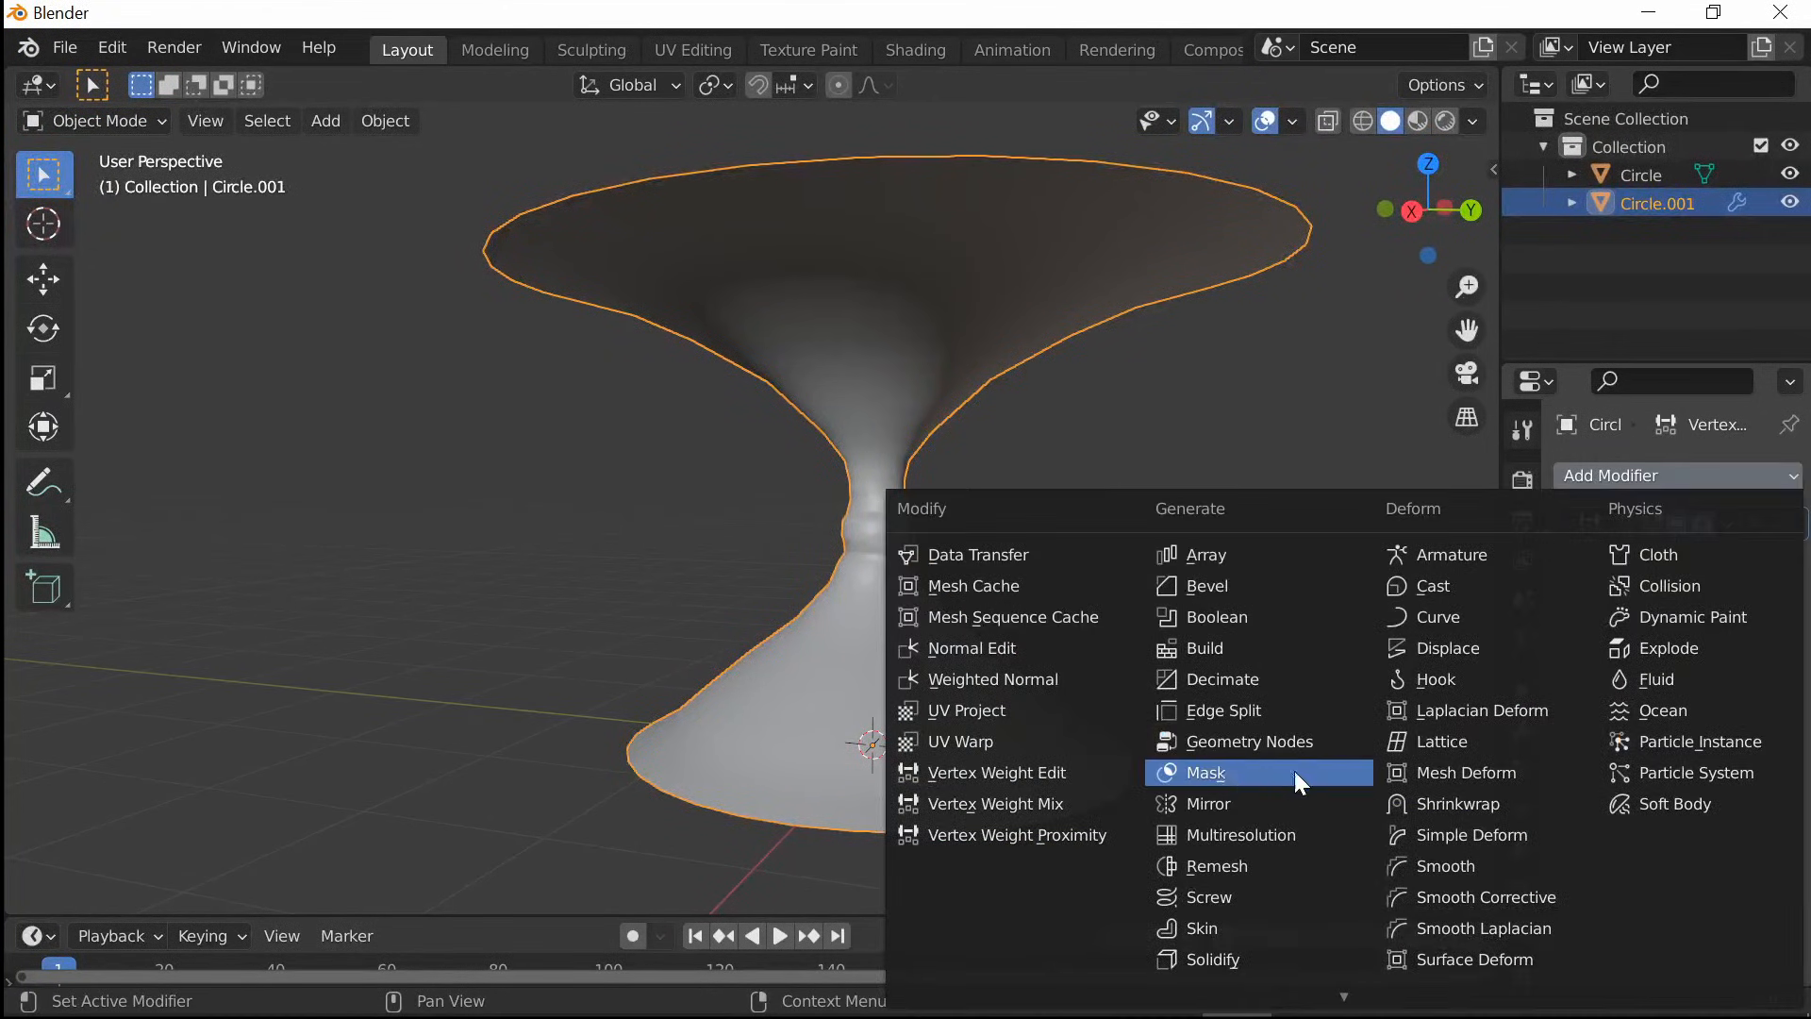
Add a Mask modifier and a Smooth modifier (factor 0.5, repeat 30) to the strips
left_click(1208, 771)
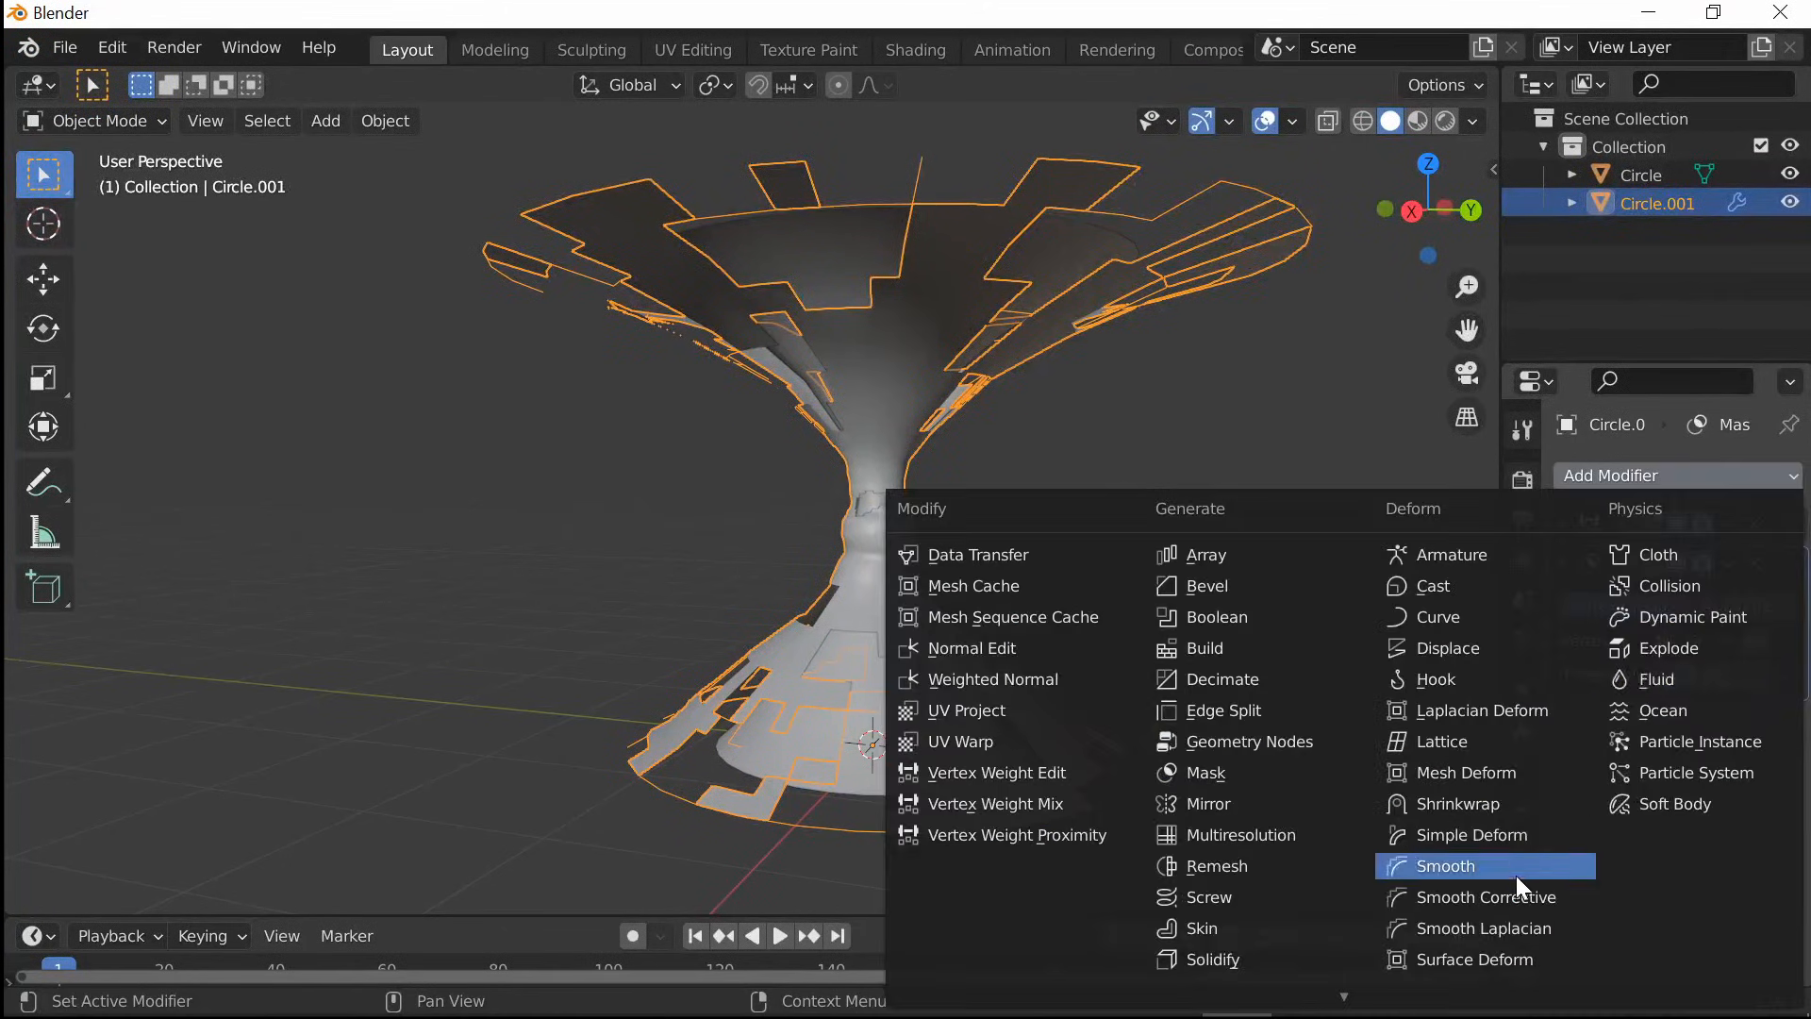
left_click(1446, 865)
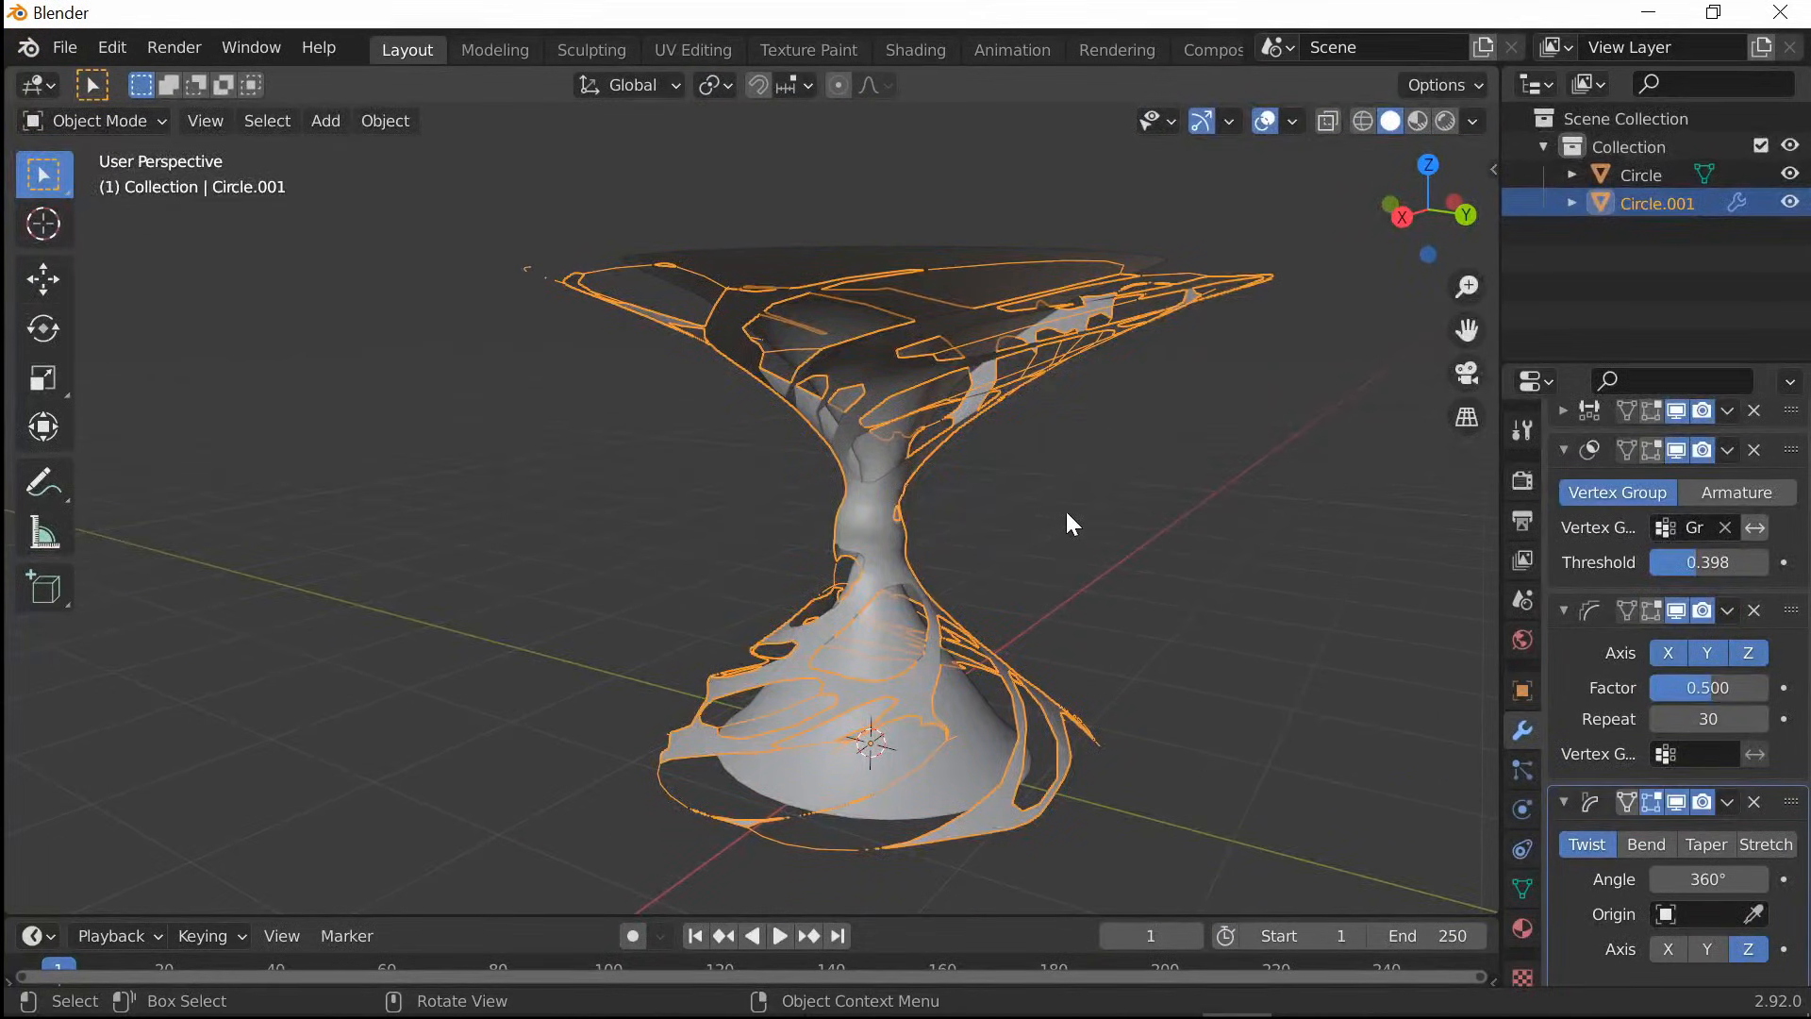
Reselect the twisted strips and create a new material, Material.001
left_click(1639, 178)
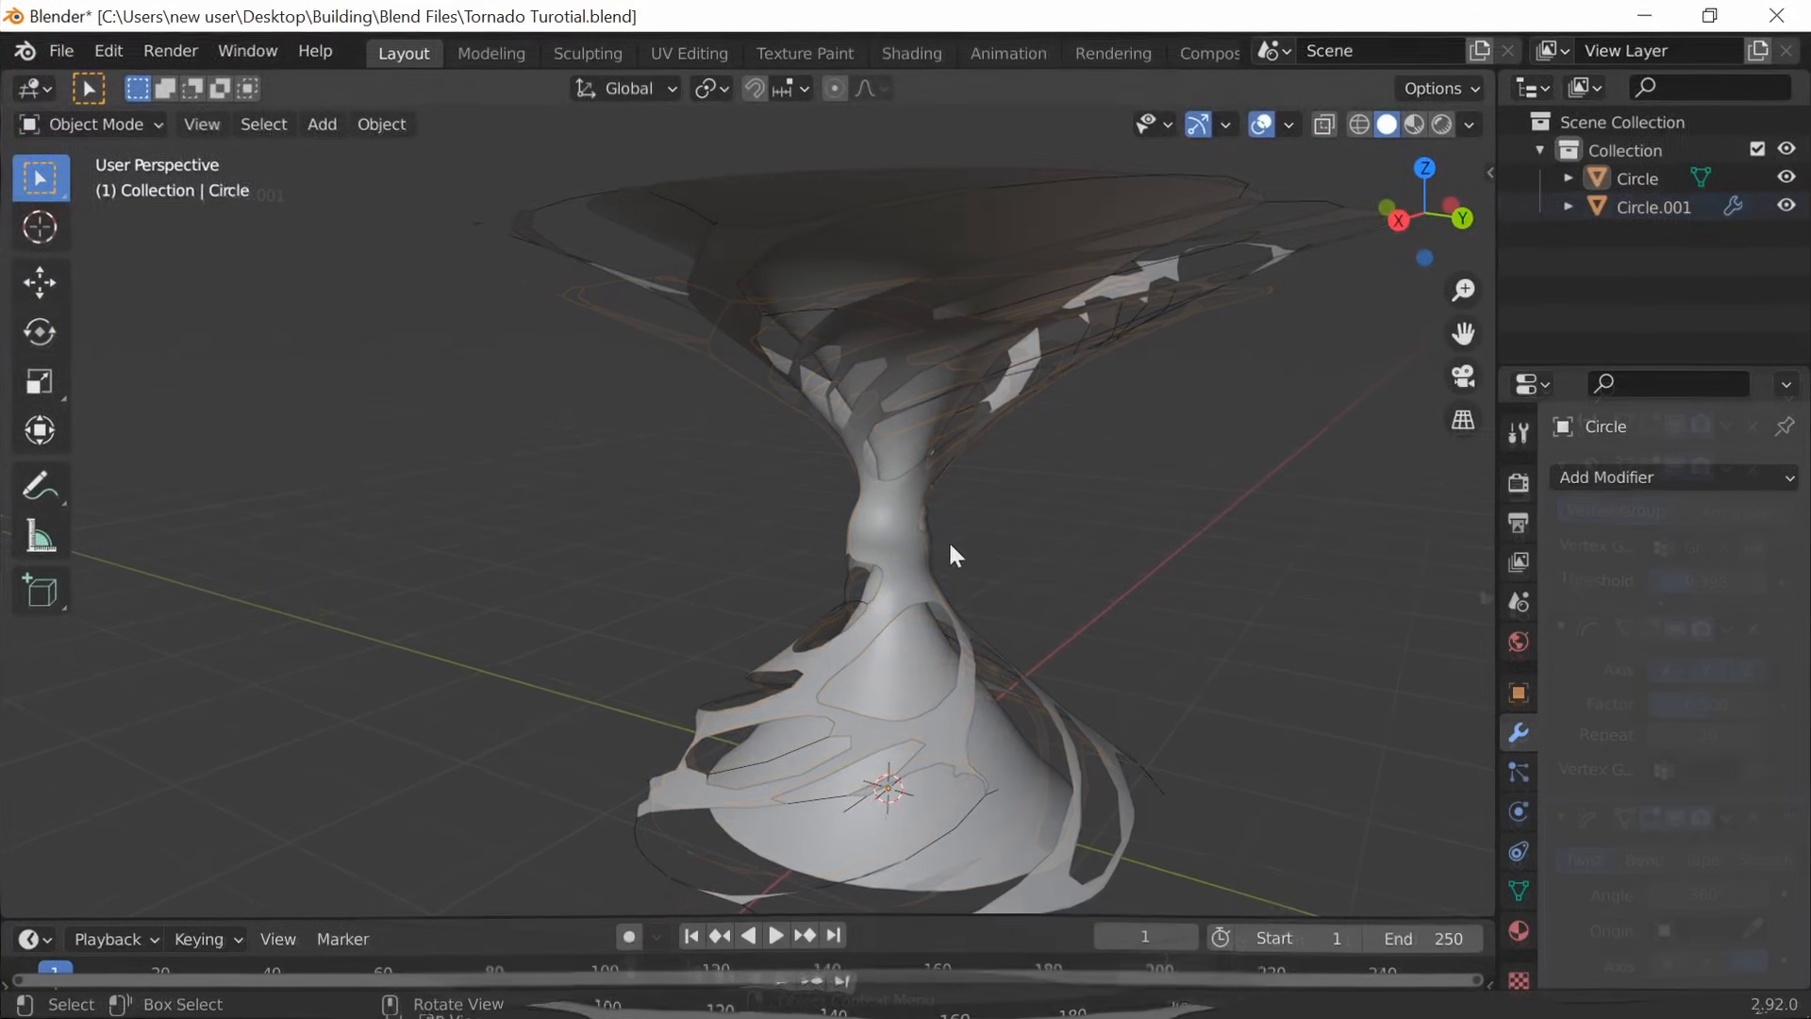
left_click(1652, 207)
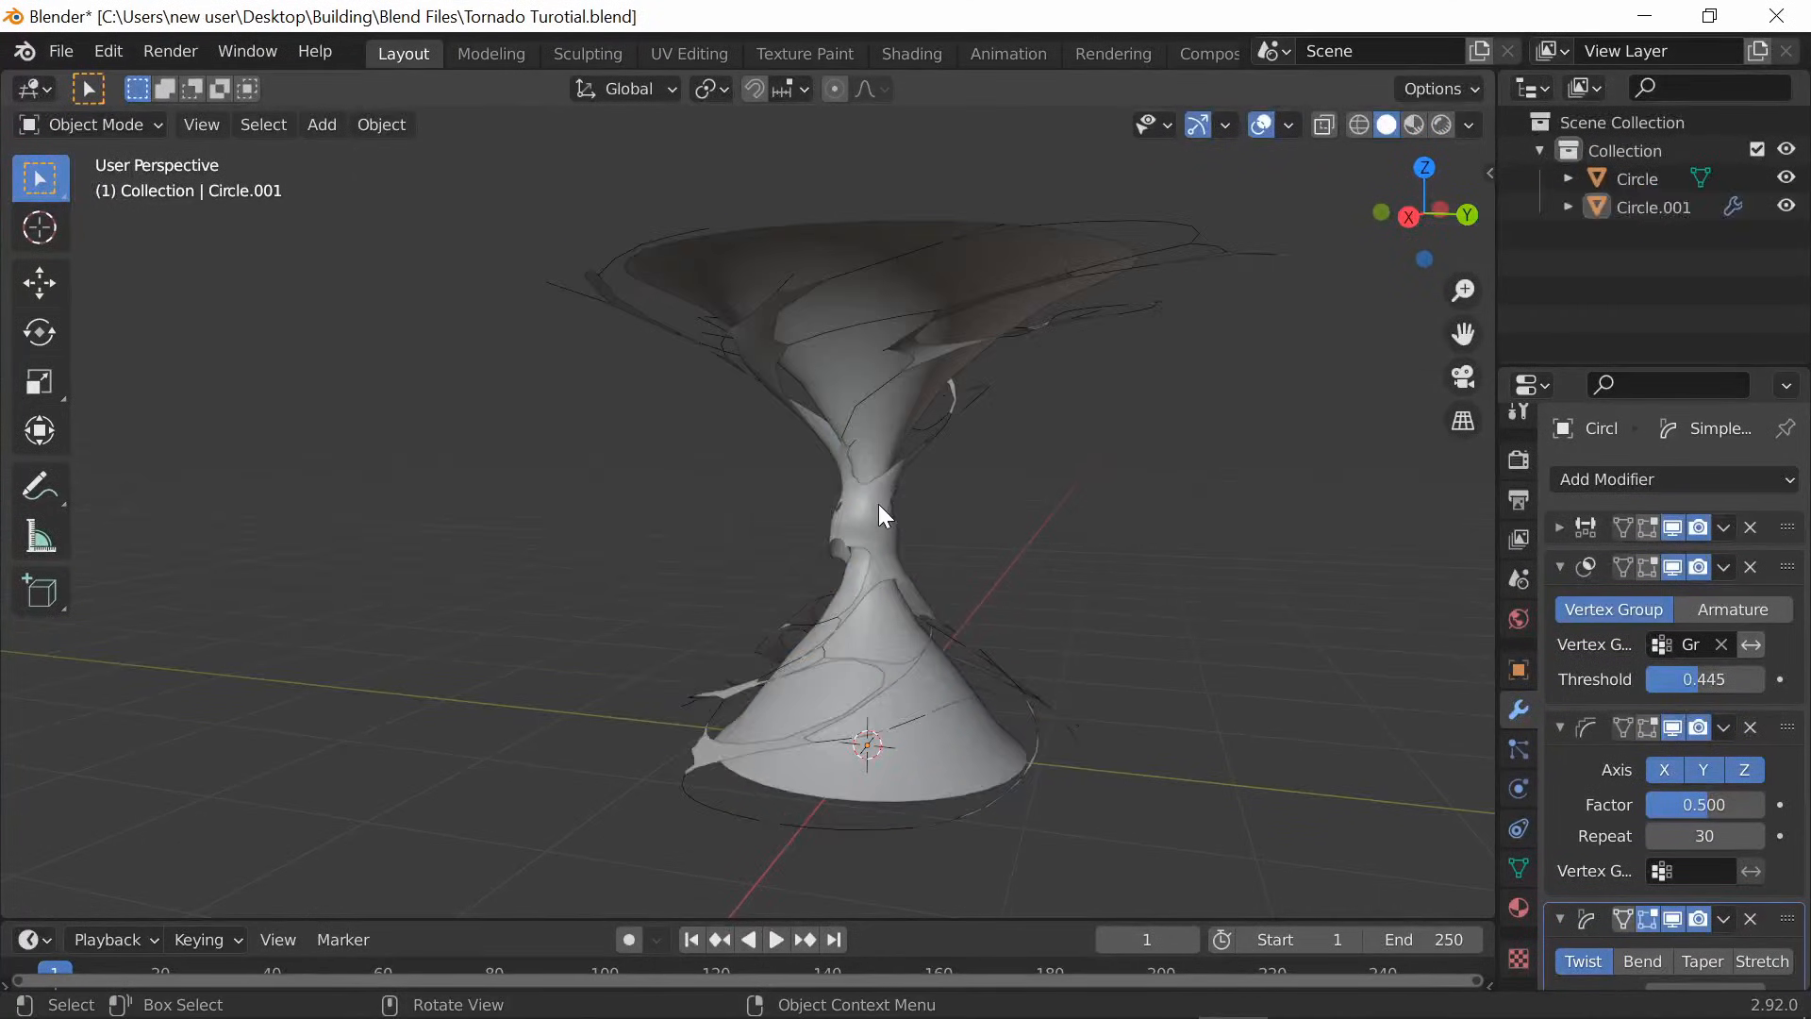
left_click(878, 514)
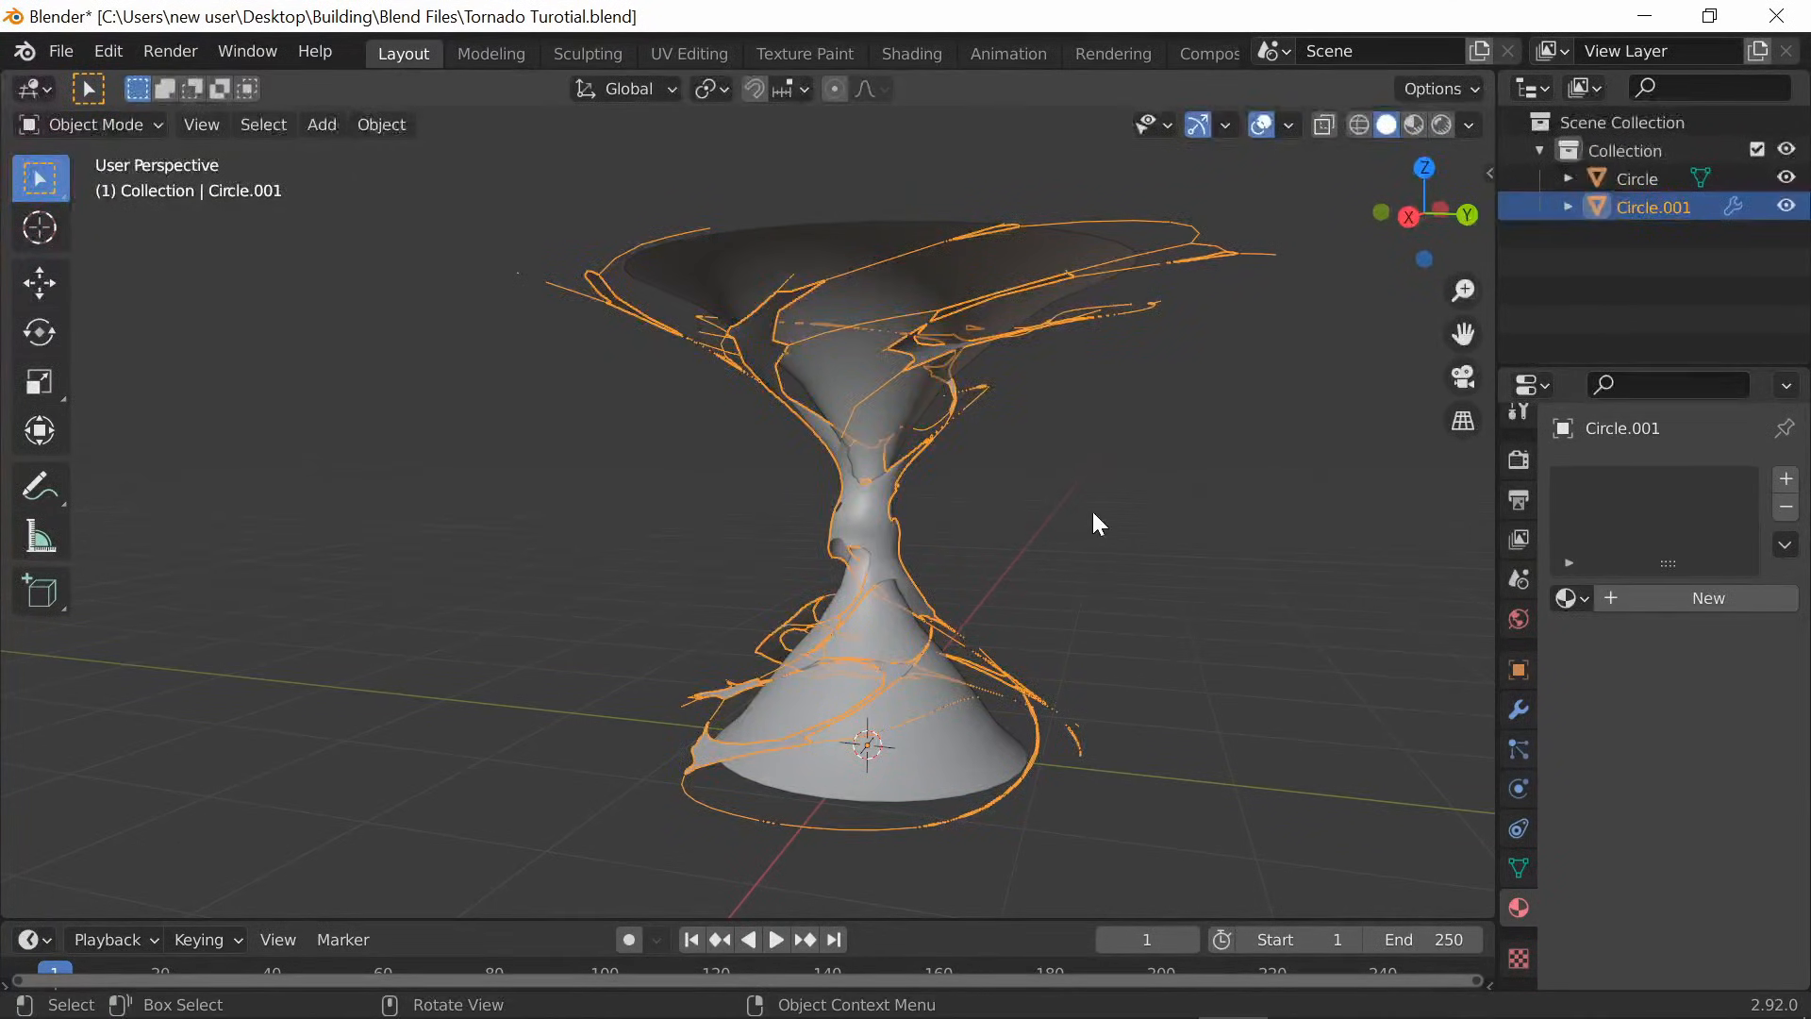
left_click(1414, 124)
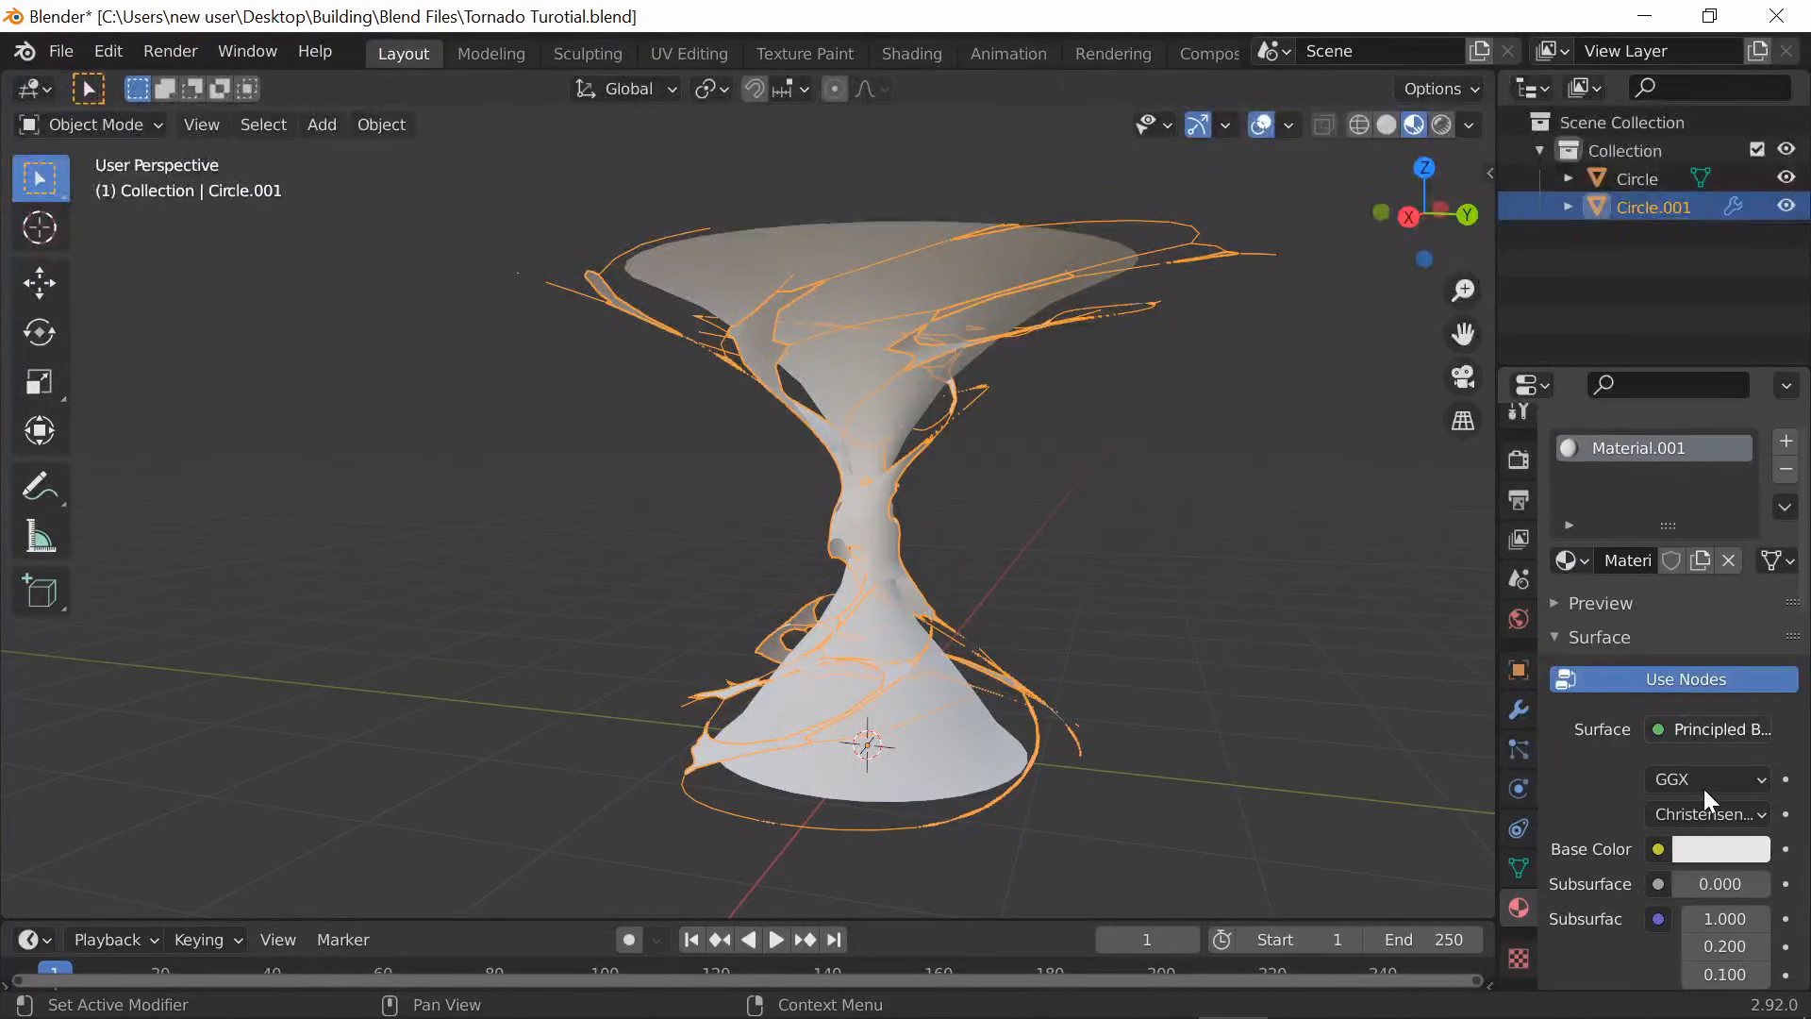
Set the material's emission to light blue and tint its base colour blue
scroll("down", 3)
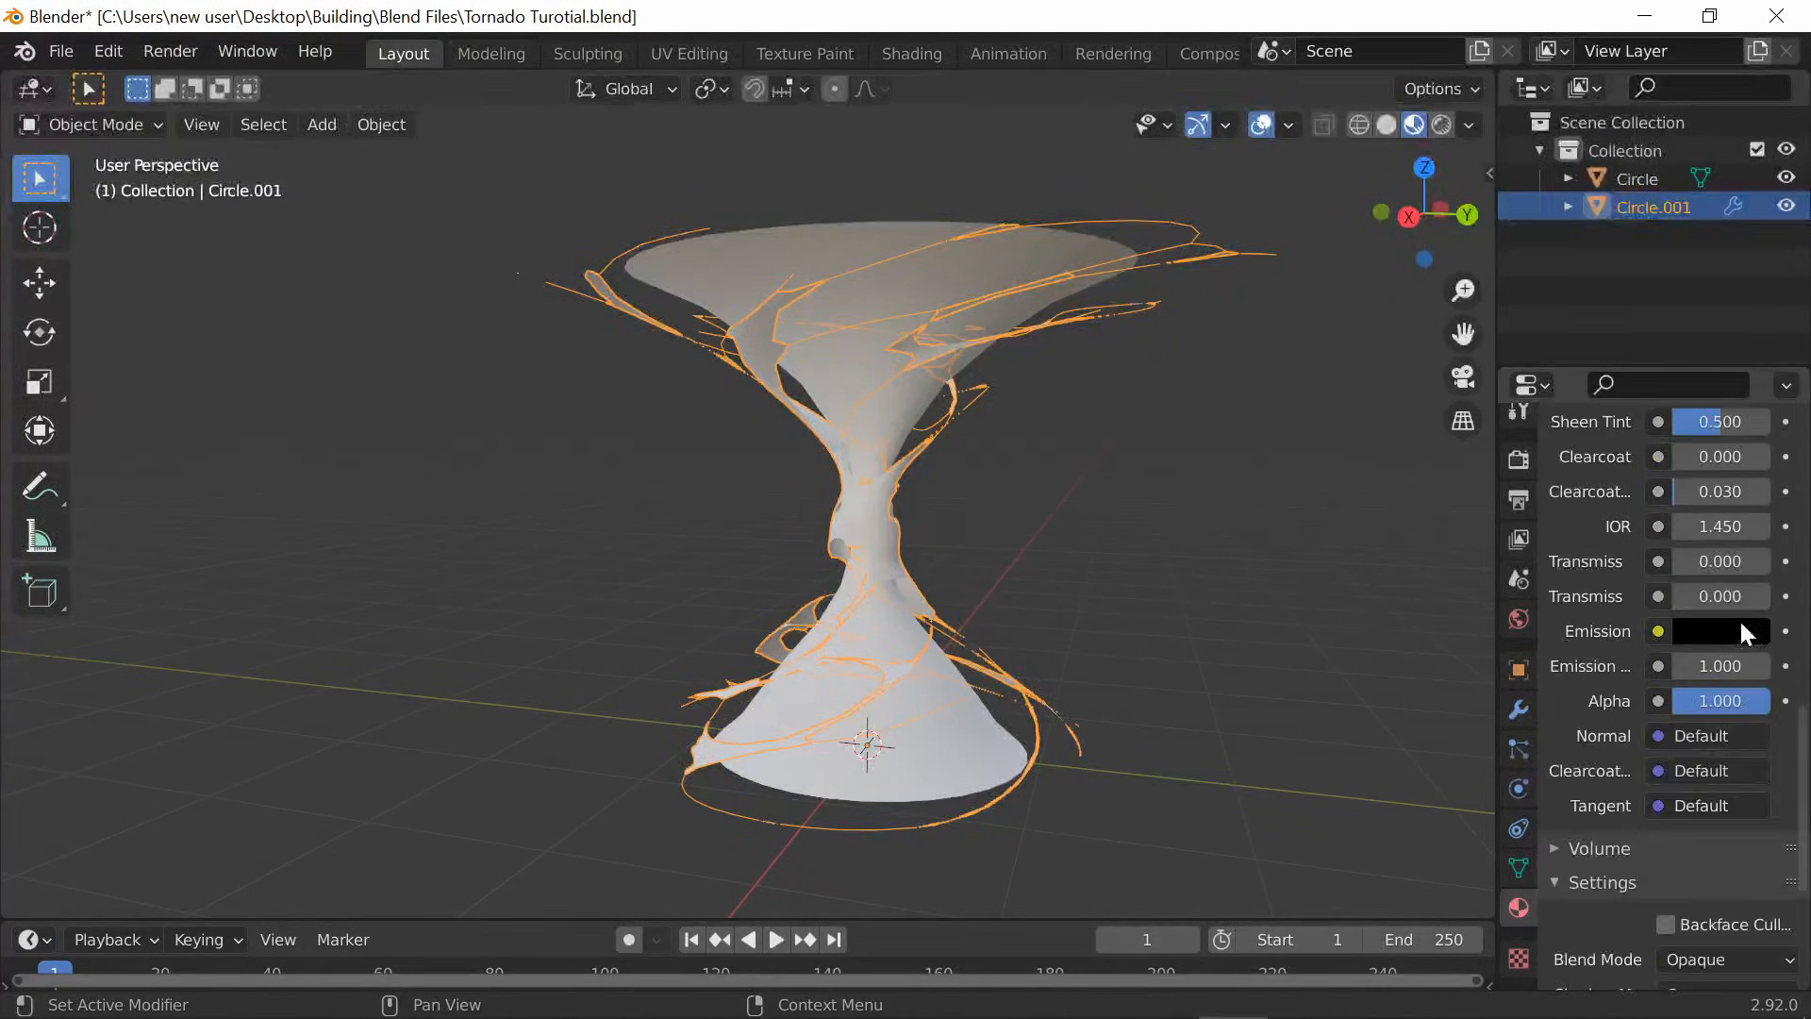
left_click(1720, 631)
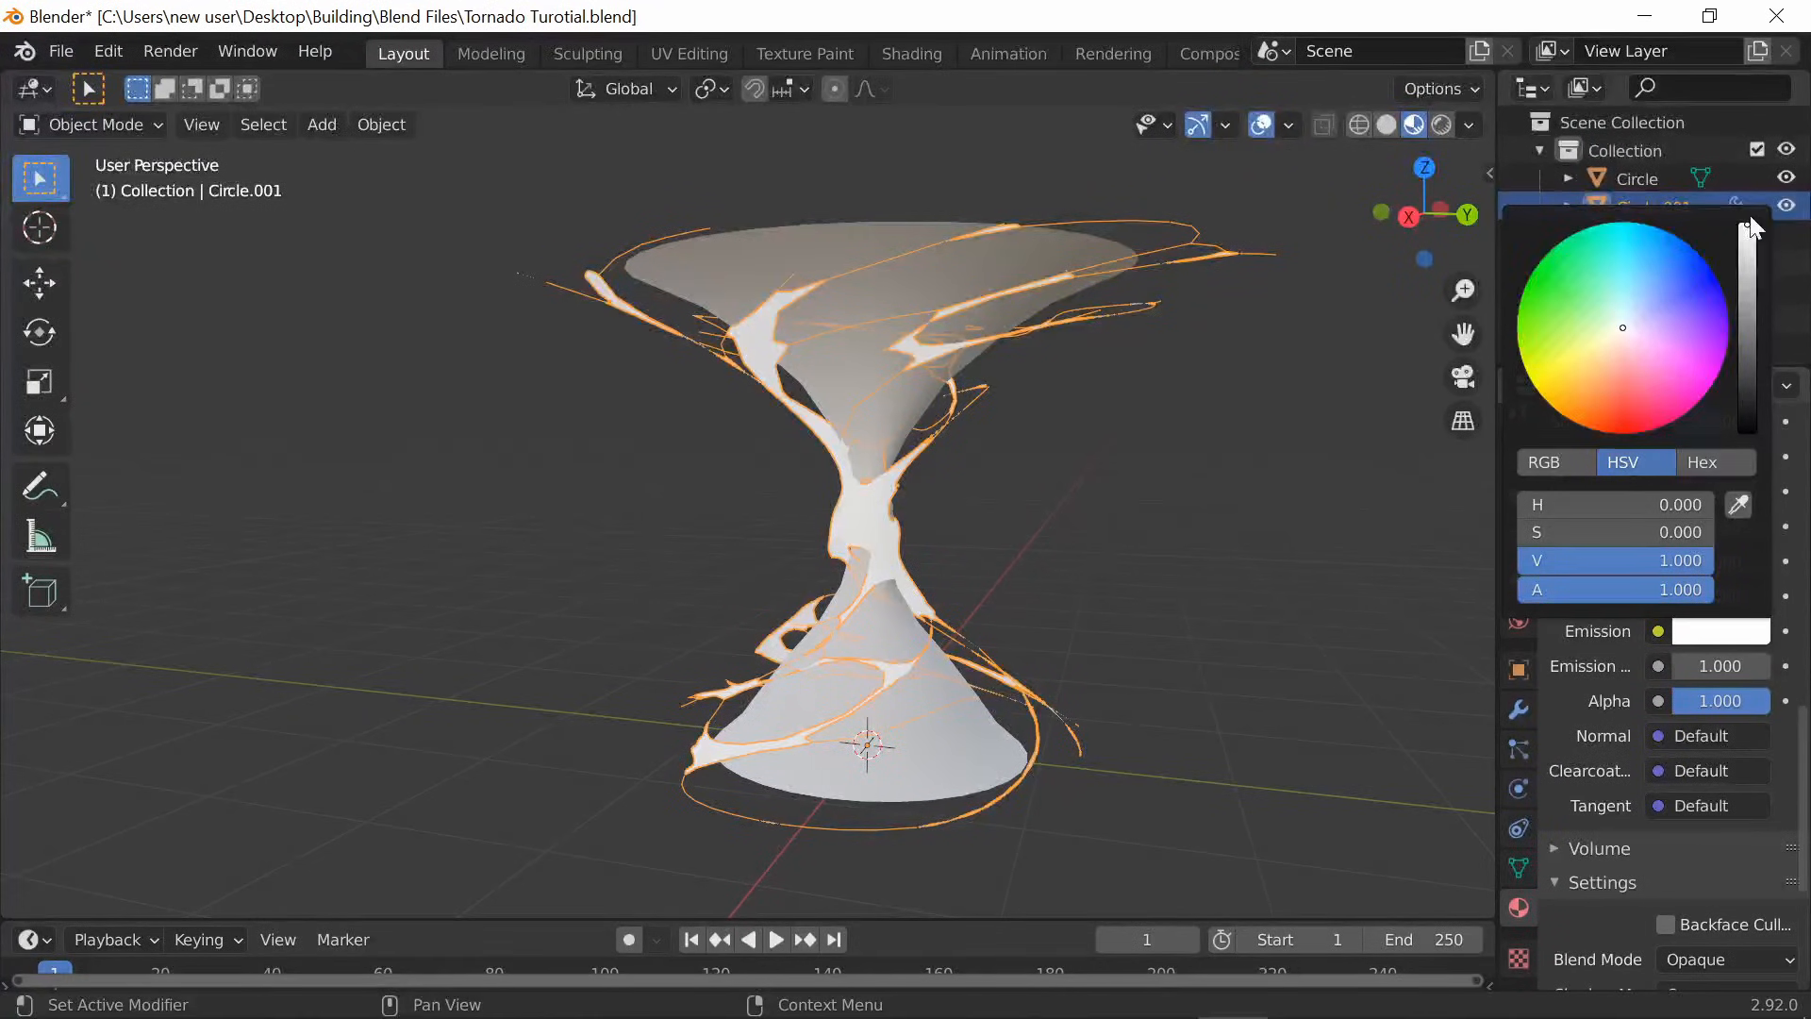
left_click(1663, 237)
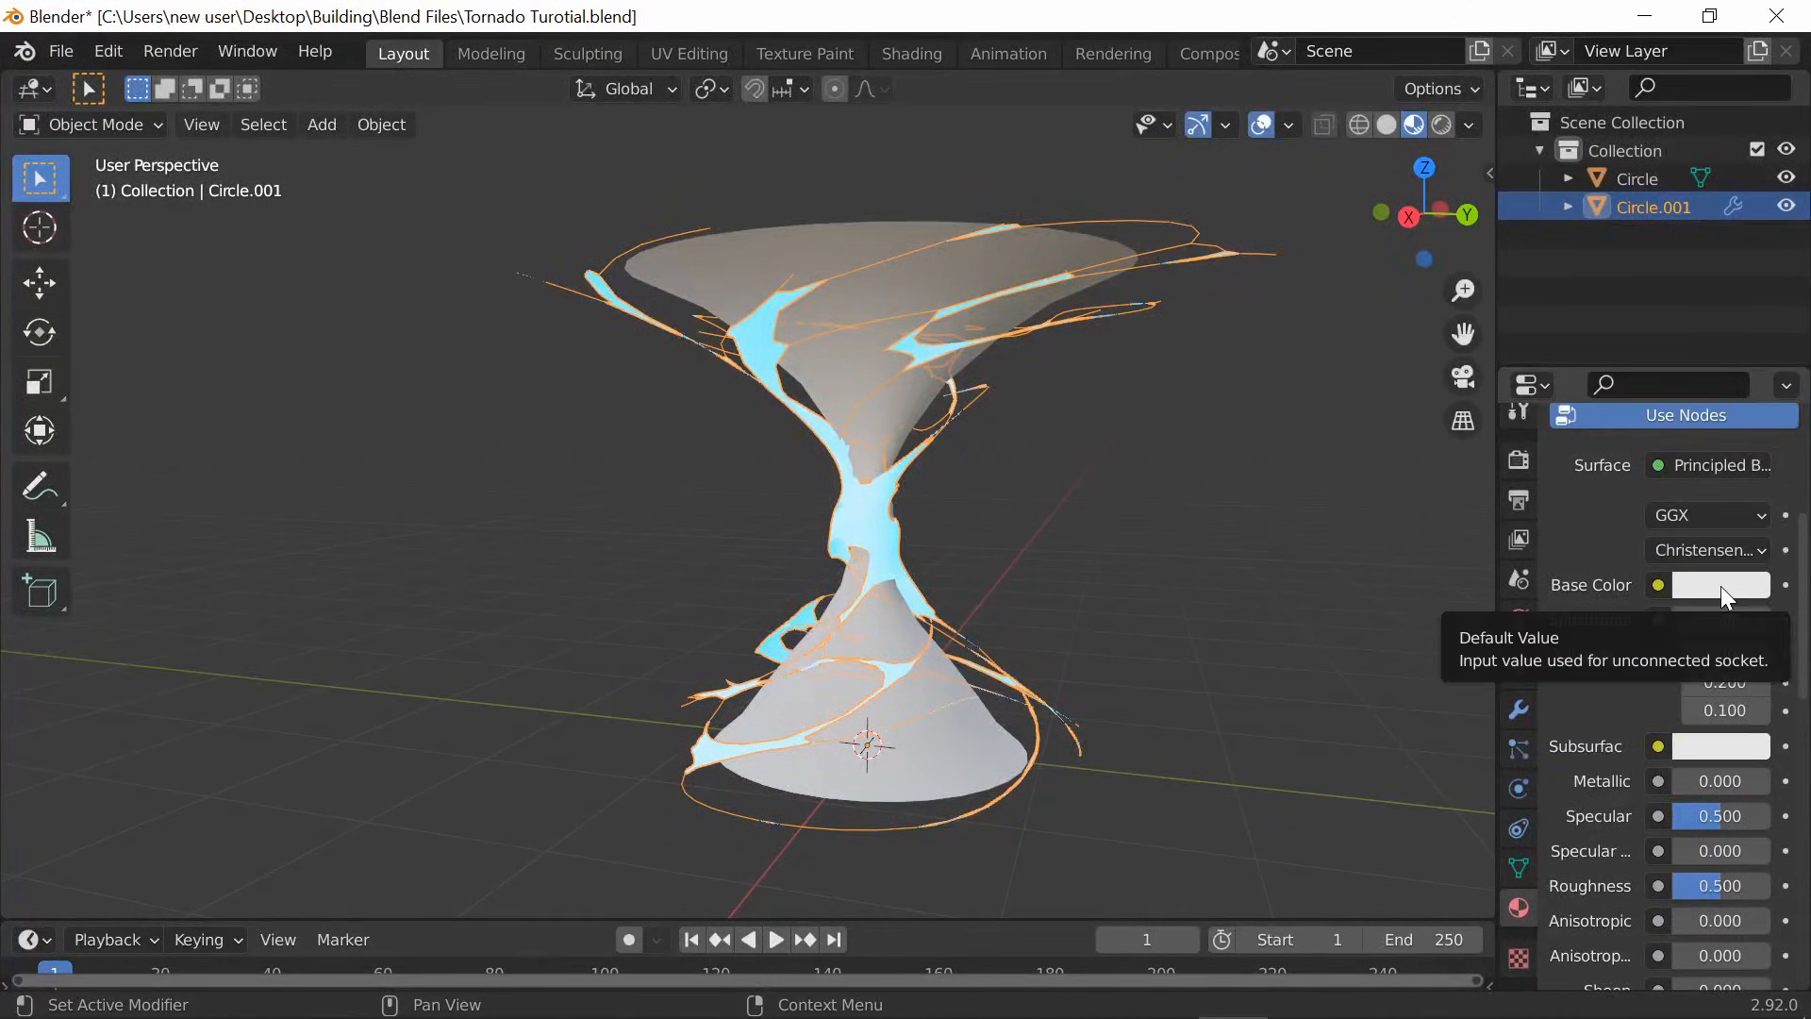
left_click(1718, 585)
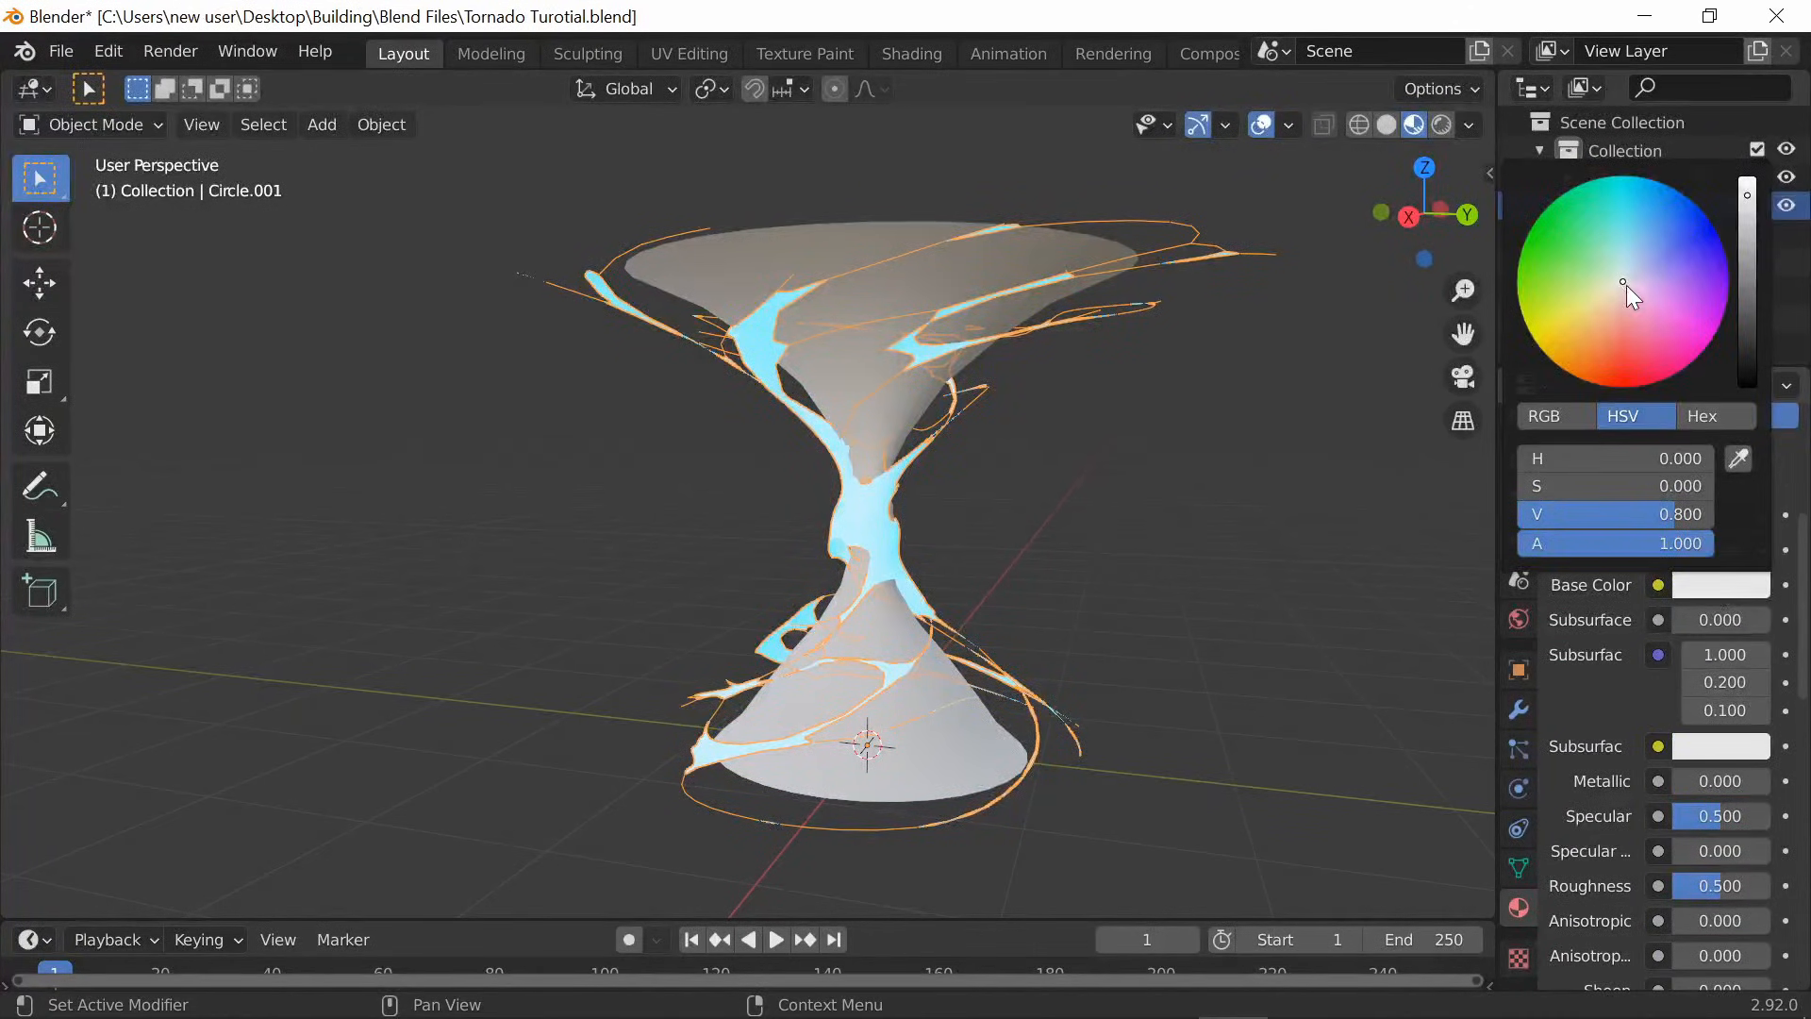
left_click(1635, 387)
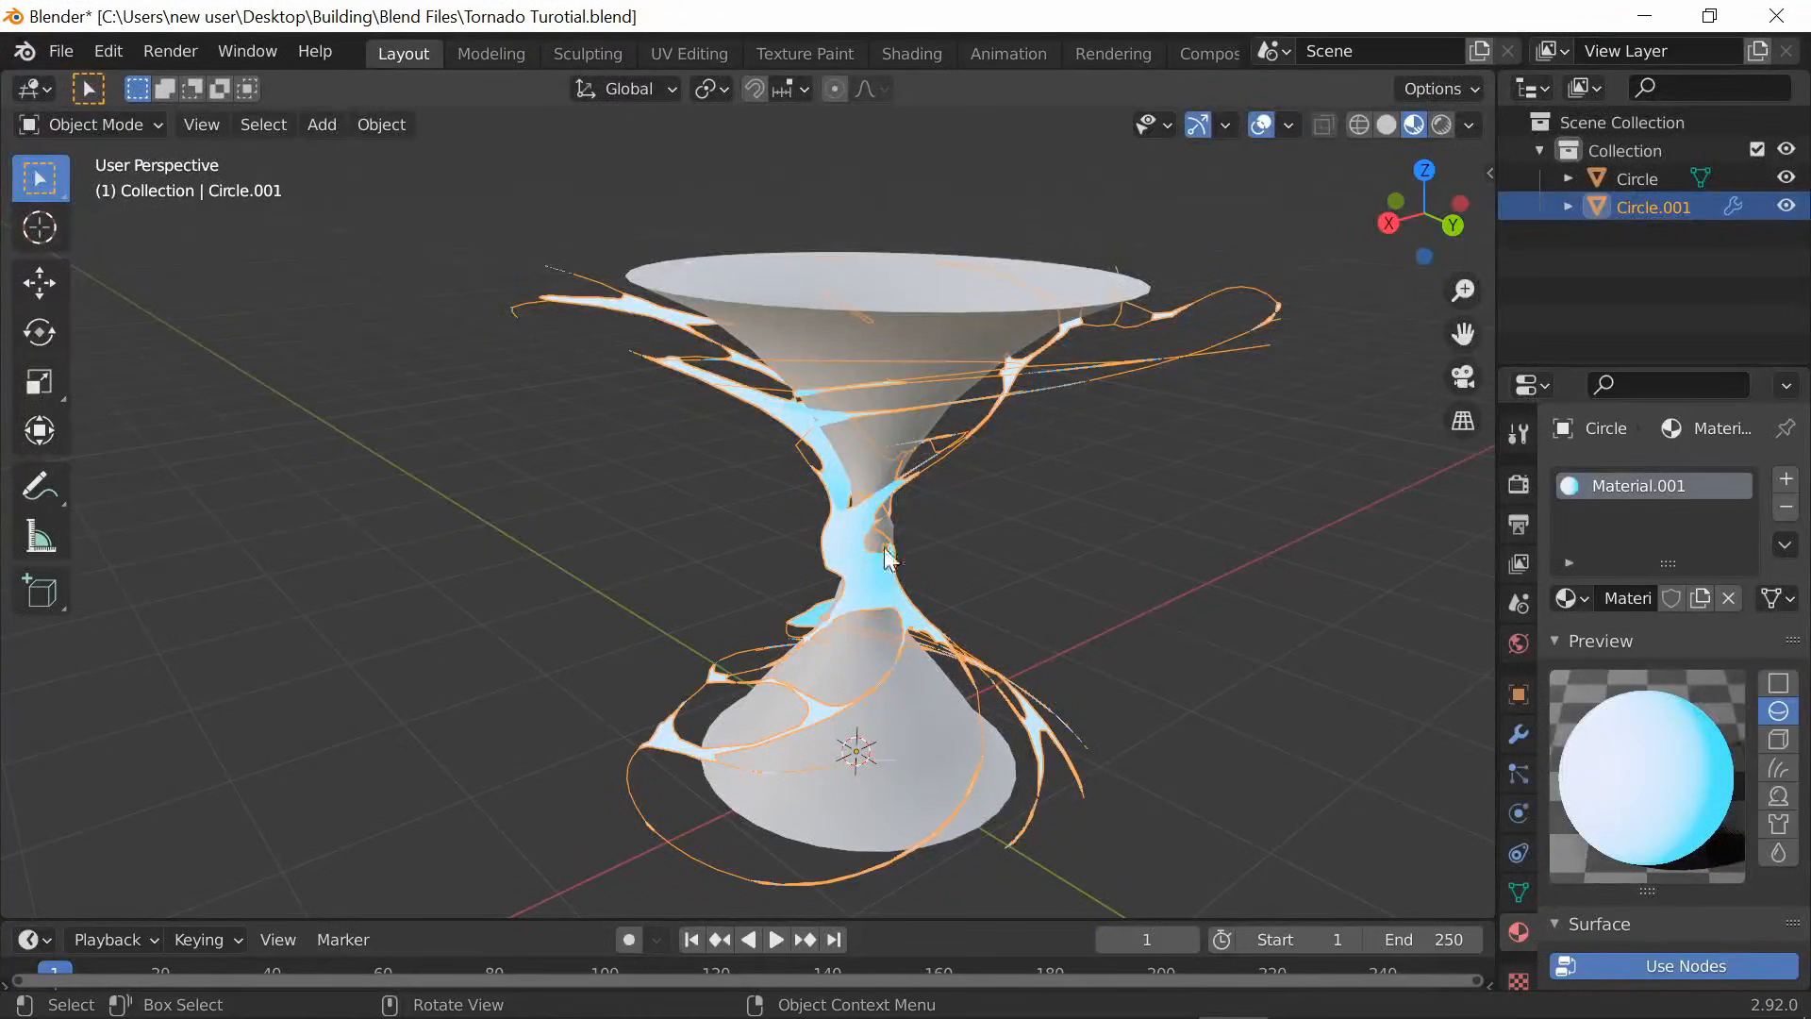
Duplicate the strips, rotate the copy -18.8° on Z, and turn off its emission
key("shift+d")
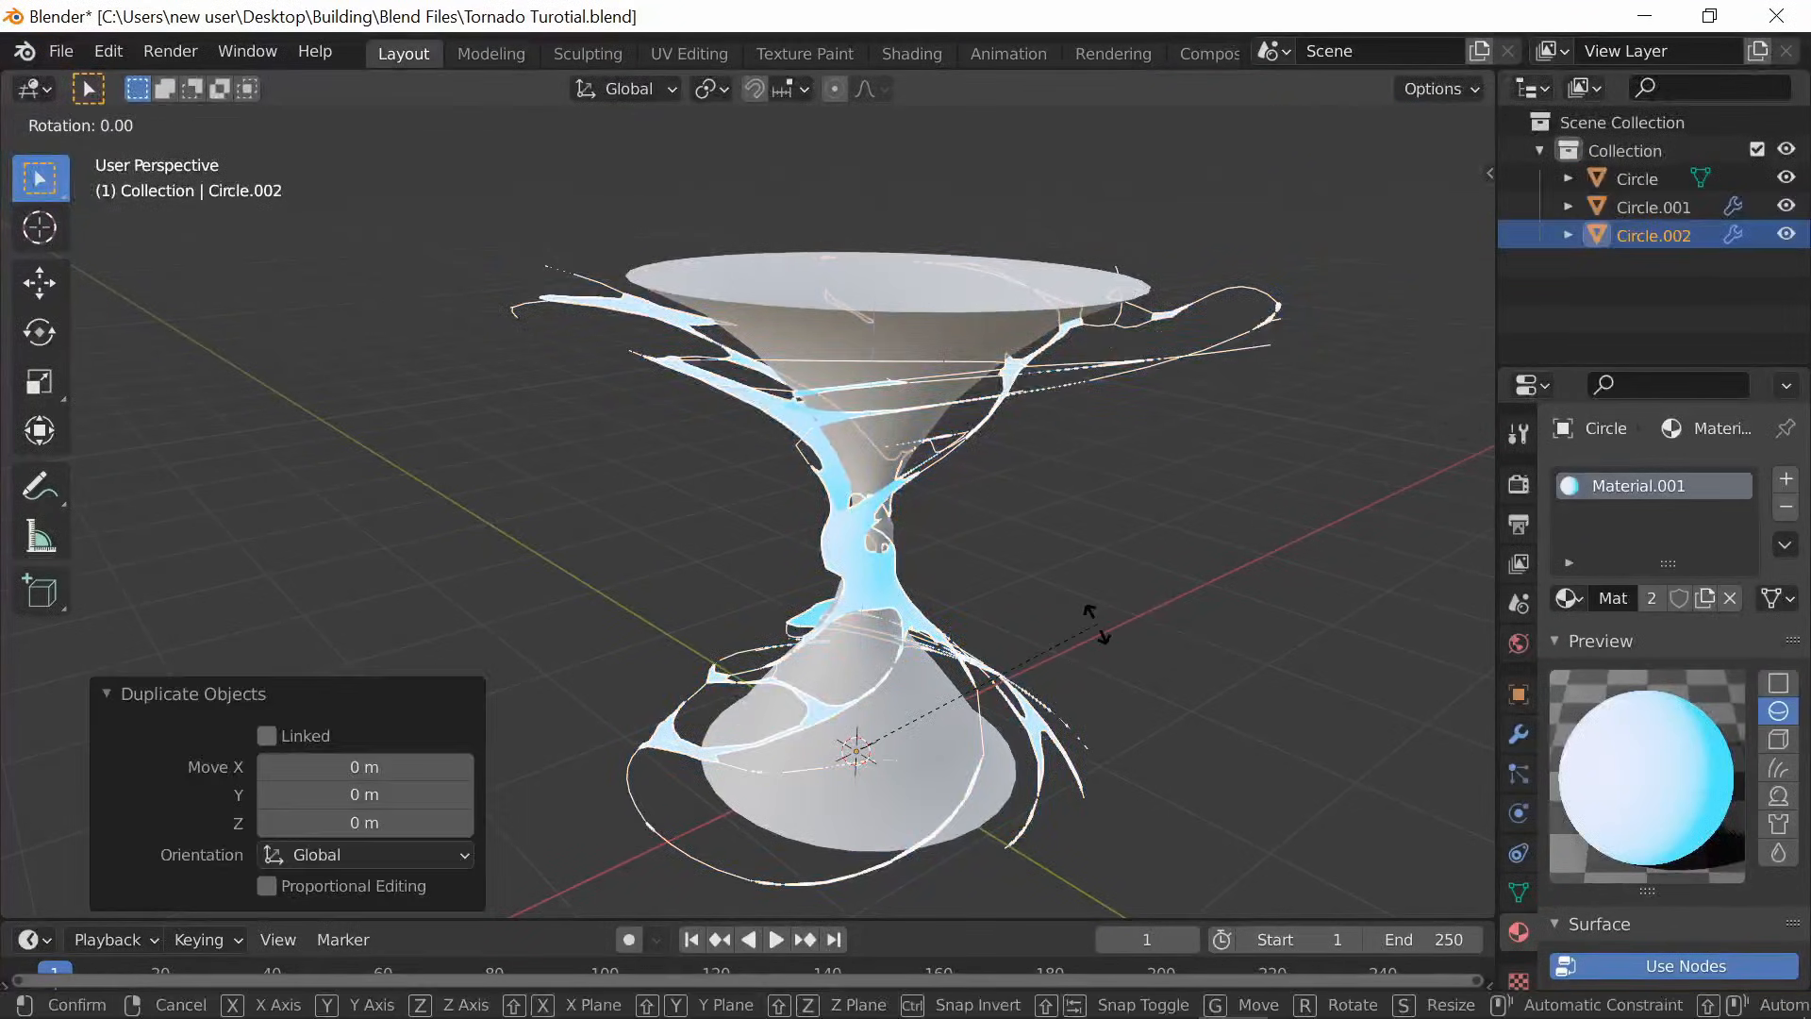
mouse_move(716, 623)
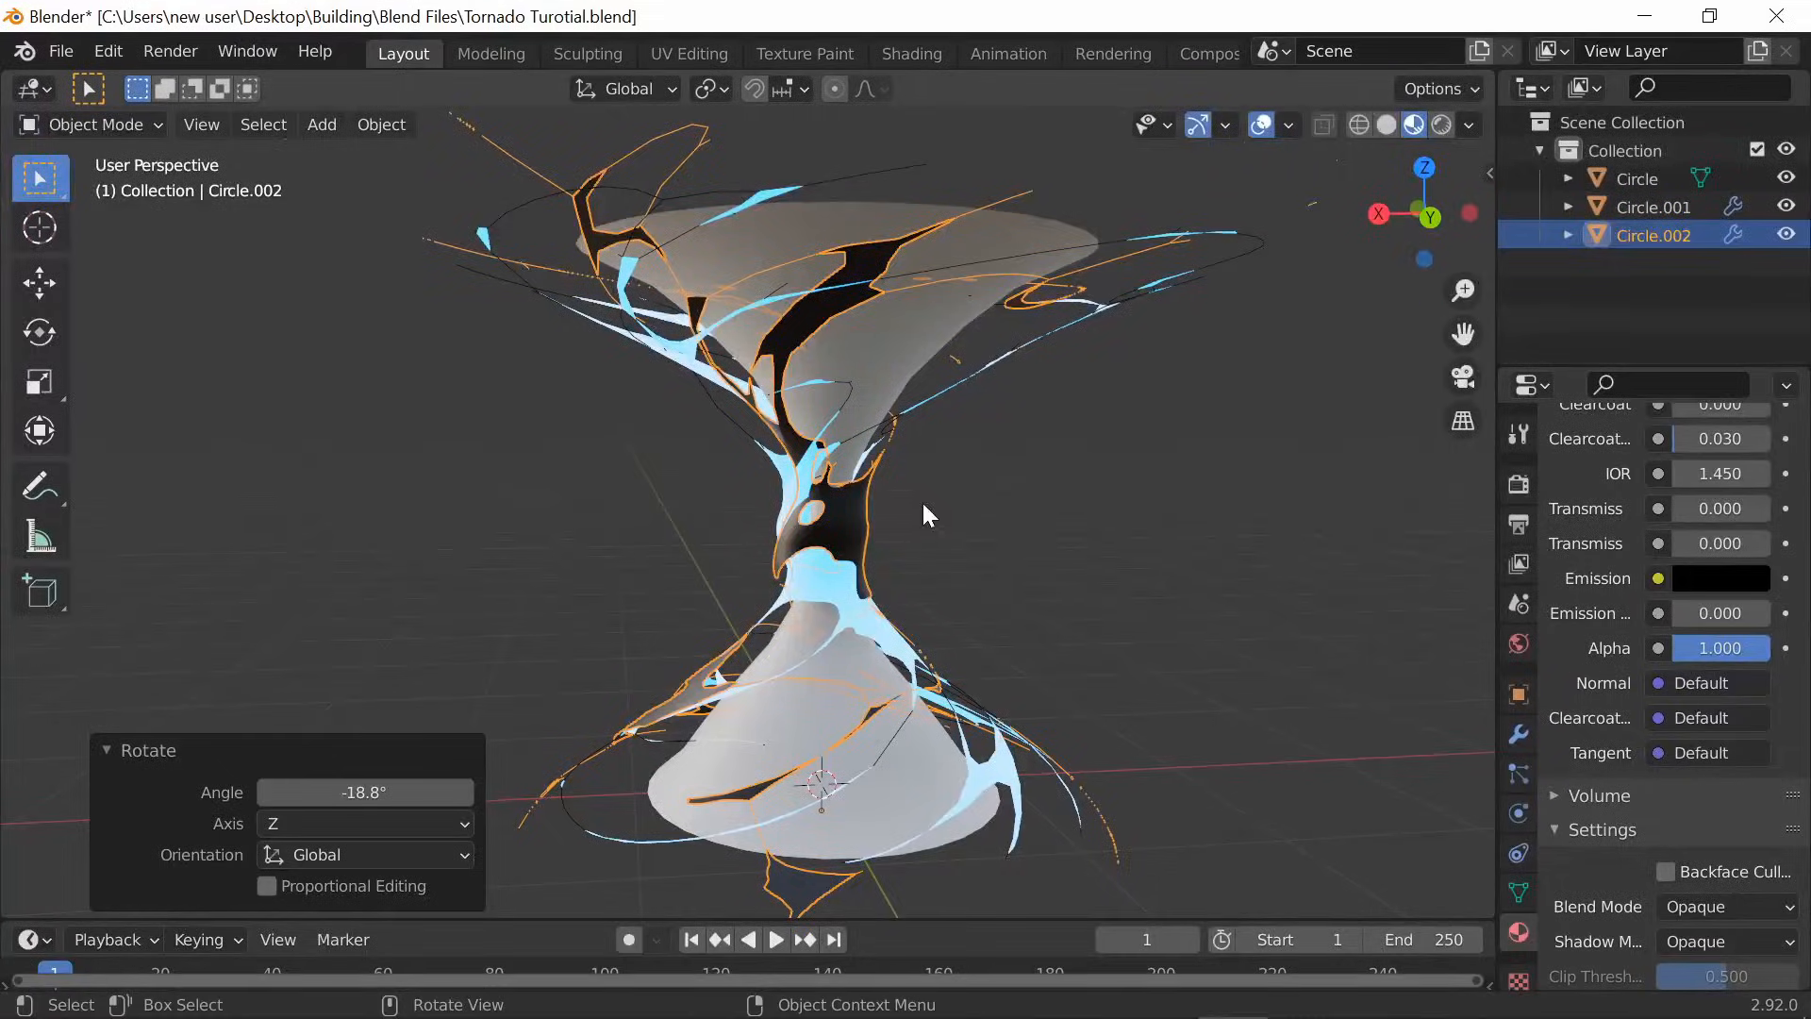
left_click(1519, 734)
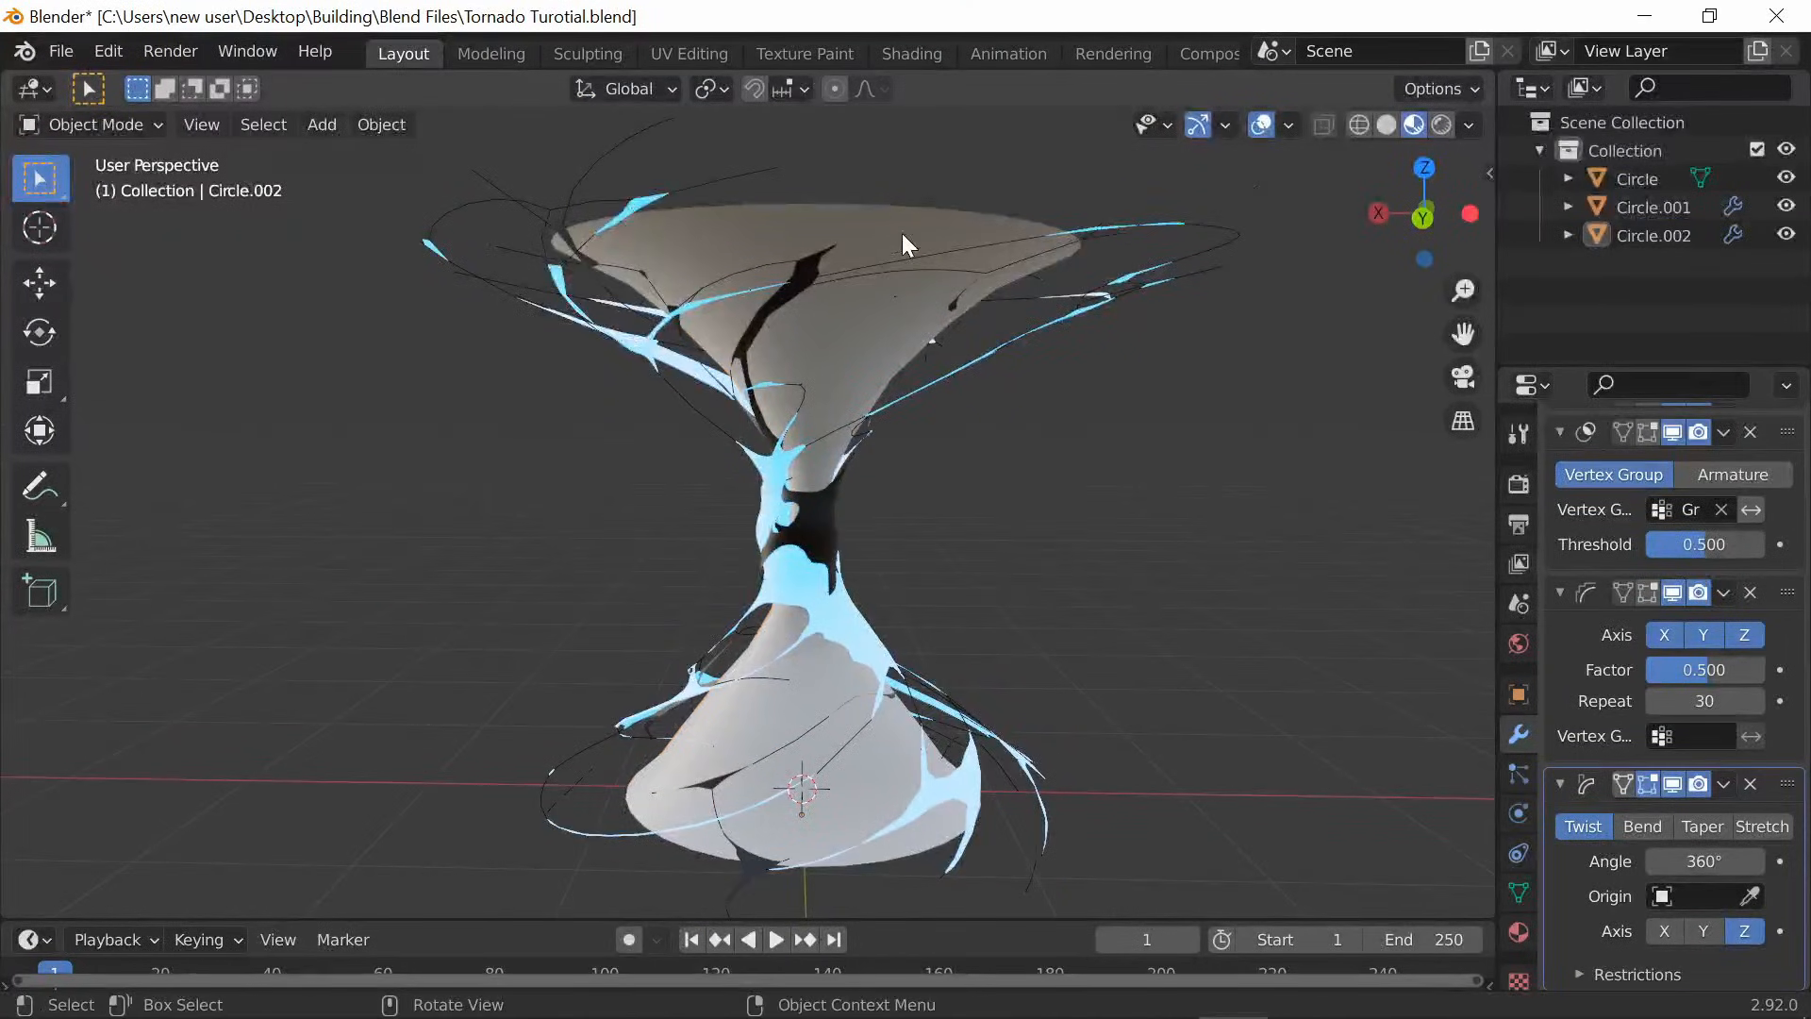
Select the inner funnel Circle and give it a new material
left_click(1637, 178)
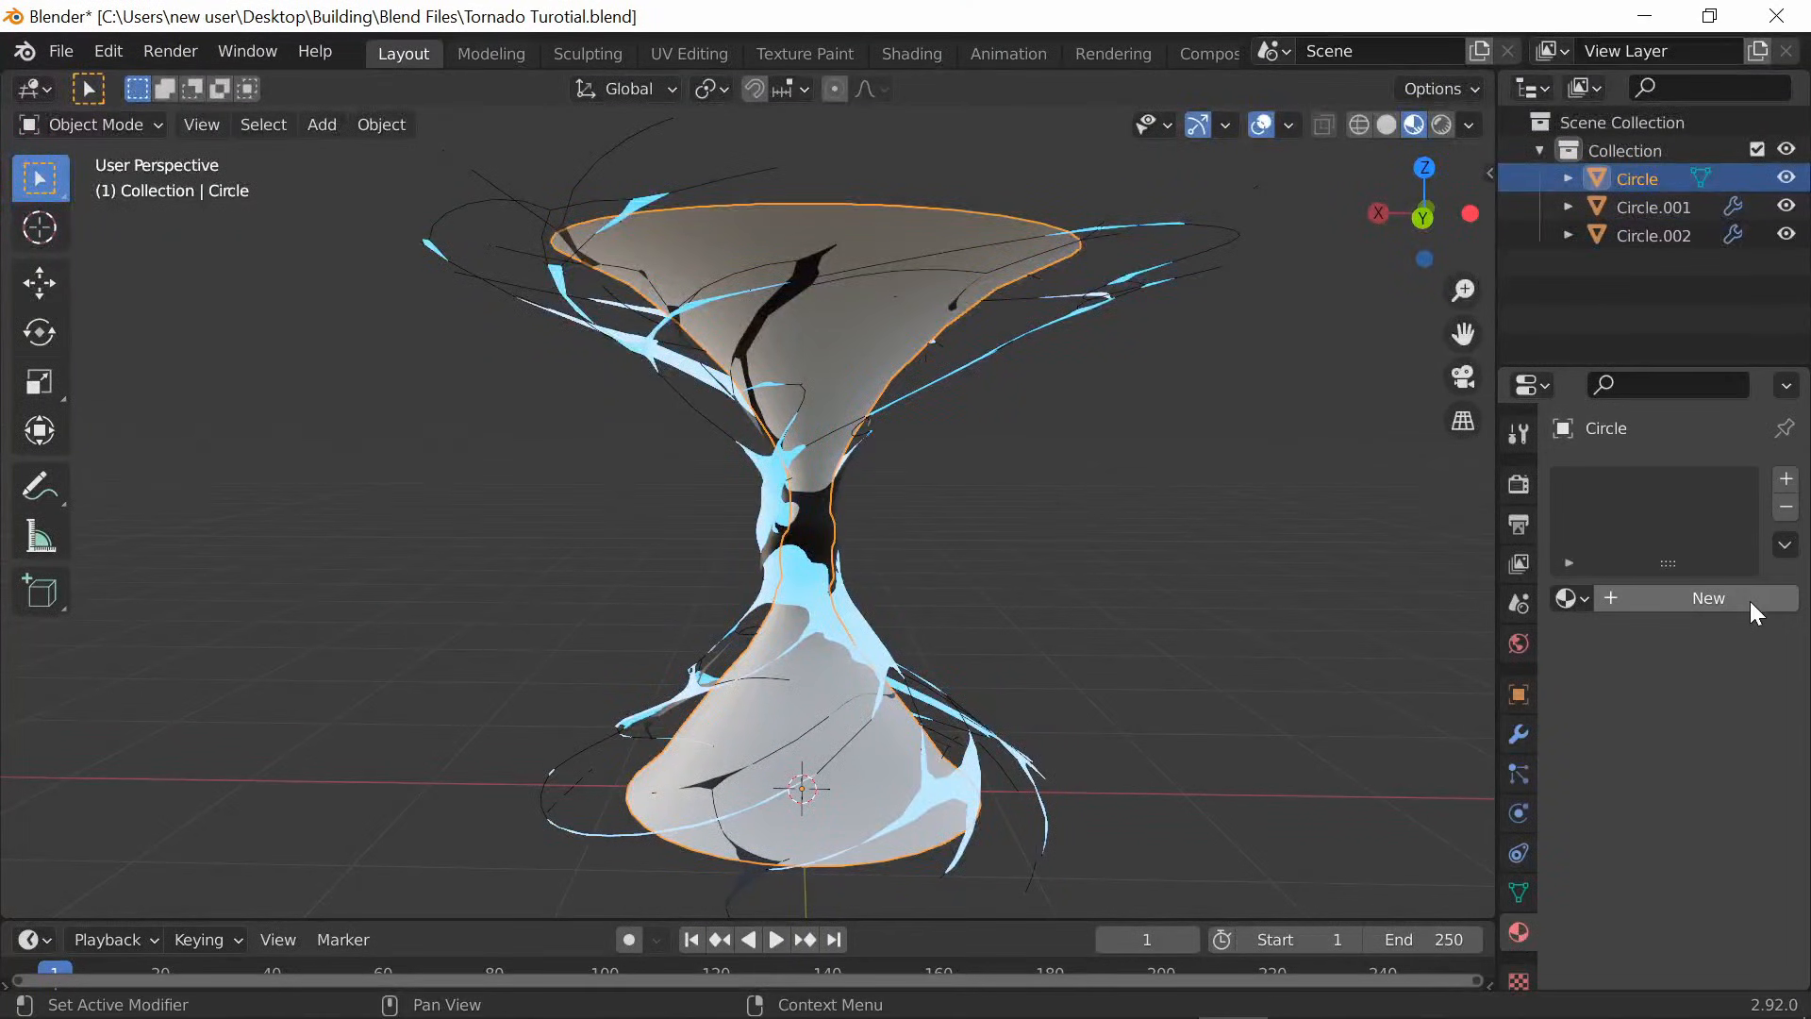
left_click(1708, 597)
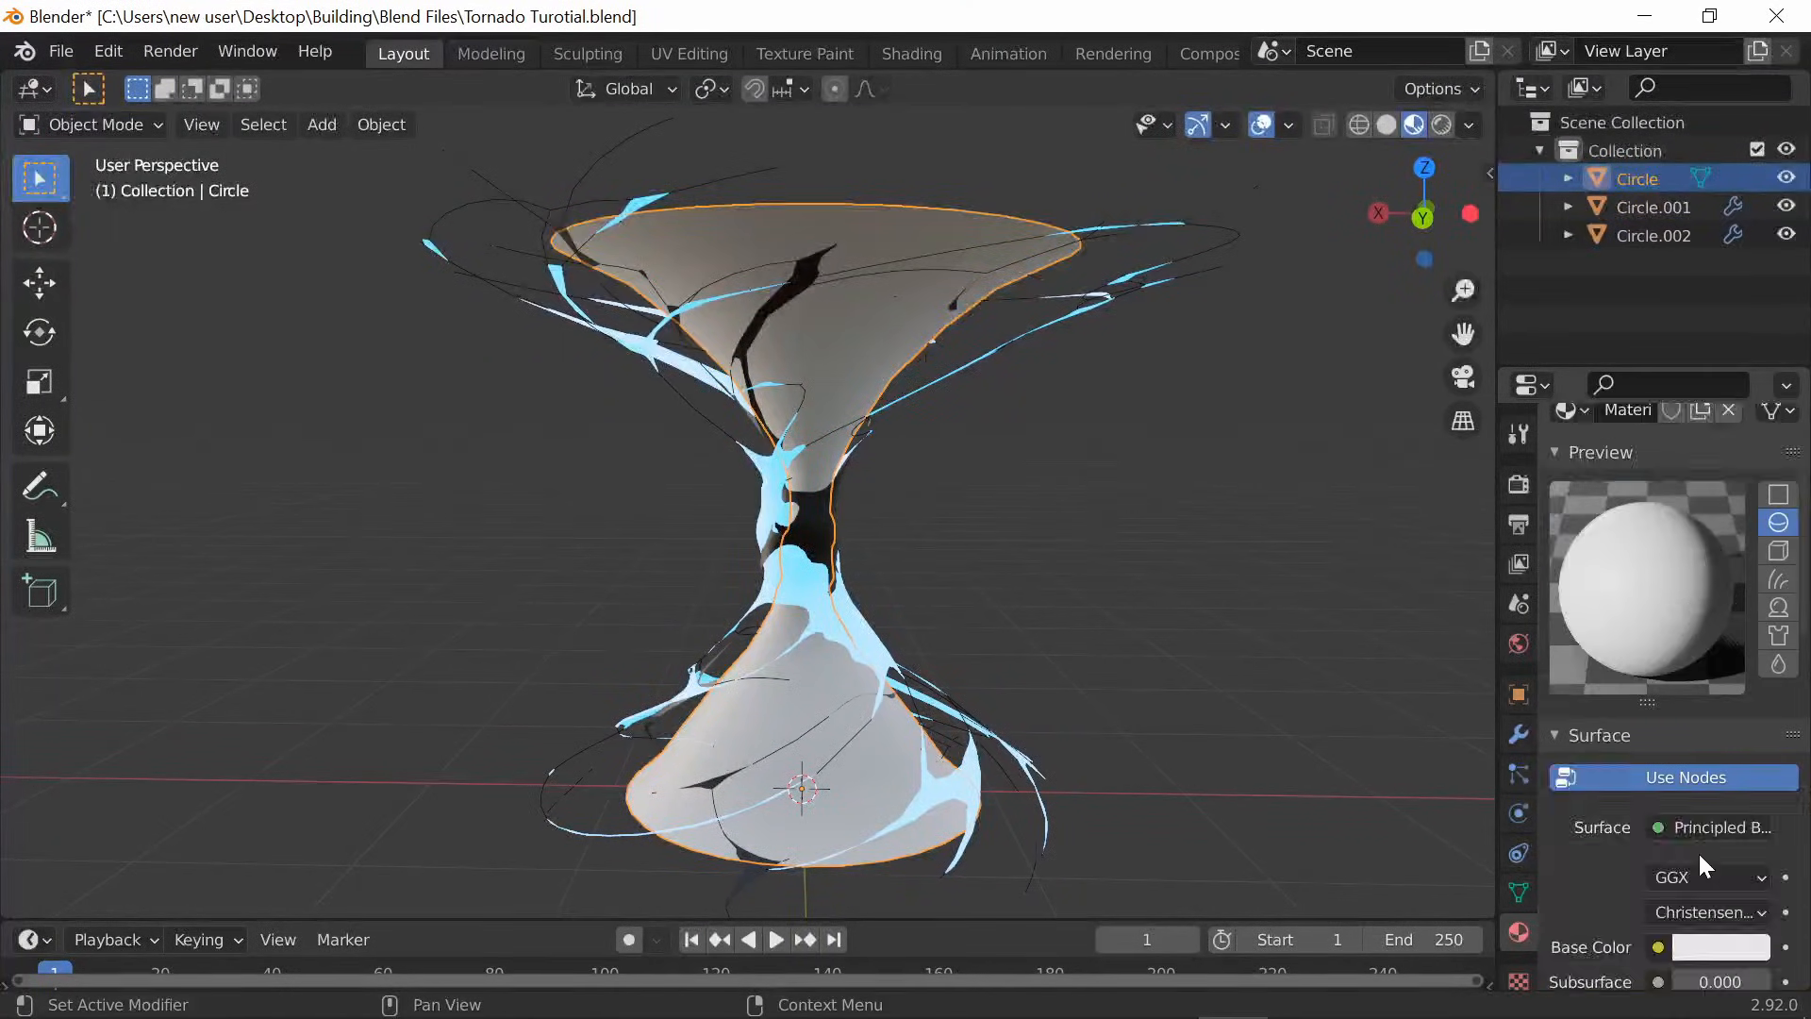
left_click(1720, 946)
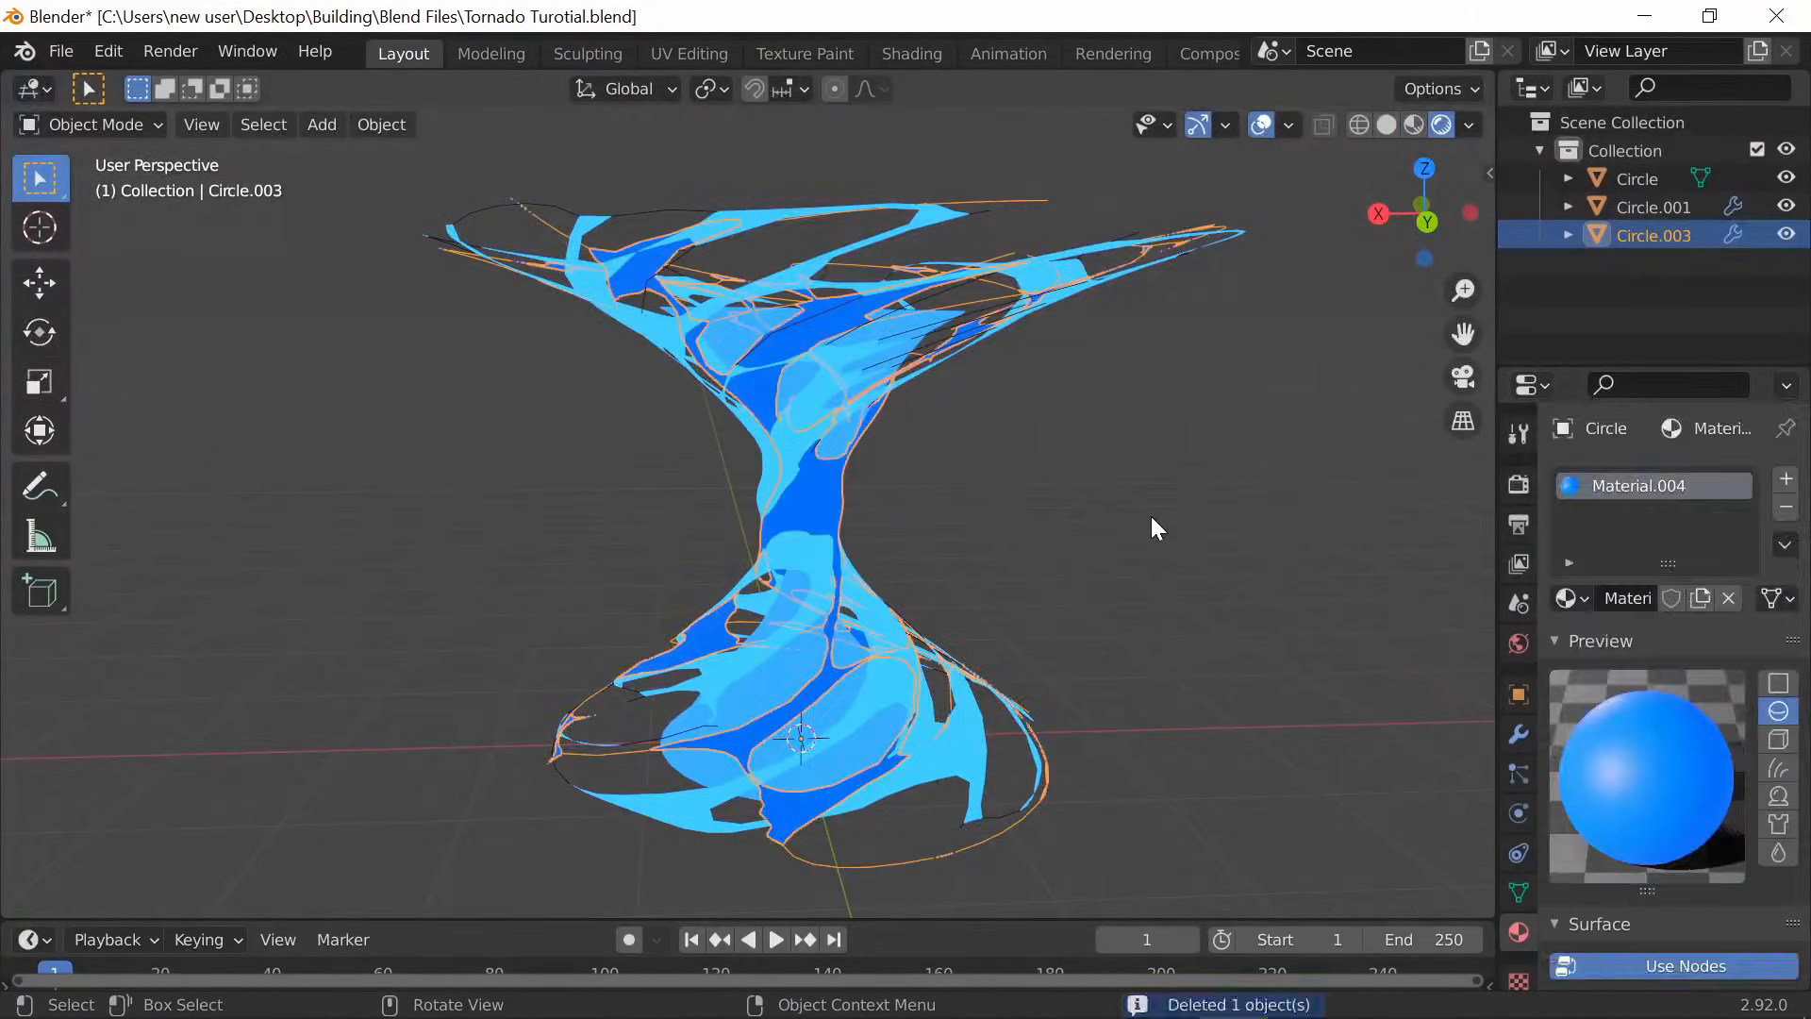
Duplicate the strips into Circle.003 and set the copies' emission to blue, strengths 10 and 5
left_click(1652, 206)
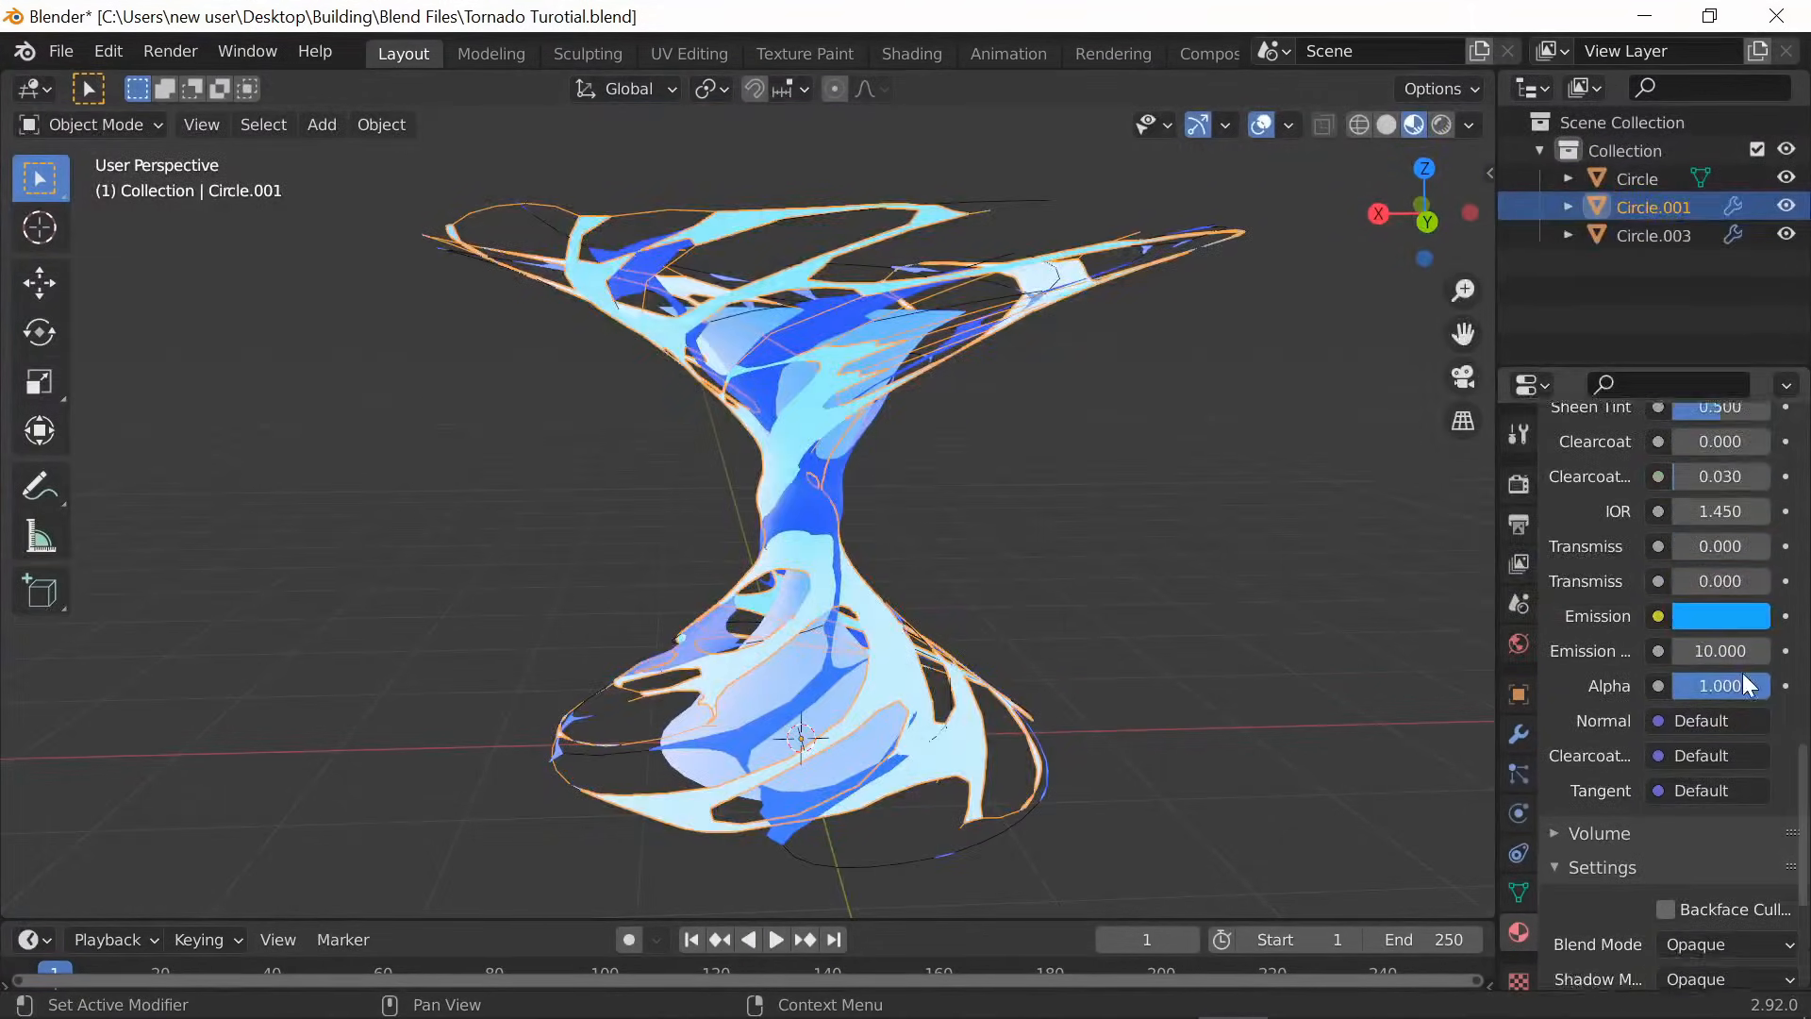
left_click(1651, 262)
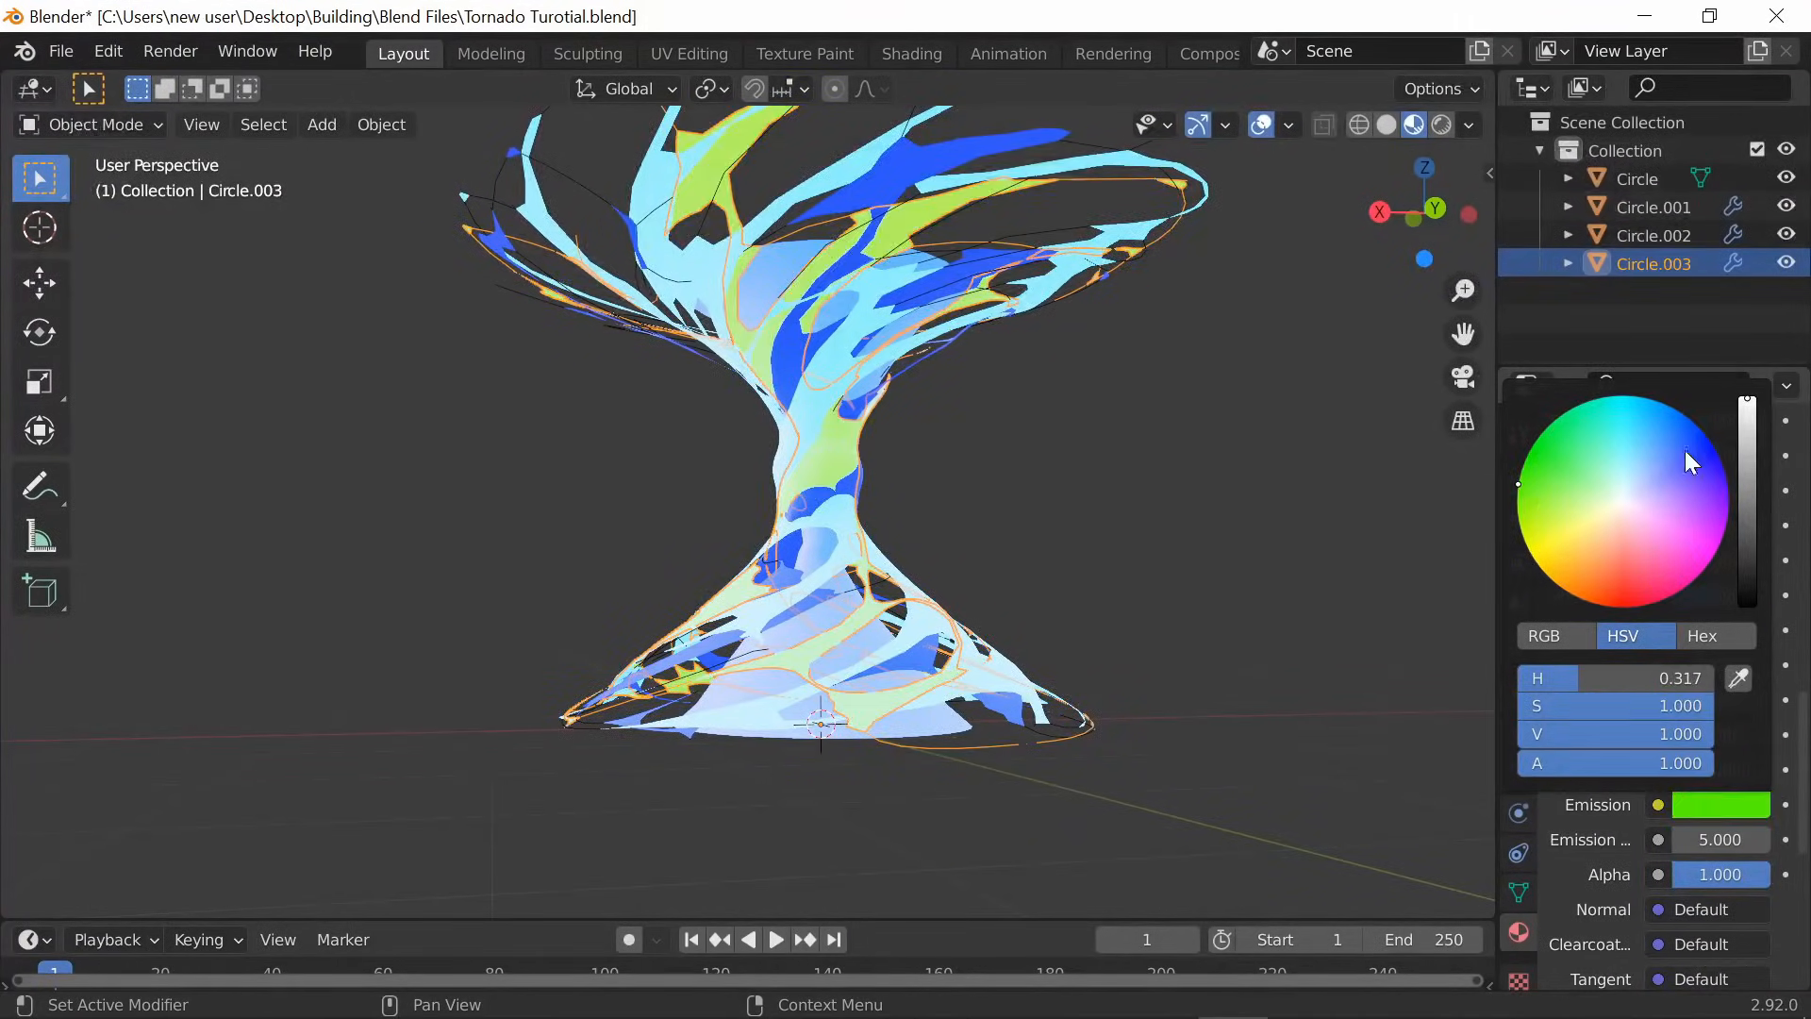
left_click(1660, 428)
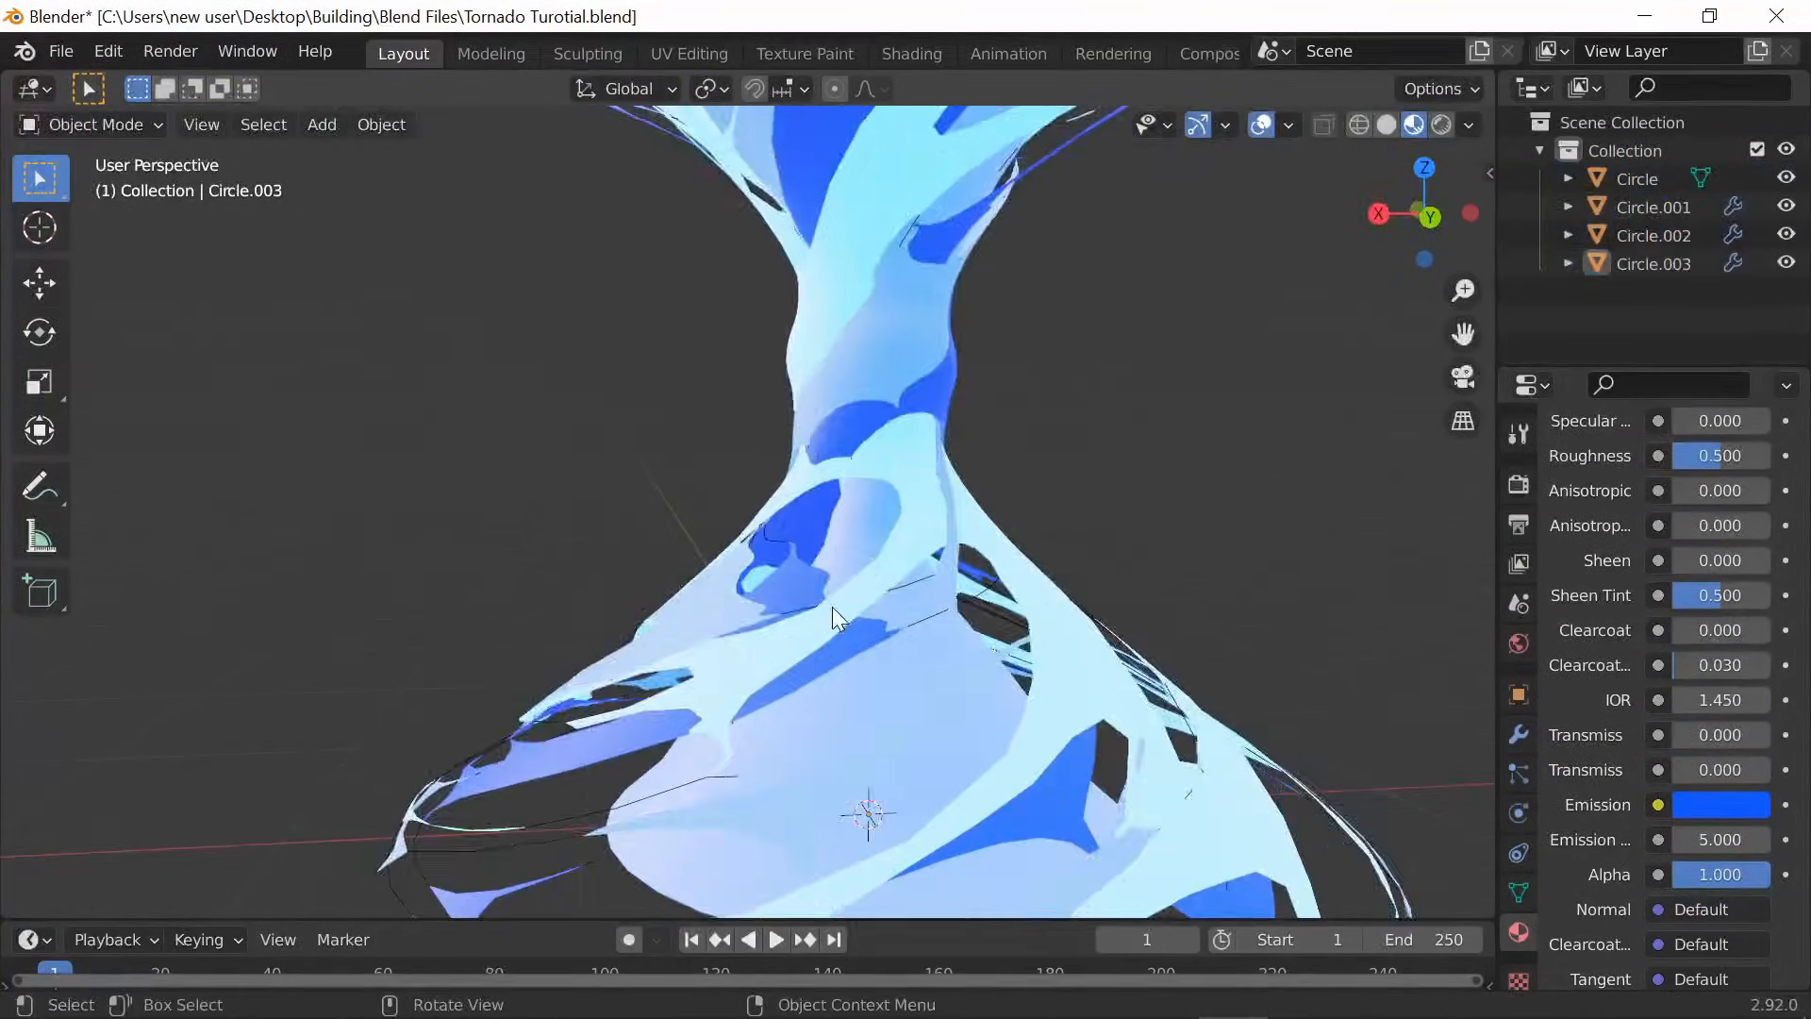
key("s")
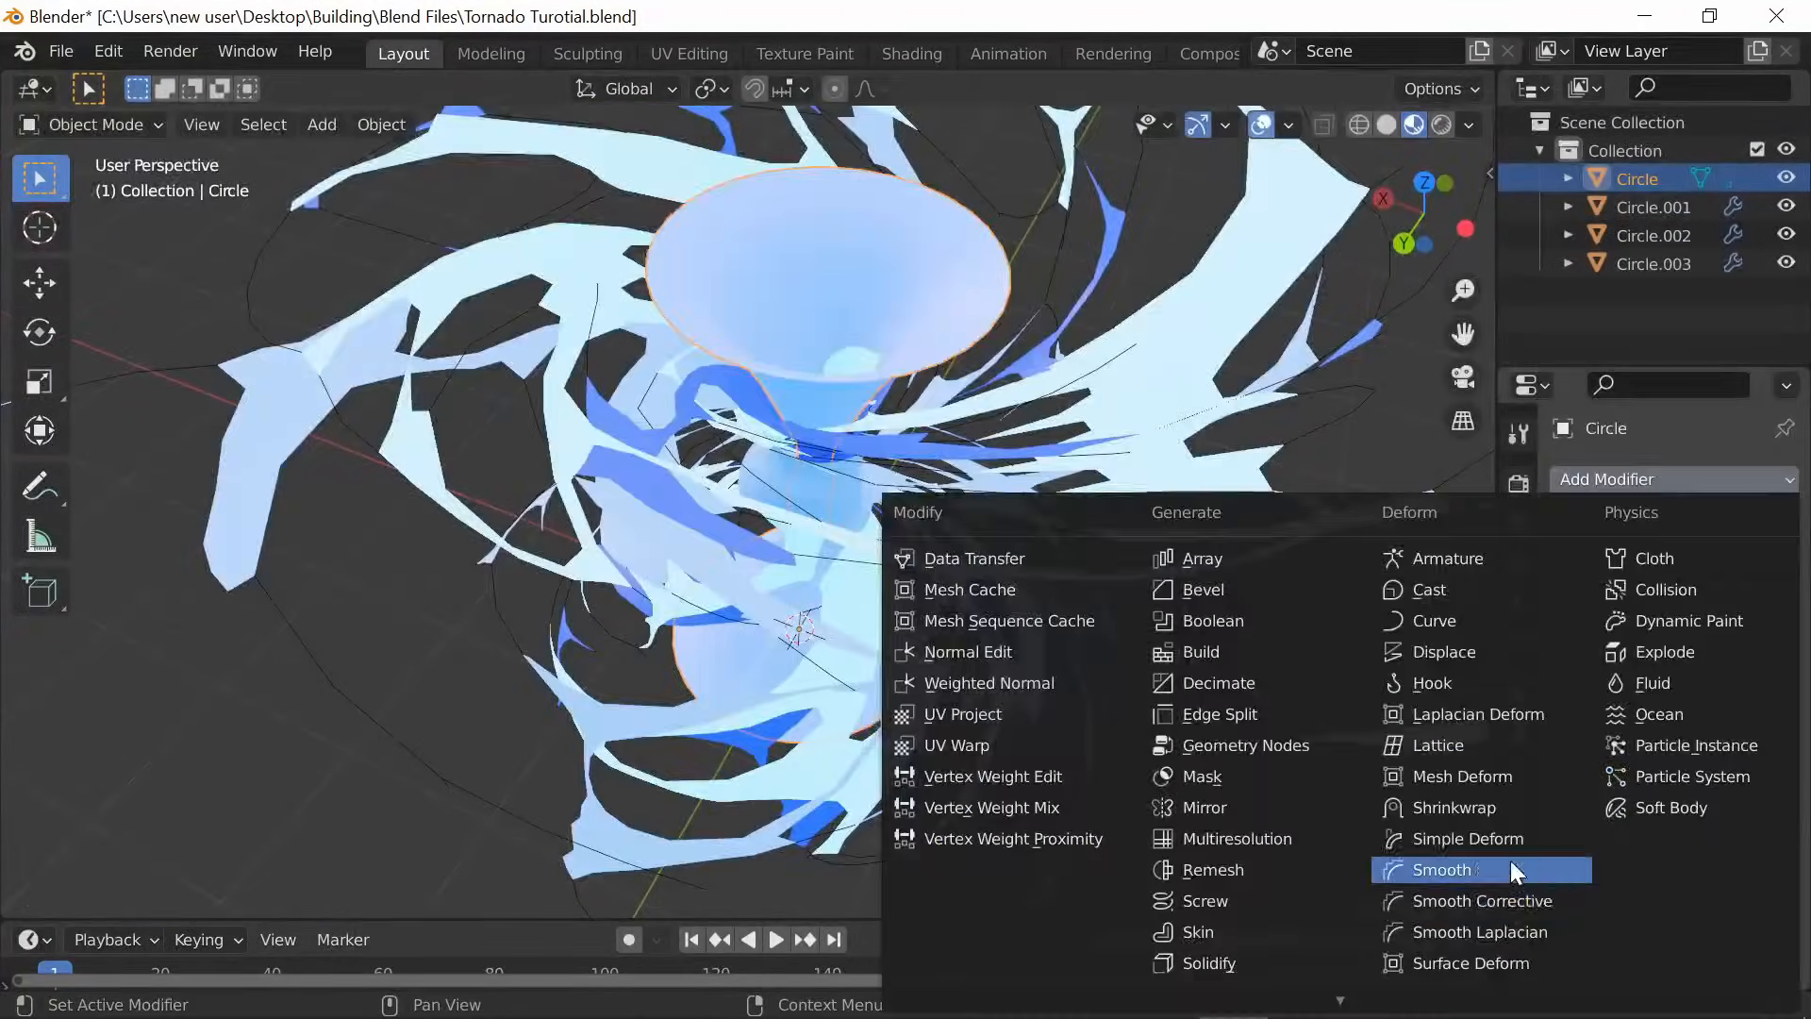
Add a Smooth modifier to the funnel, duplicate strips up to Circle.006, and apply Circle.005's leading modifier
left_click(1461, 838)
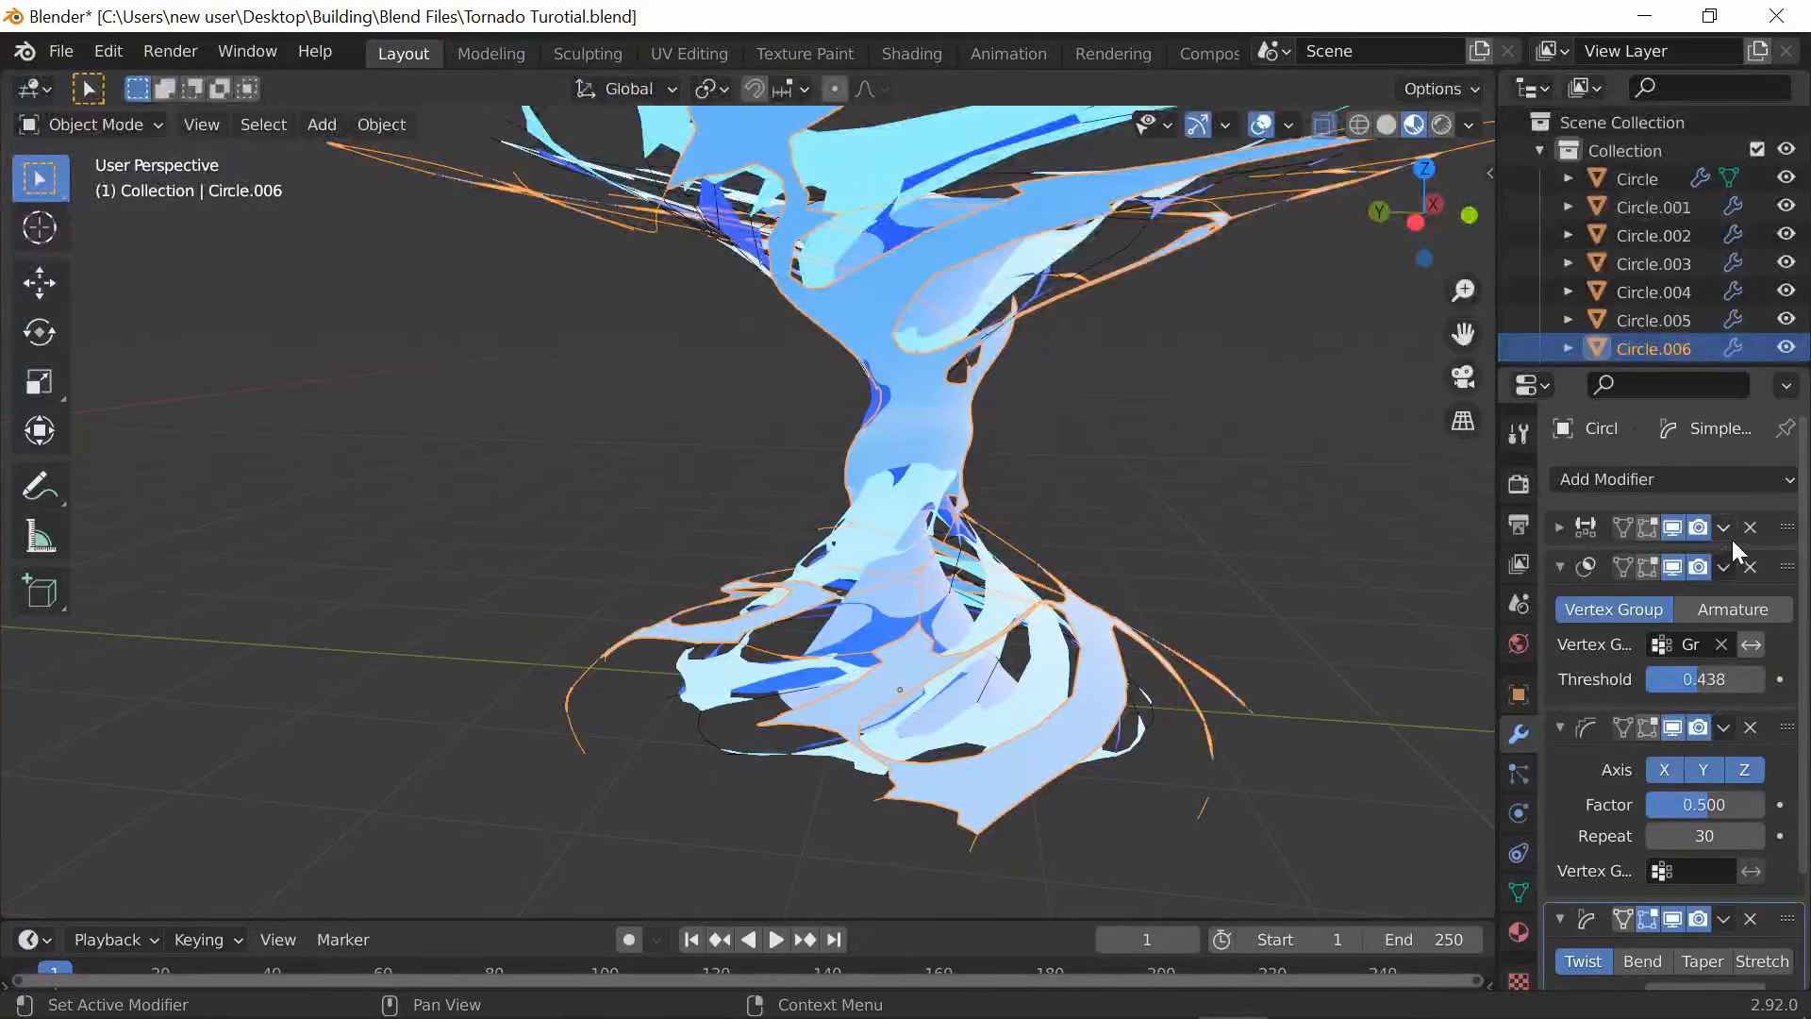
left_click(1723, 528)
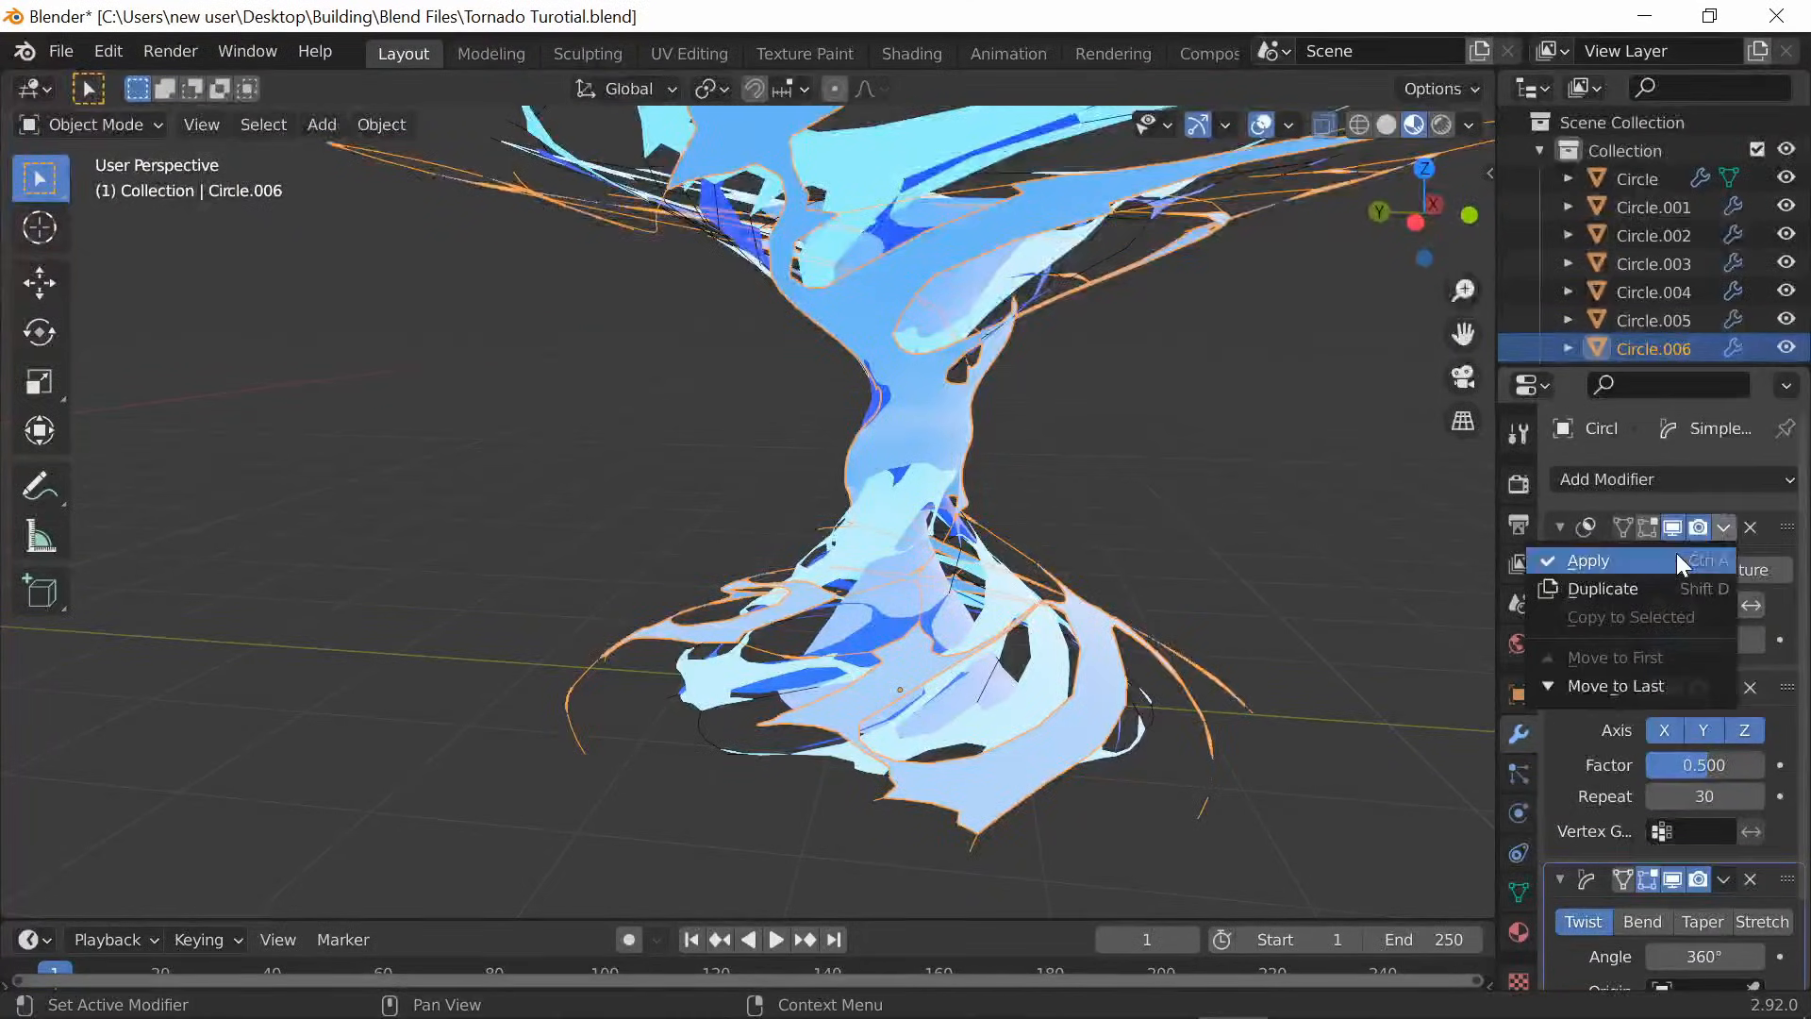
left_click(1589, 560)
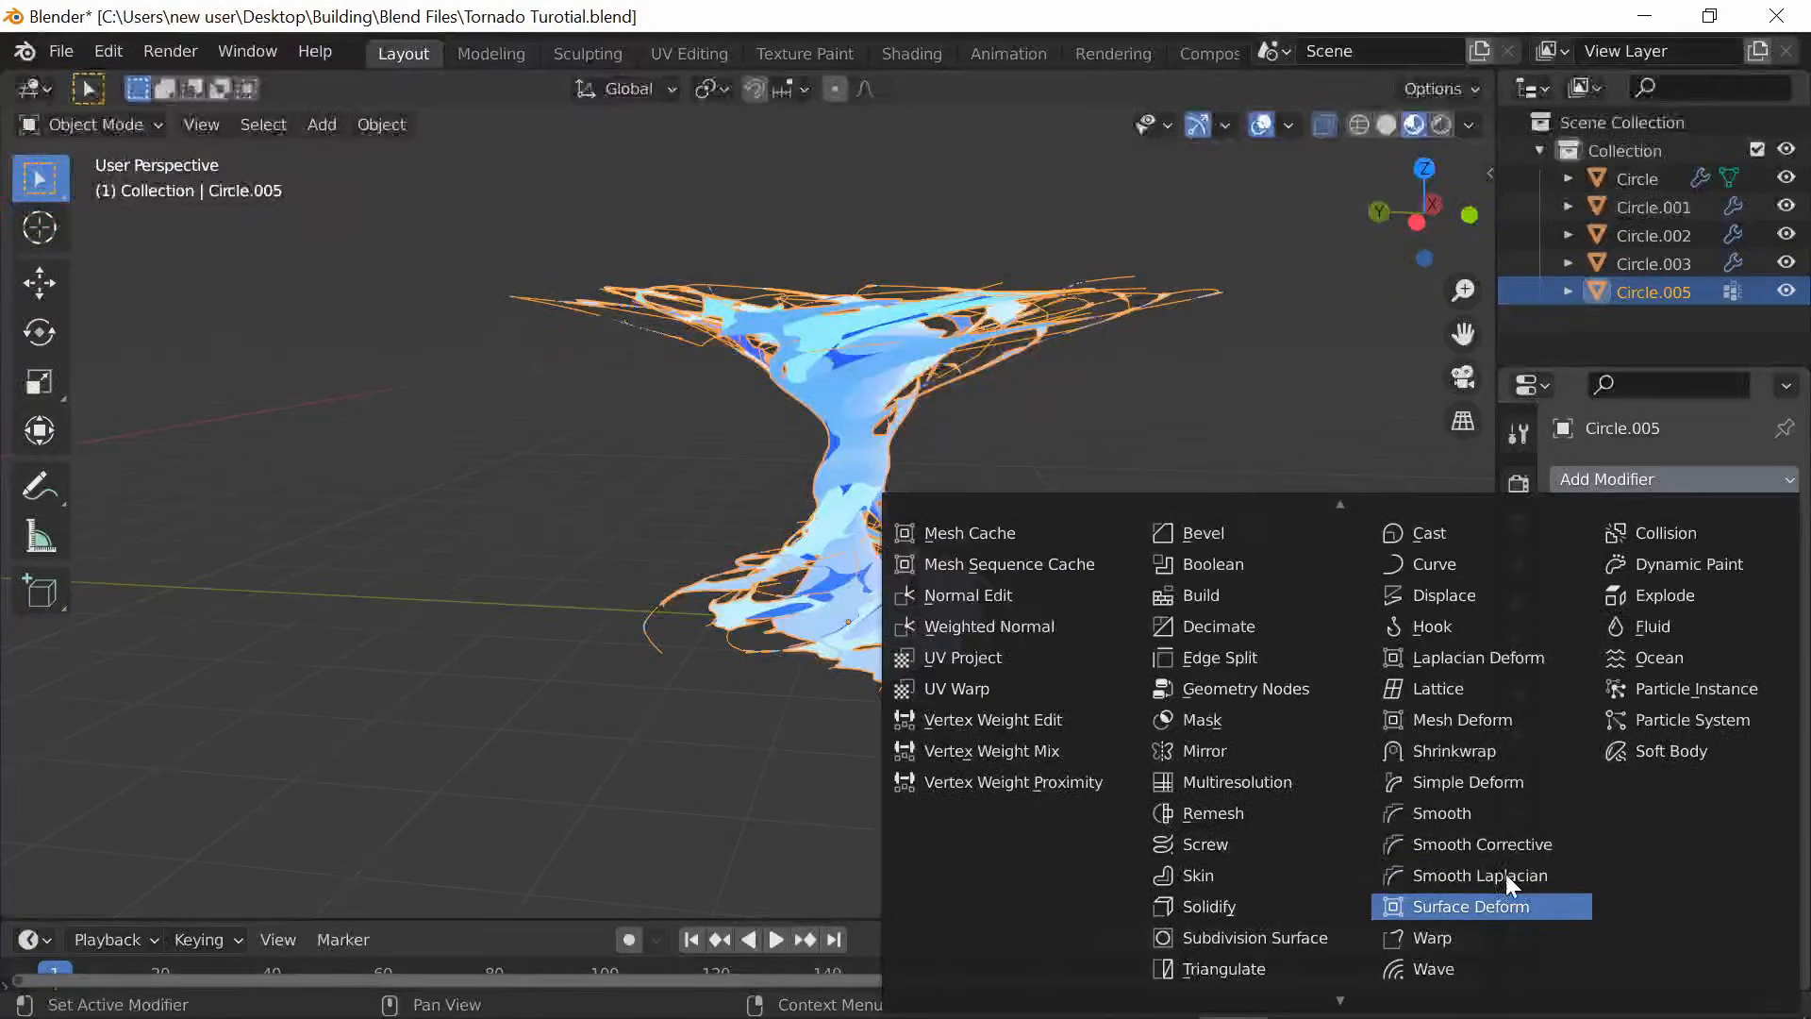
Give Circle.005 a Simple Deform Twist of 720° on Z and apply it
left_click(1470, 782)
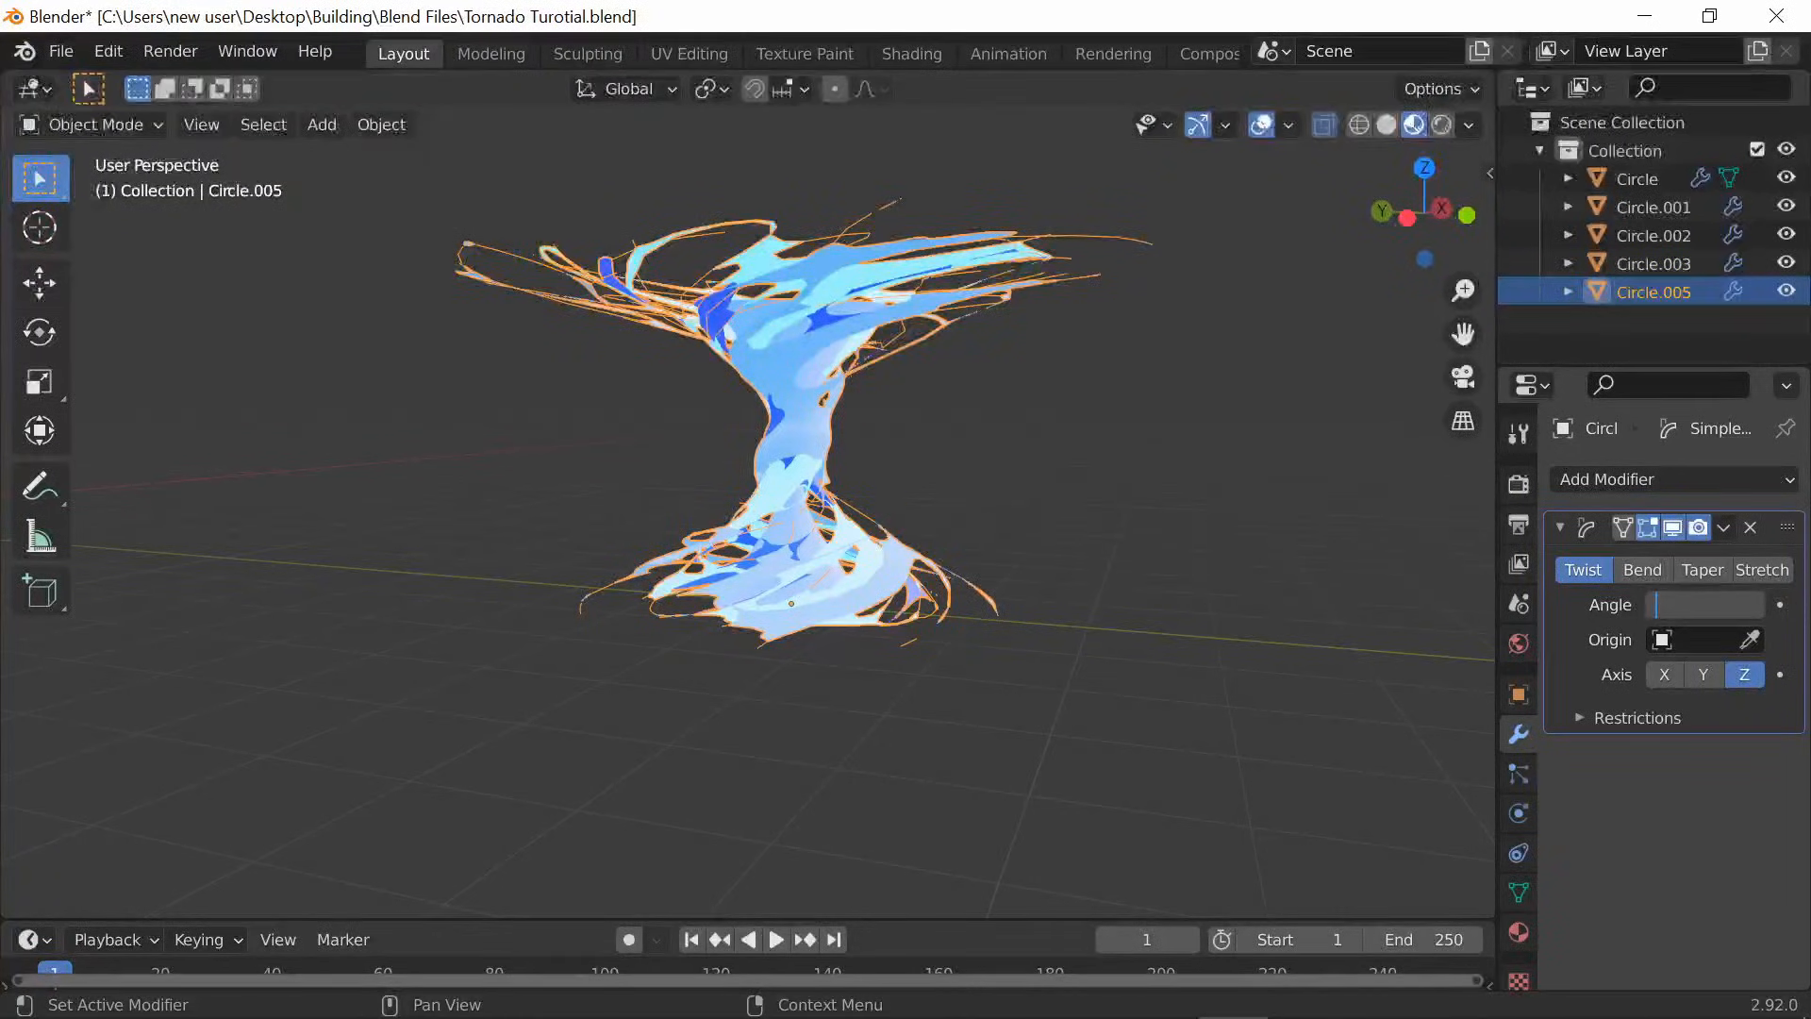
type("720°")
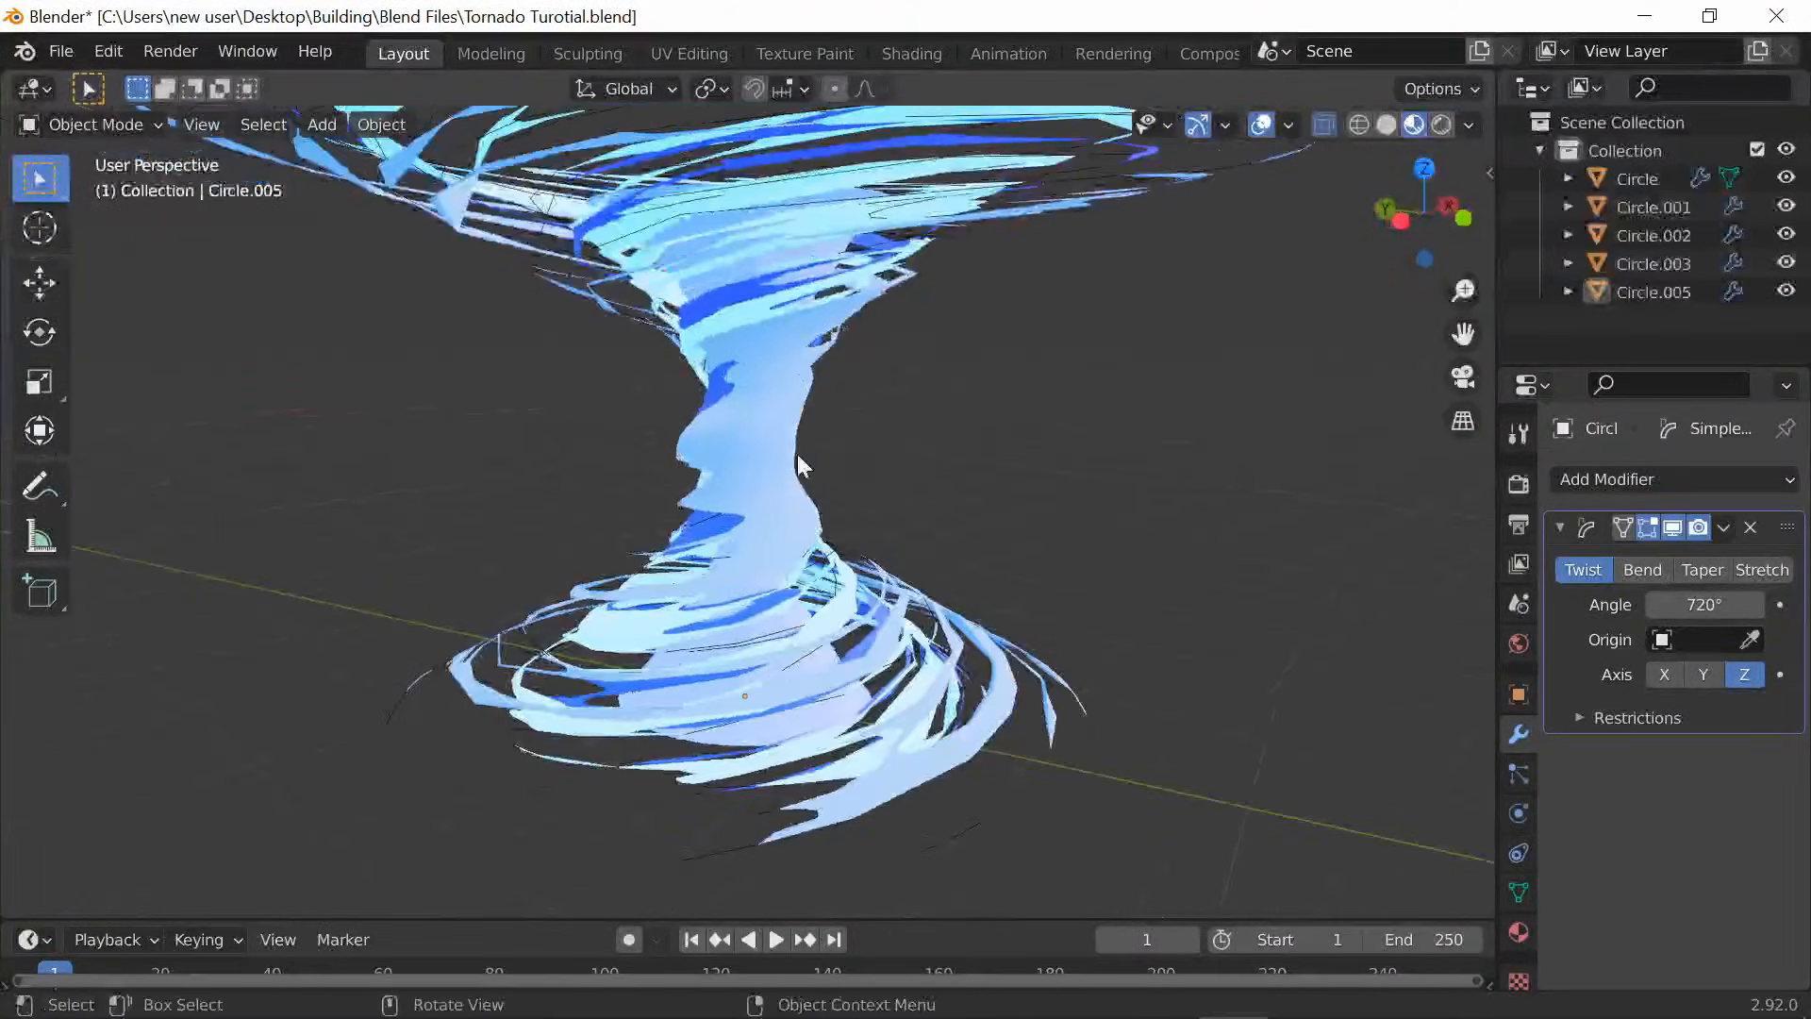
key("Tab")
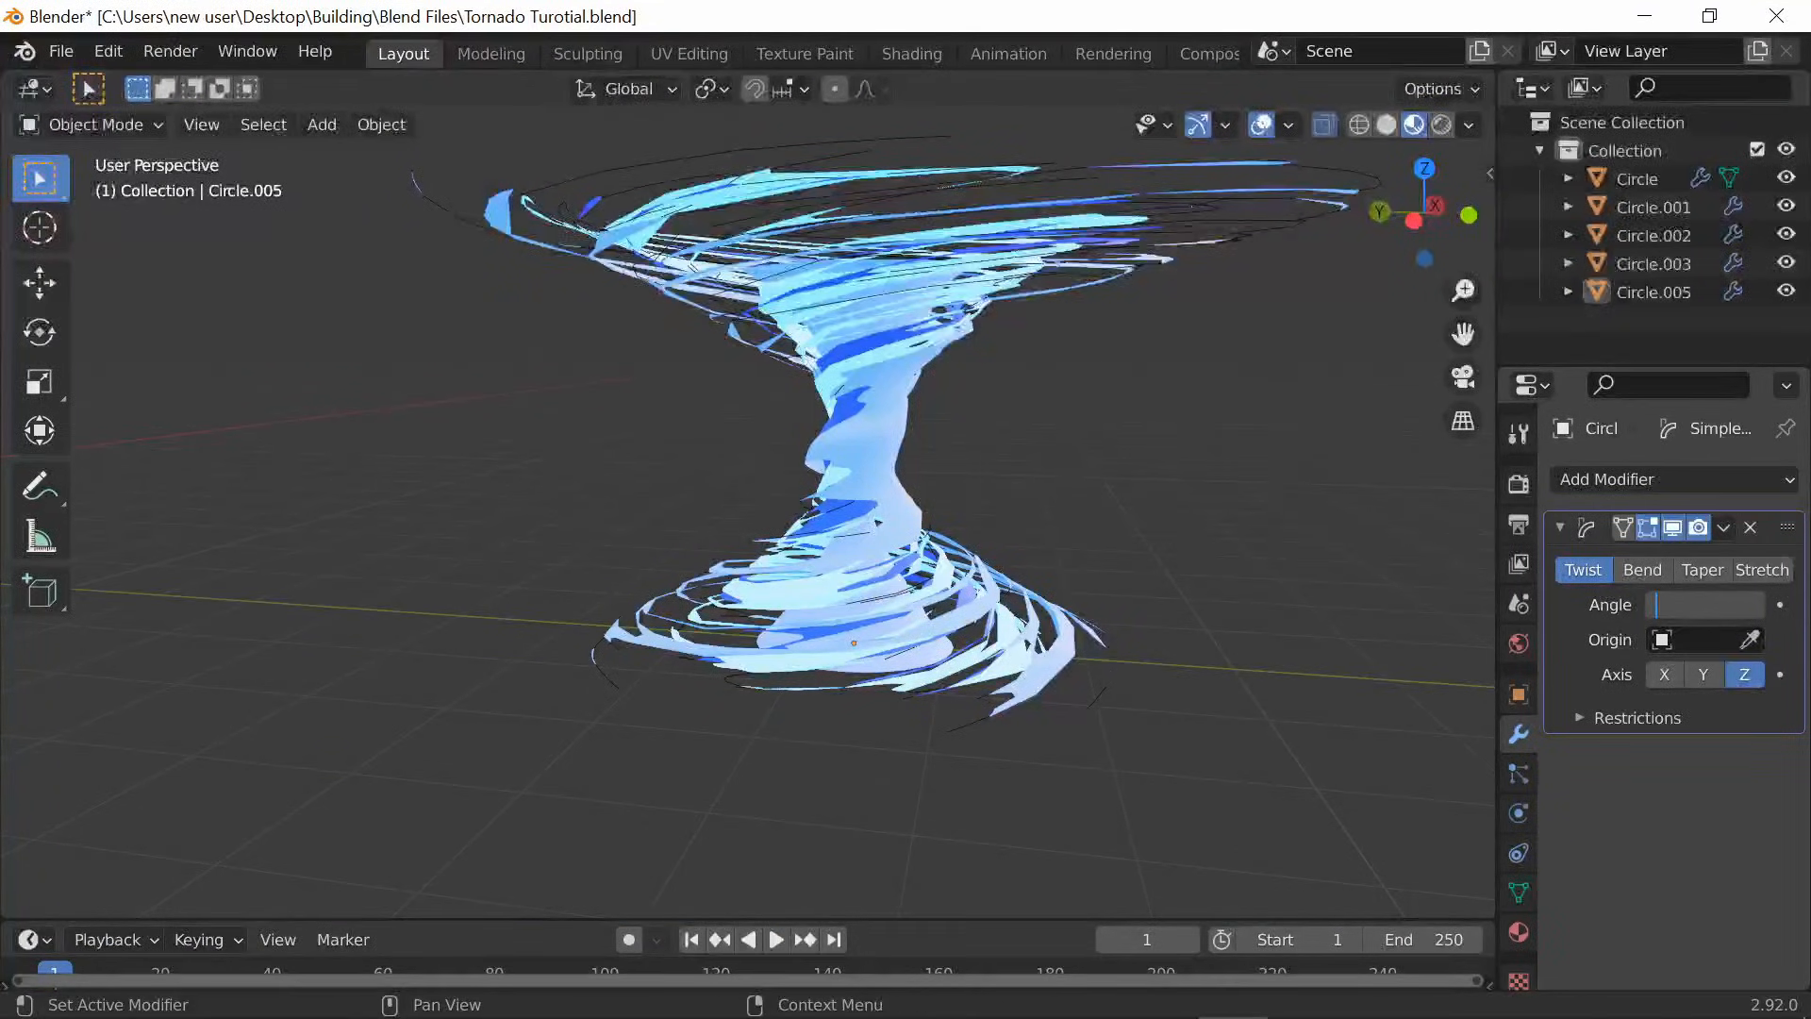
left_click(1704, 603)
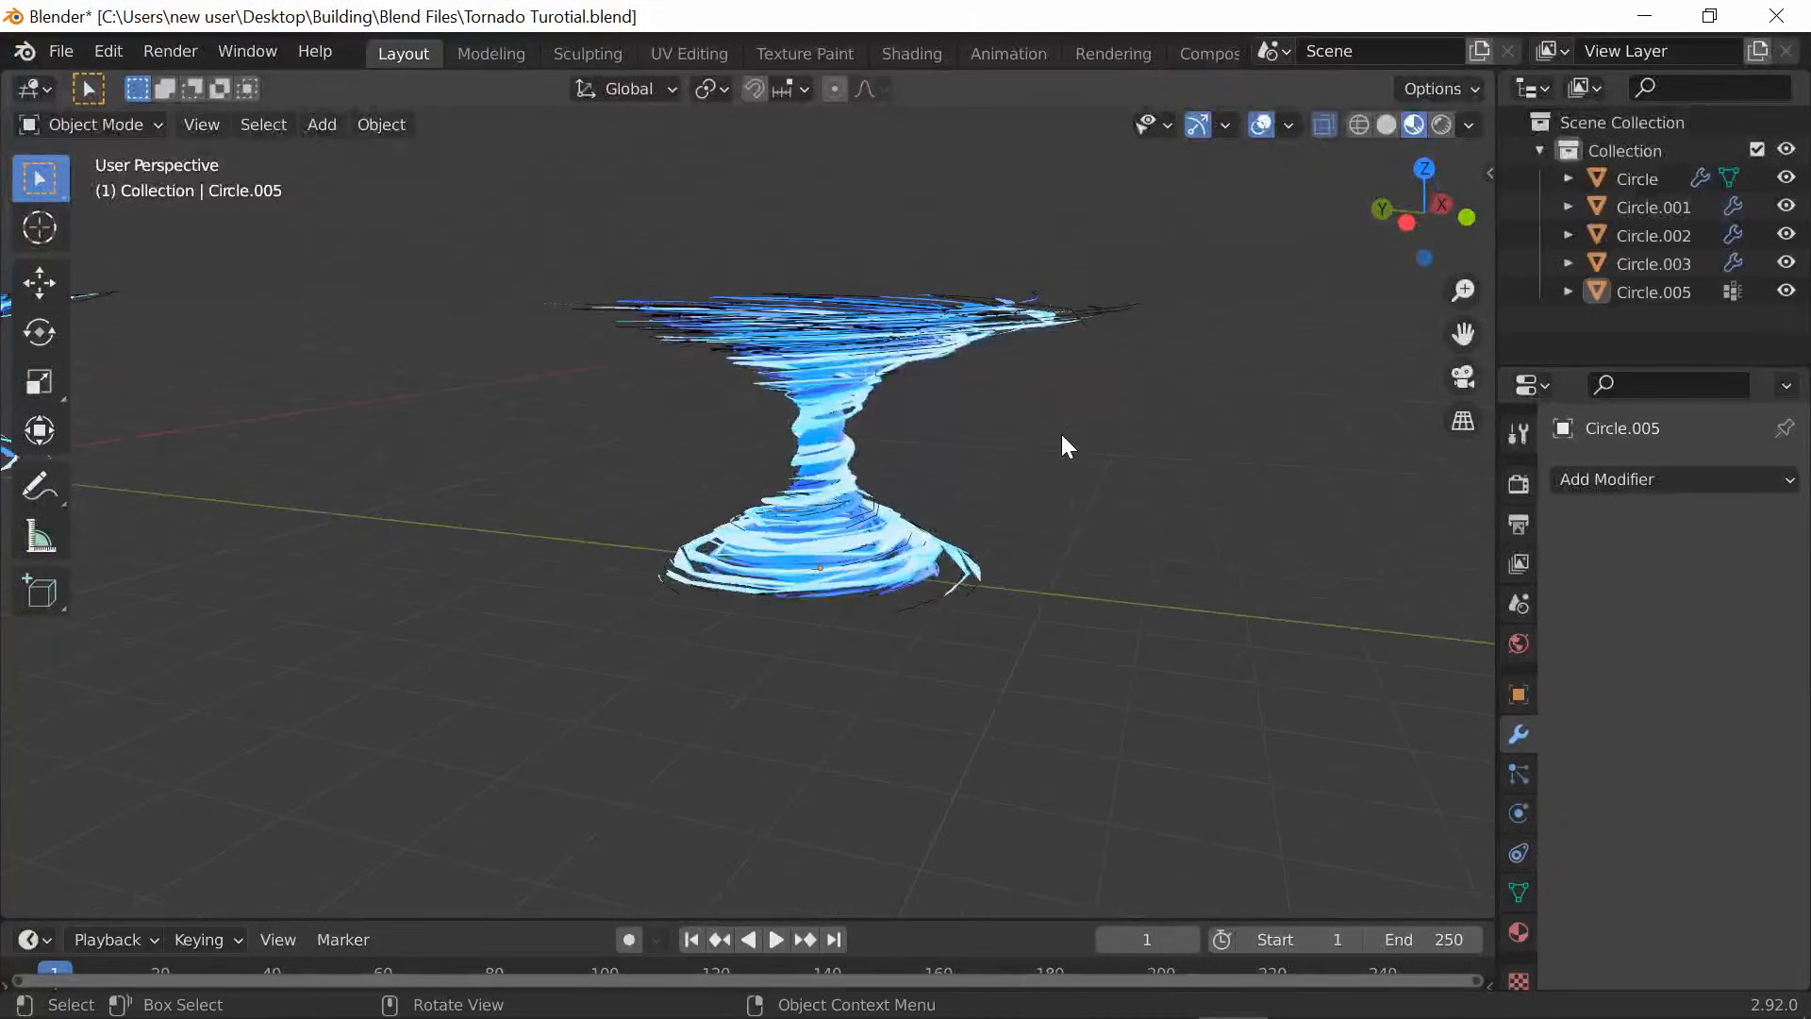
Add a scaled-down UV sphere and raise its top vertex along Z with Sharp proportional falloff
left_click(321, 123)
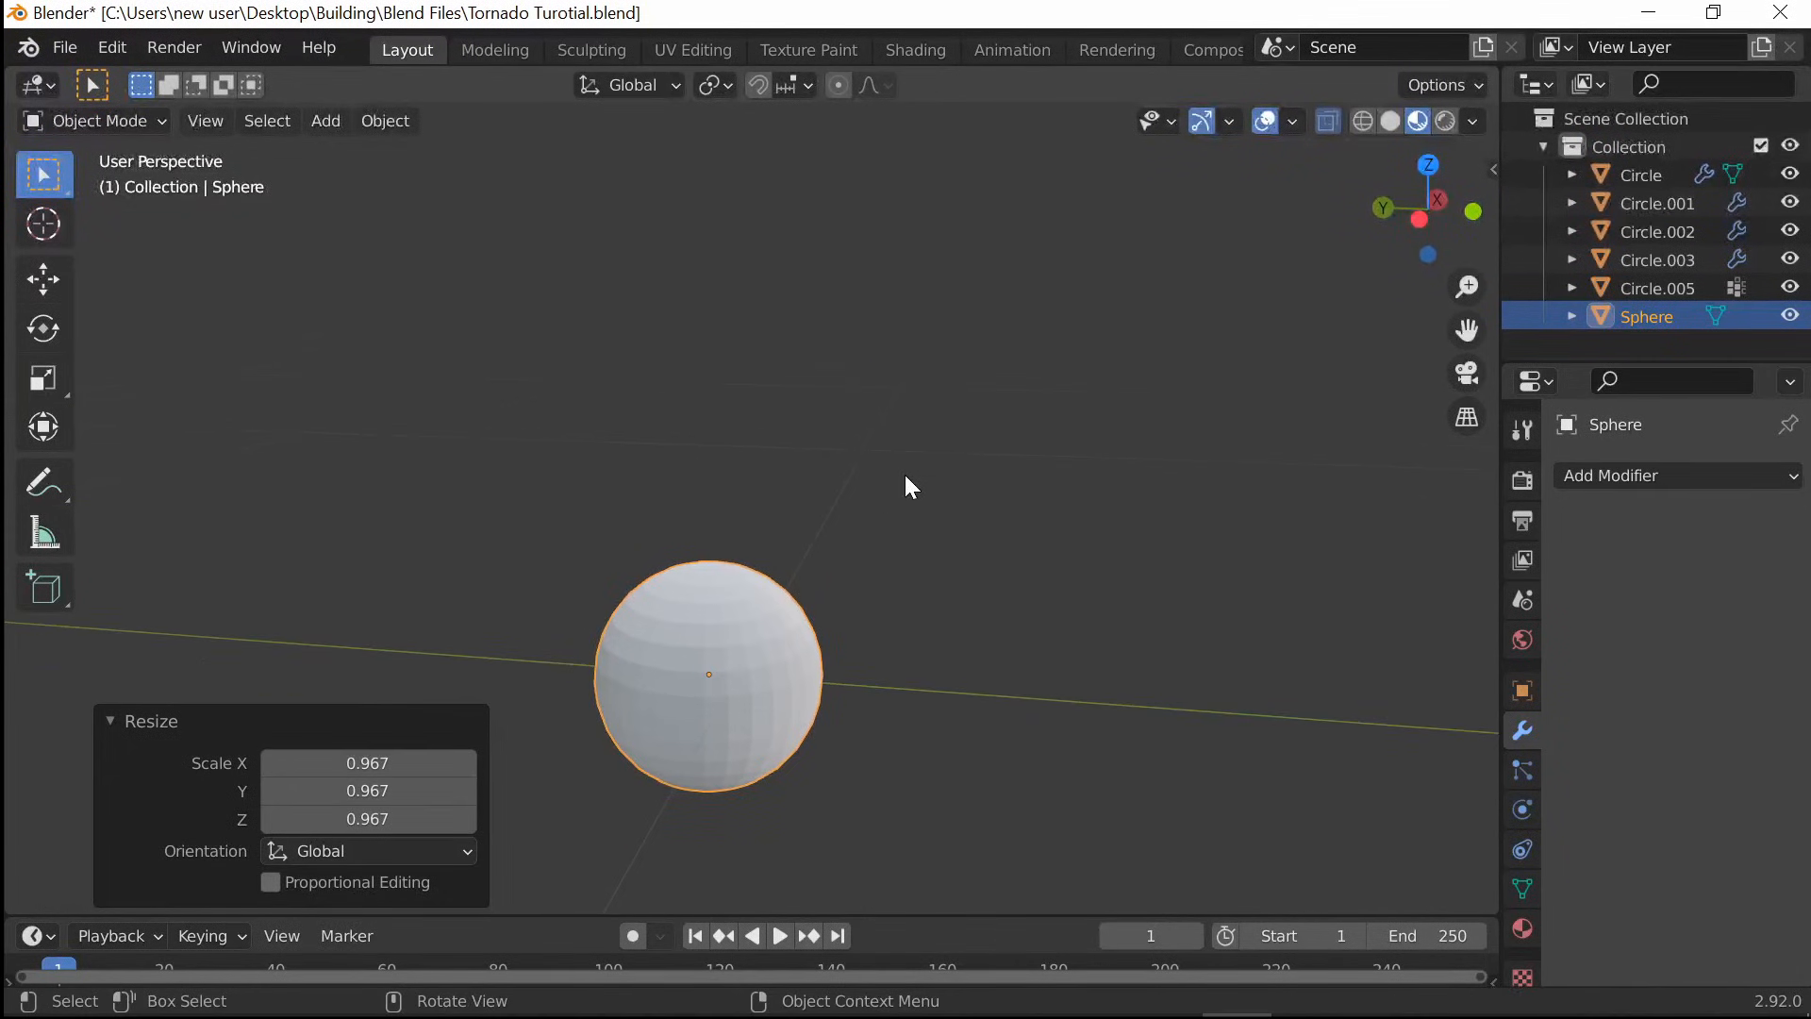
key("Tab")
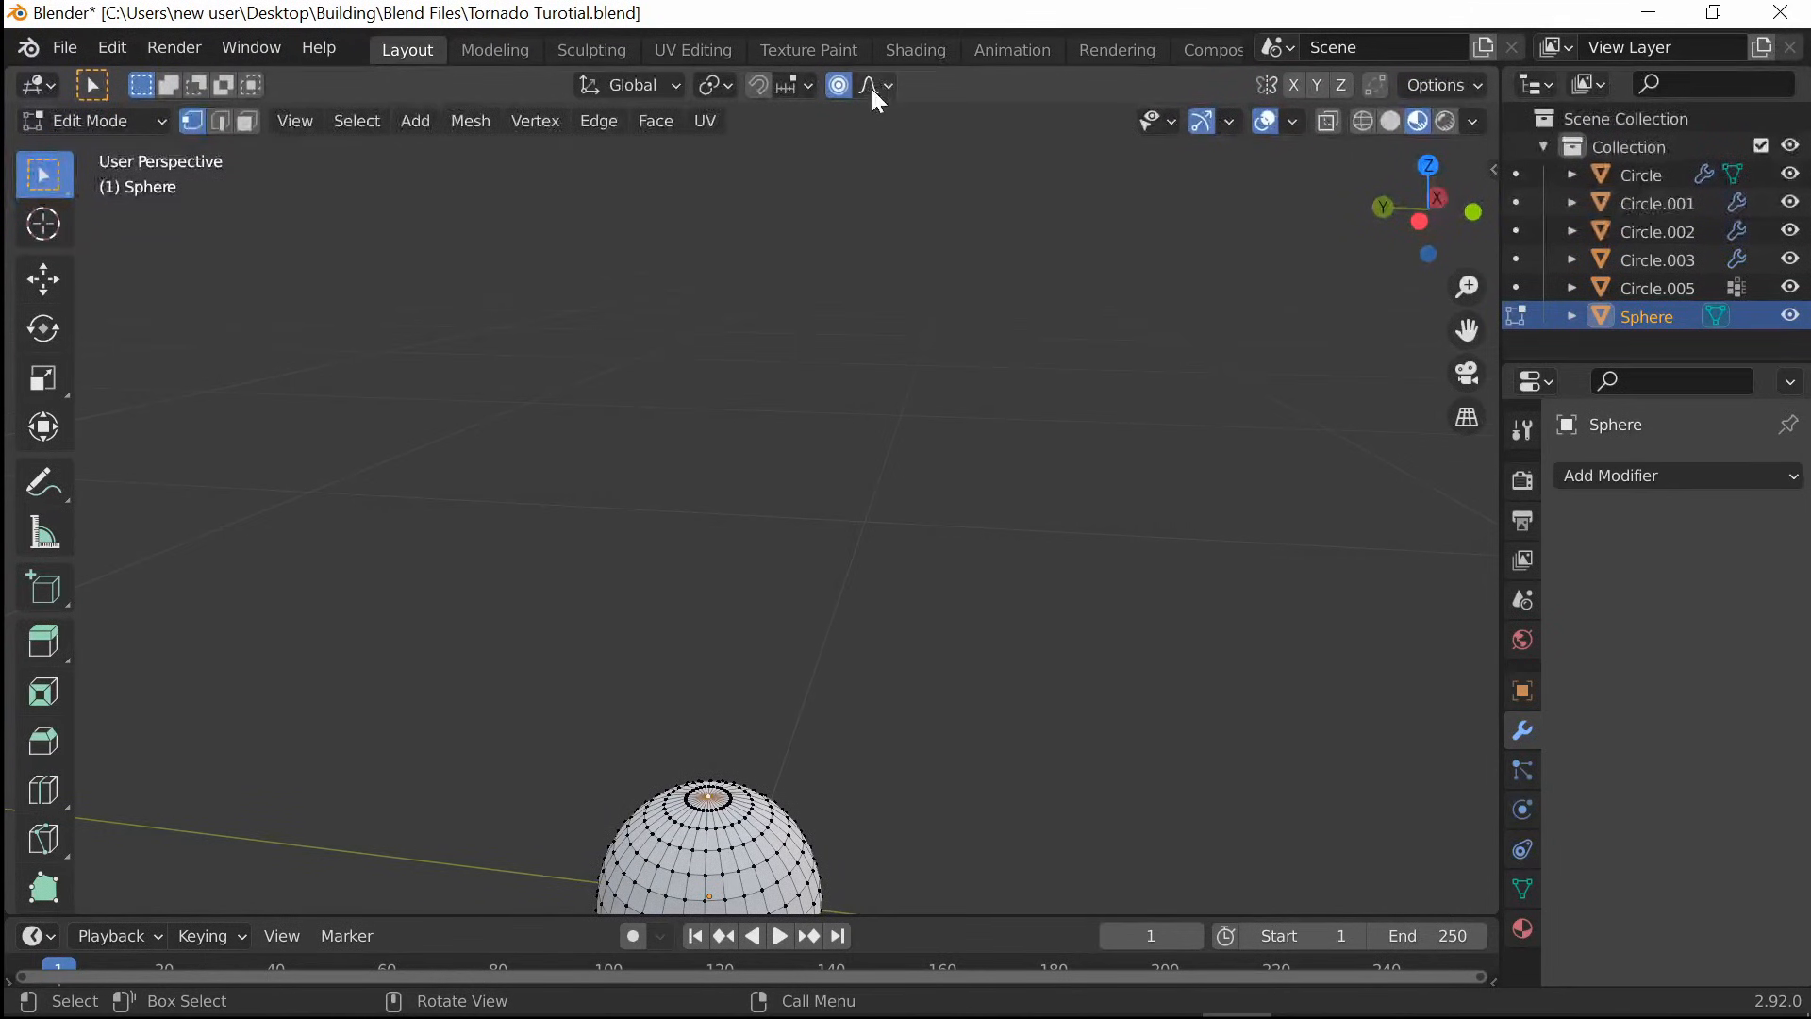
left_click(886, 84)
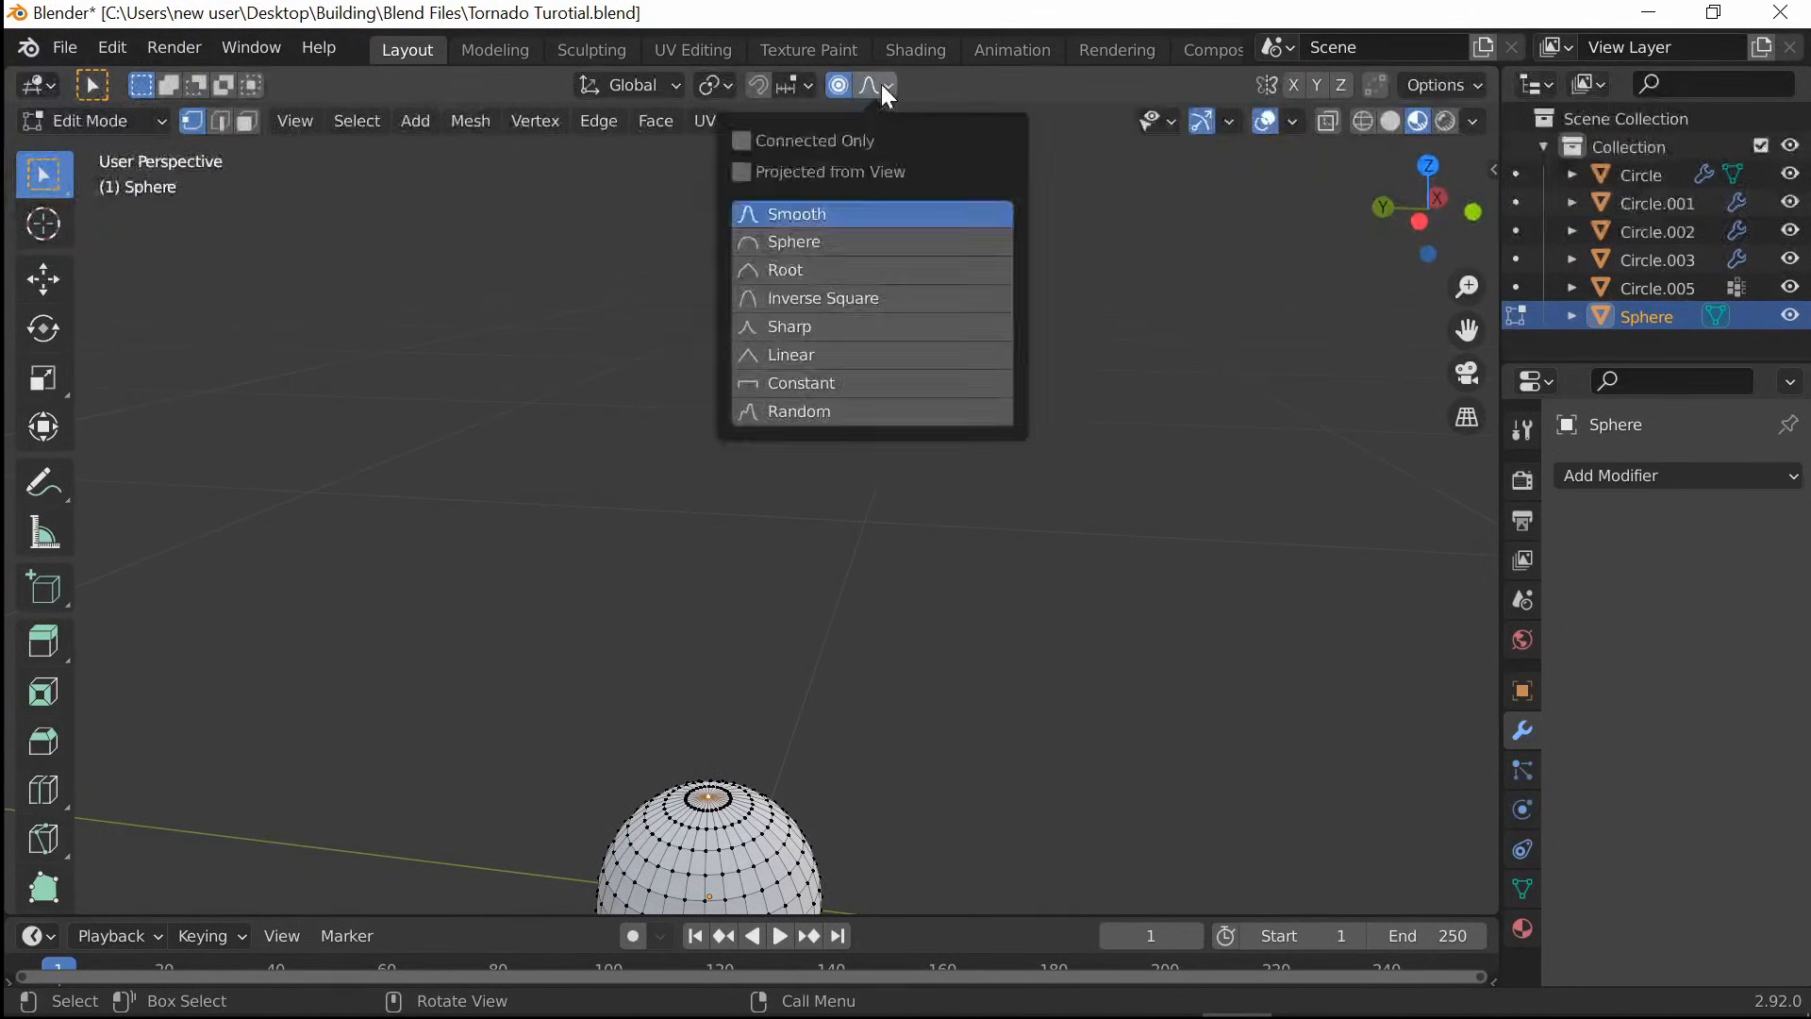
mouse_move(817, 331)
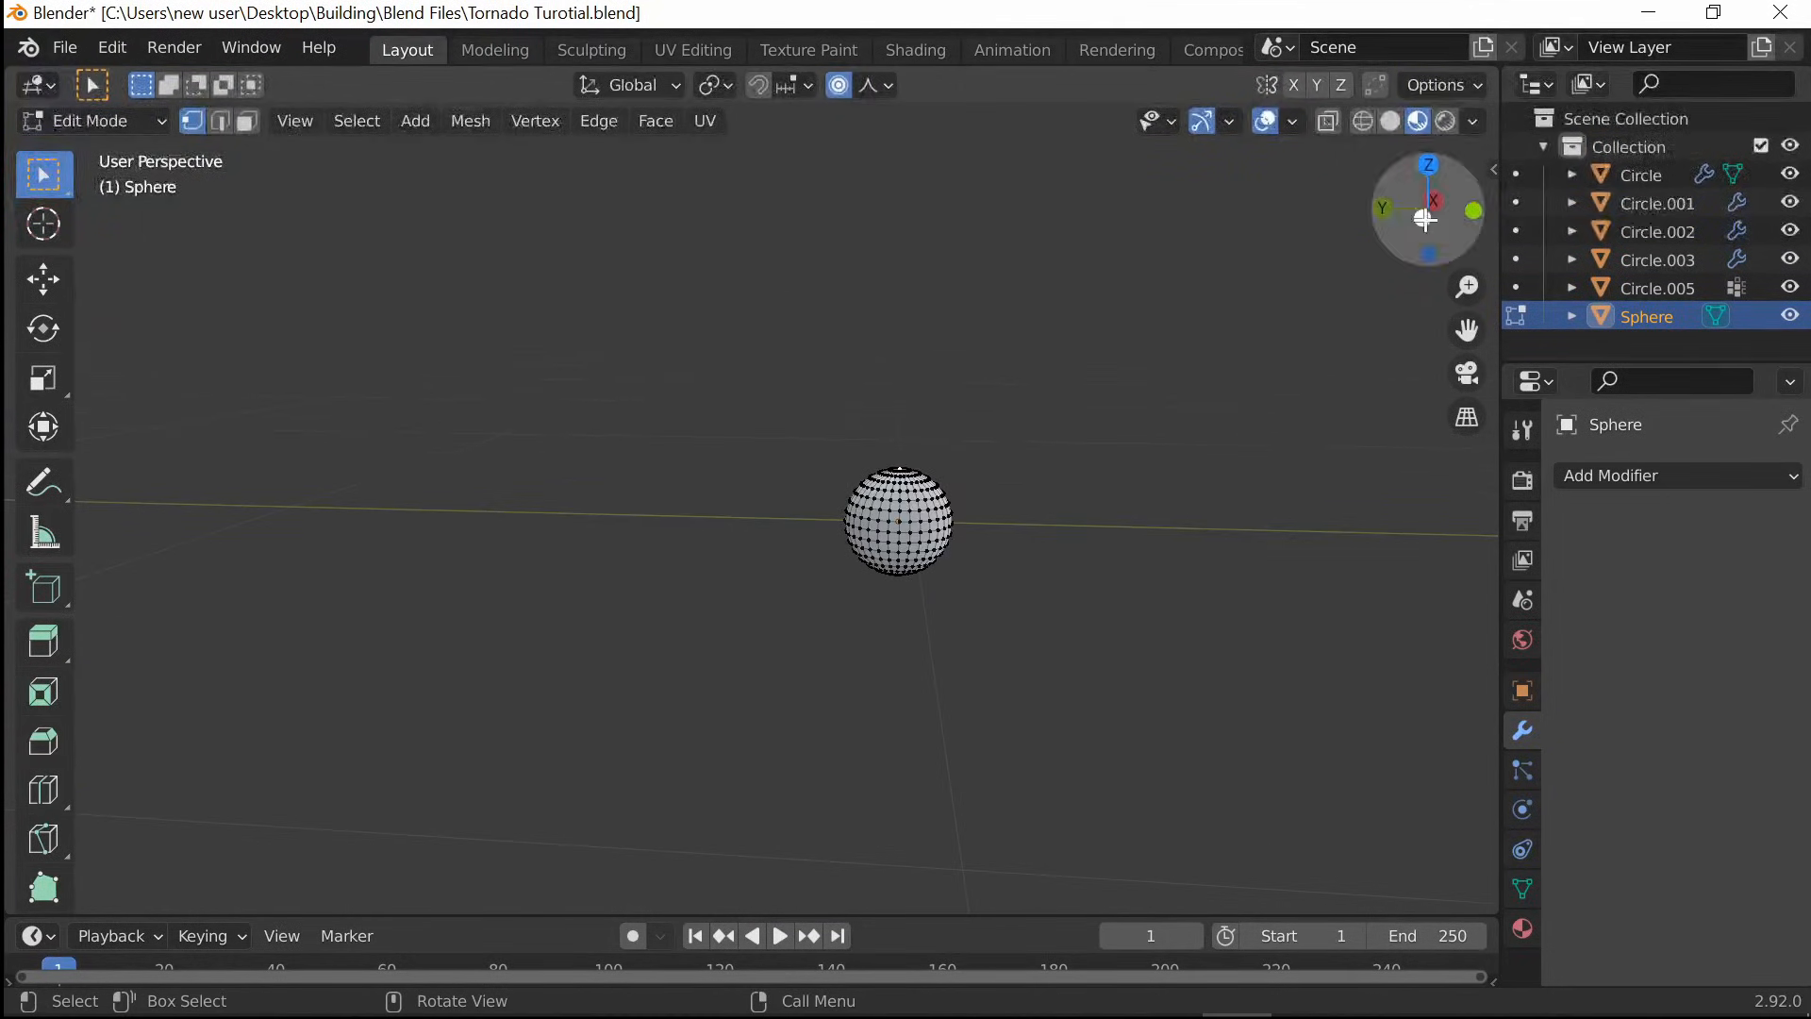
left_click(1427, 211)
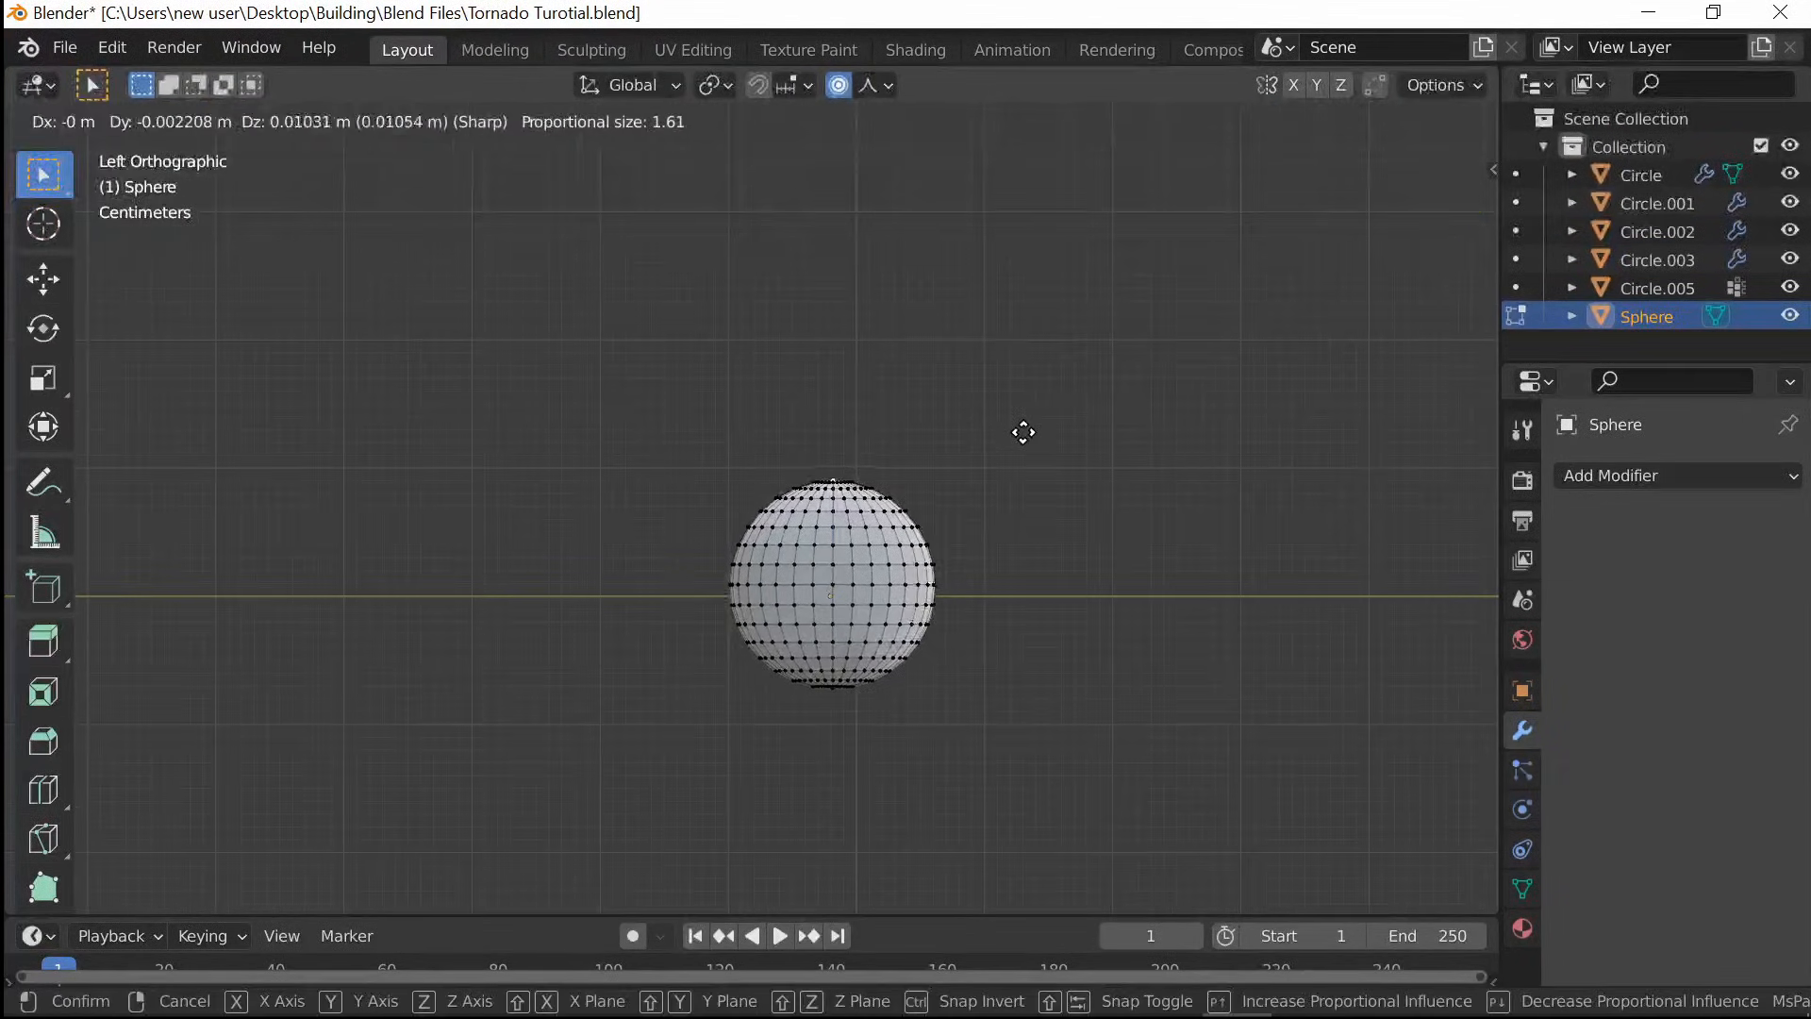
key("z")
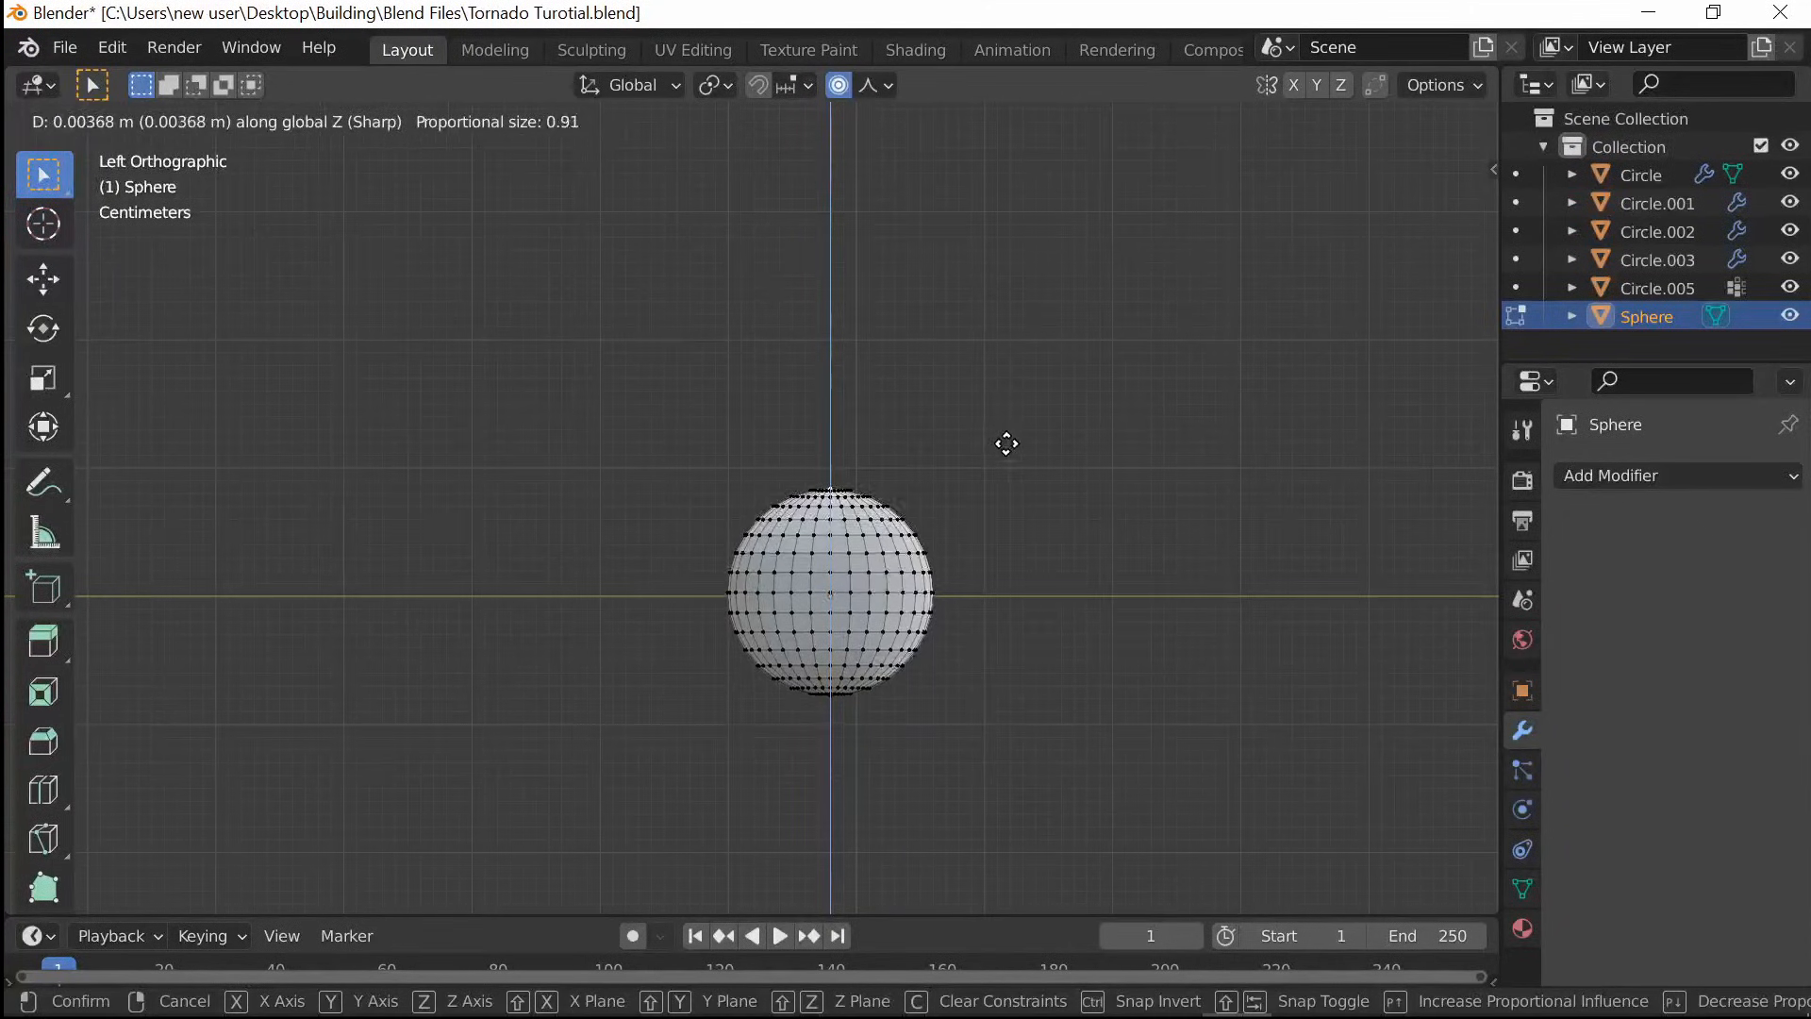
mouse_move(1003, 389)
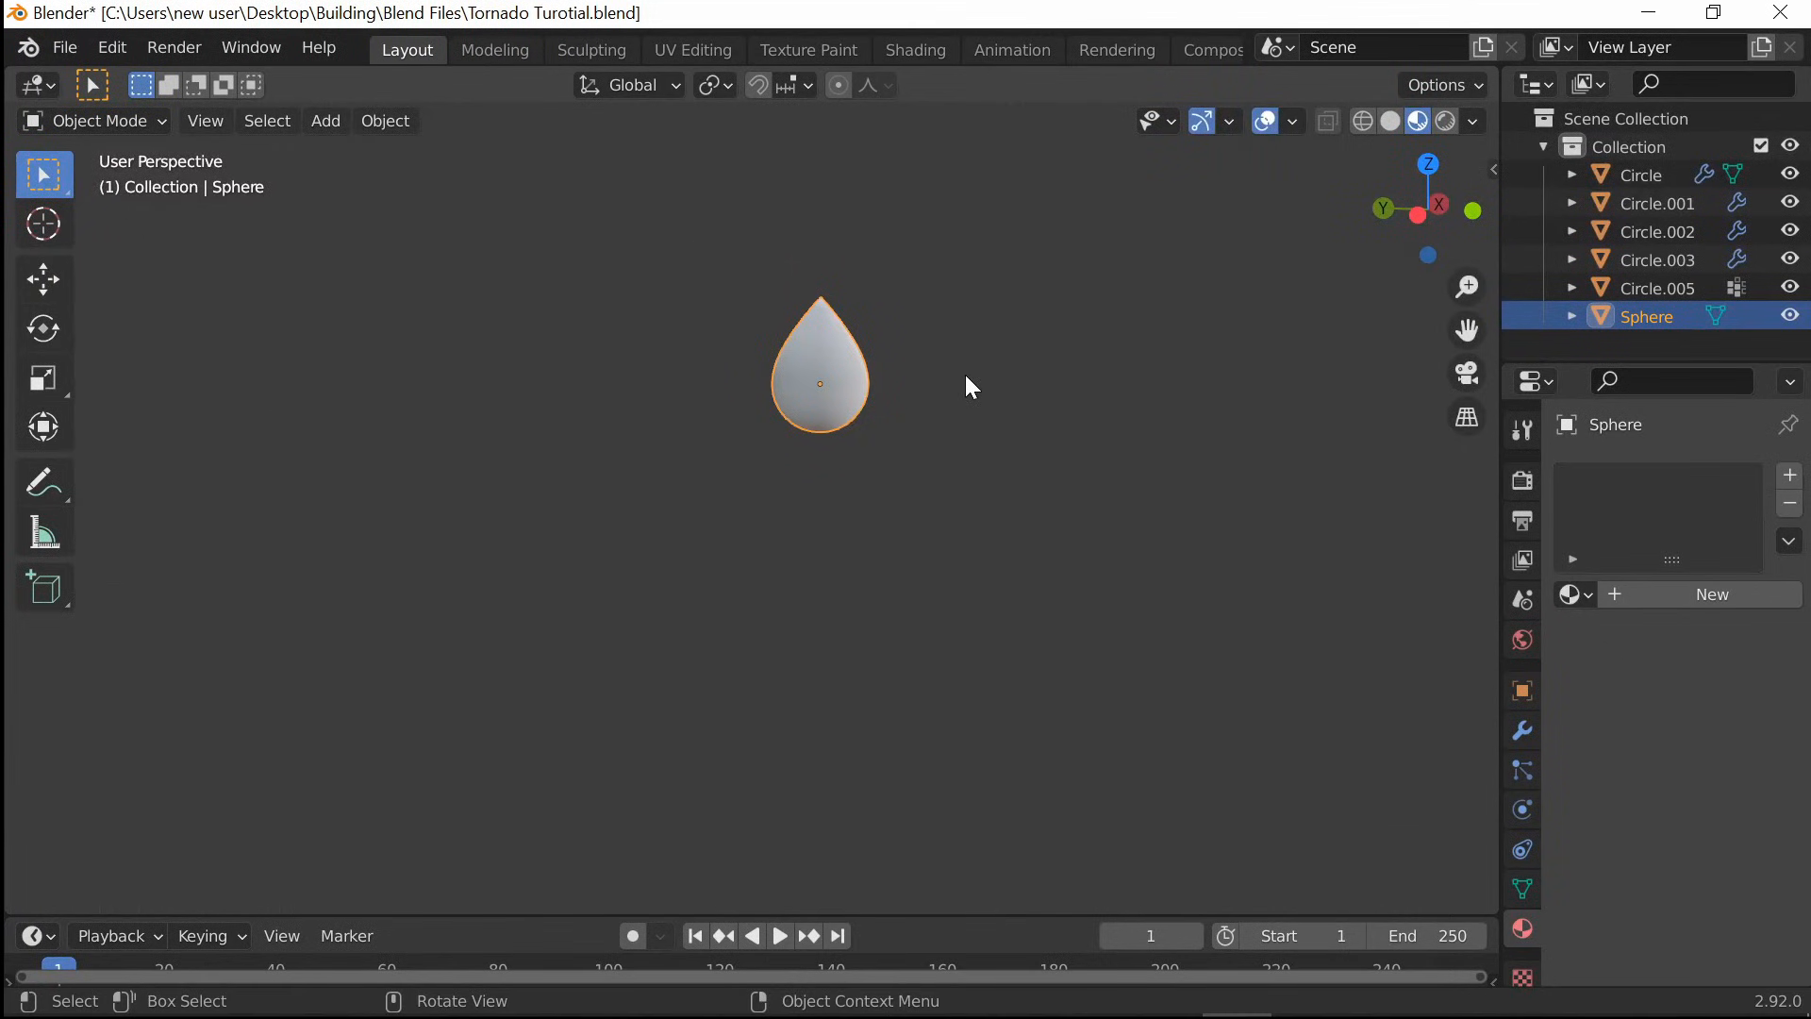
mouse_move(957, 442)
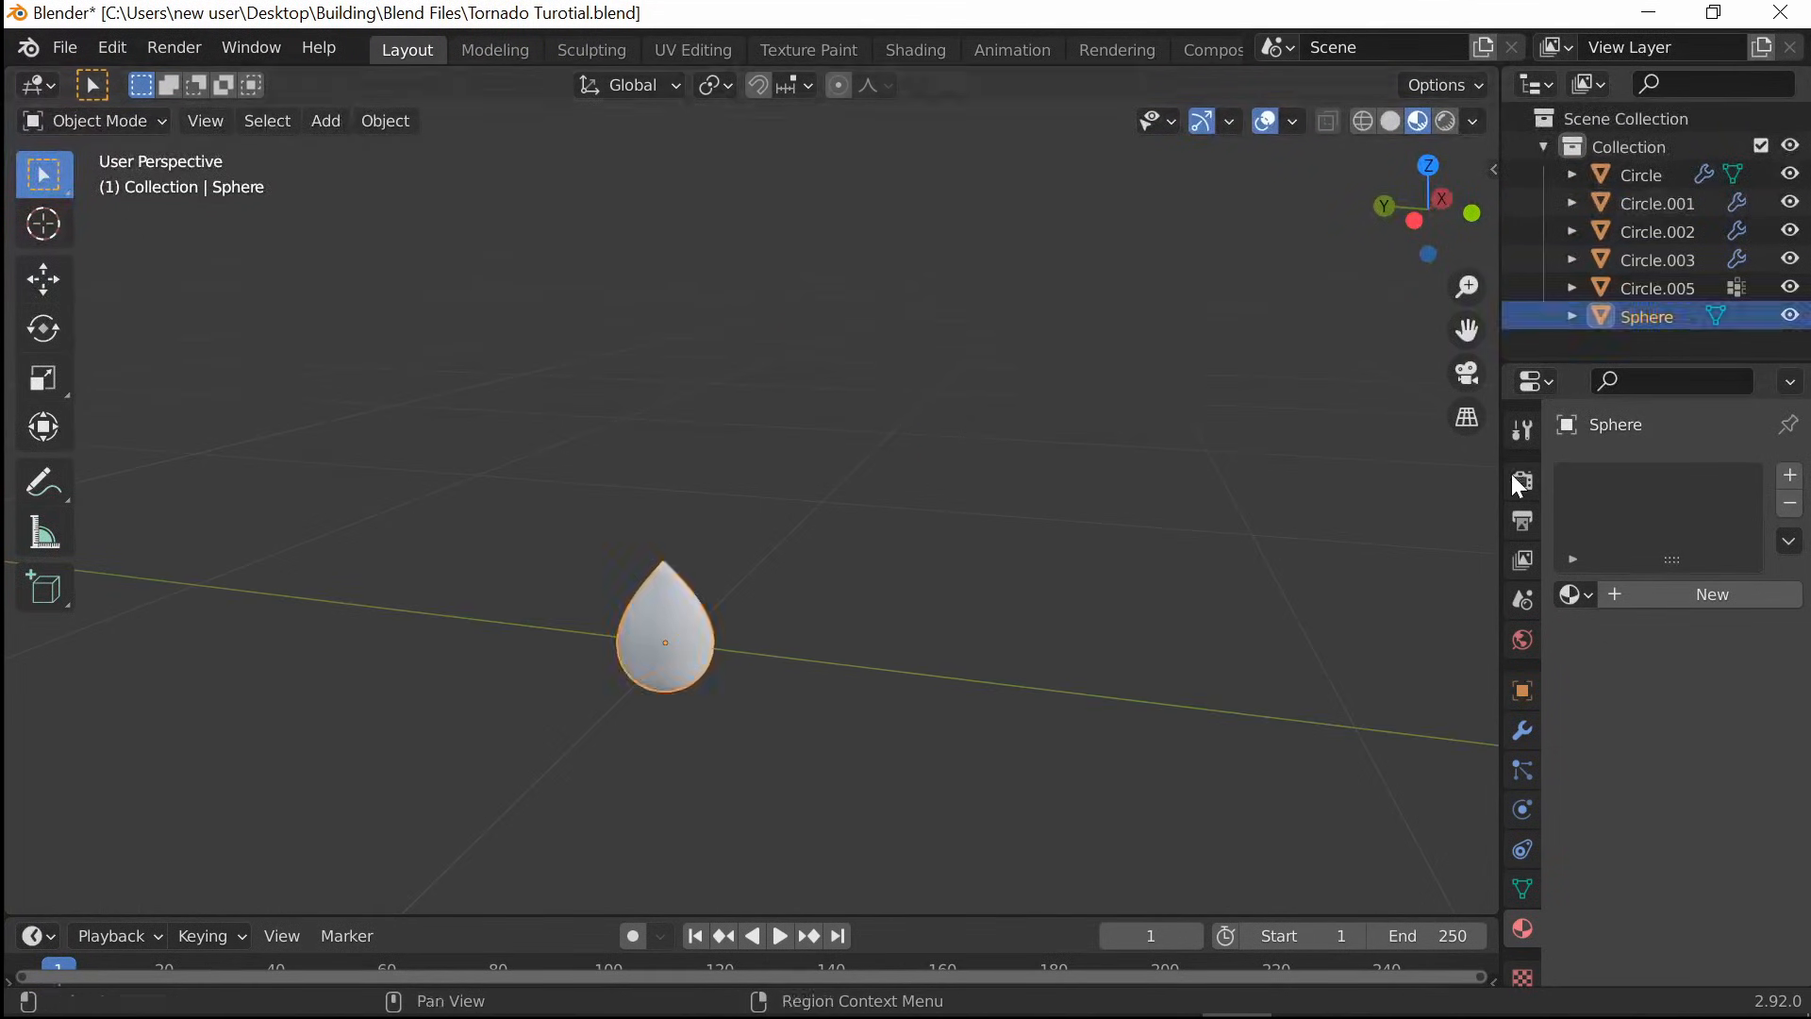
Enable screen-space refraction and give the droplet a glass material: Transmission 1, Roughness 0
left_click(1521, 479)
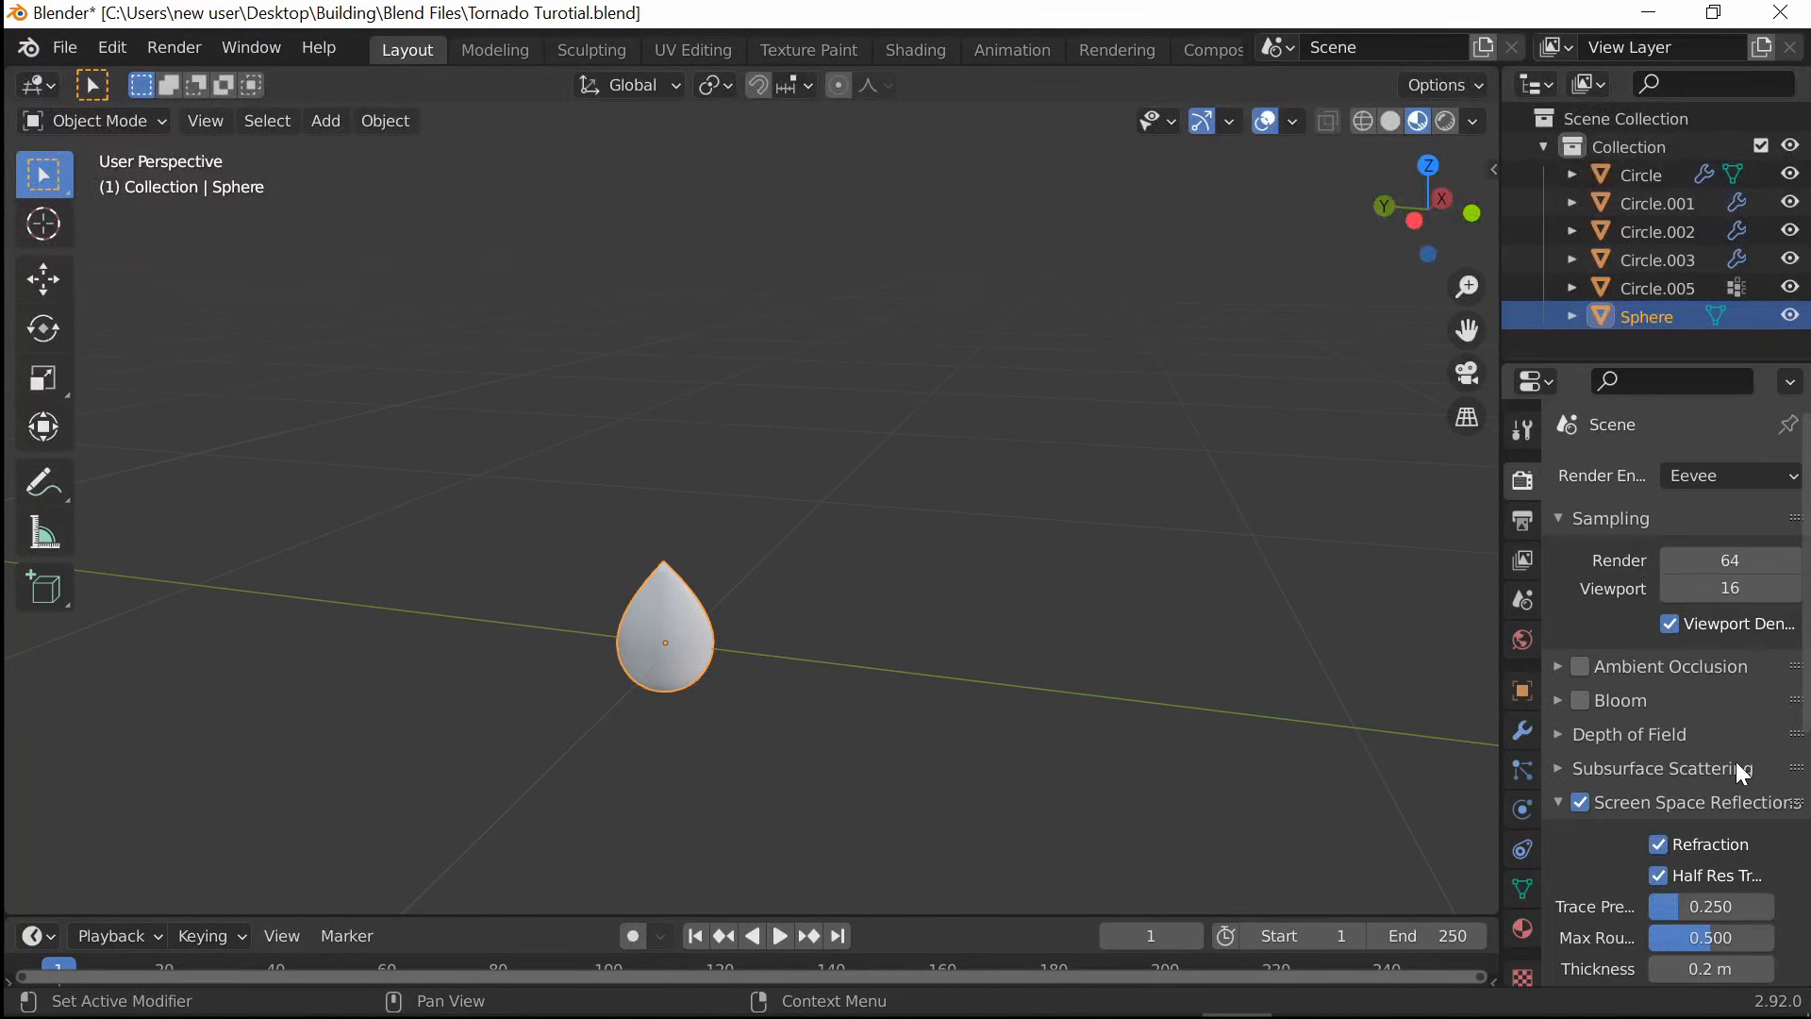
scroll("down", 3)
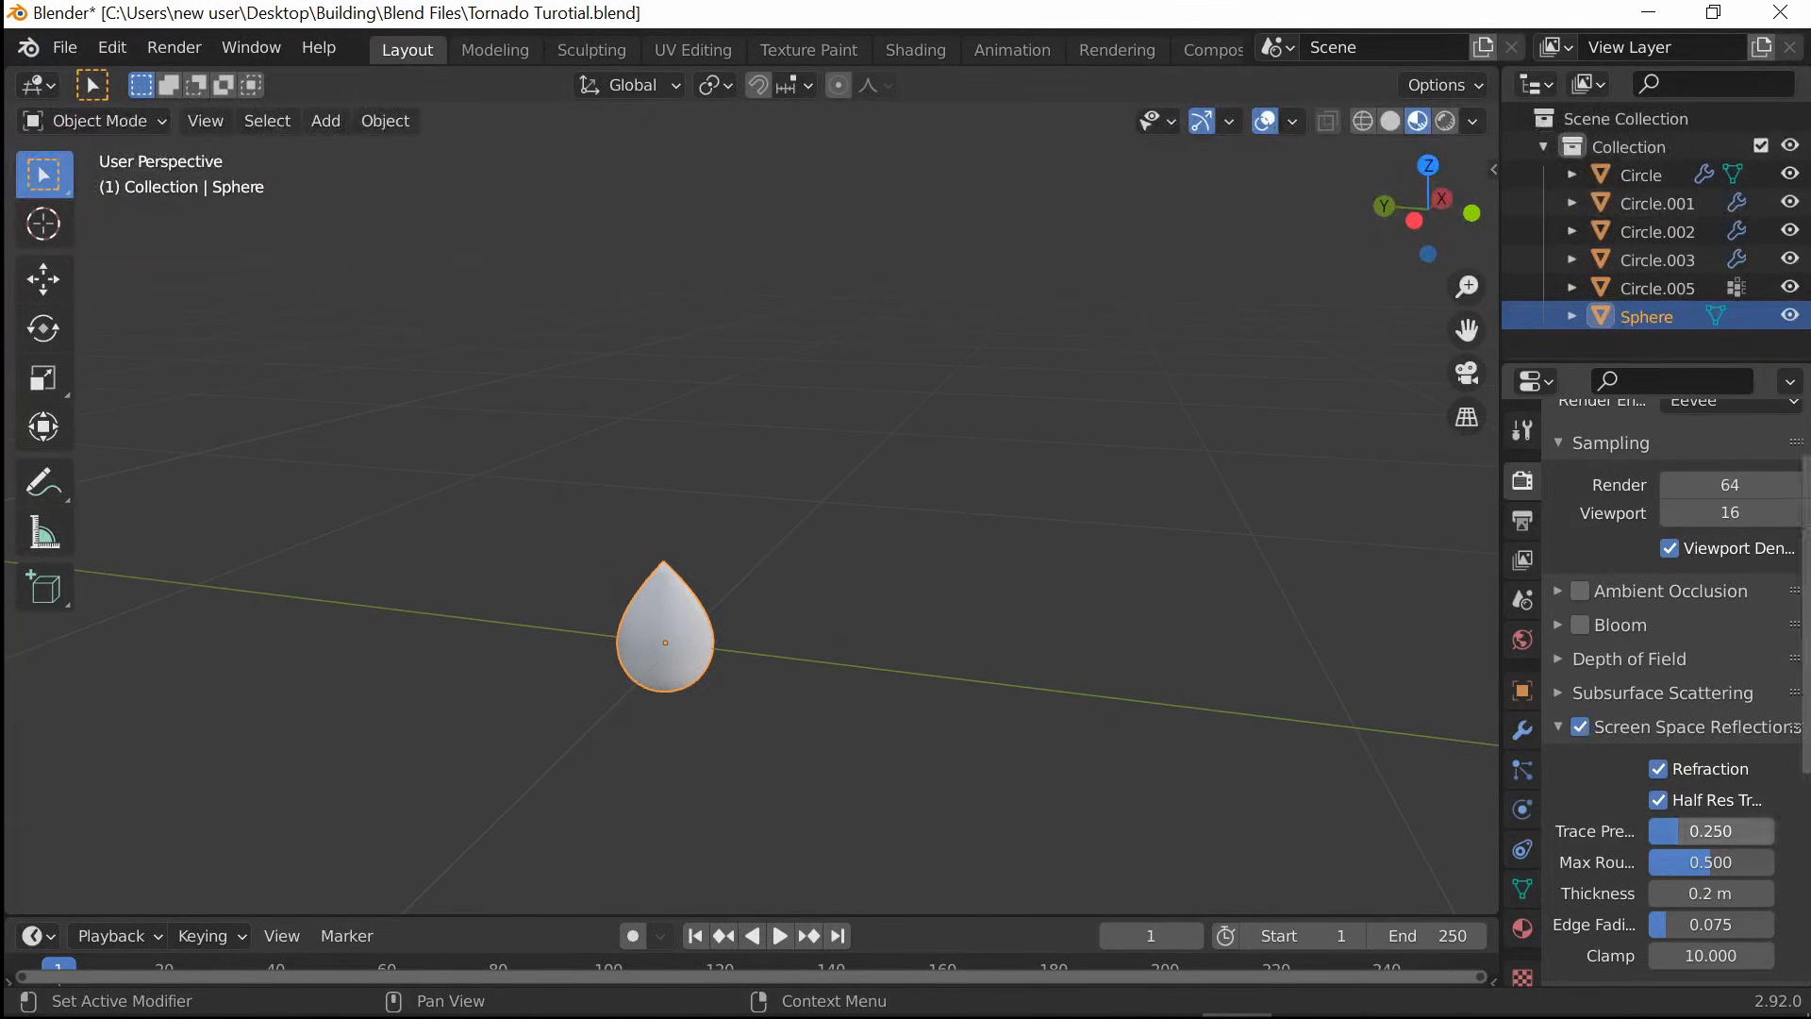
left_click(1658, 767)
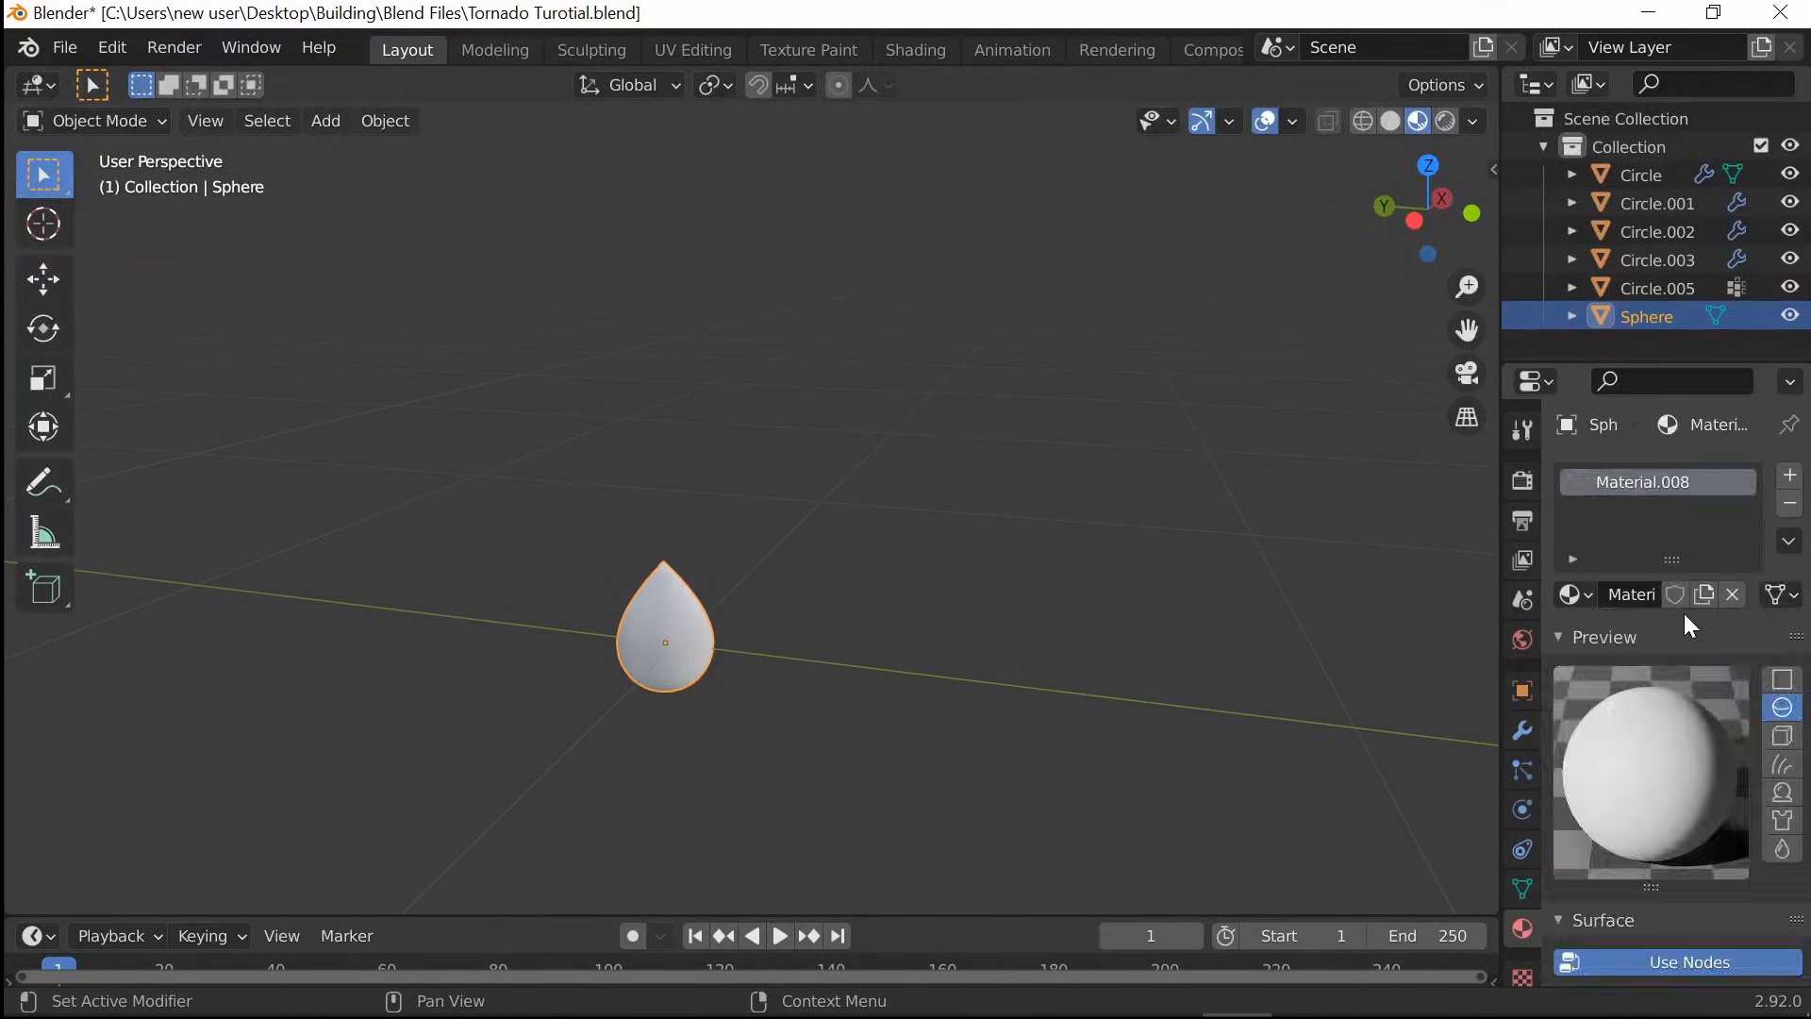
scroll("down", 3)
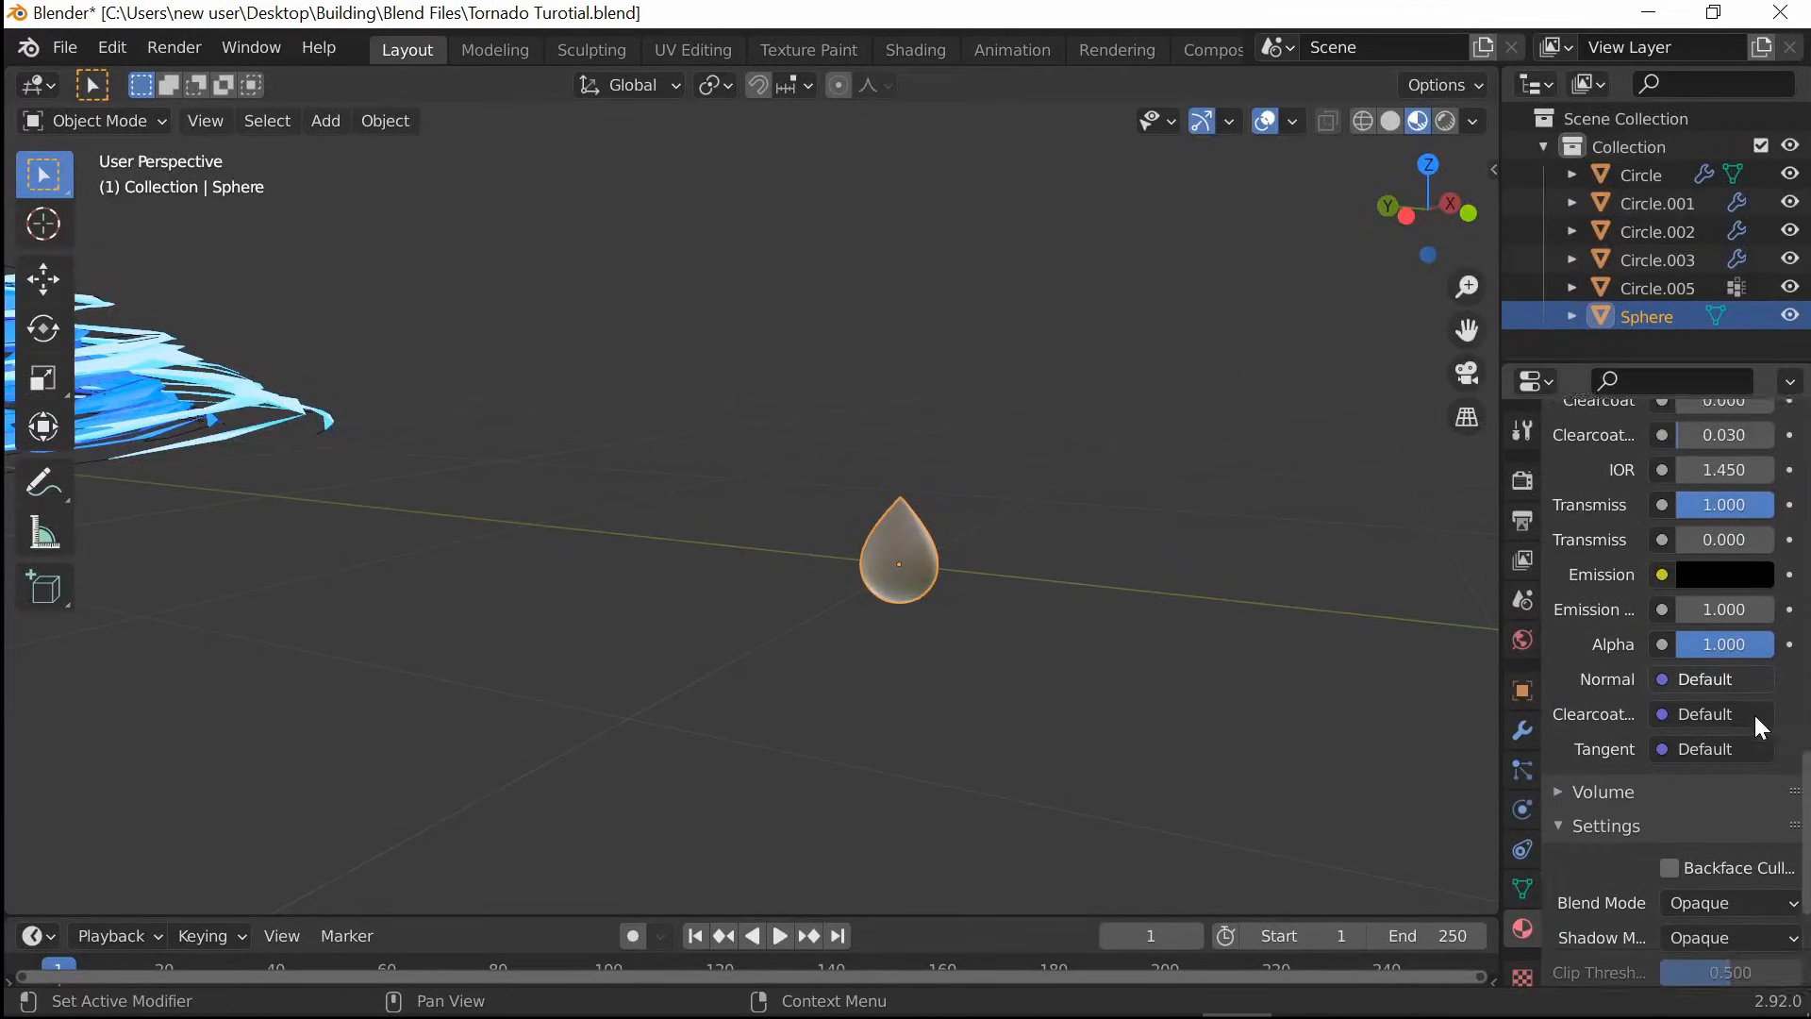
scroll("down", 3)
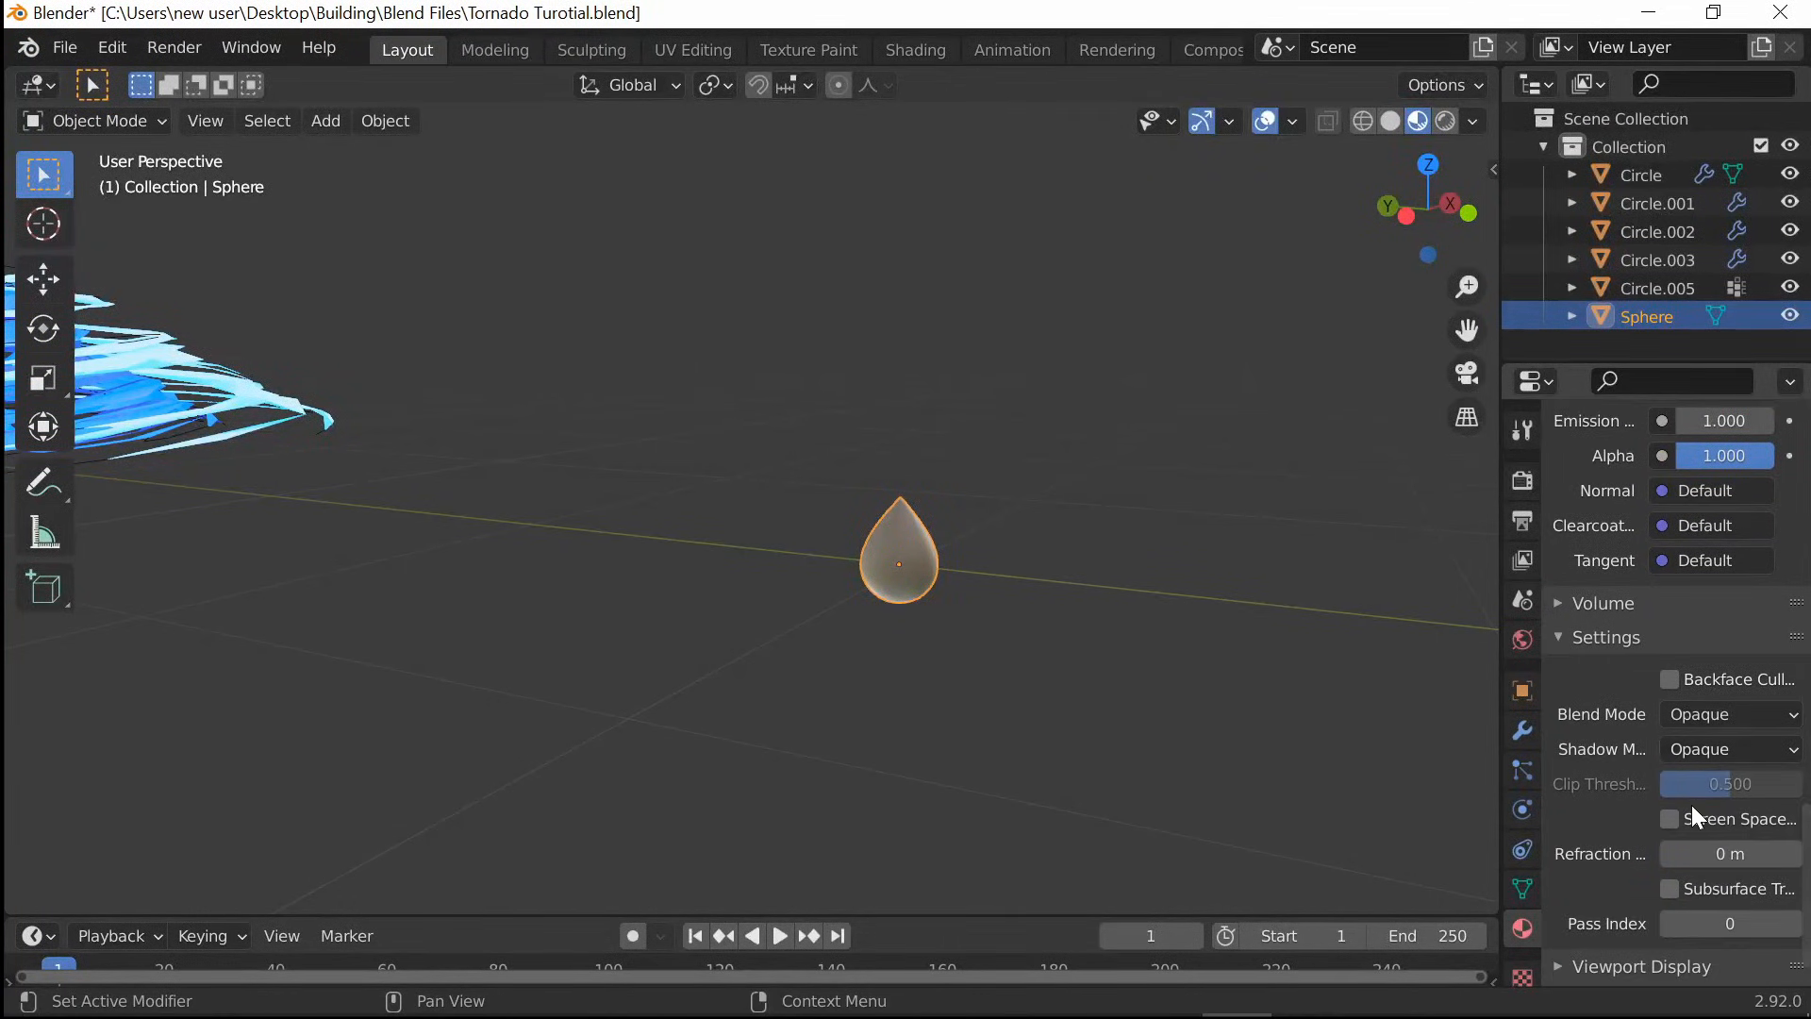
mouse_move(1672, 818)
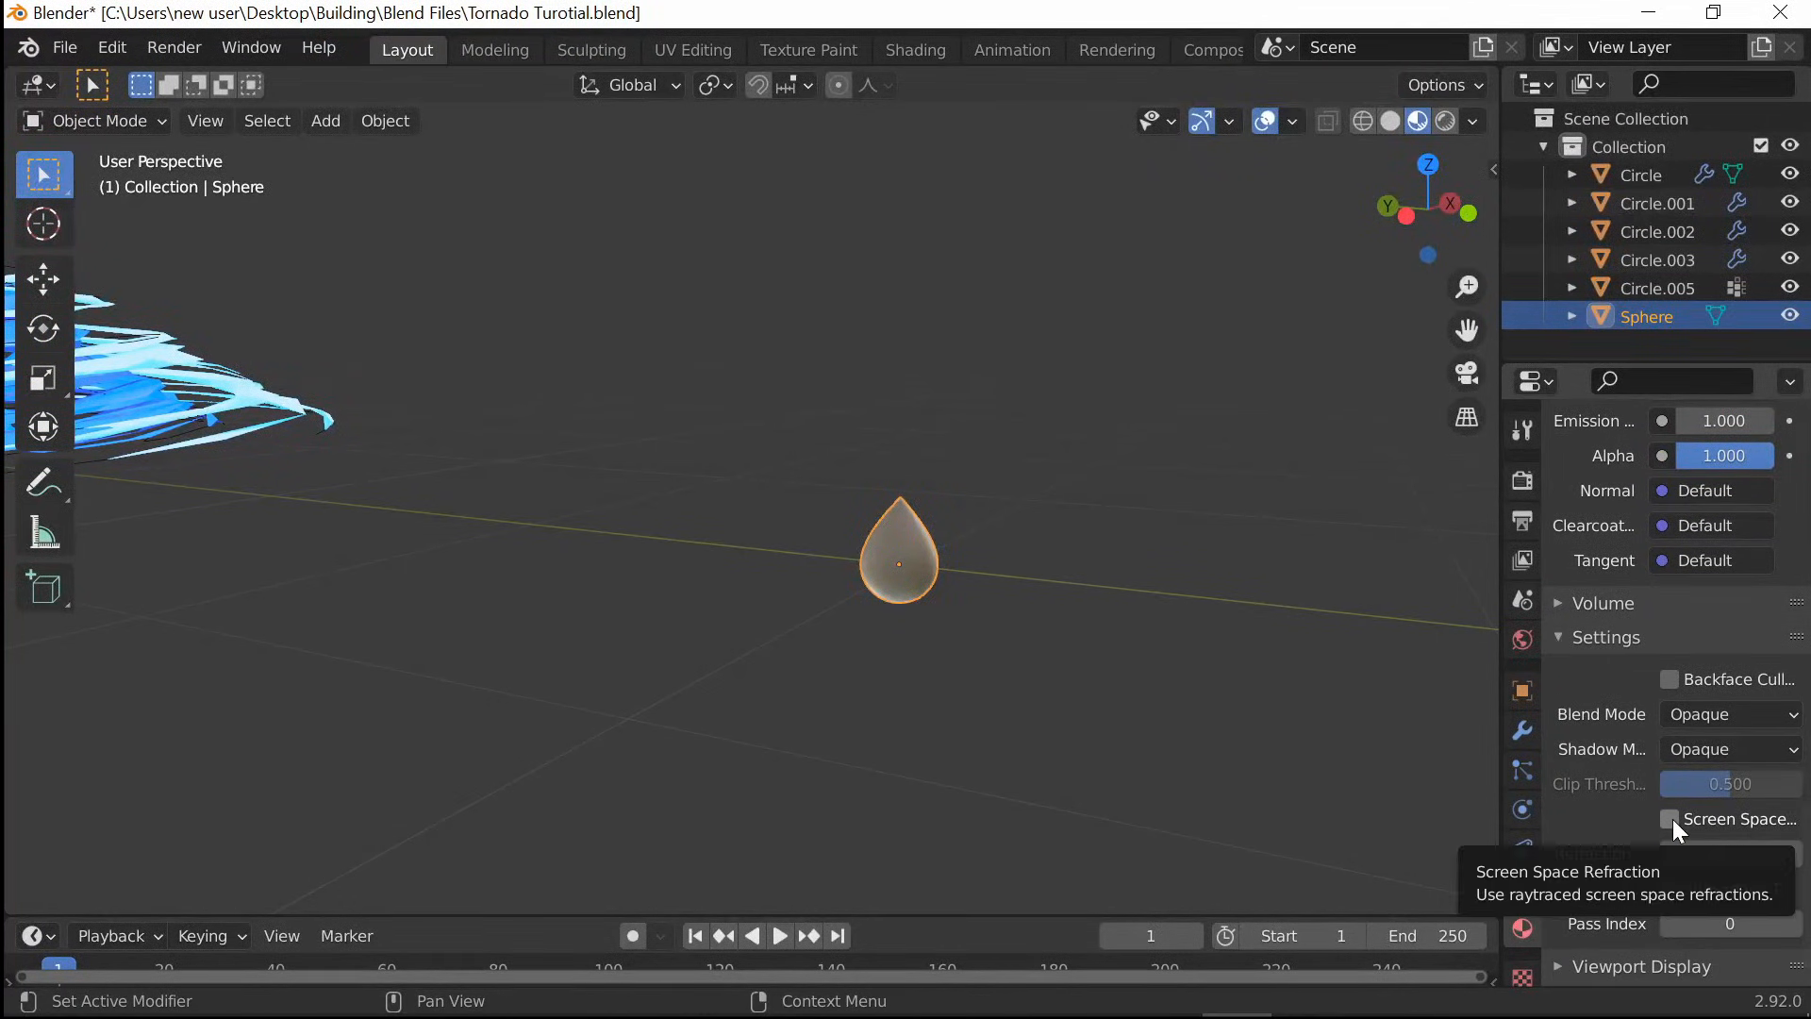
left_click(1669, 818)
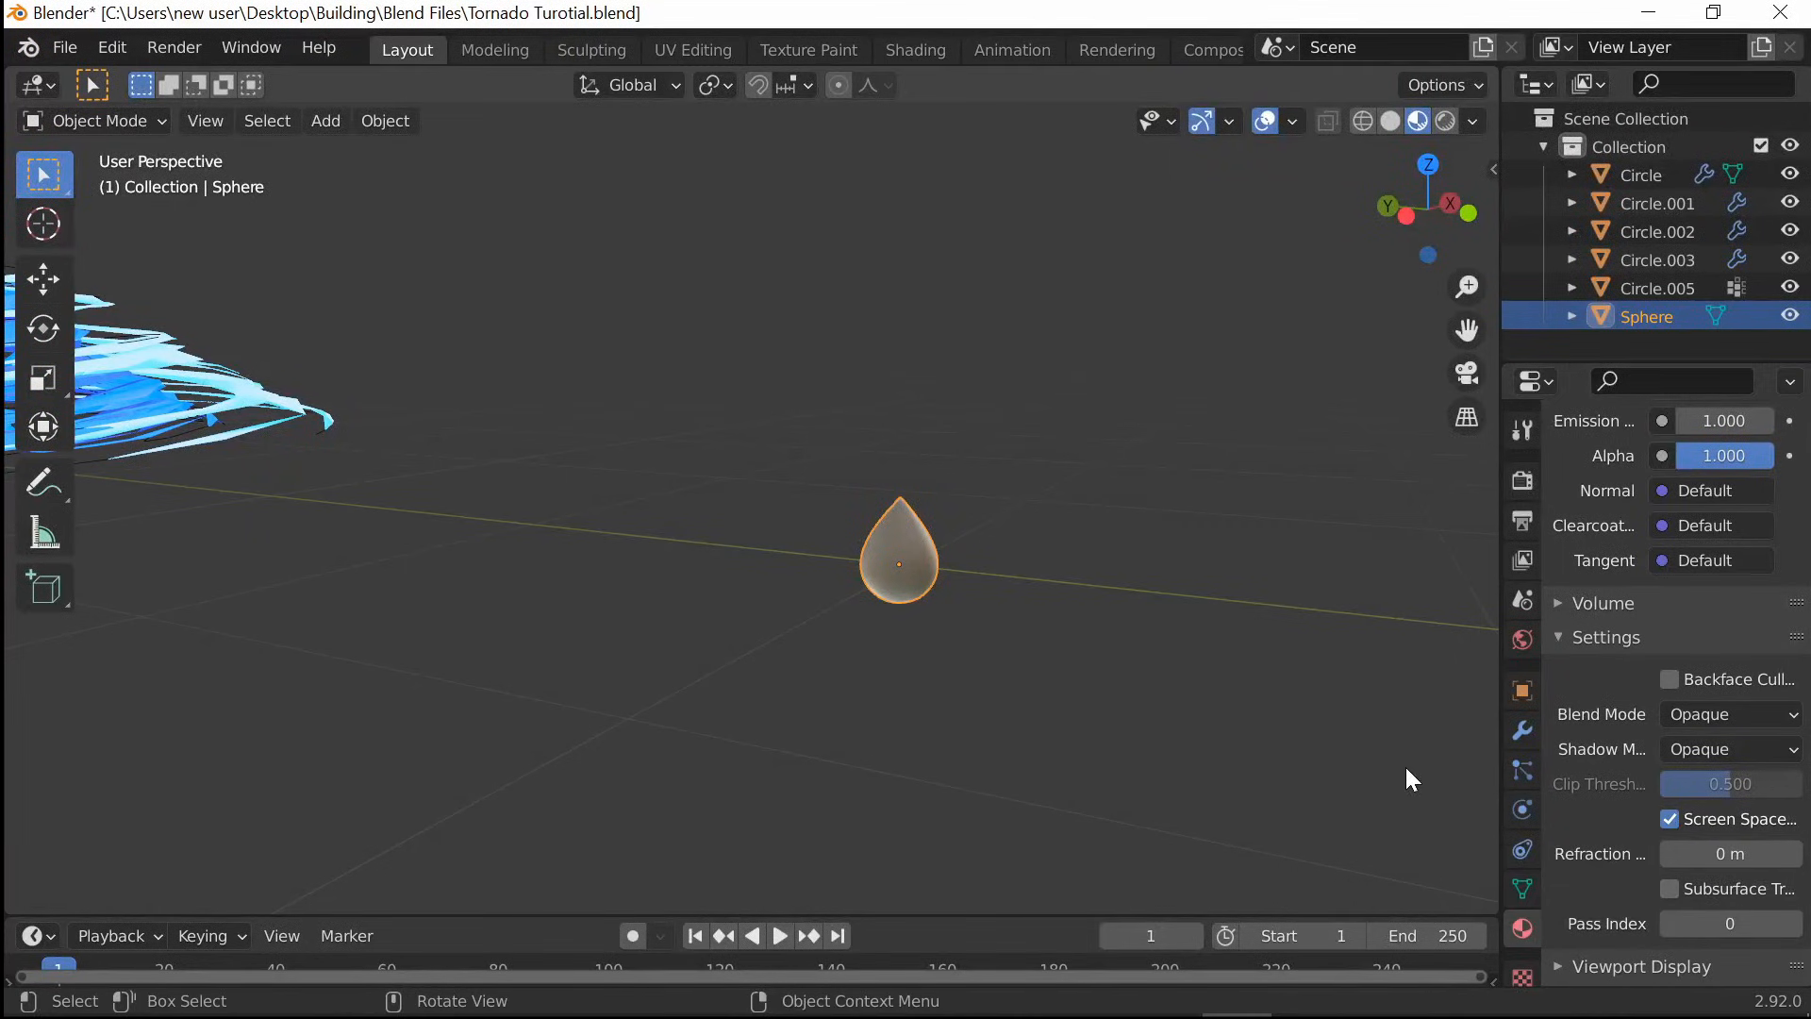
scroll("up", 3)
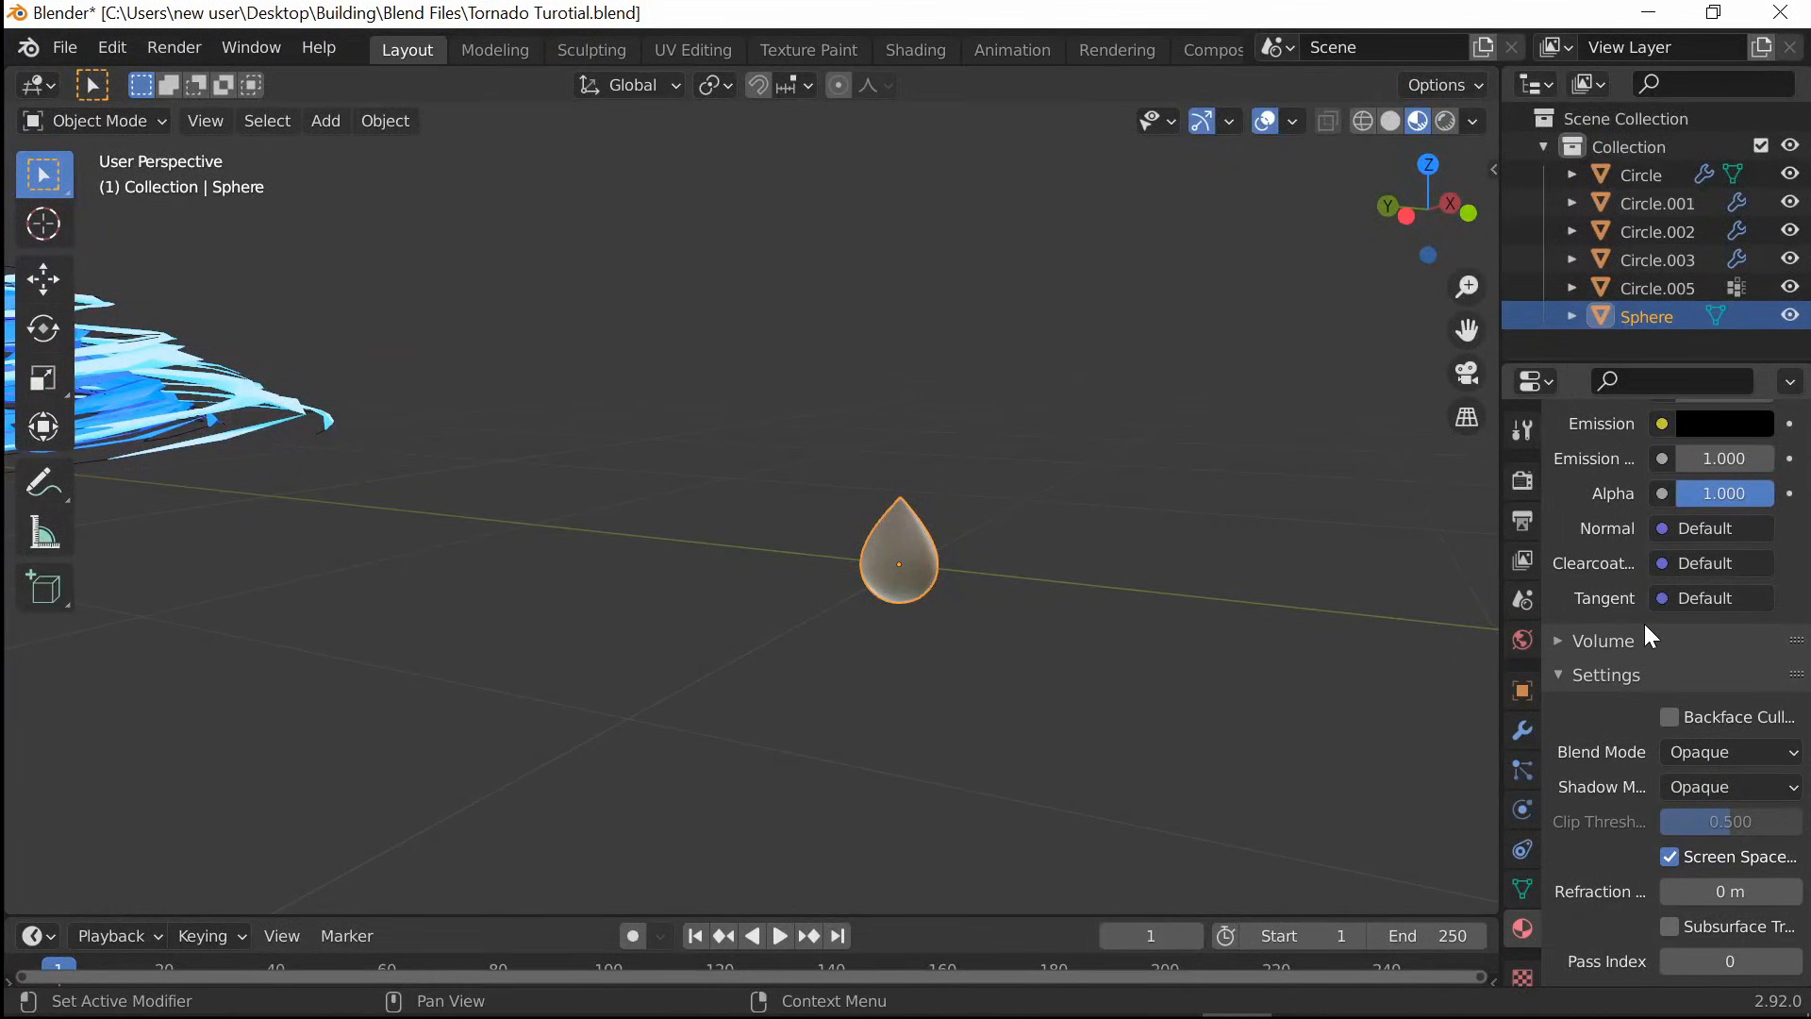
scroll("up", 3)
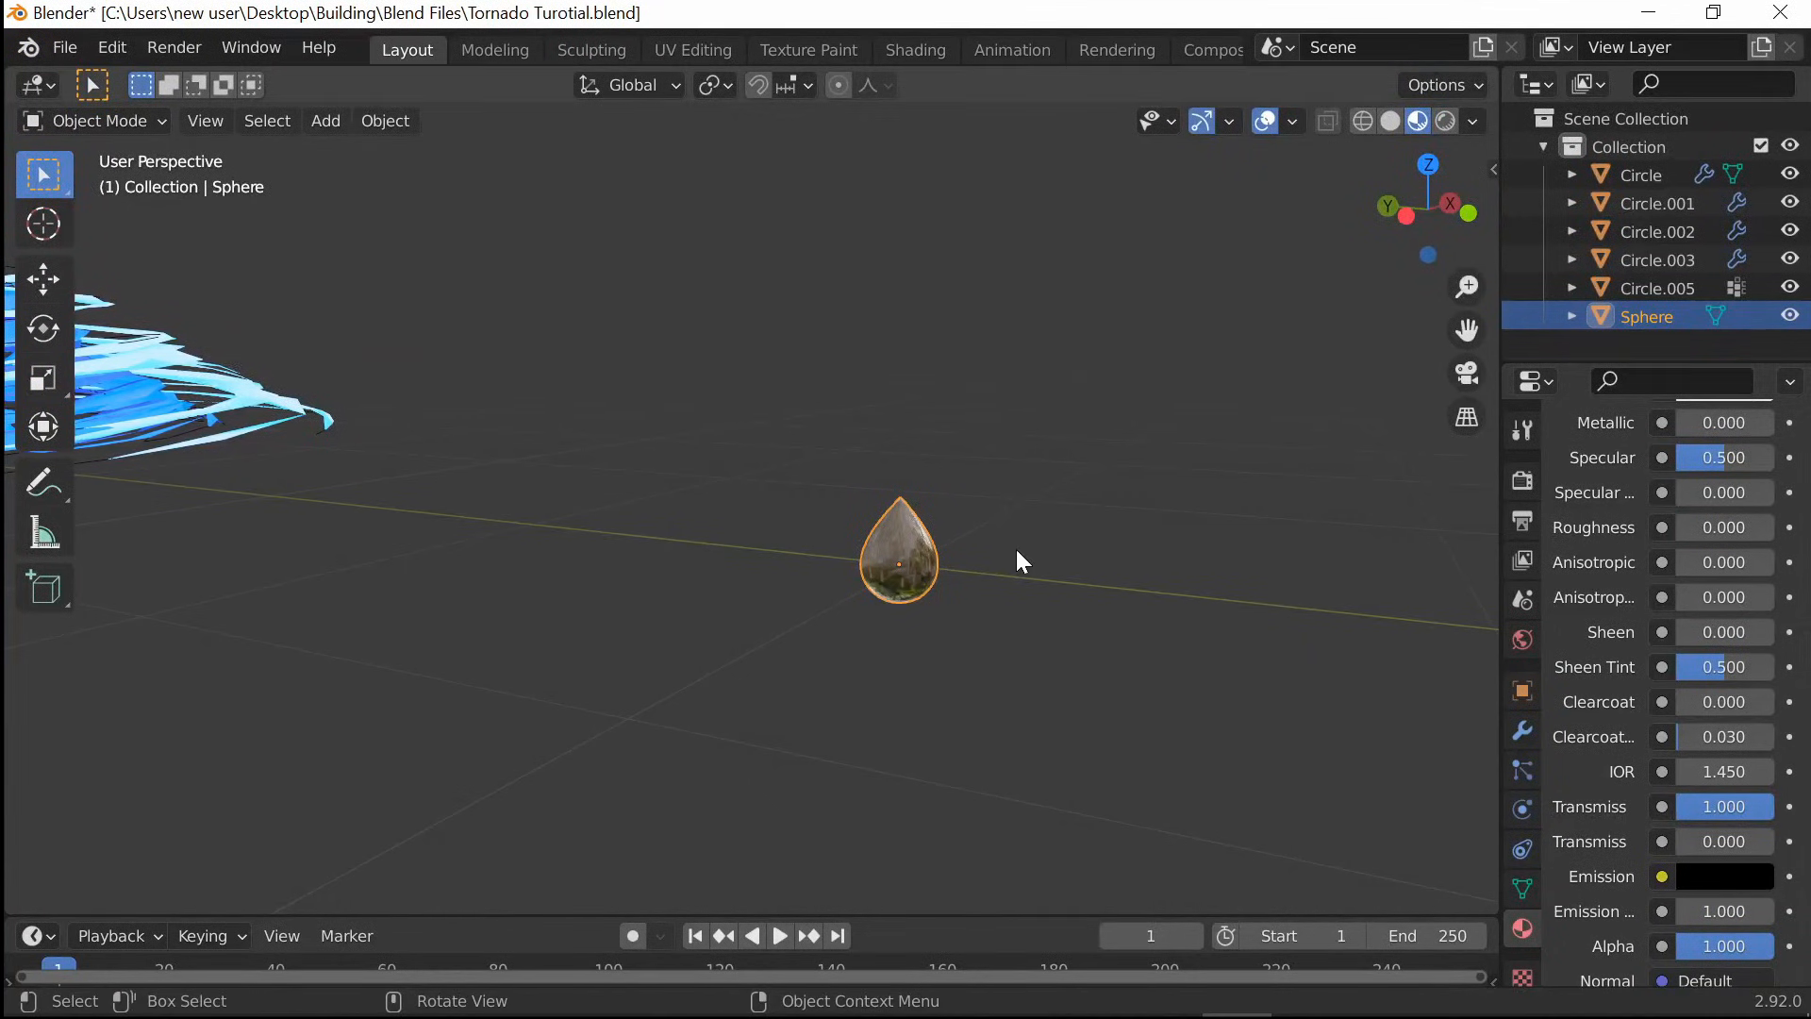
mouse_move(1084, 609)
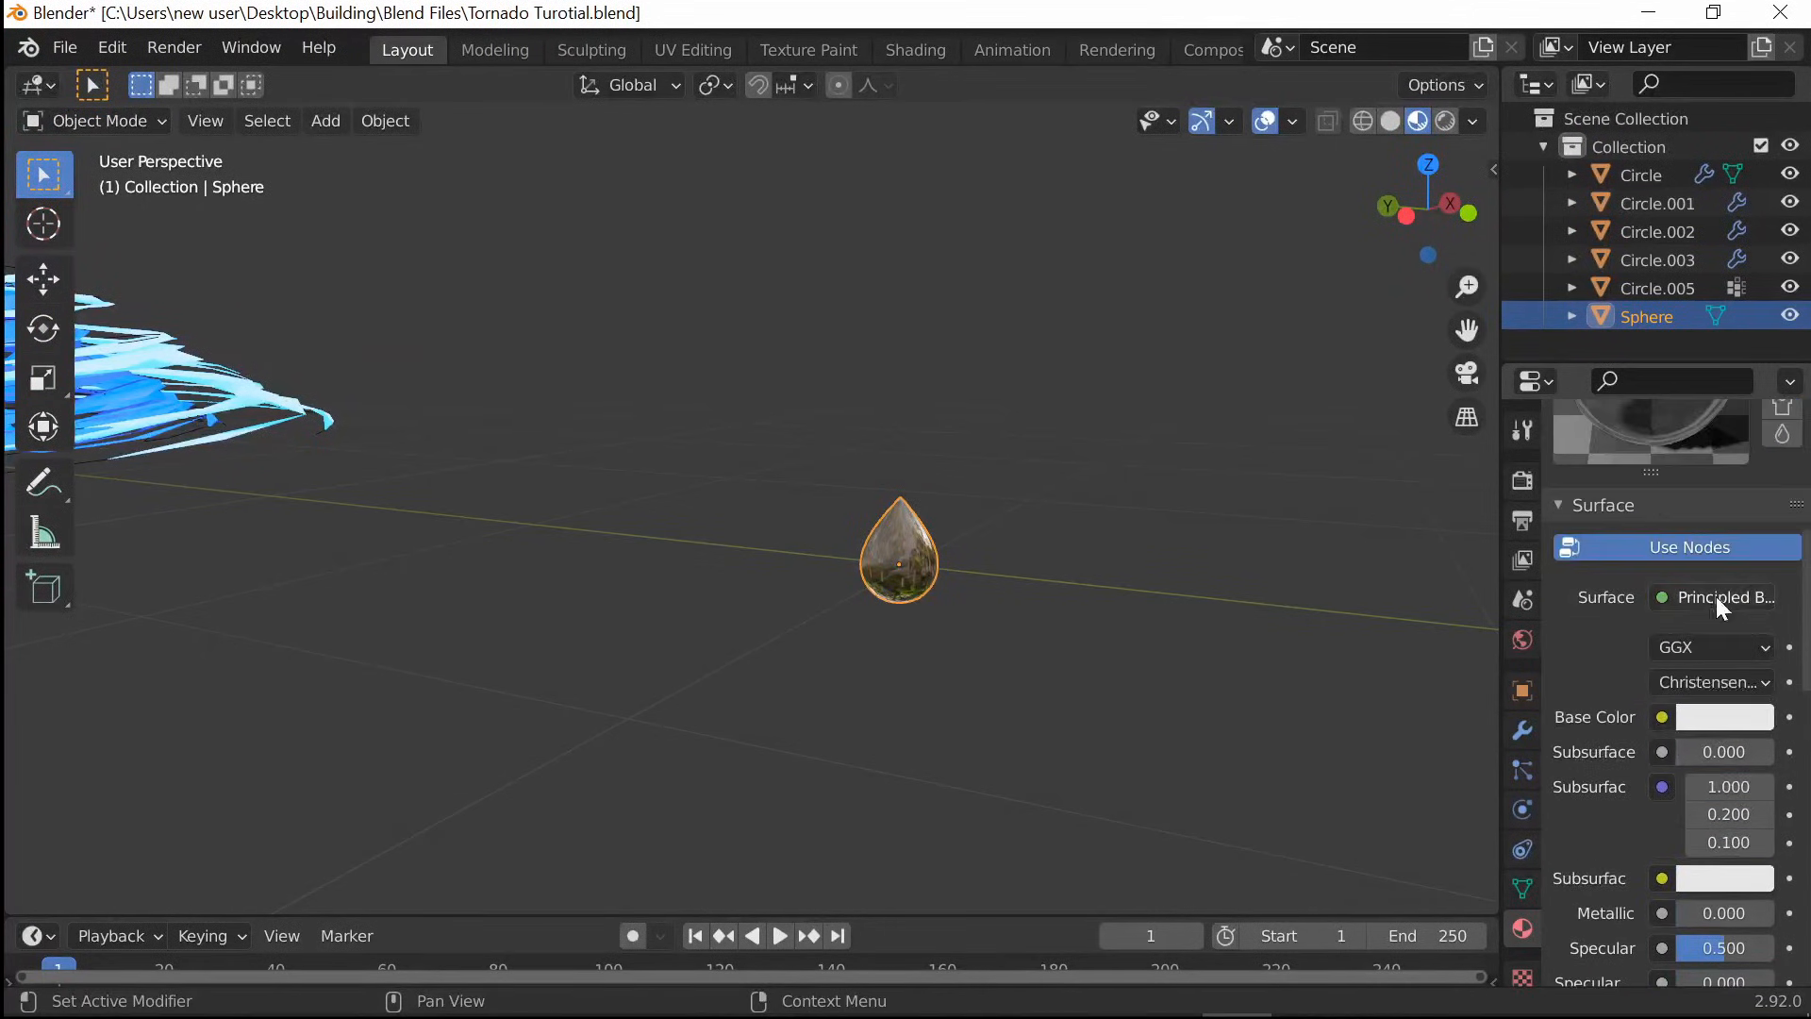
left_click(1724, 716)
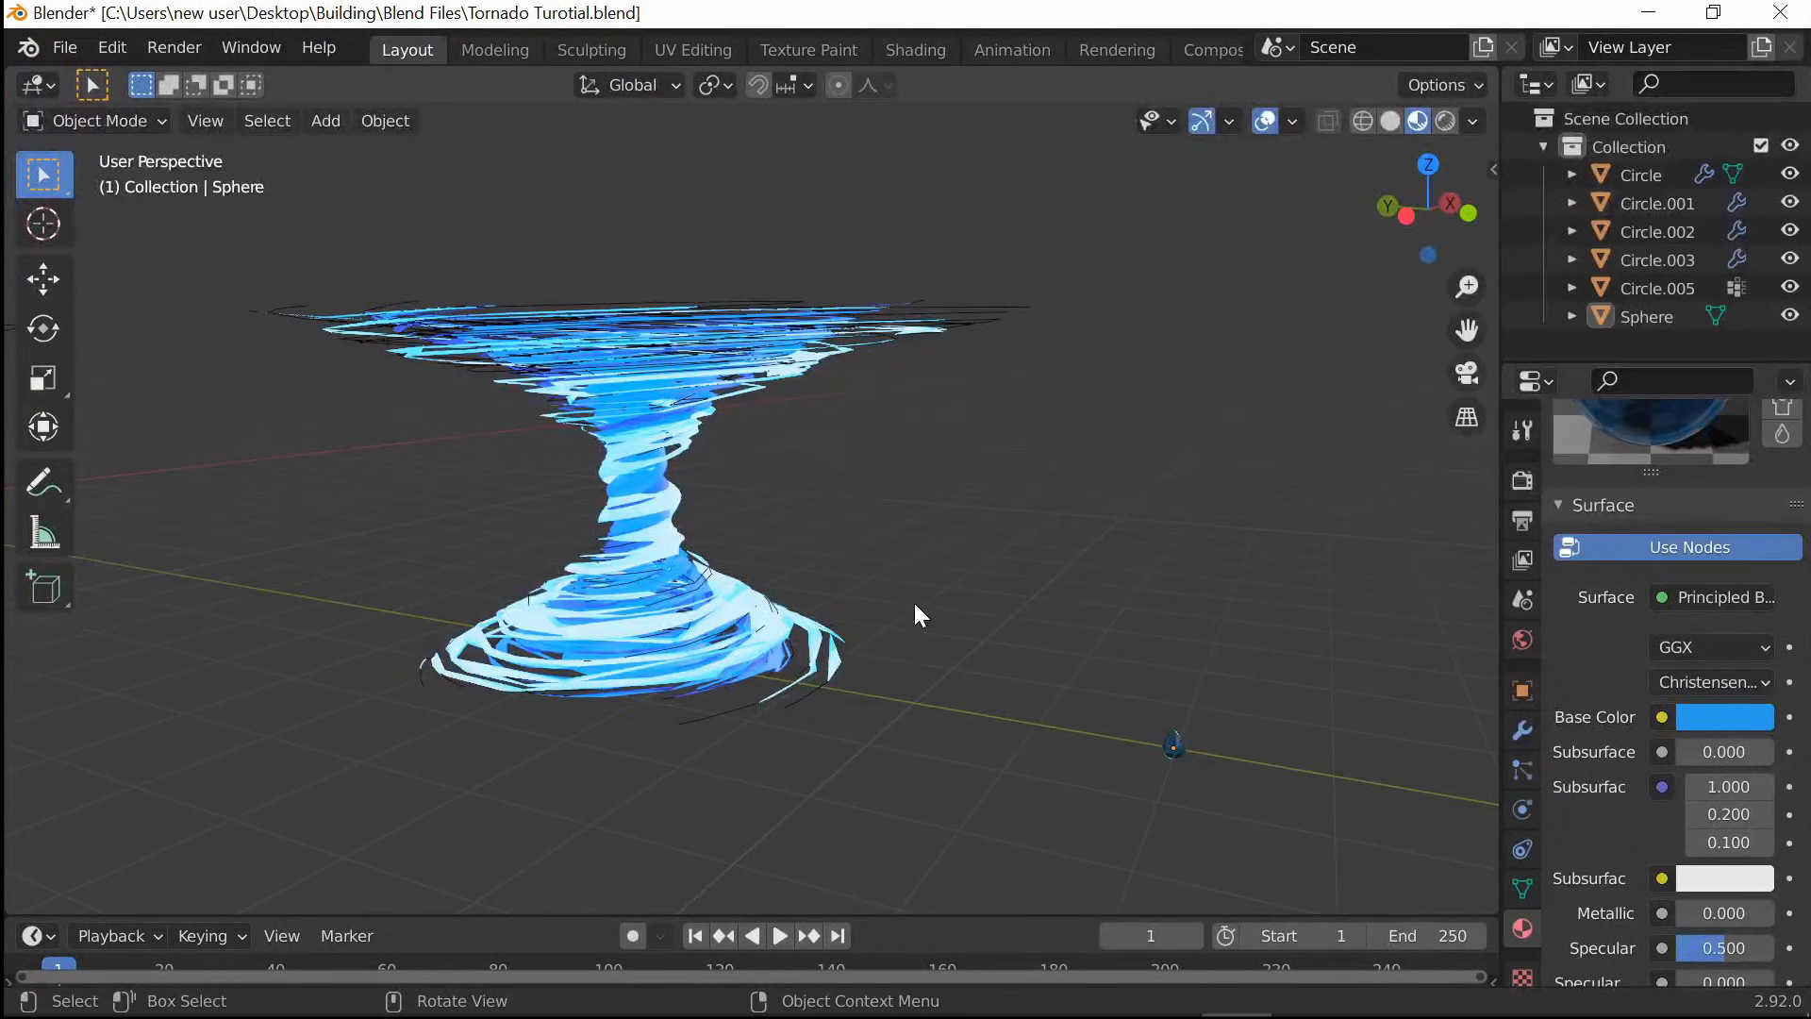
Set Circle.005's particles to render as Object and pick the instance object with the eyedropper
left_click(1657, 288)
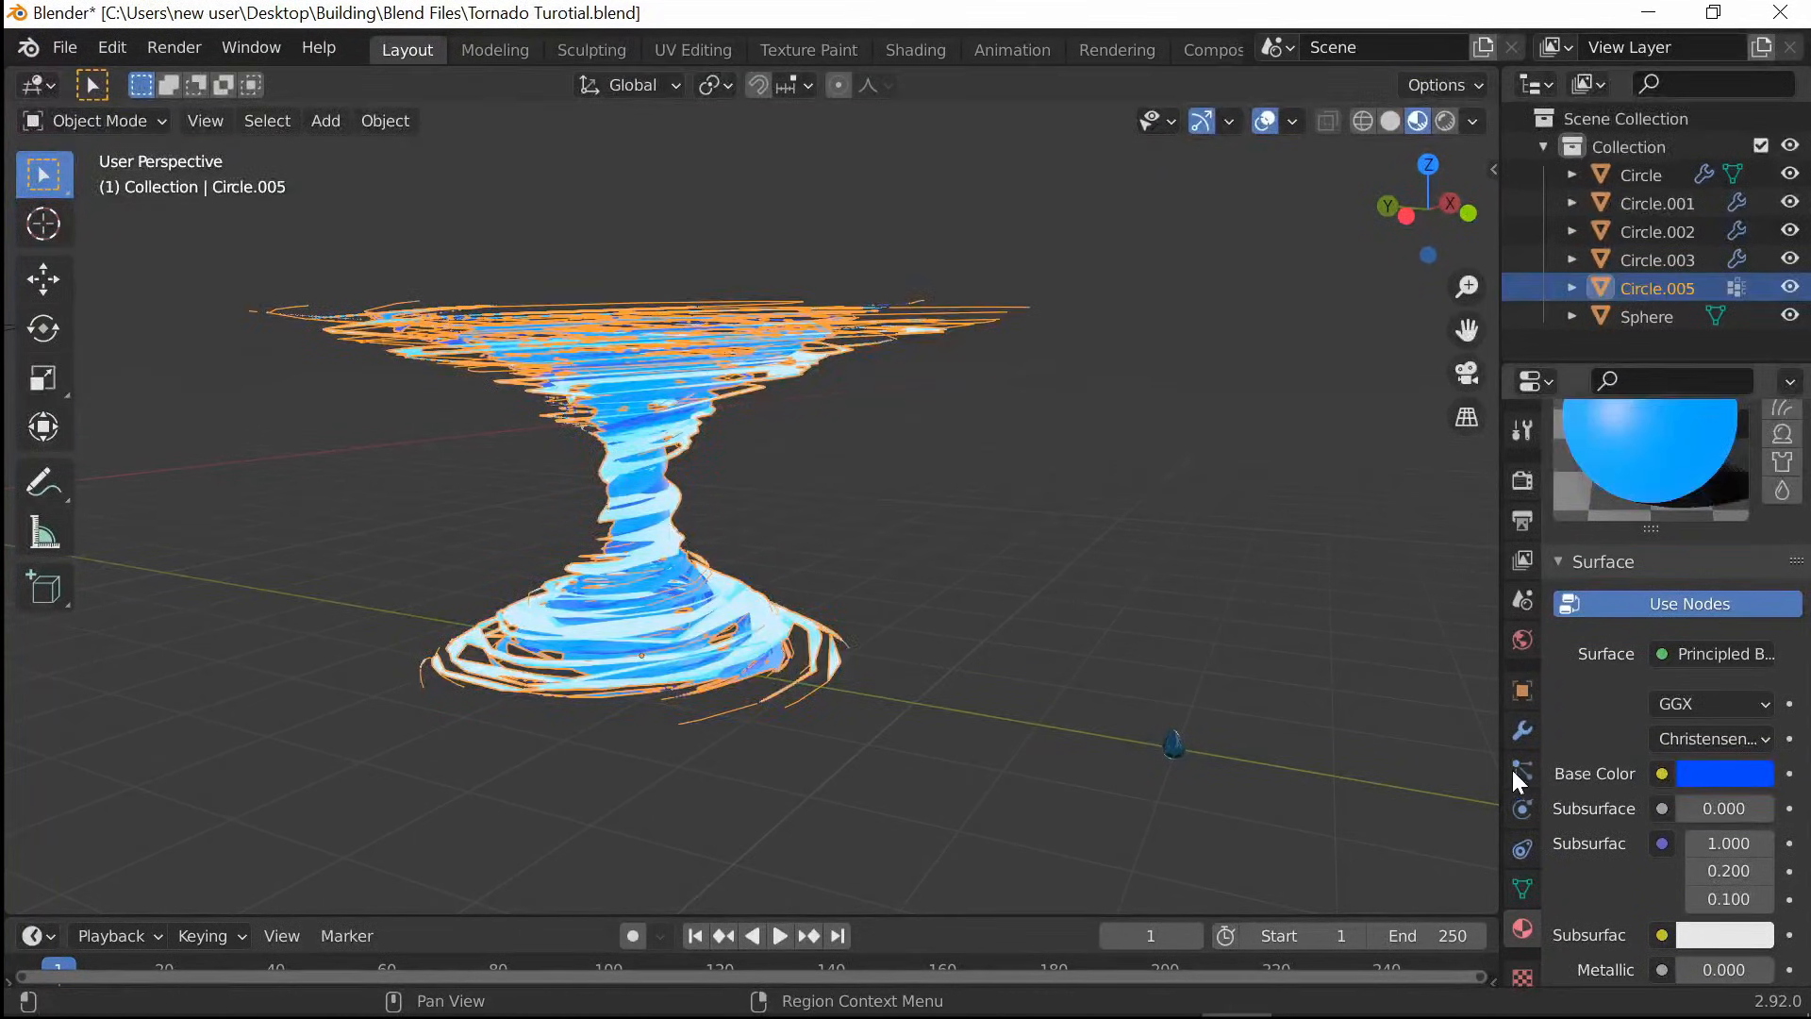
mouse_move(1523, 771)
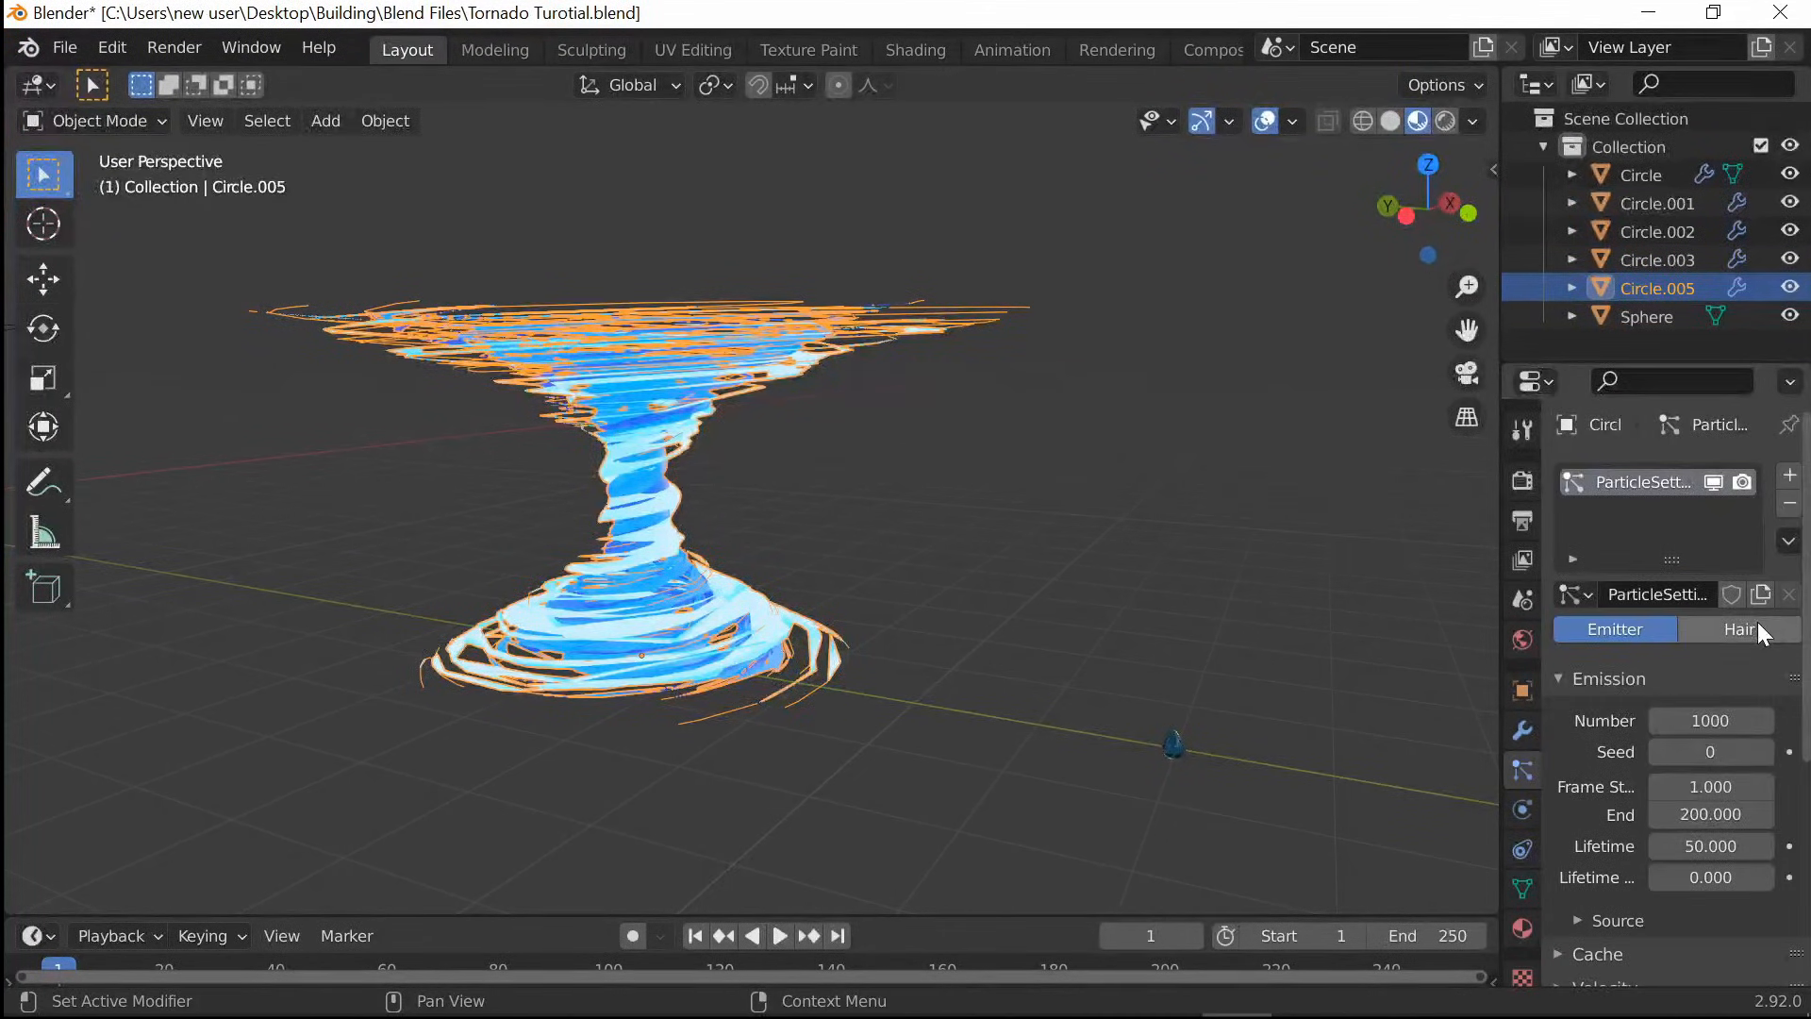
left_click(1739, 628)
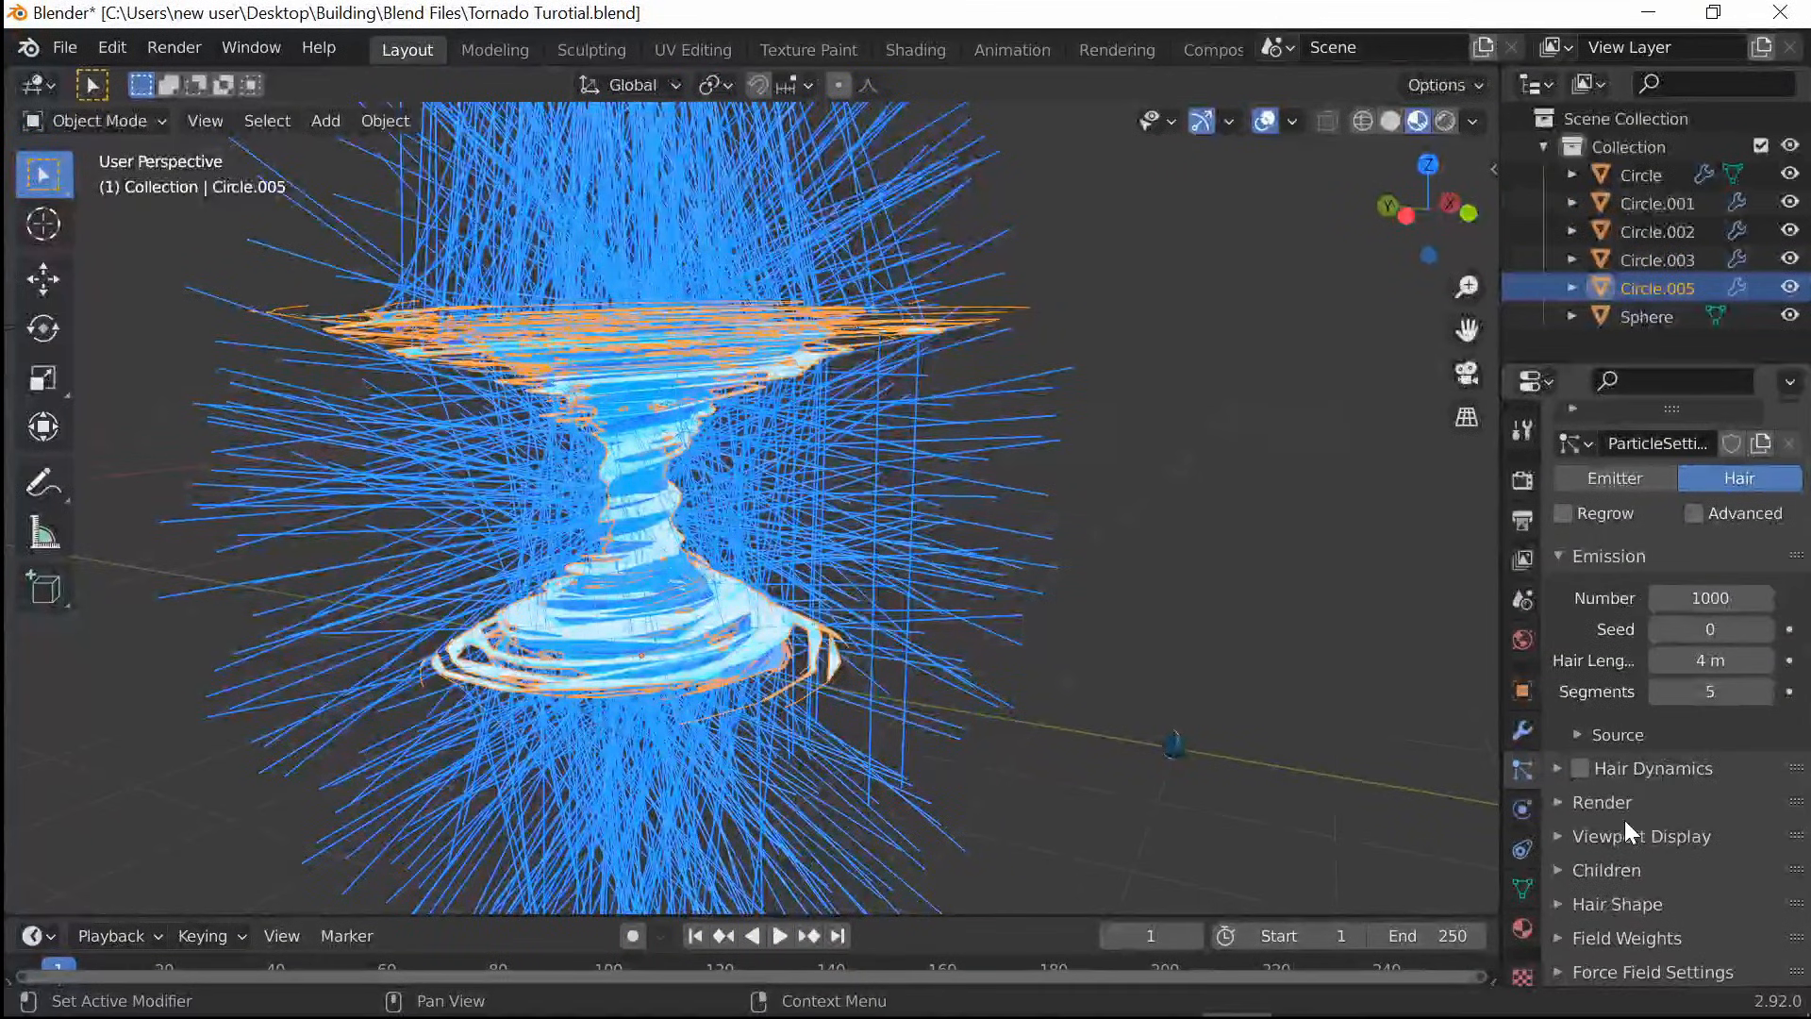
left_click(1604, 802)
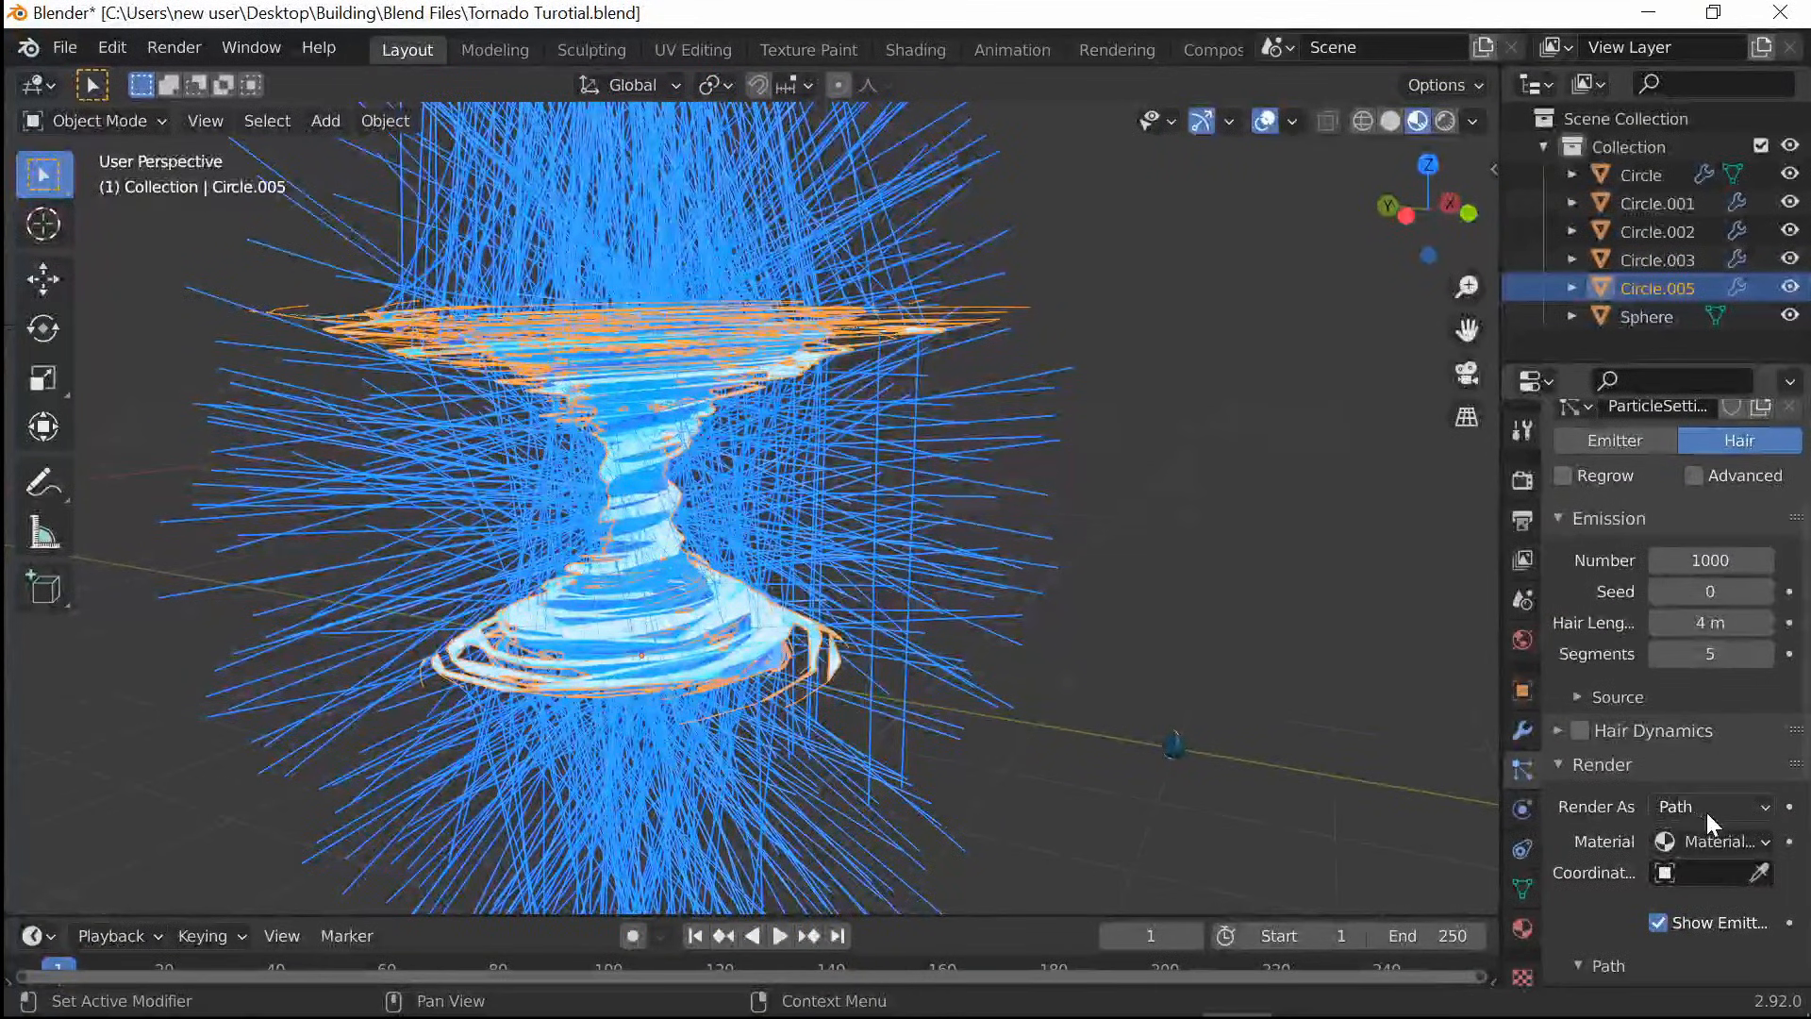
left_click(1710, 806)
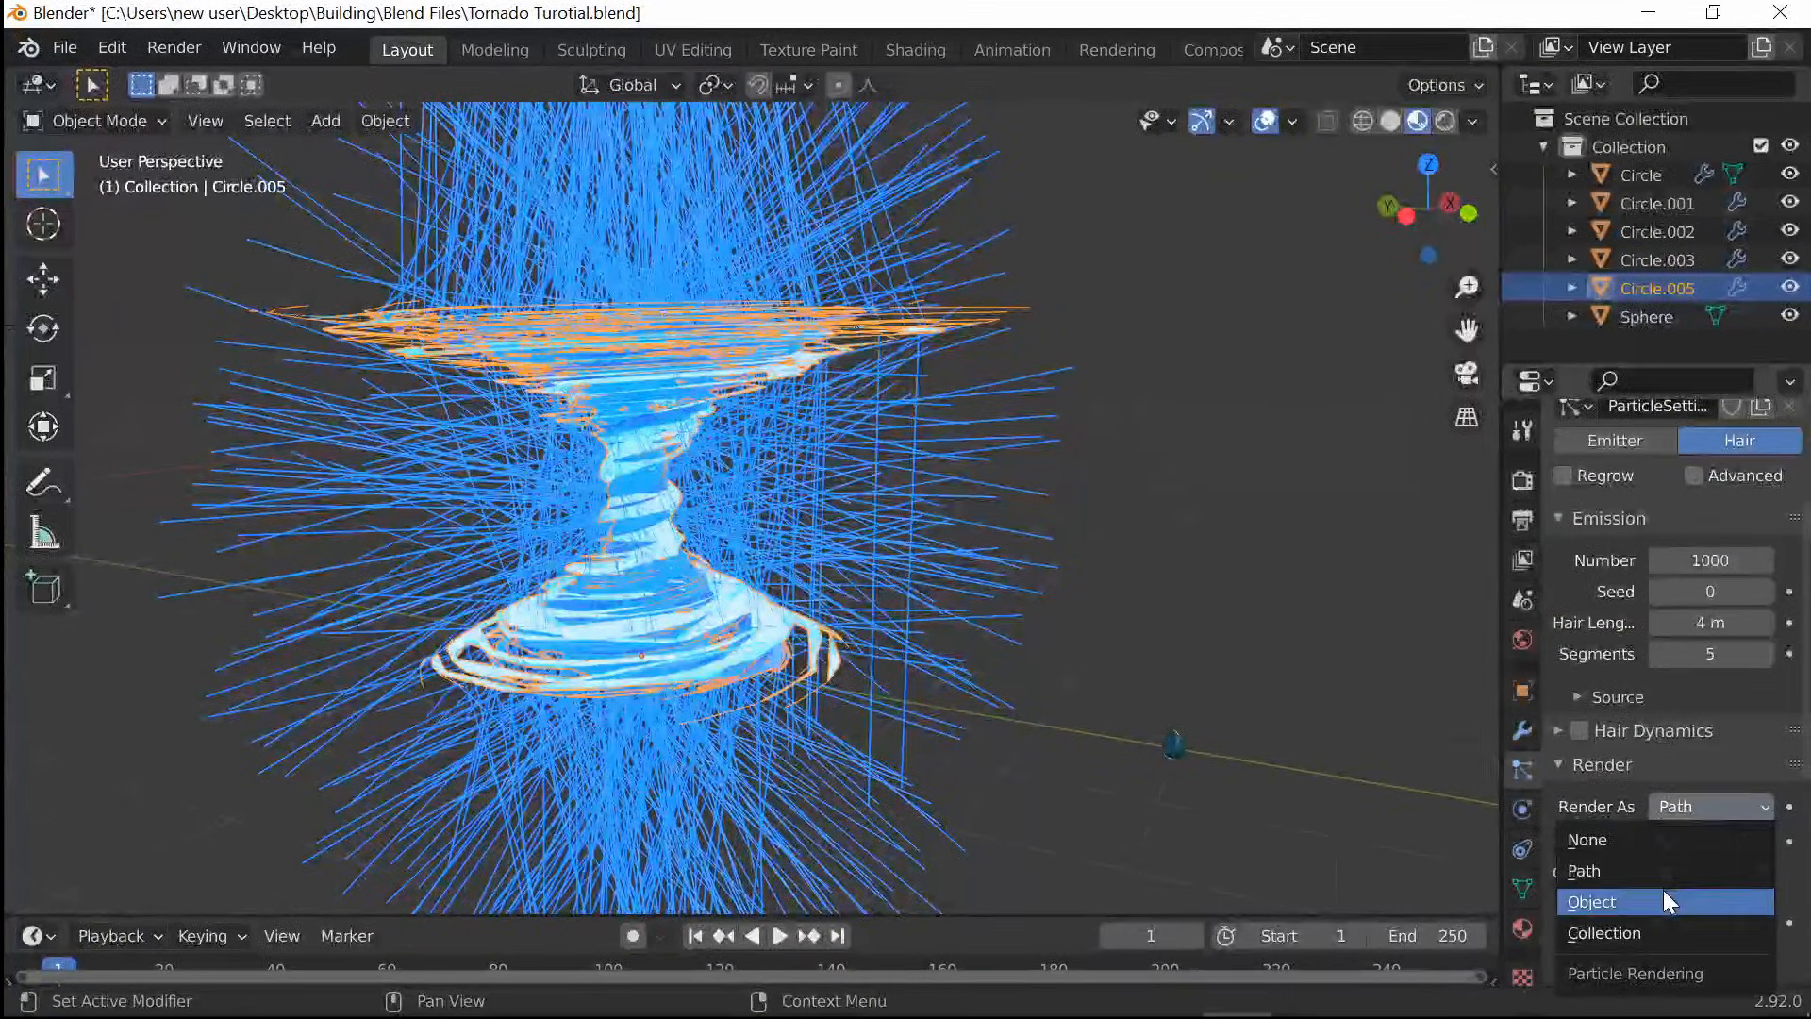
left_click(1592, 901)
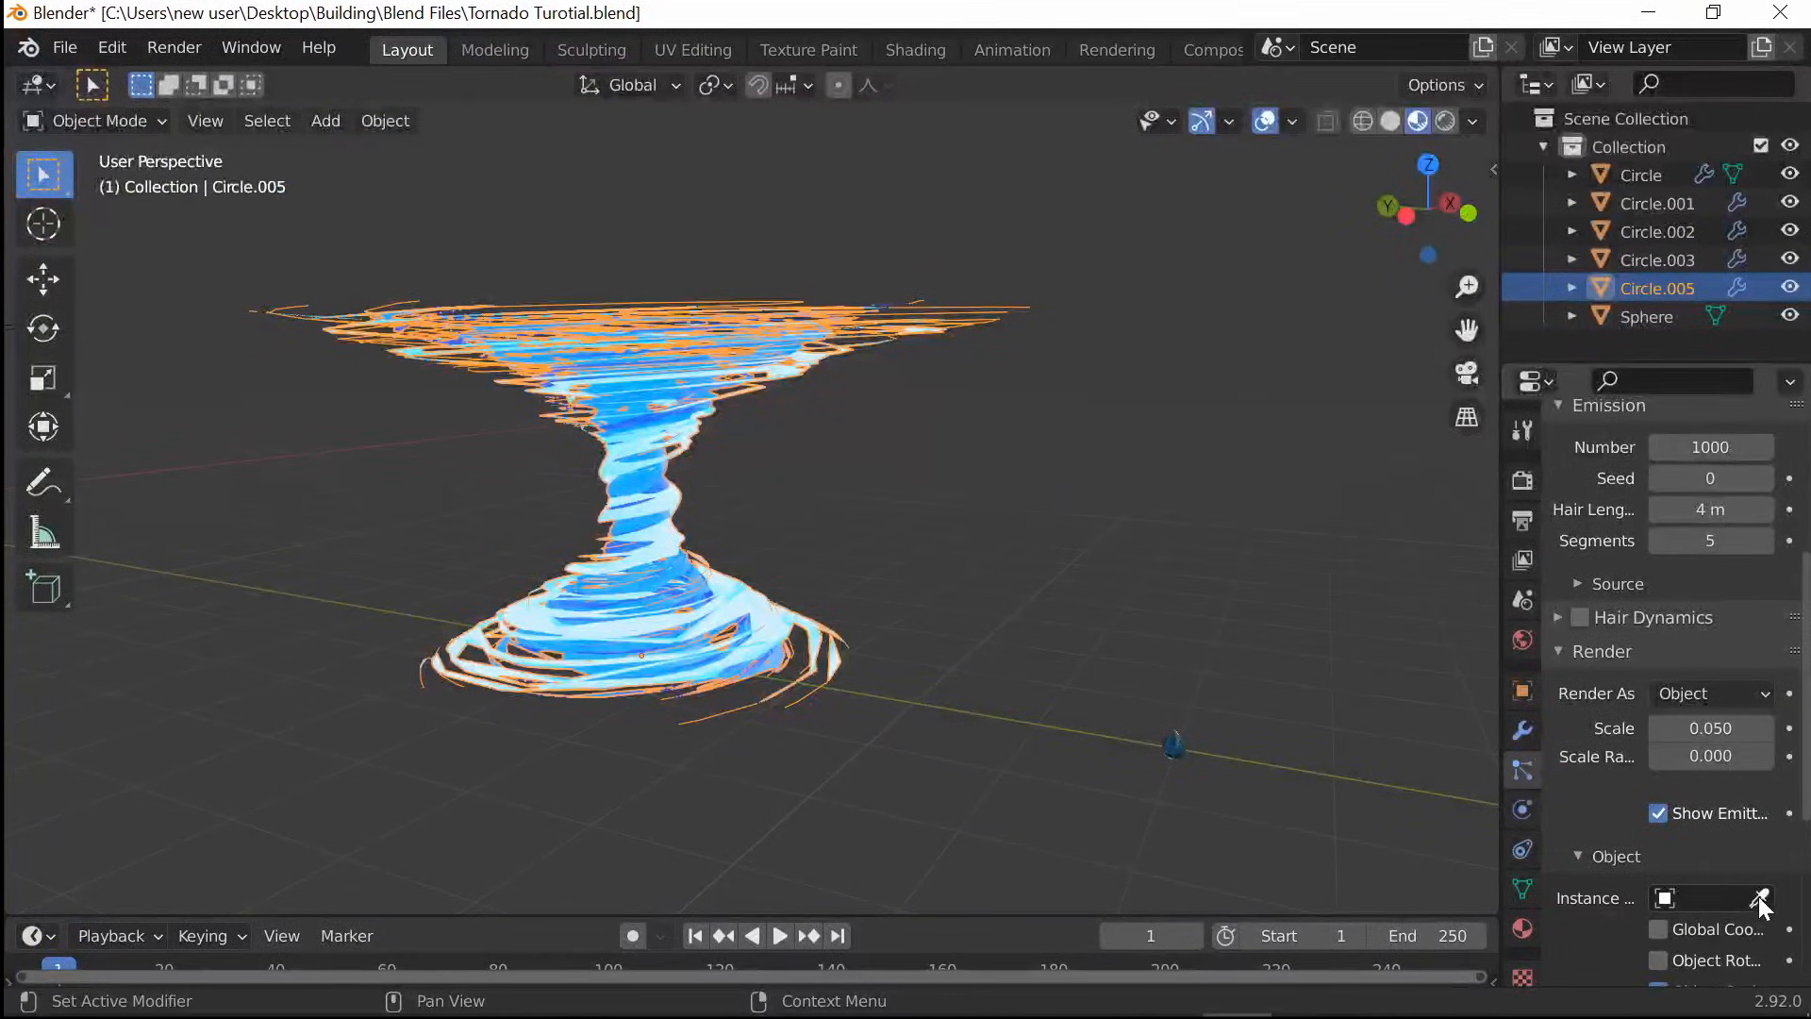
left_click(1709, 897)
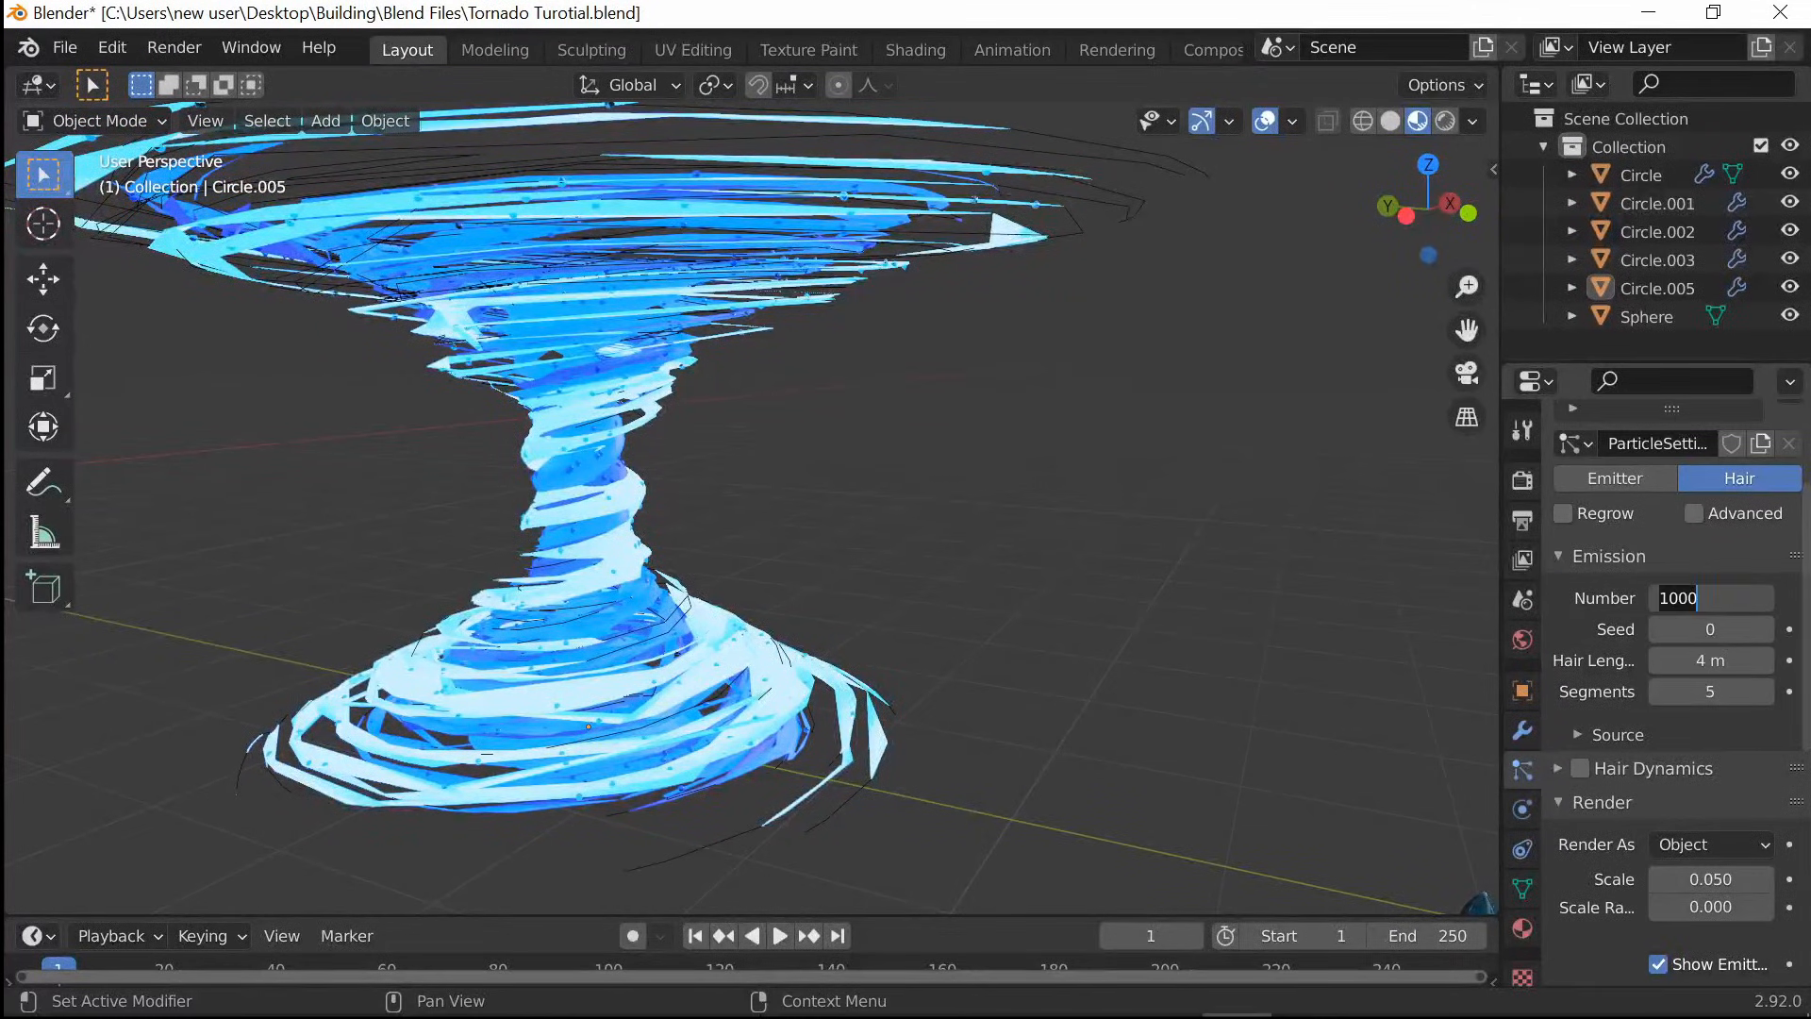
Change the particle count and enable Simple child particles
type("100")
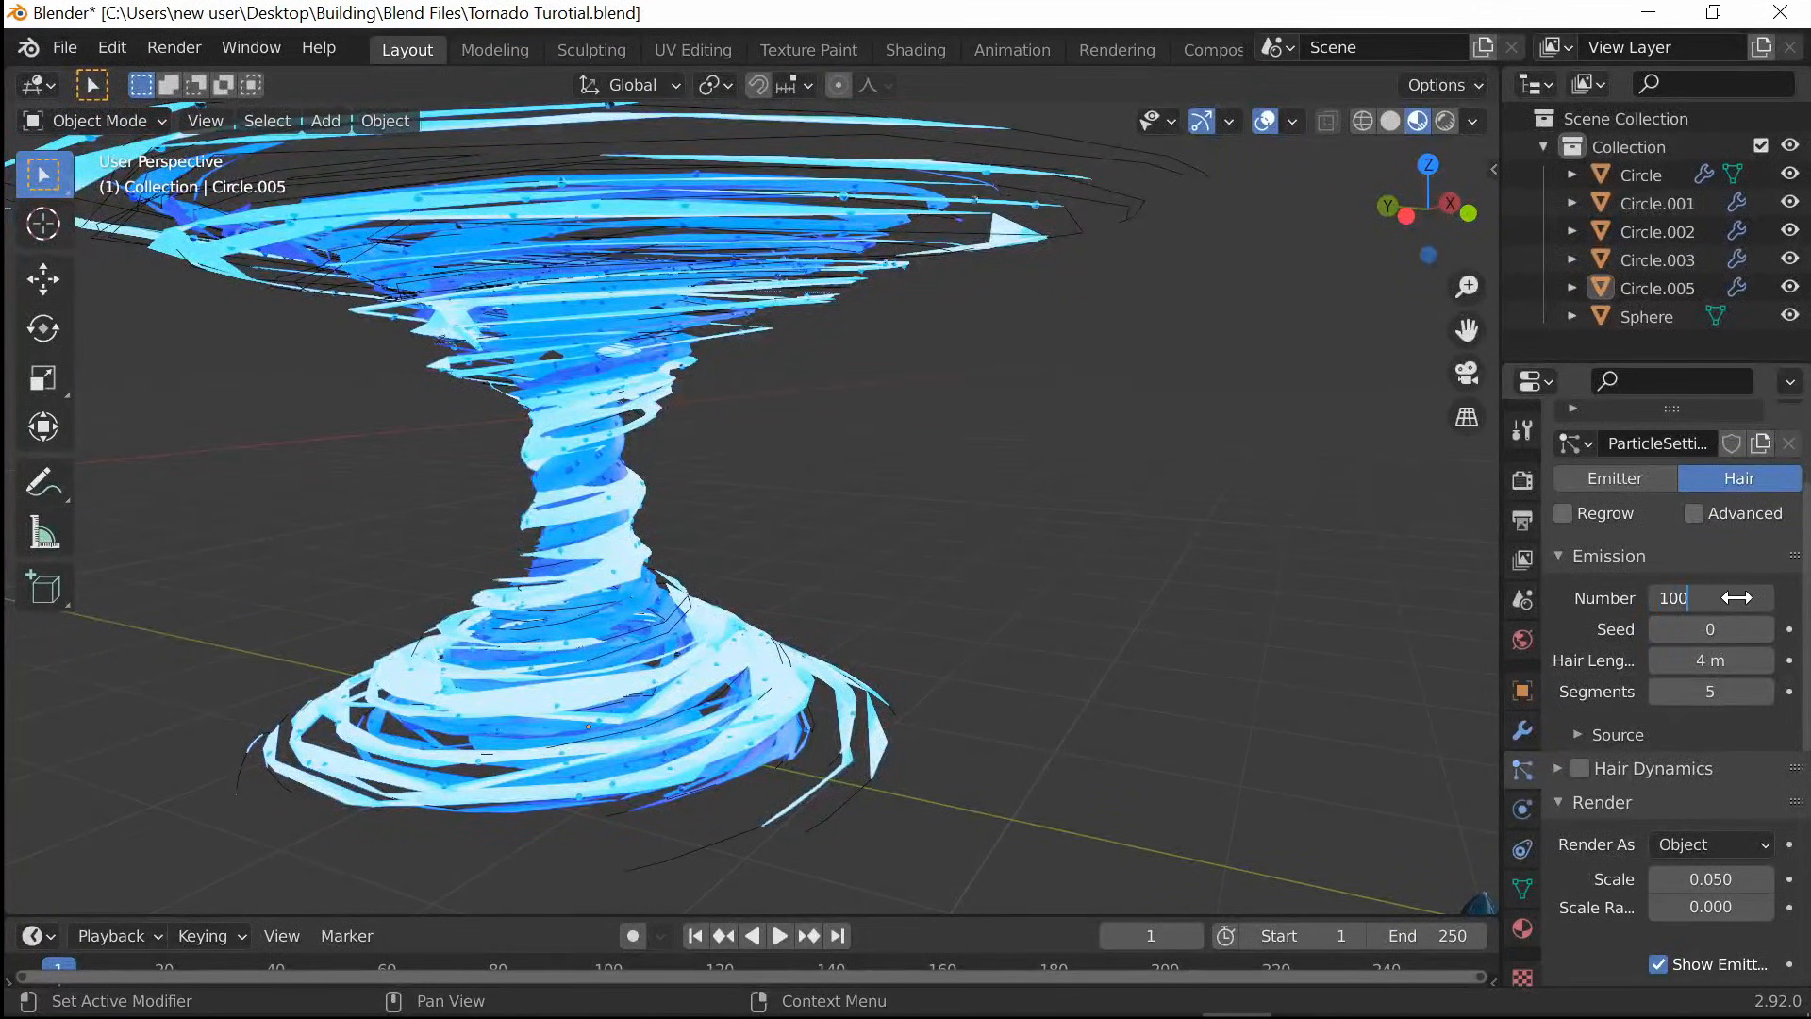
scroll("down", 3)
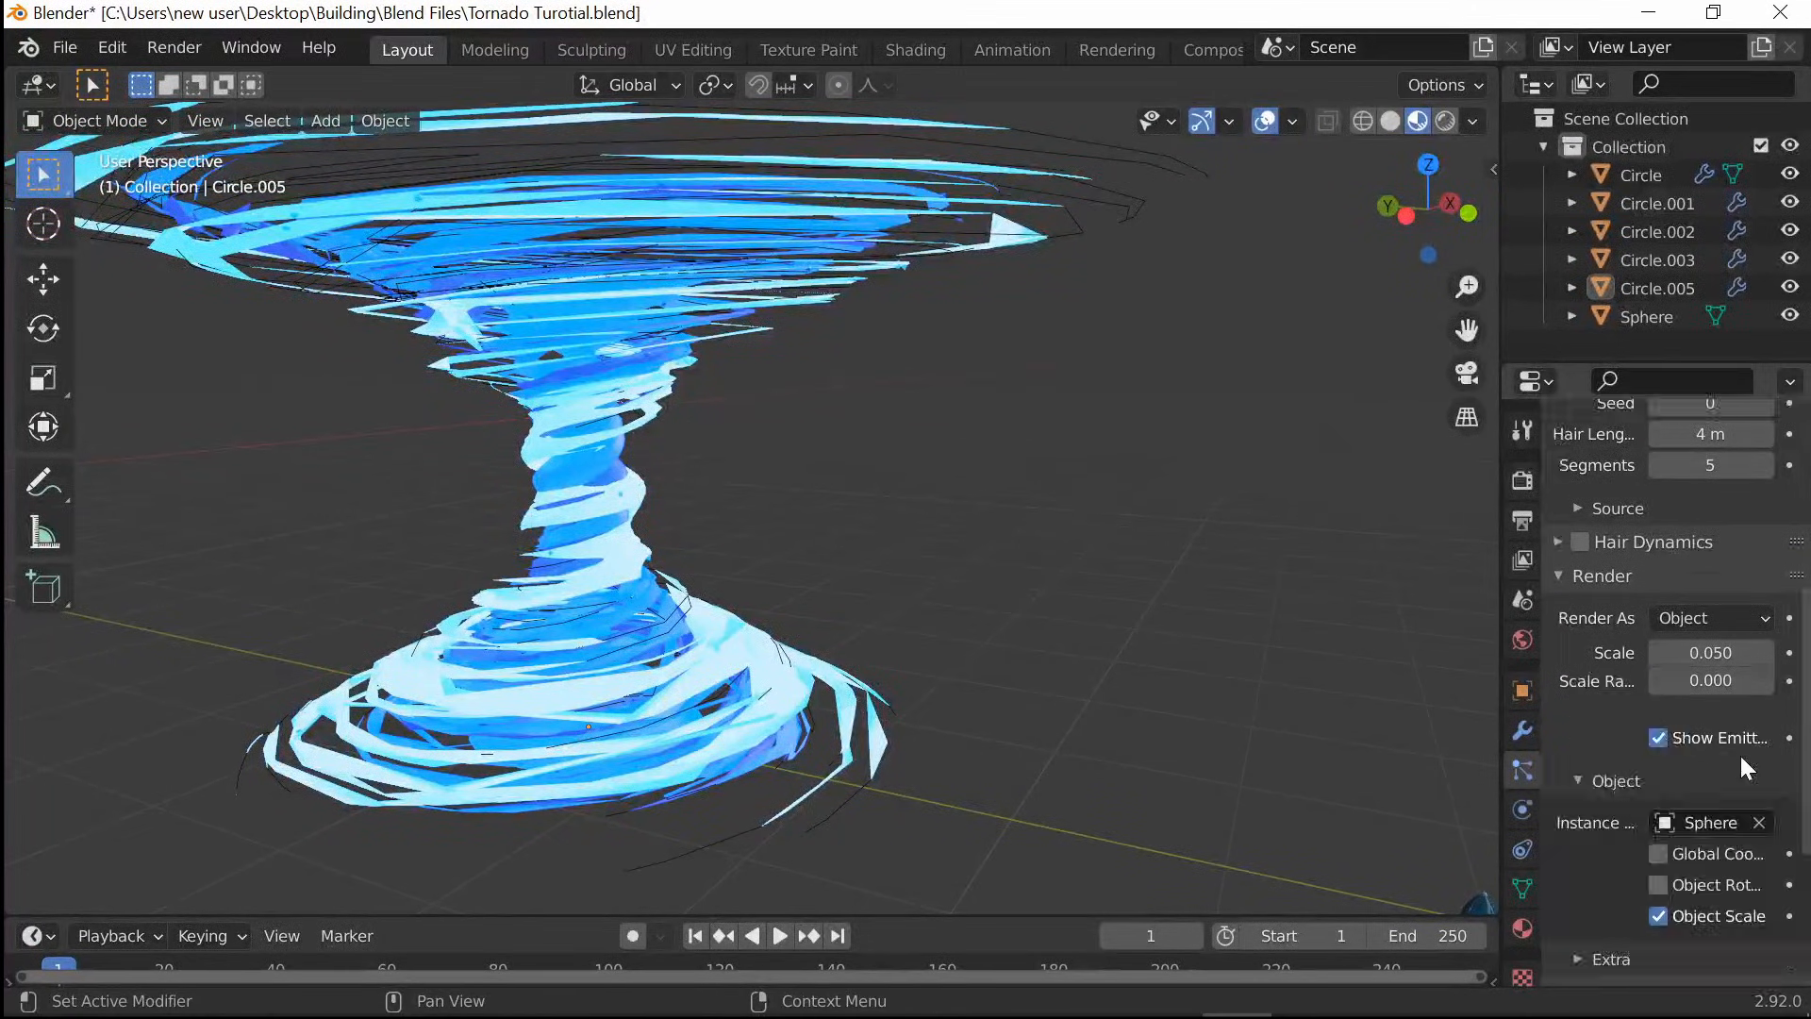
scroll("down", 3)
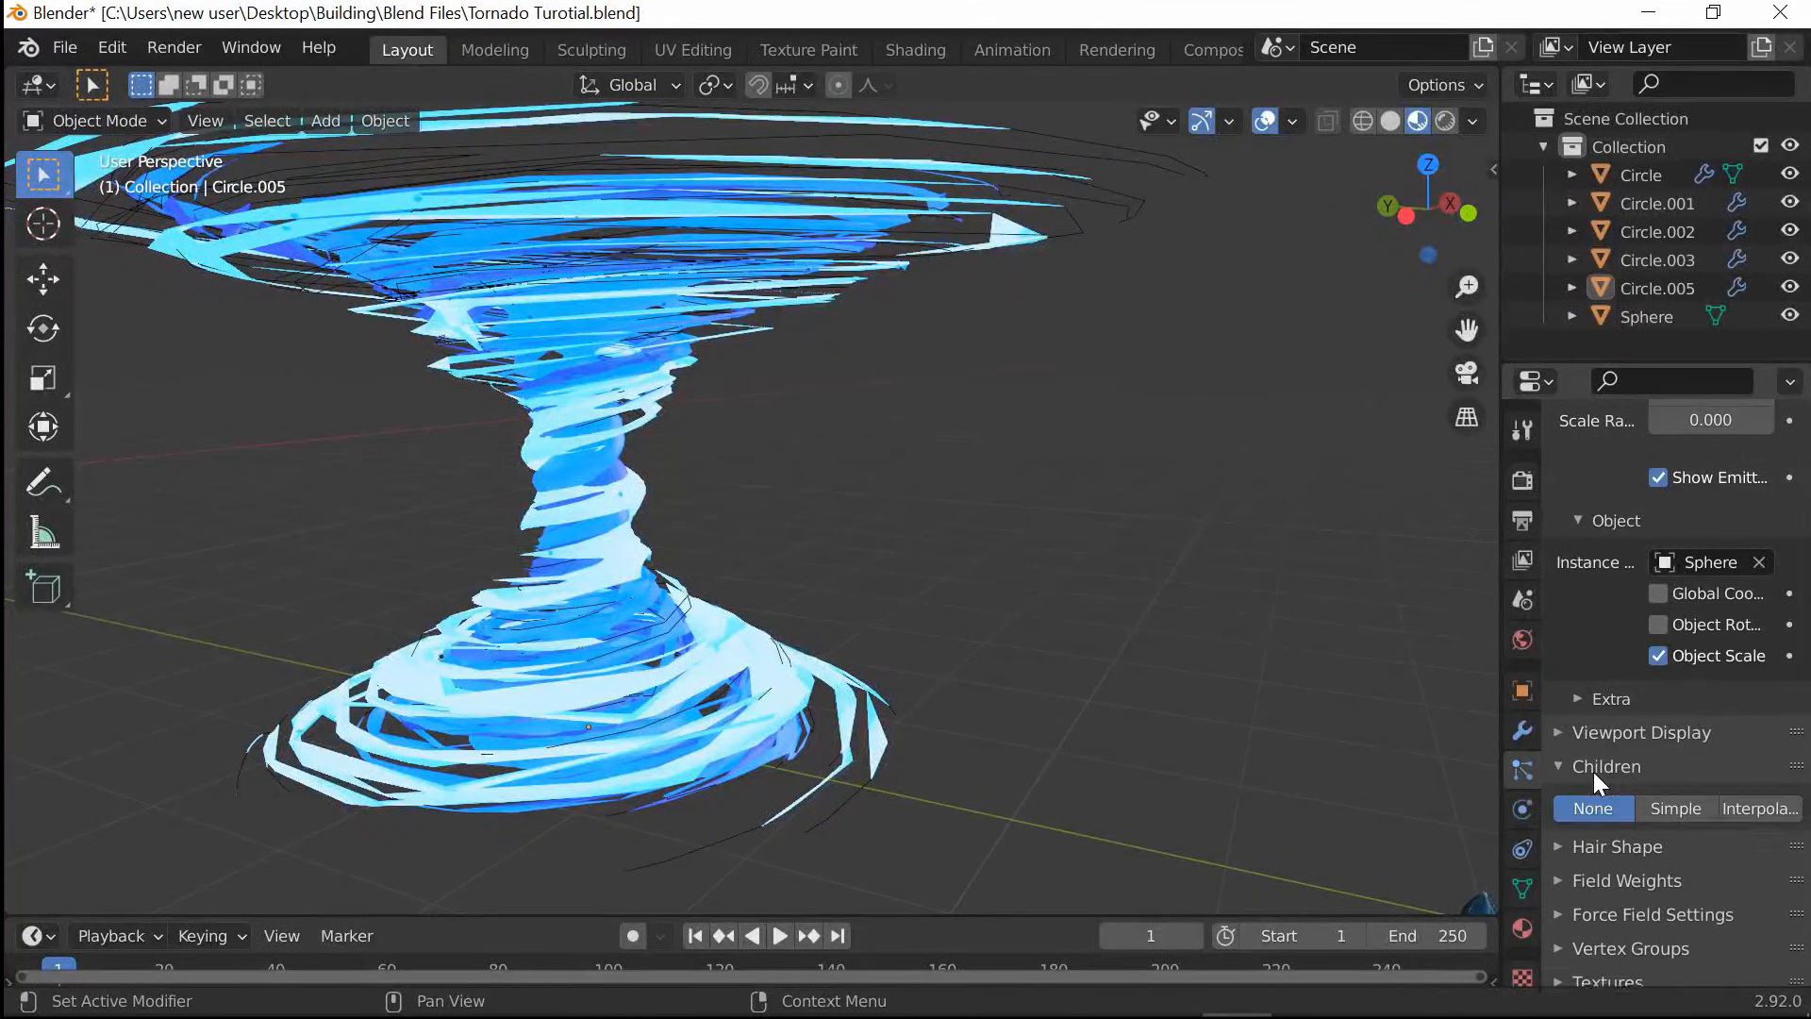
left_click(1675, 808)
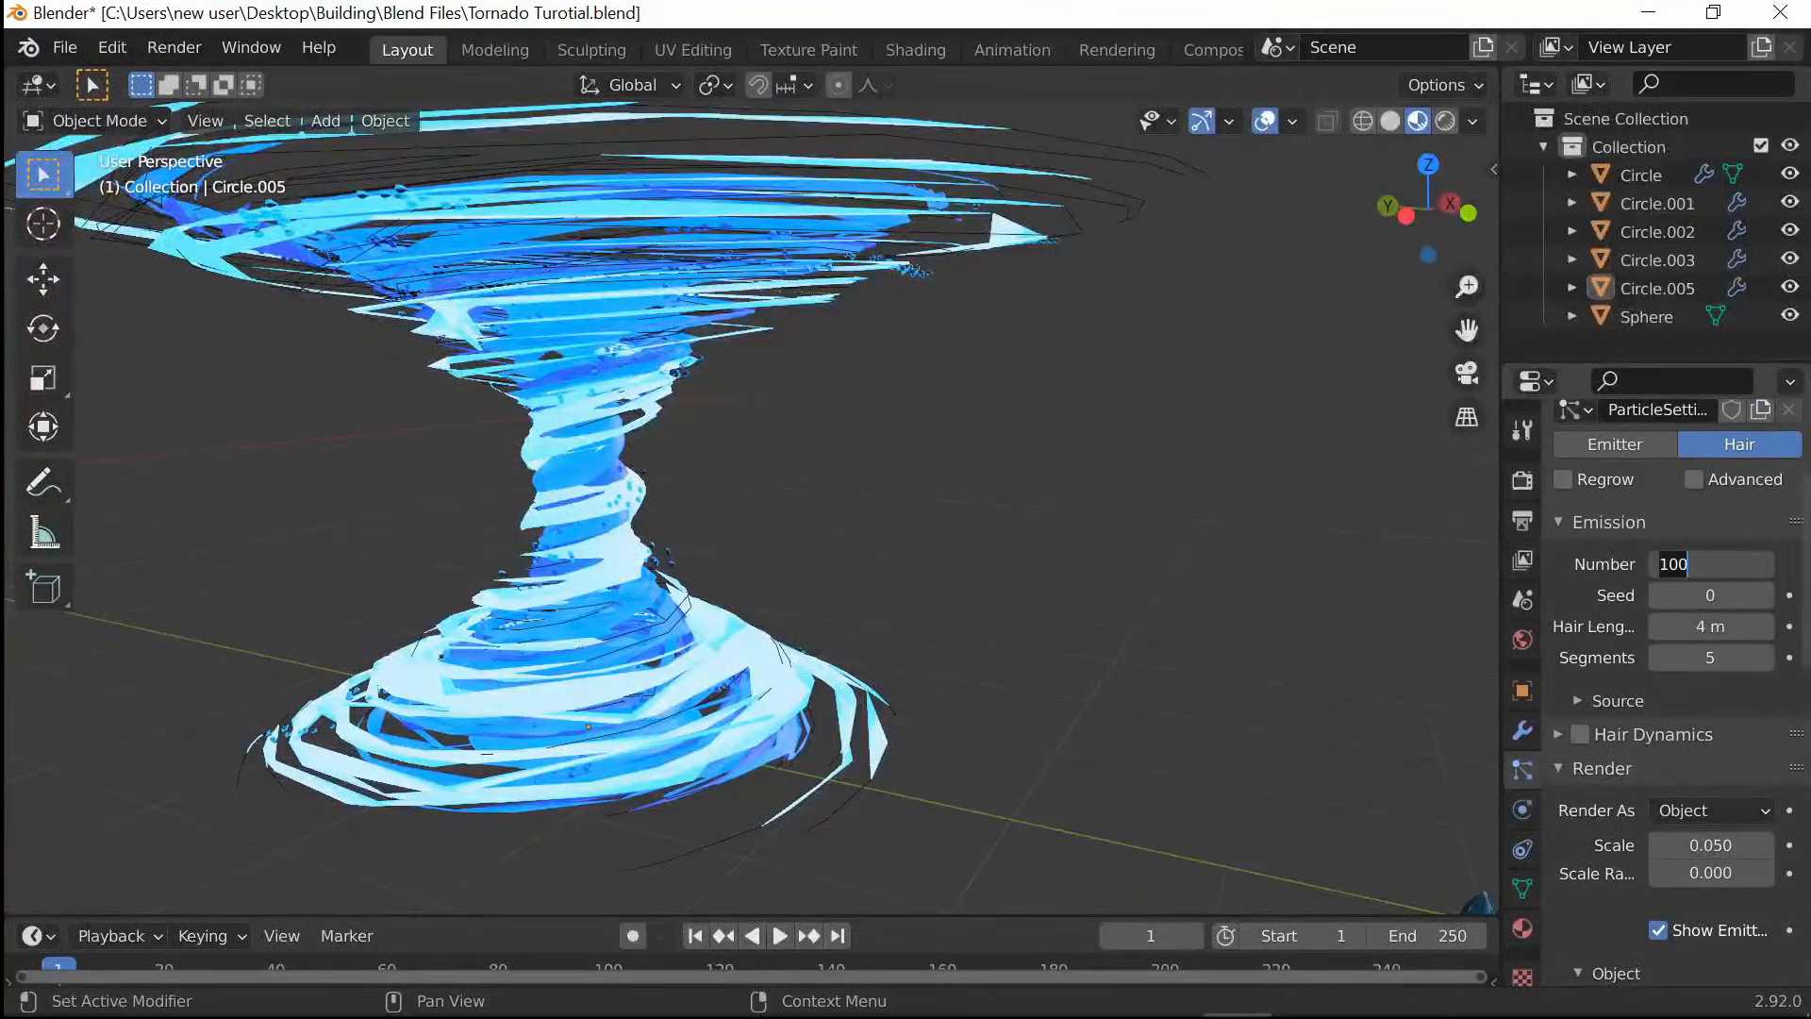
Reshuffle the seed and tune children to size 1.57, randomness 0.47, radius 5.14 m
scroll("down", 3)
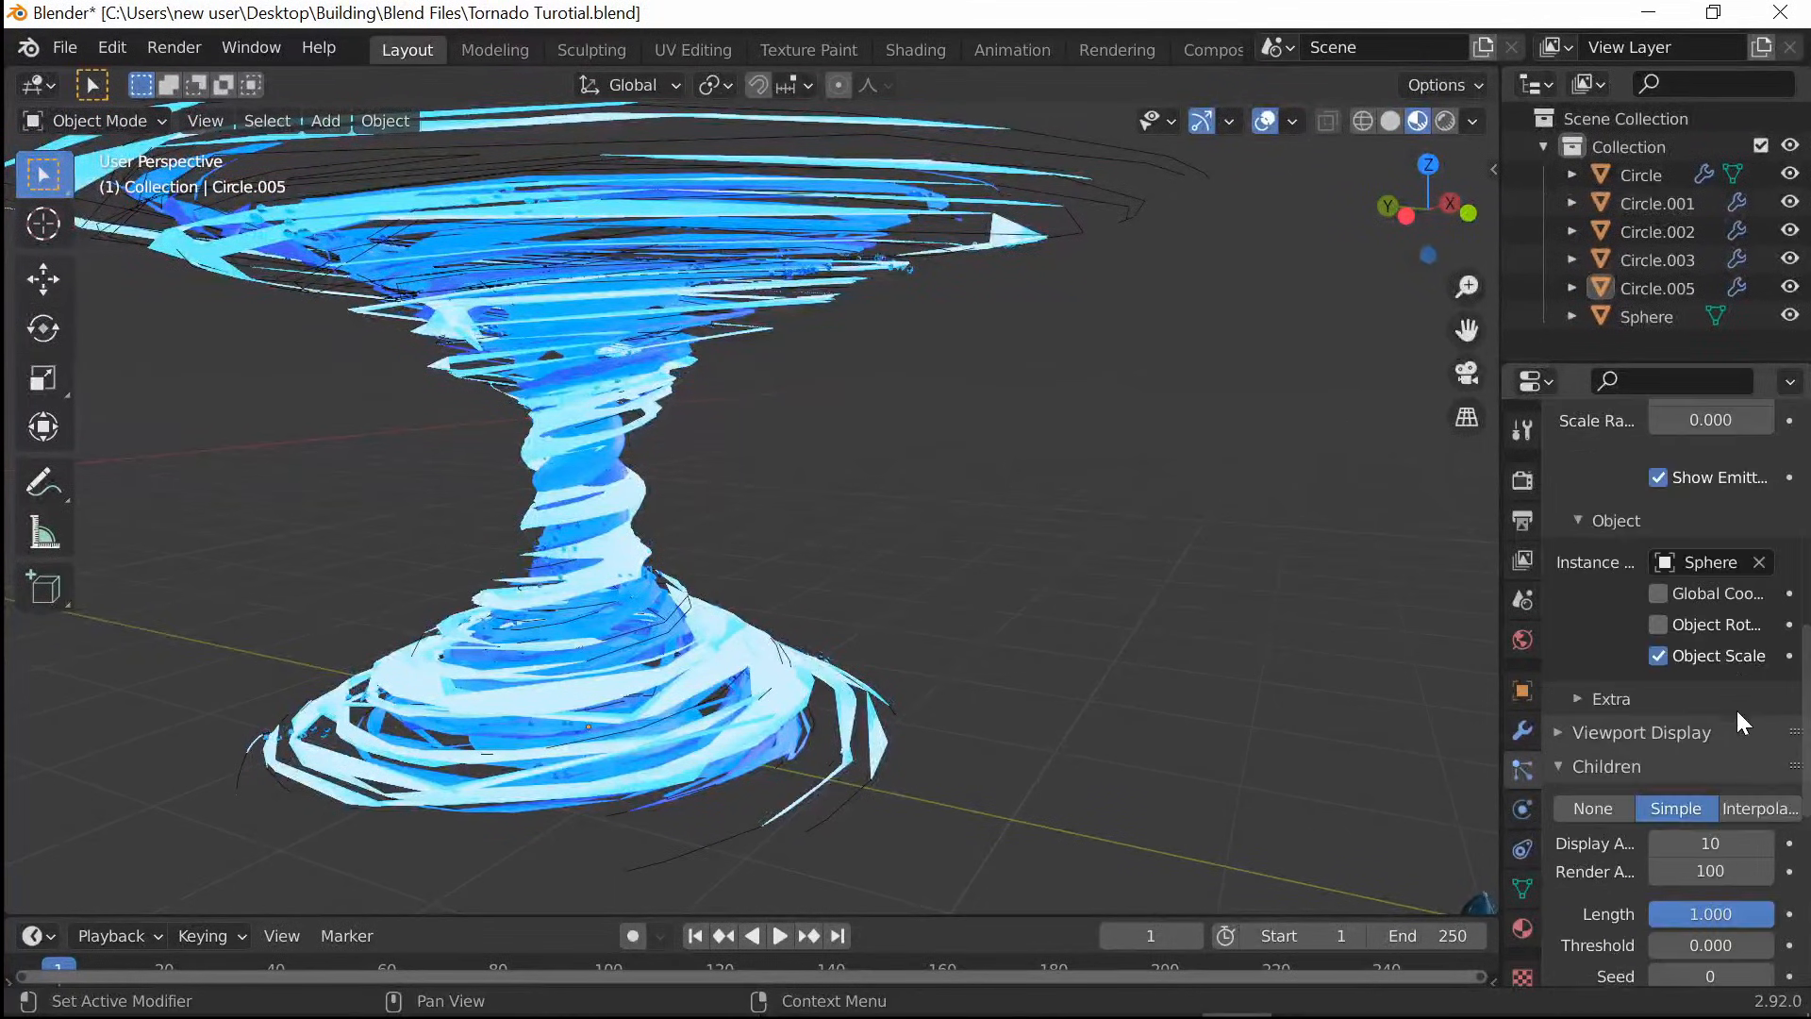
scroll("down", 3)
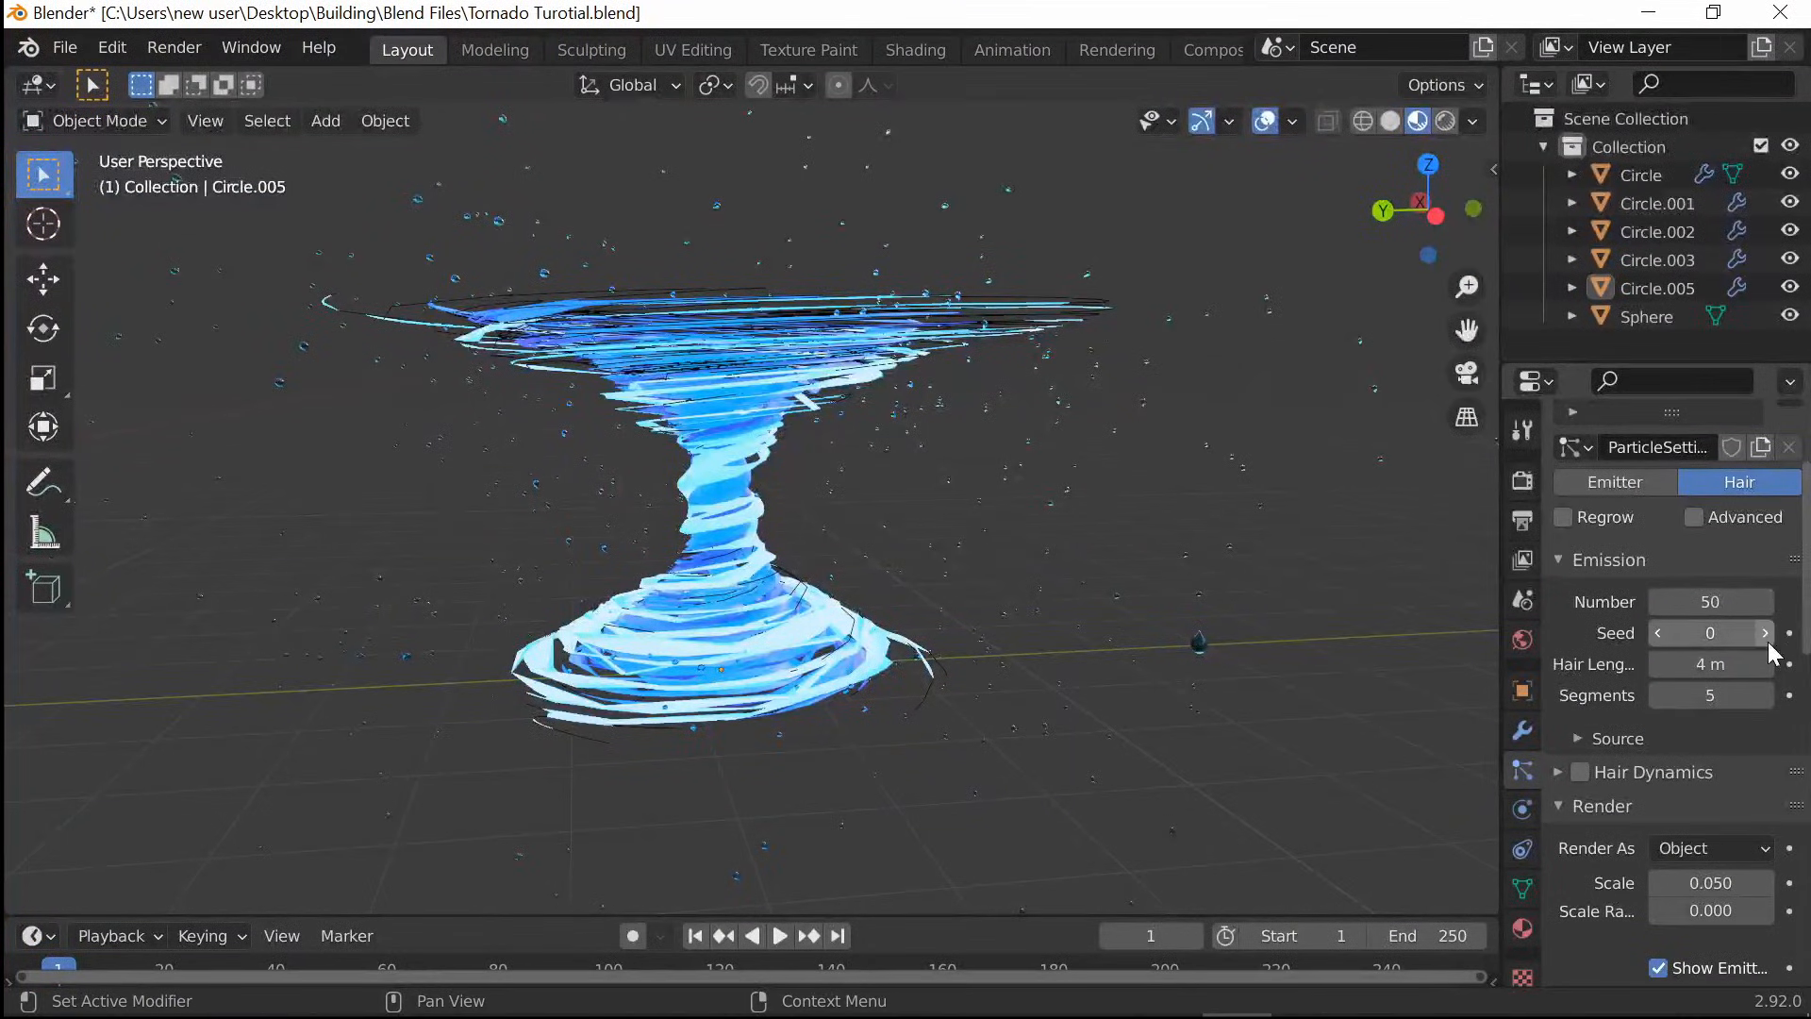
left_click(1764, 633)
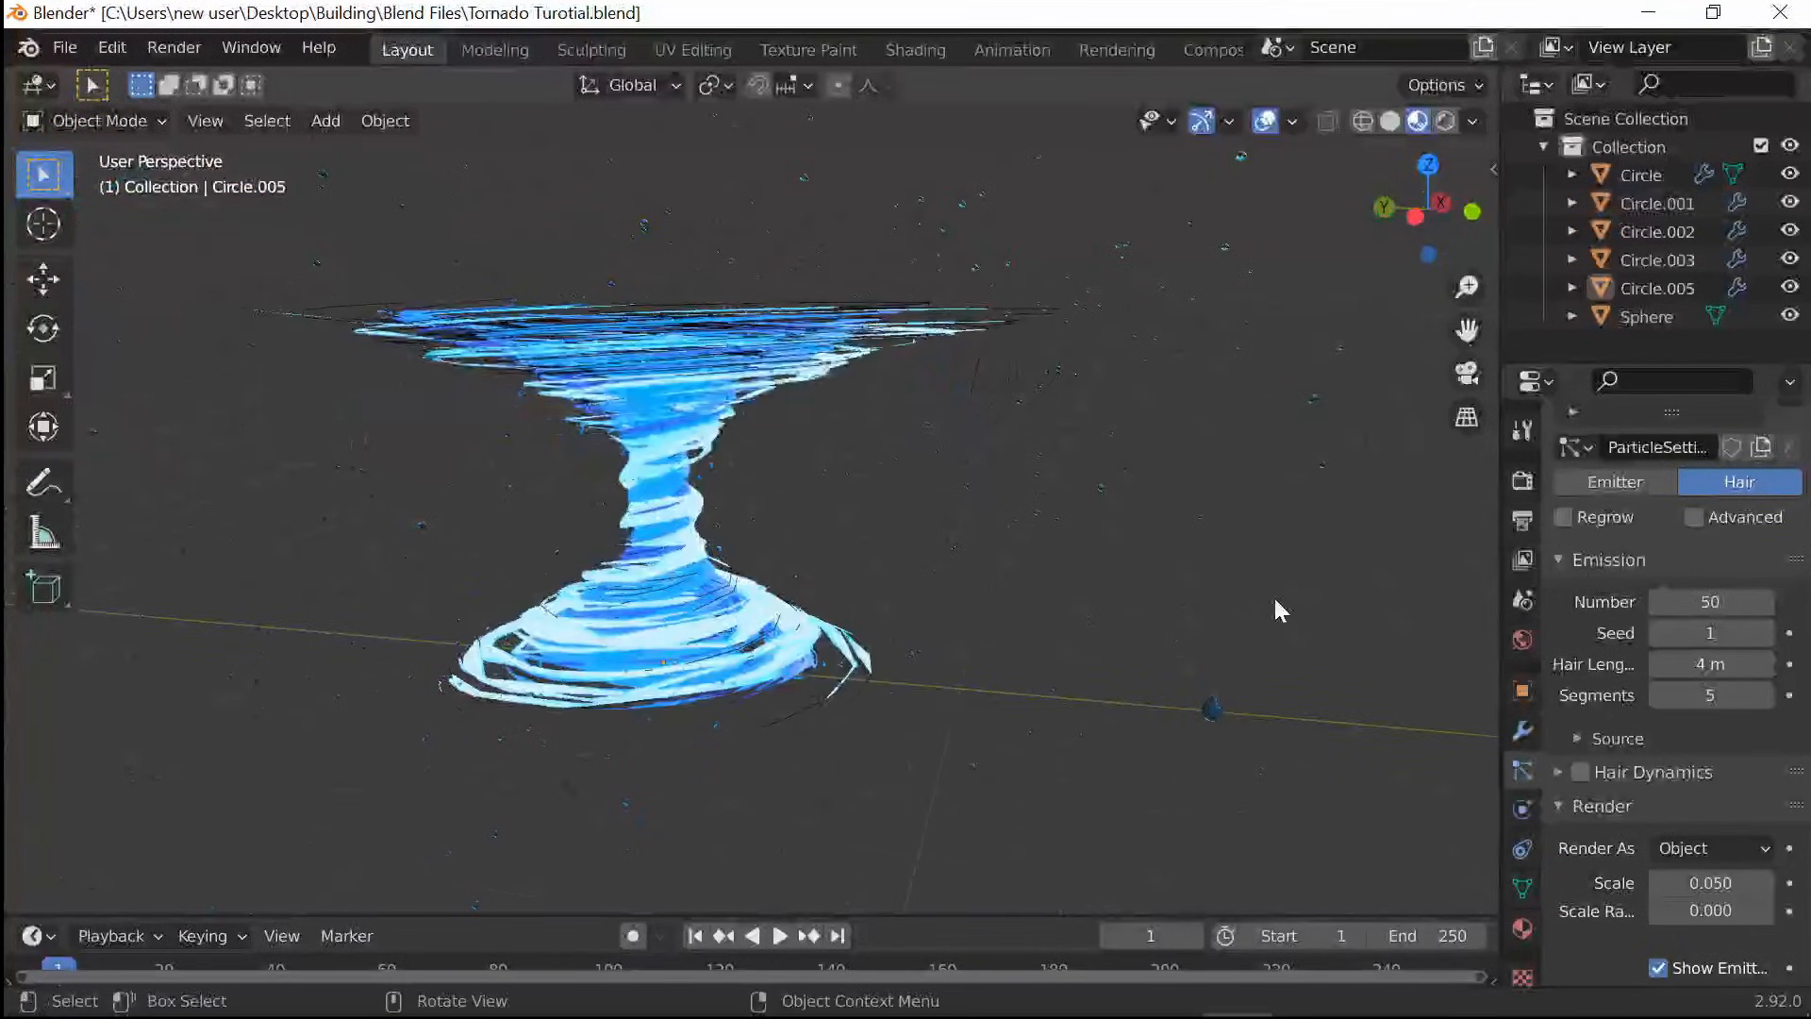
left_click(1764, 633)
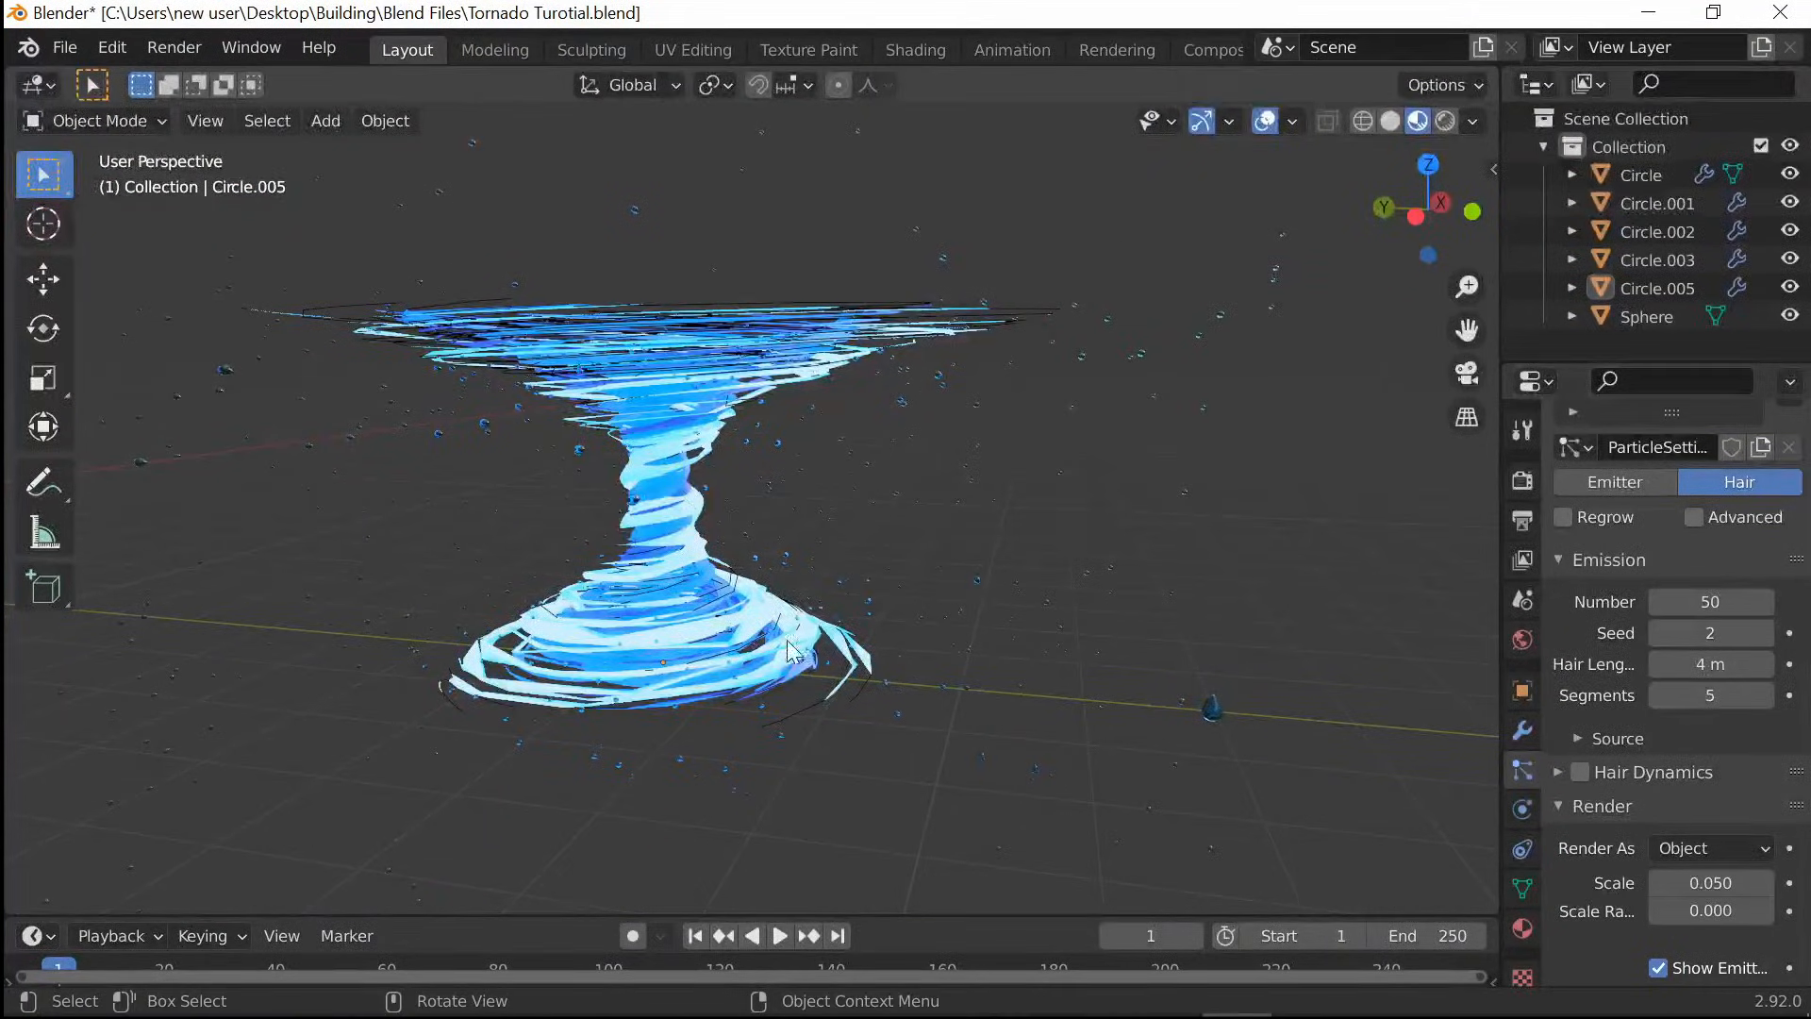
scroll("down", 3)
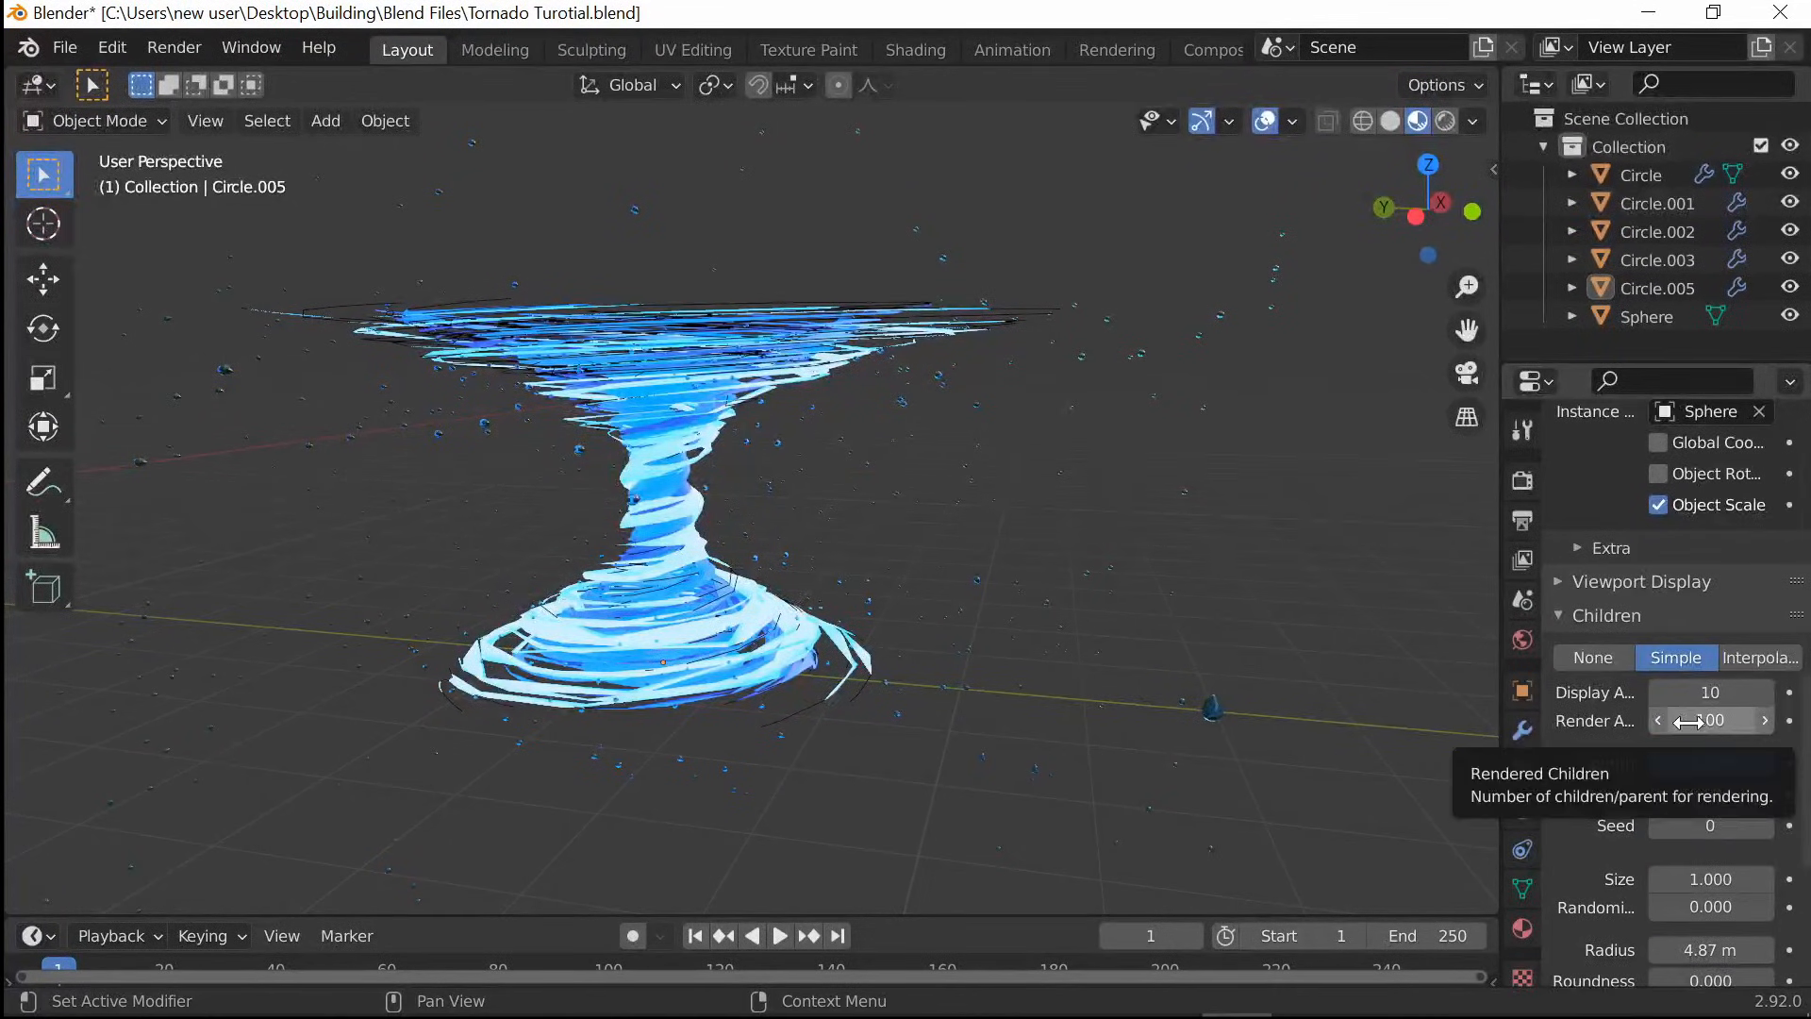
scroll("down", 3)
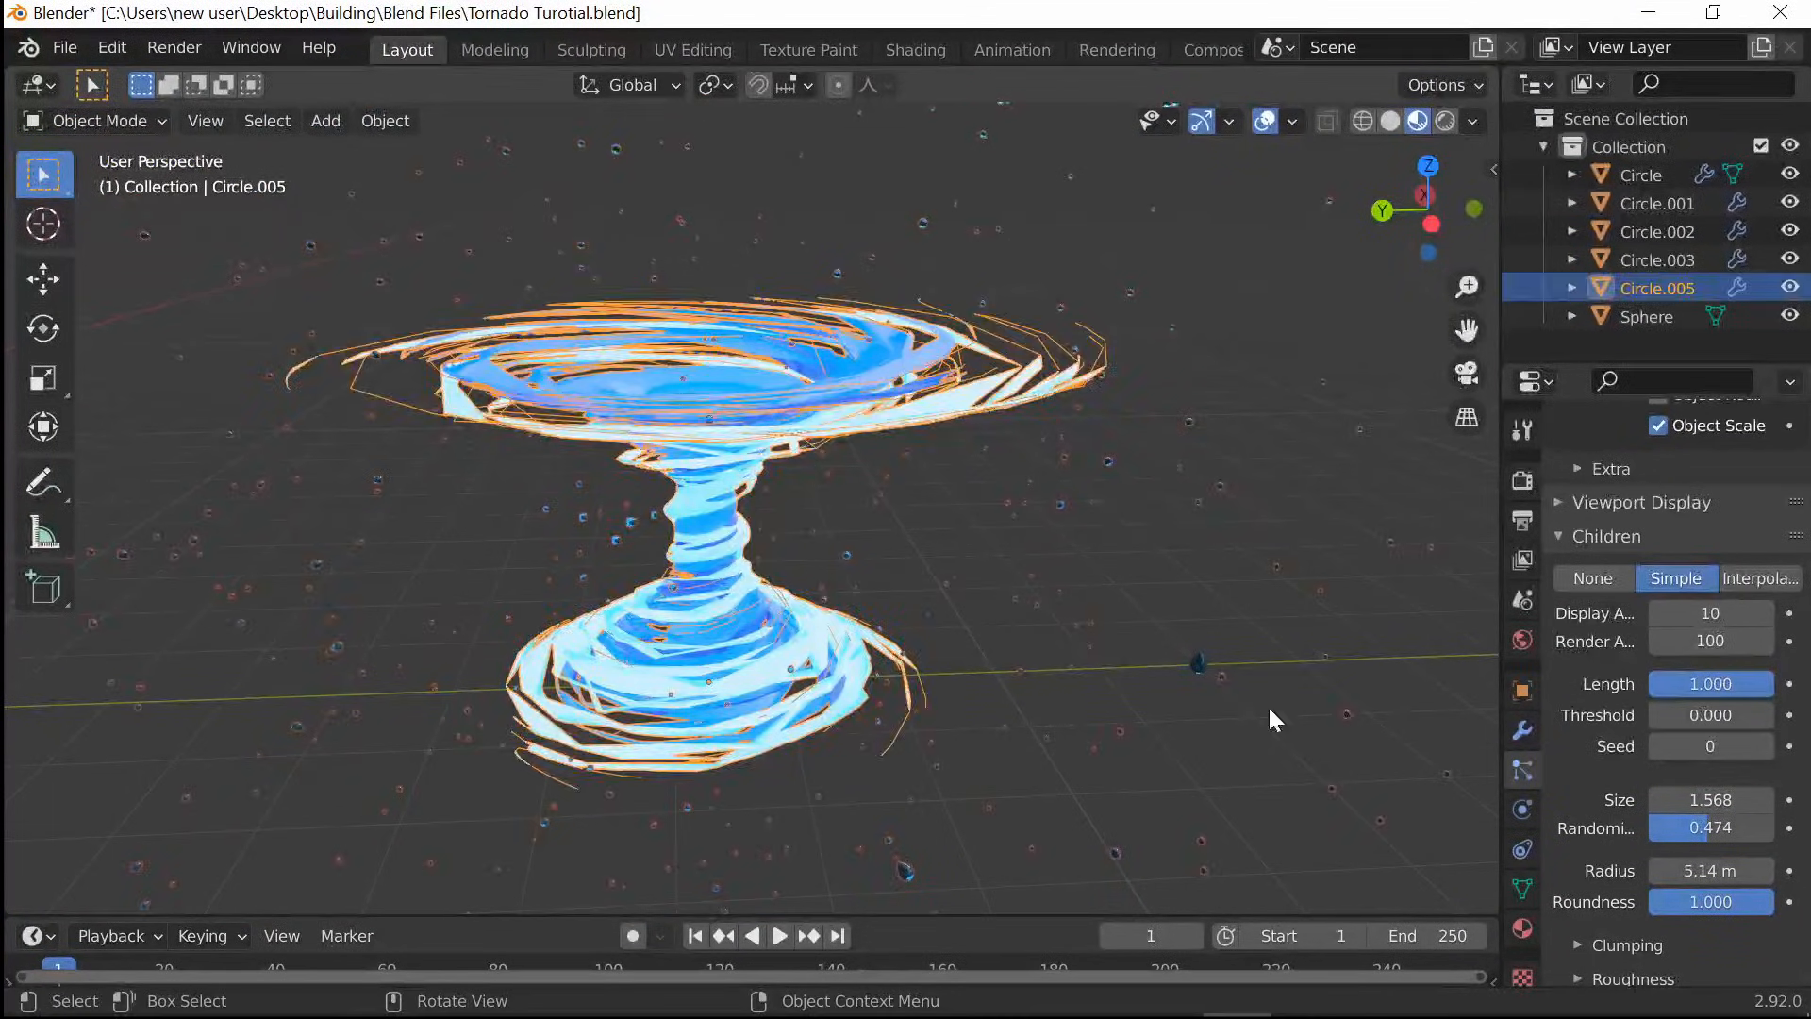
mouse_move(1523, 727)
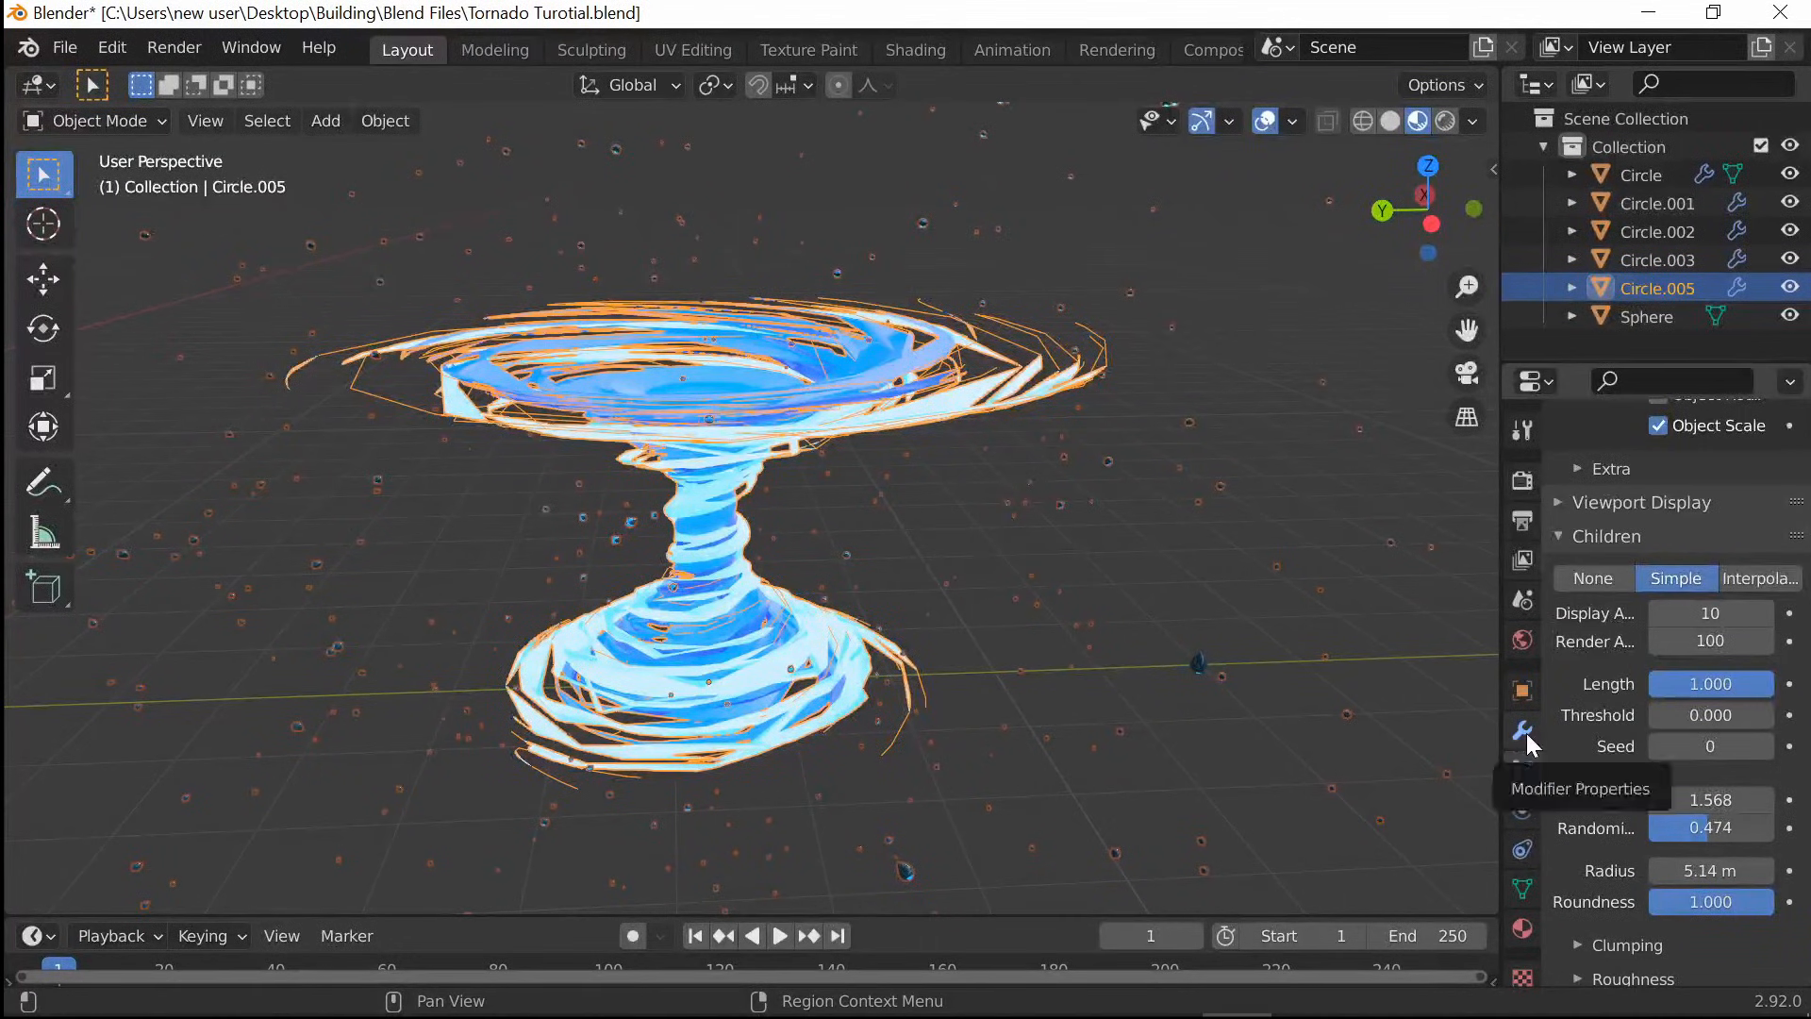
Add a Solidify modifier to Circle.005 in Modifier Properties
left_click(1522, 729)
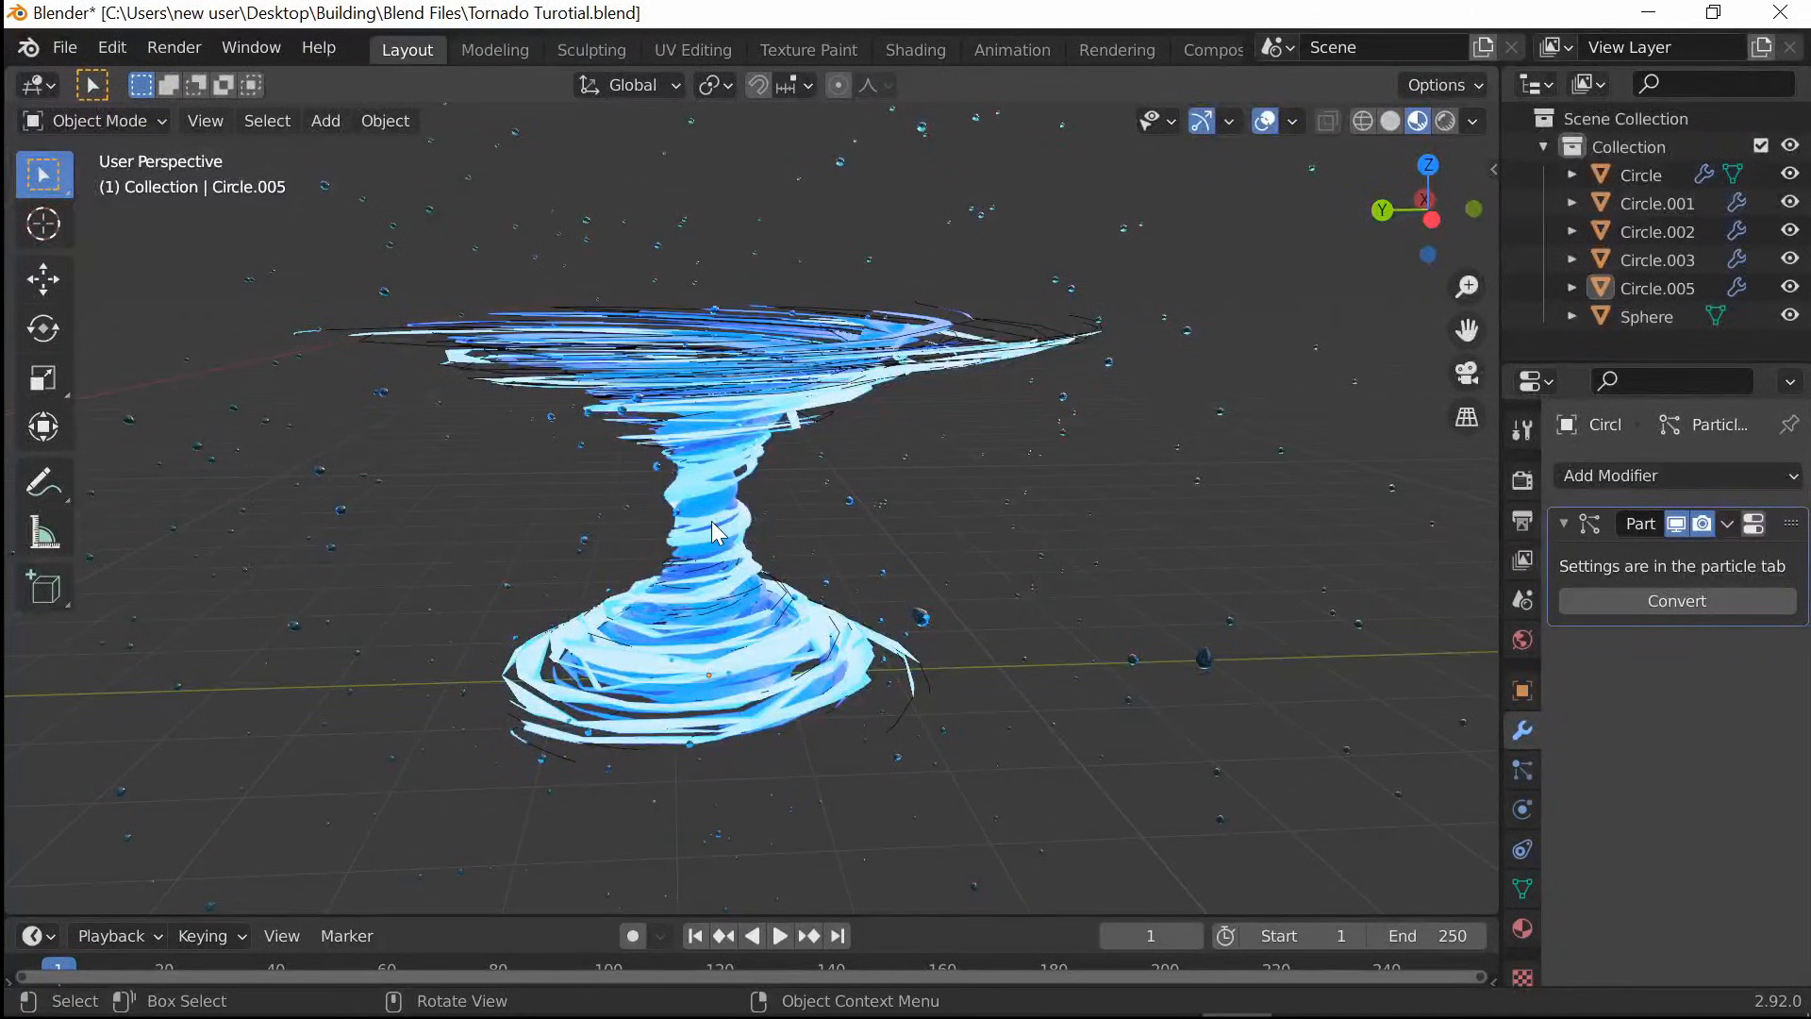
left_click(1658, 288)
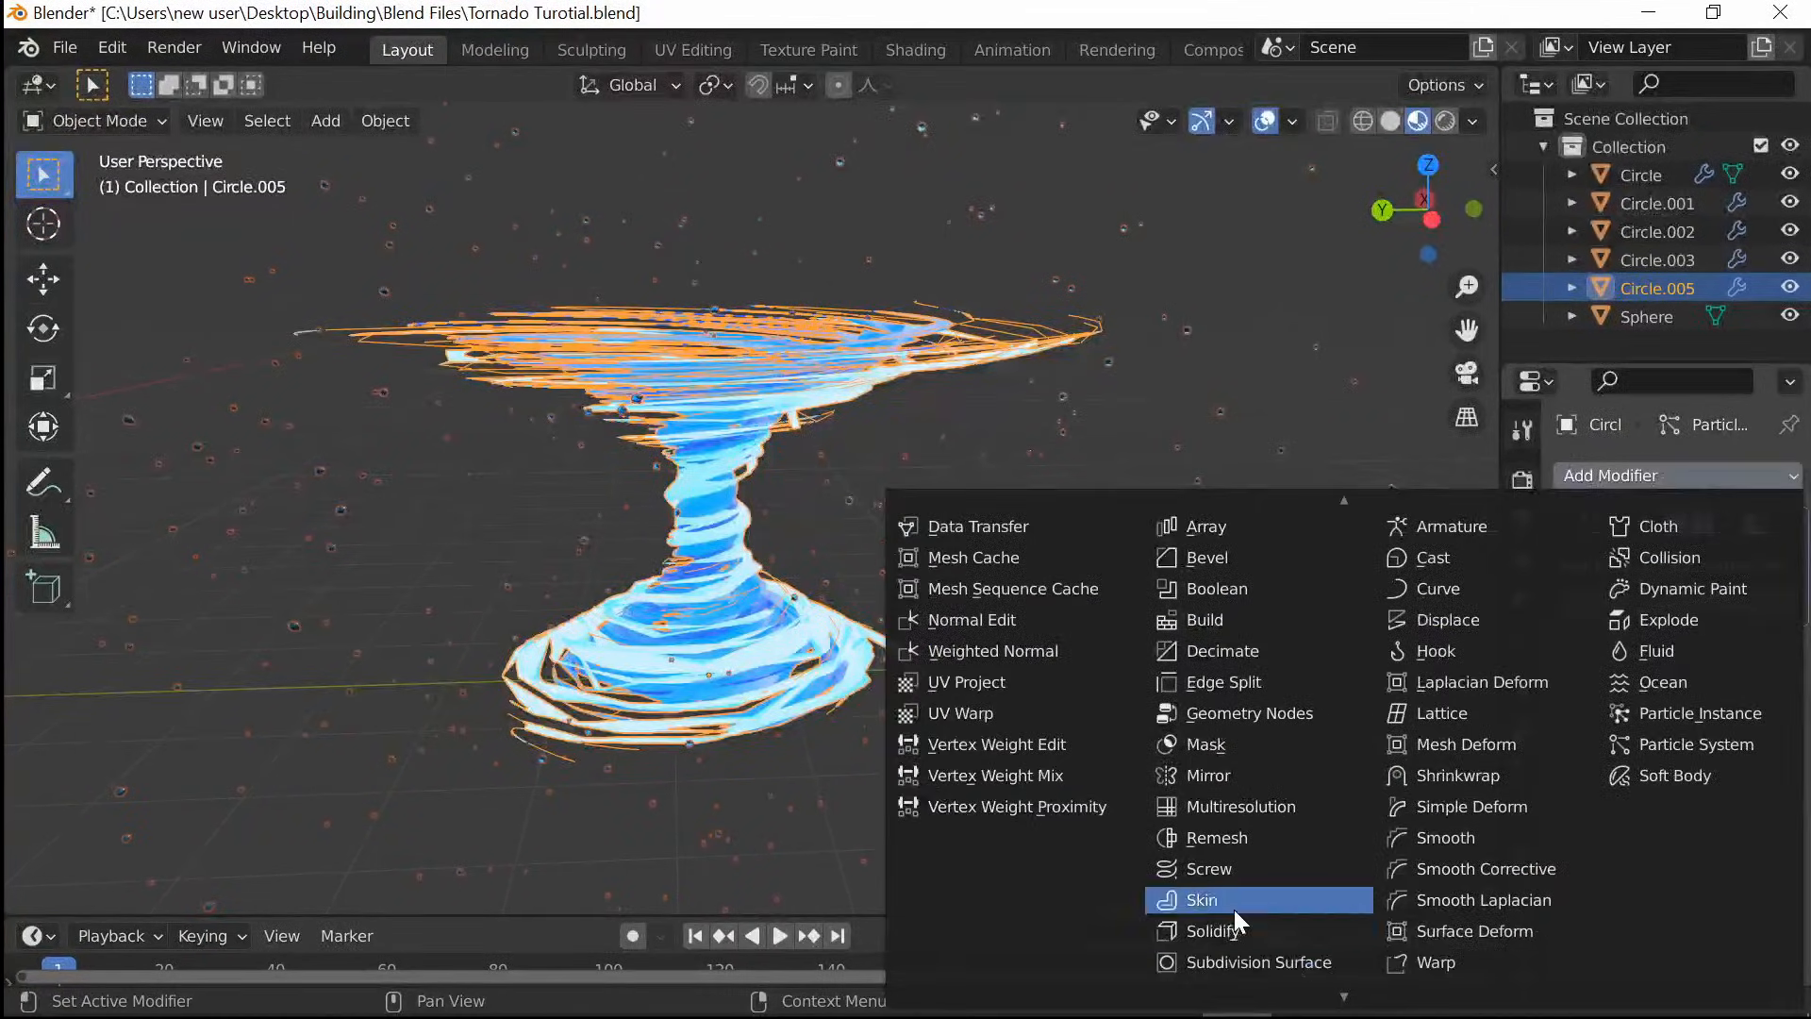
left_click(1213, 930)
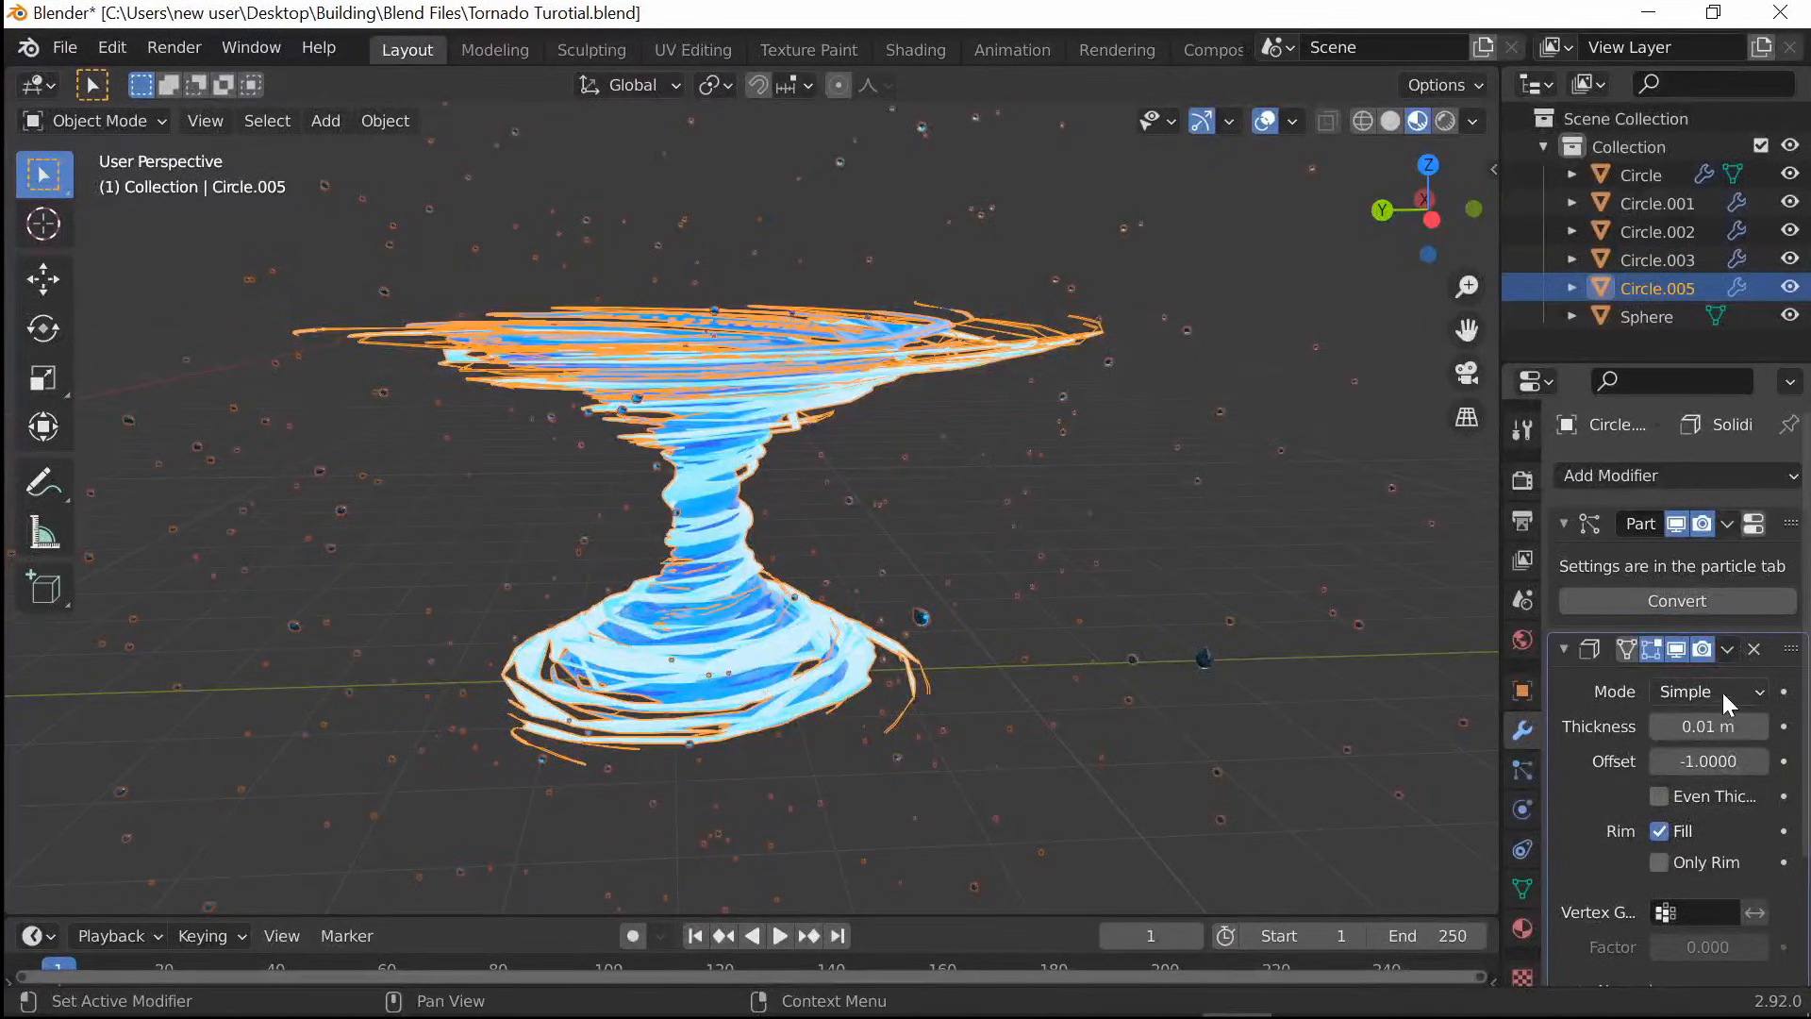
left_click(1710, 691)
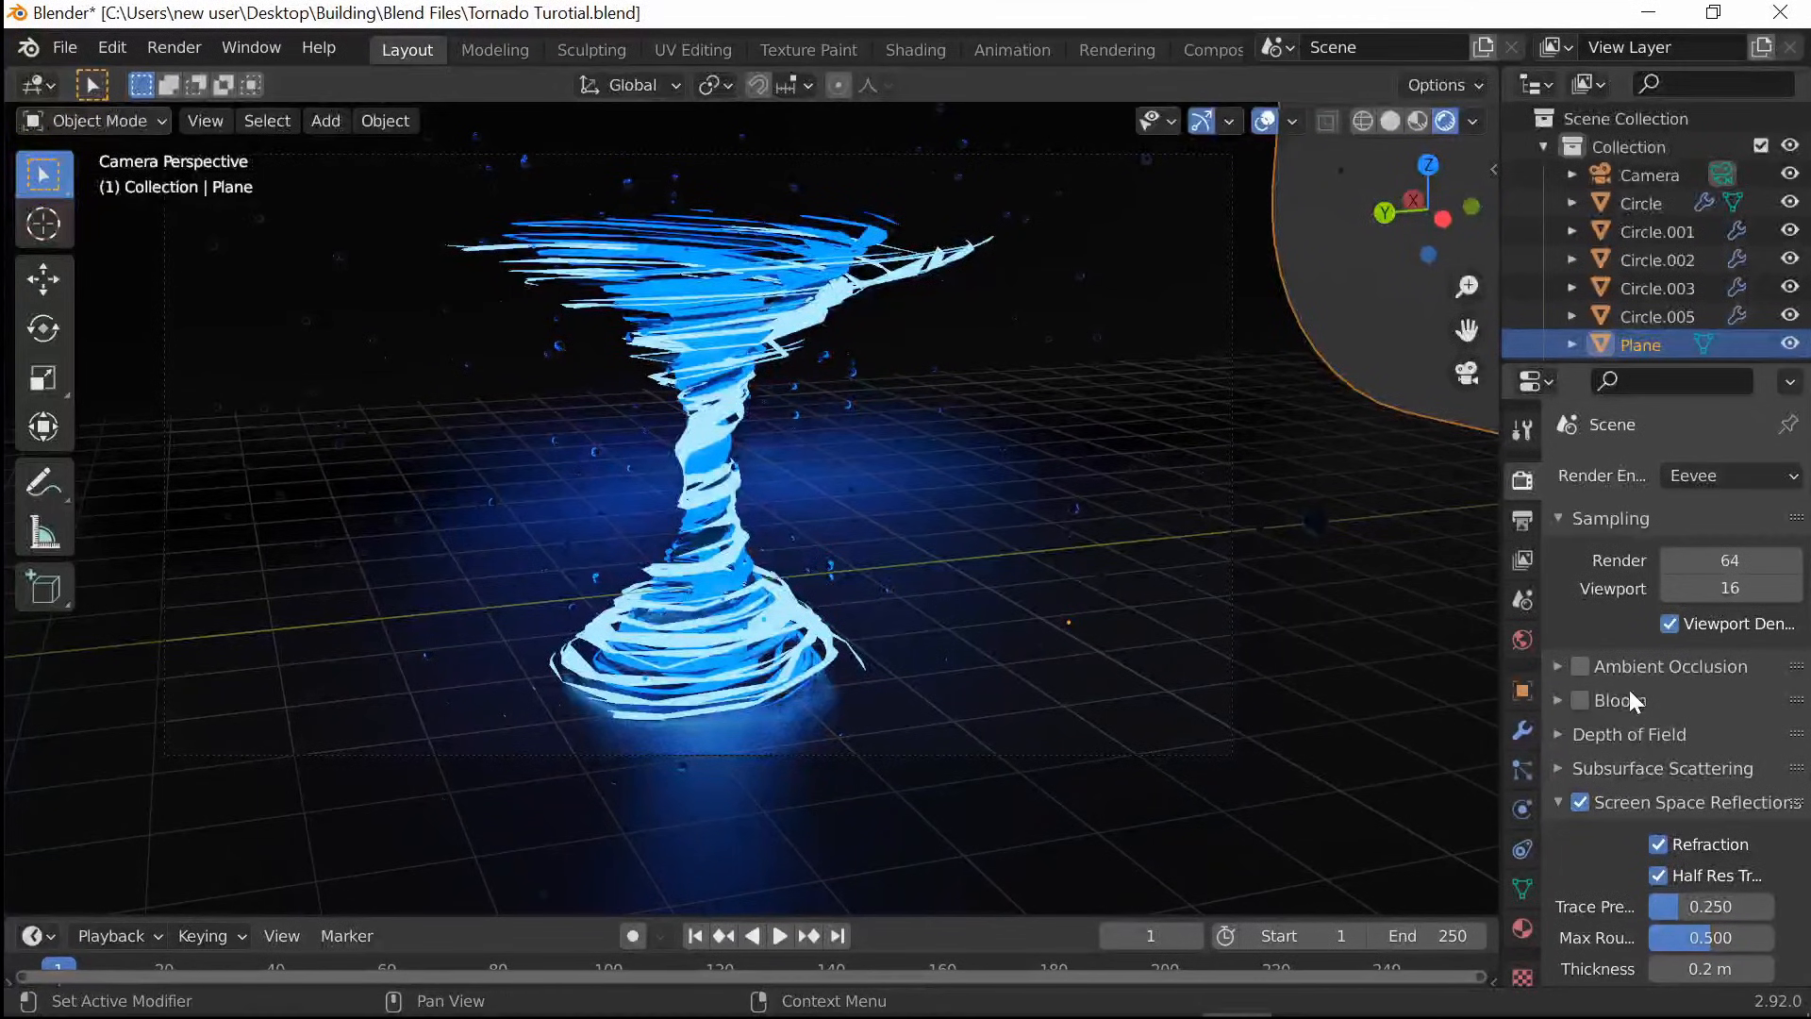
Check Bloom in Render Properties and pick a blue bloom colour
left_click(1580, 700)
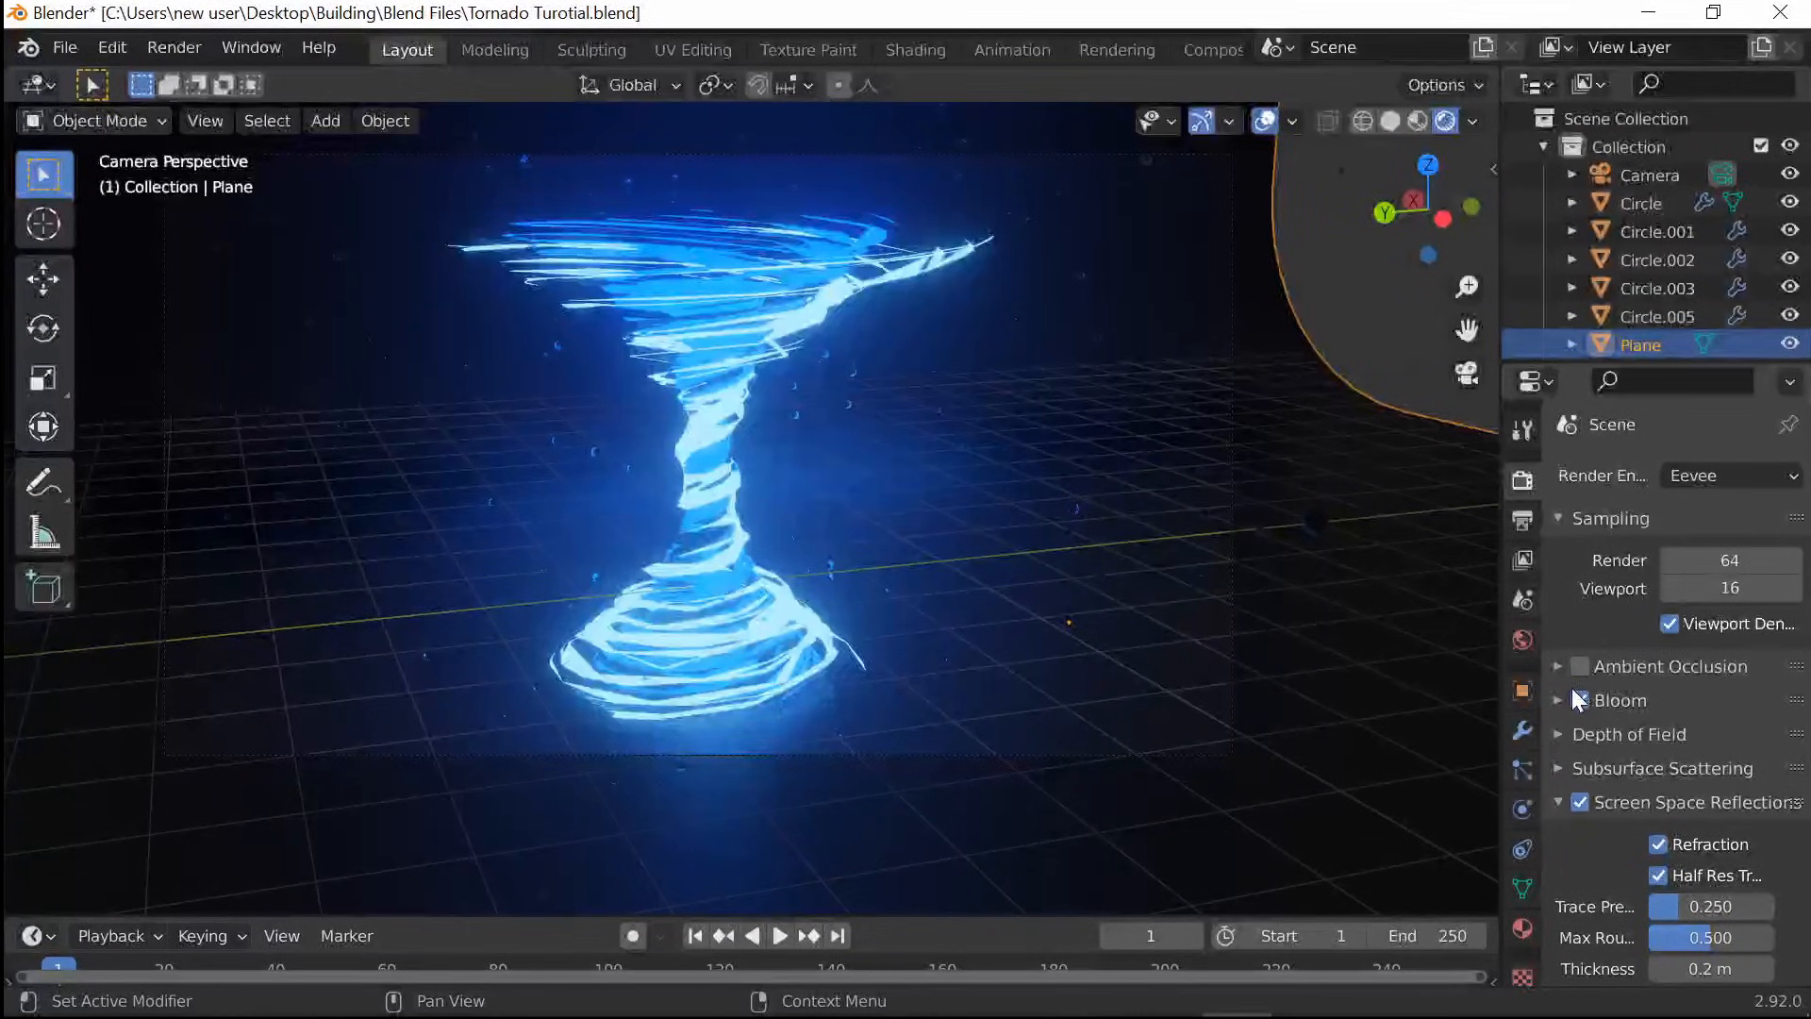
mouse_move(1622, 700)
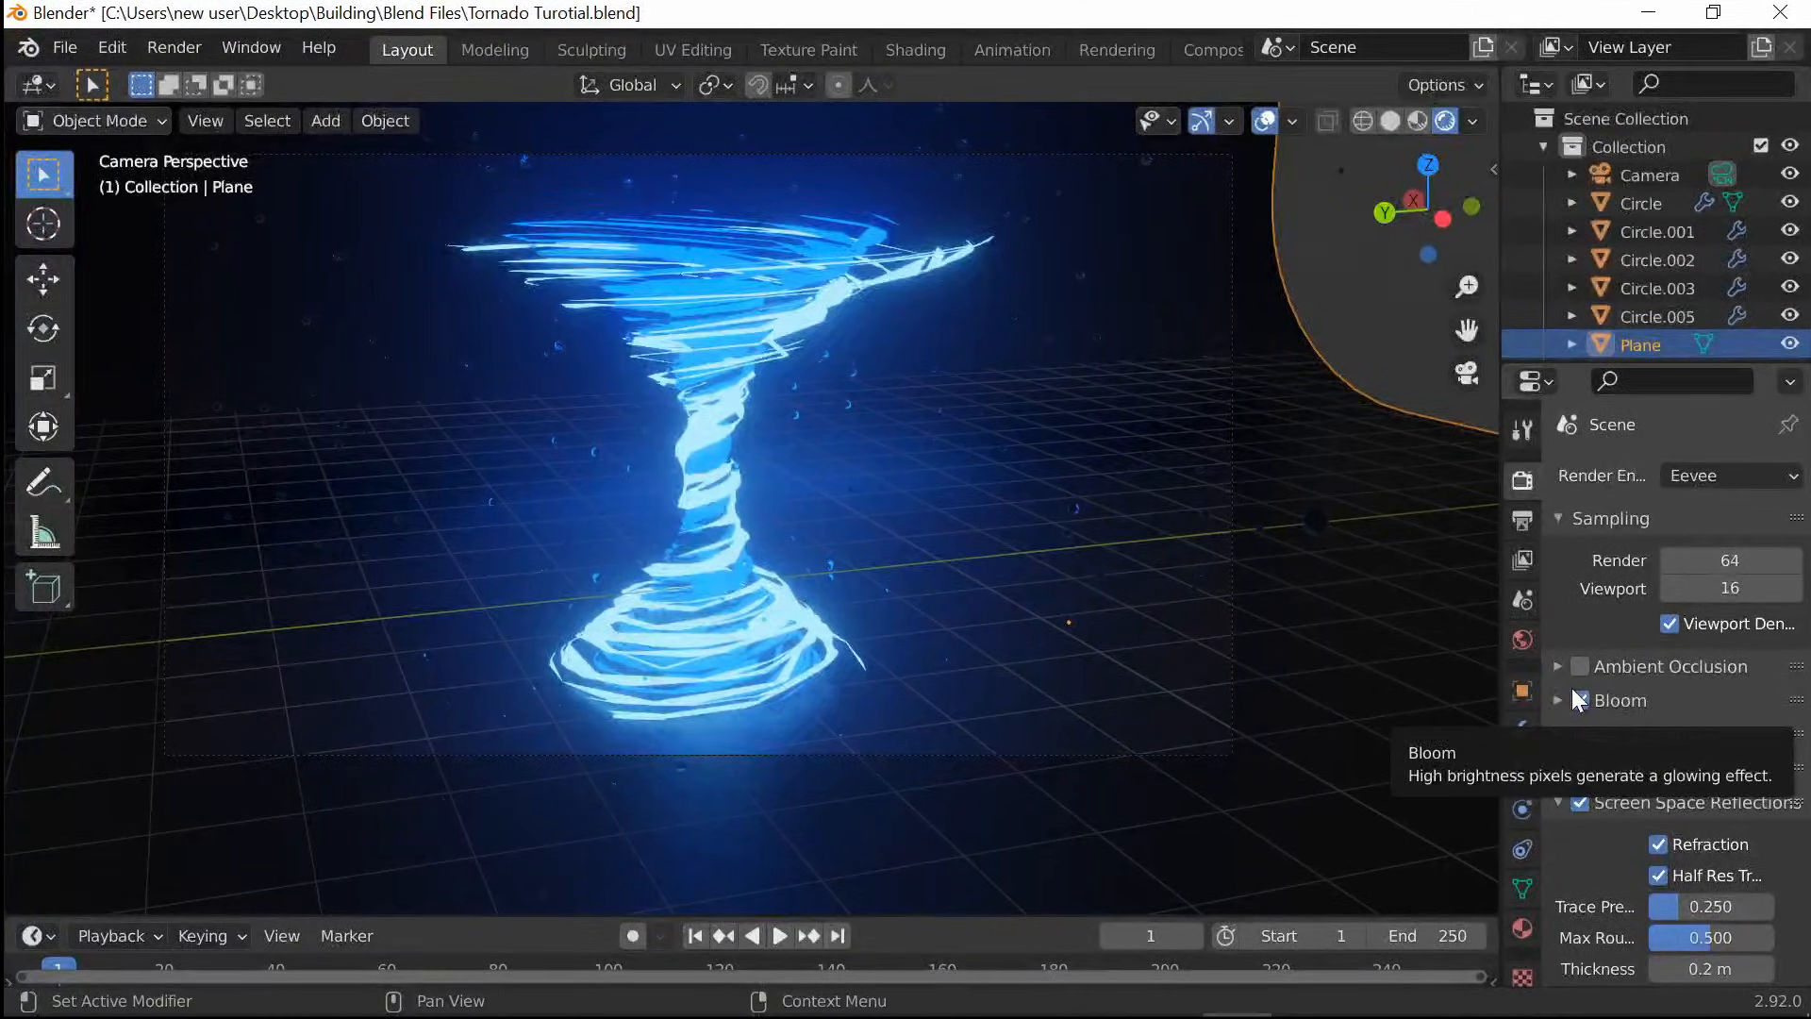
left_click(1559, 700)
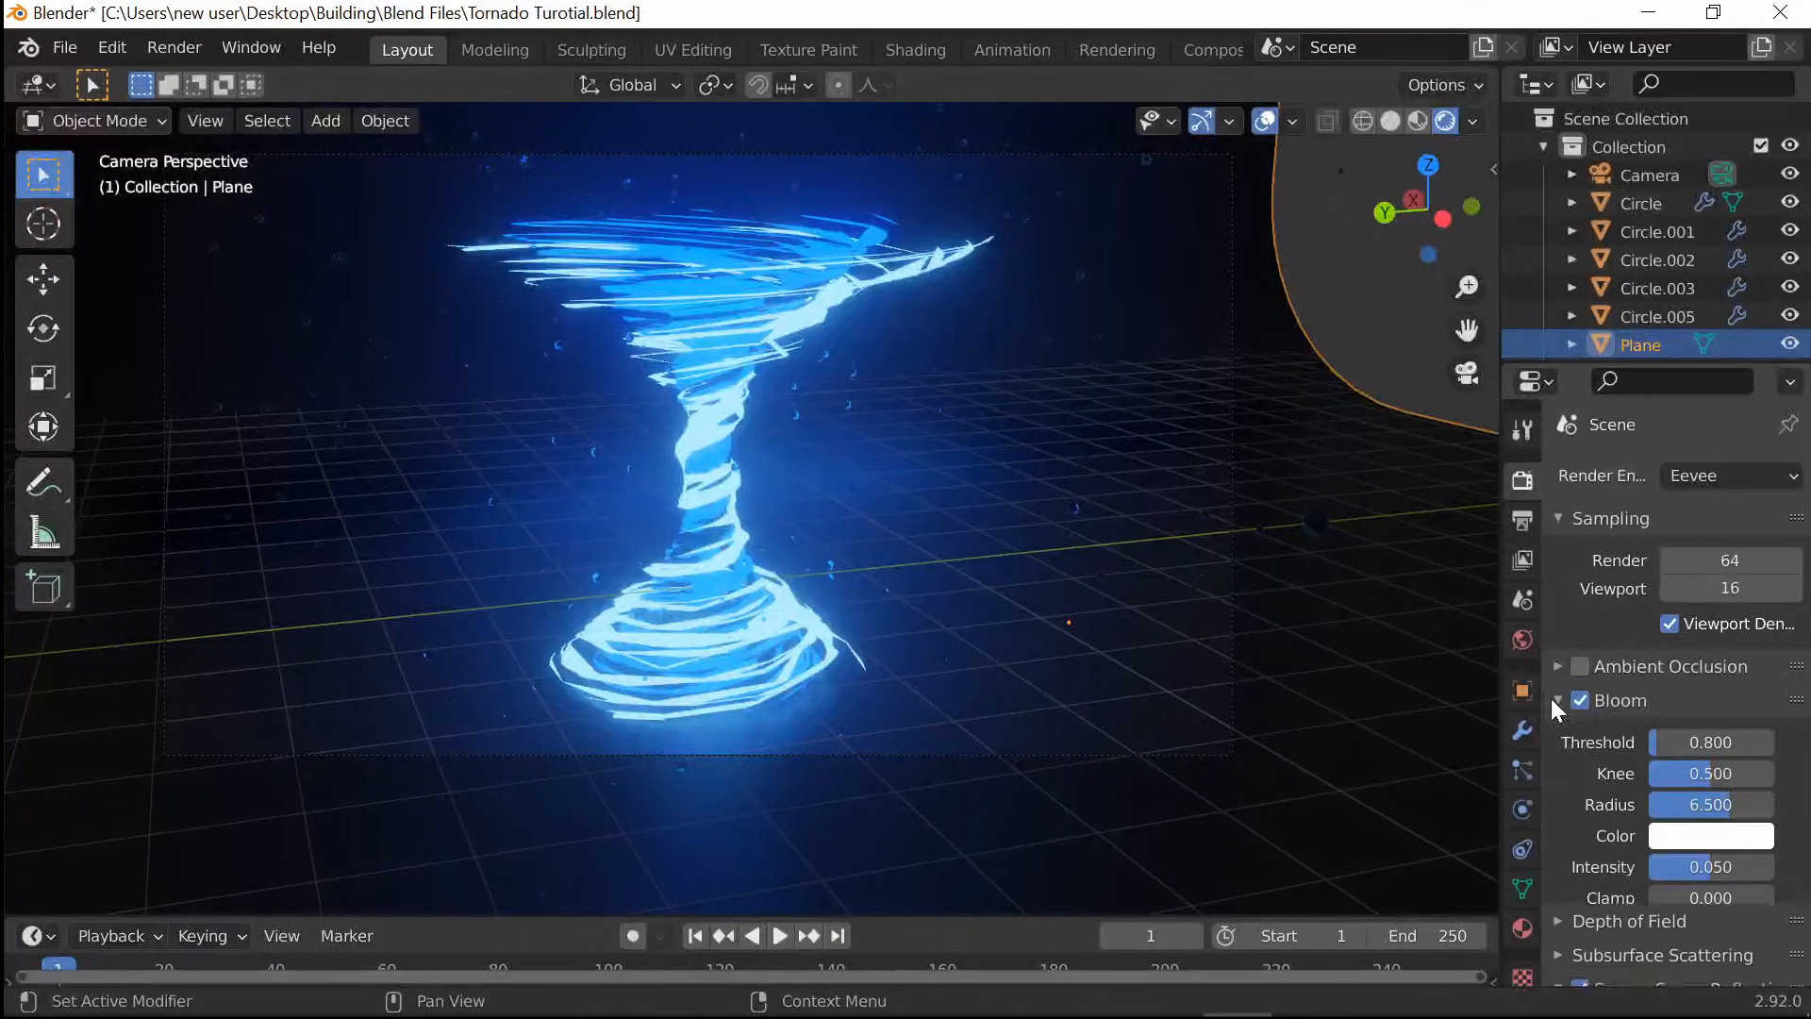
left_click(1710, 835)
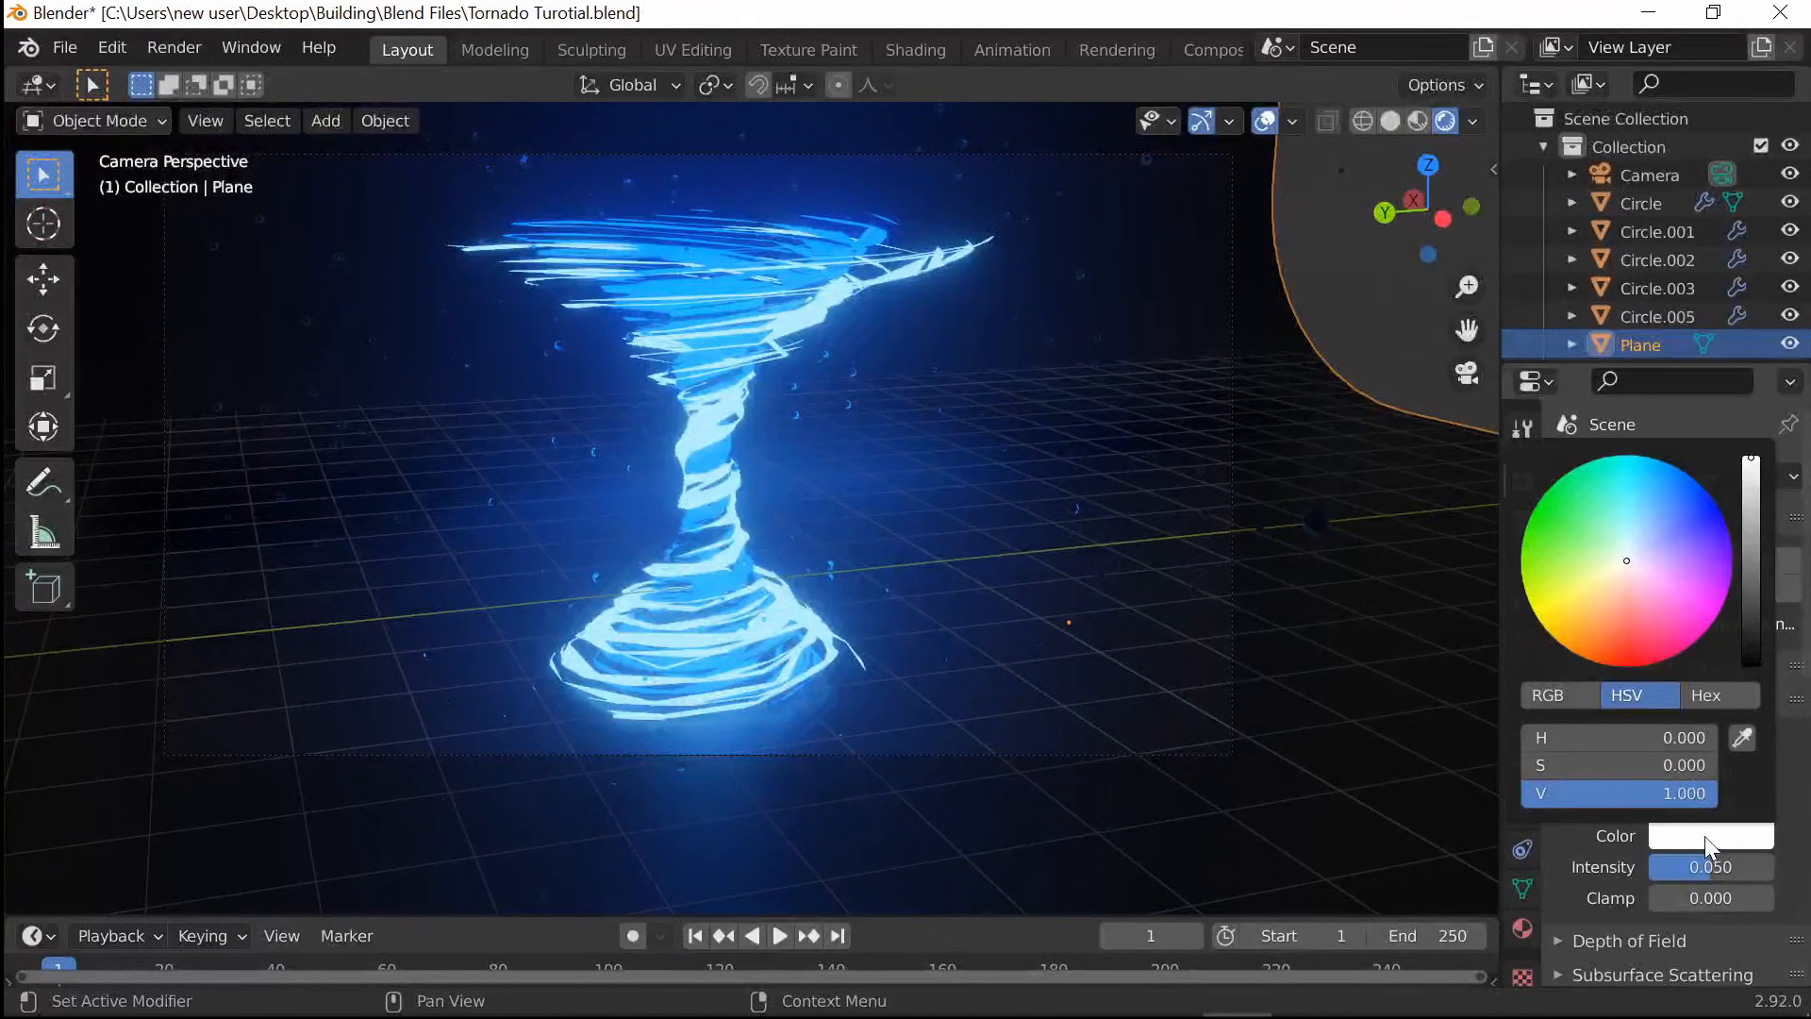
left_click(1673, 487)
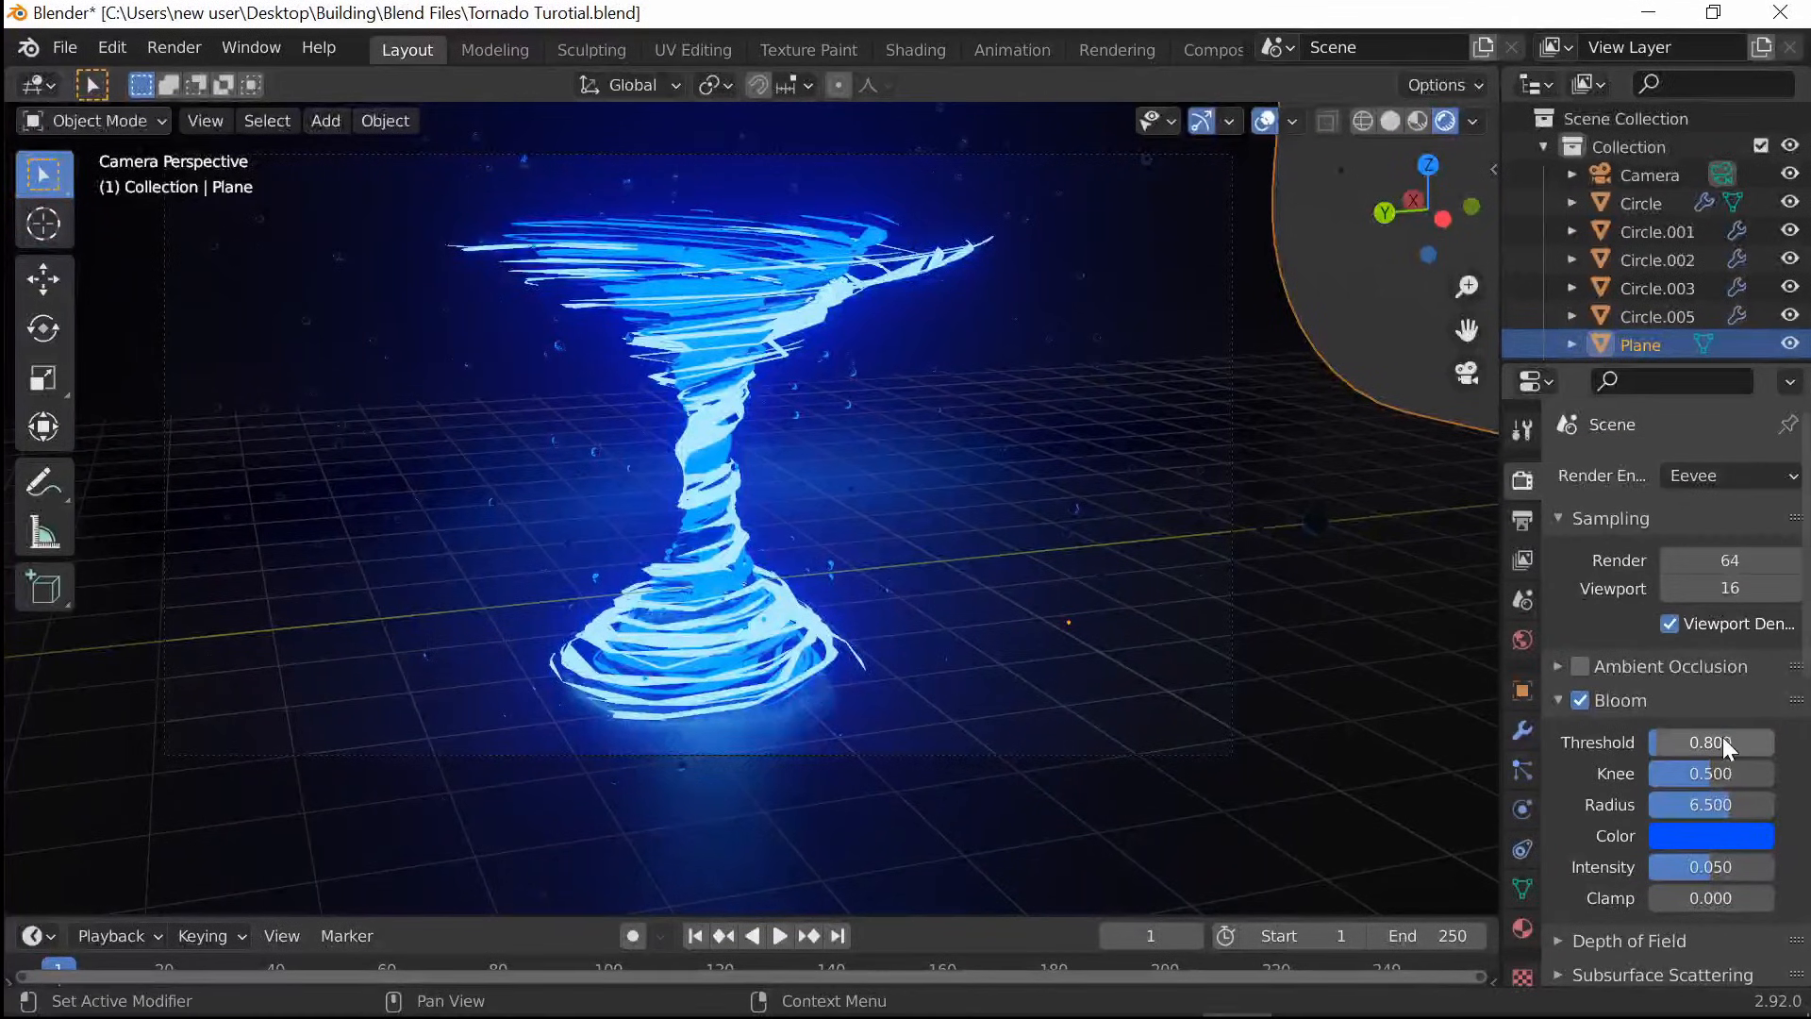
mouse_move(1709, 741)
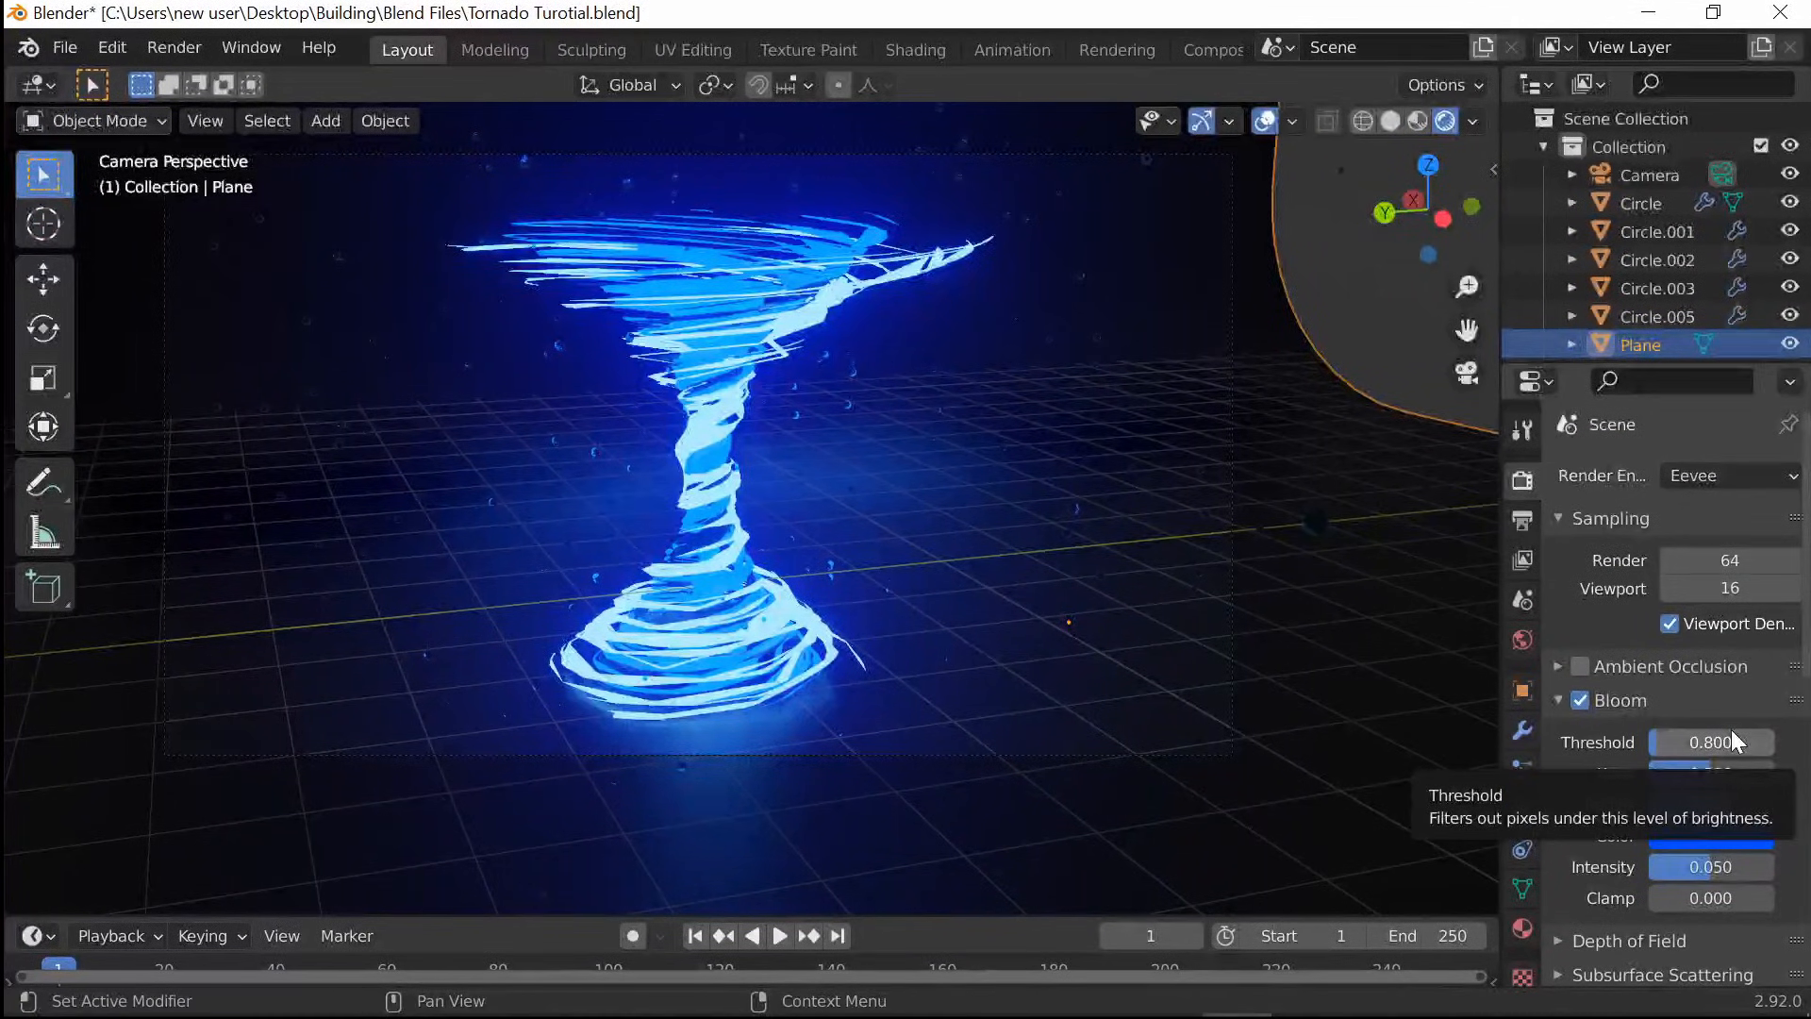